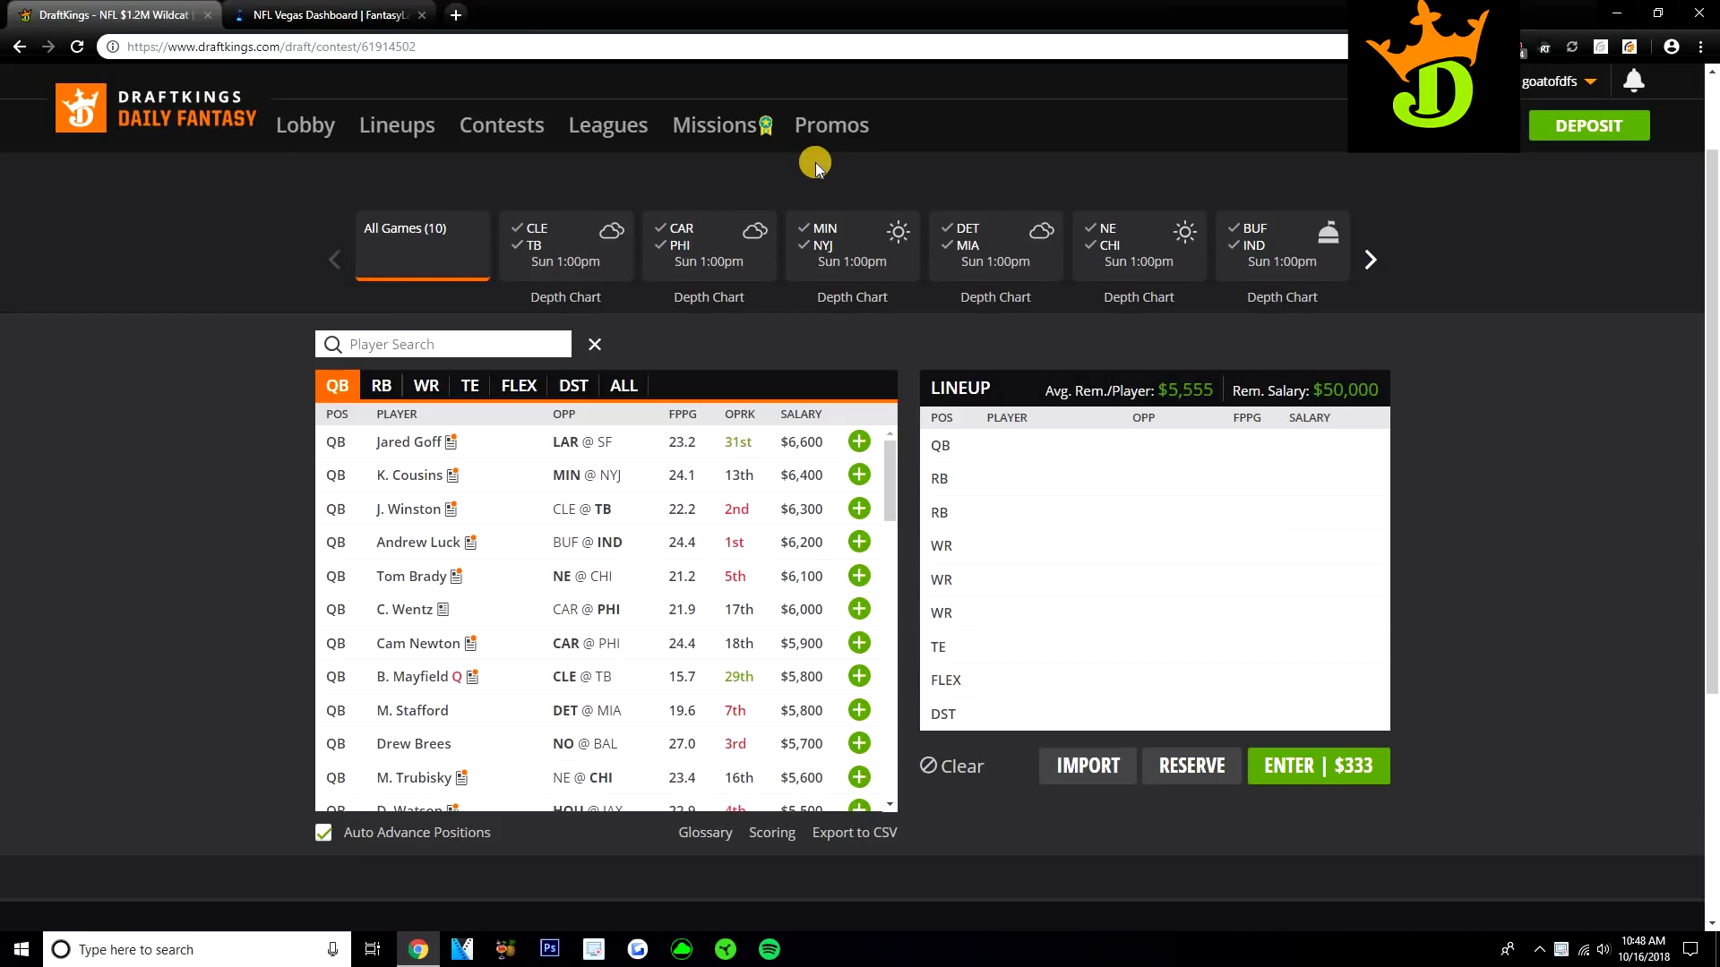
{"action": "mouse_move", "coordinate": [1339, 271]}
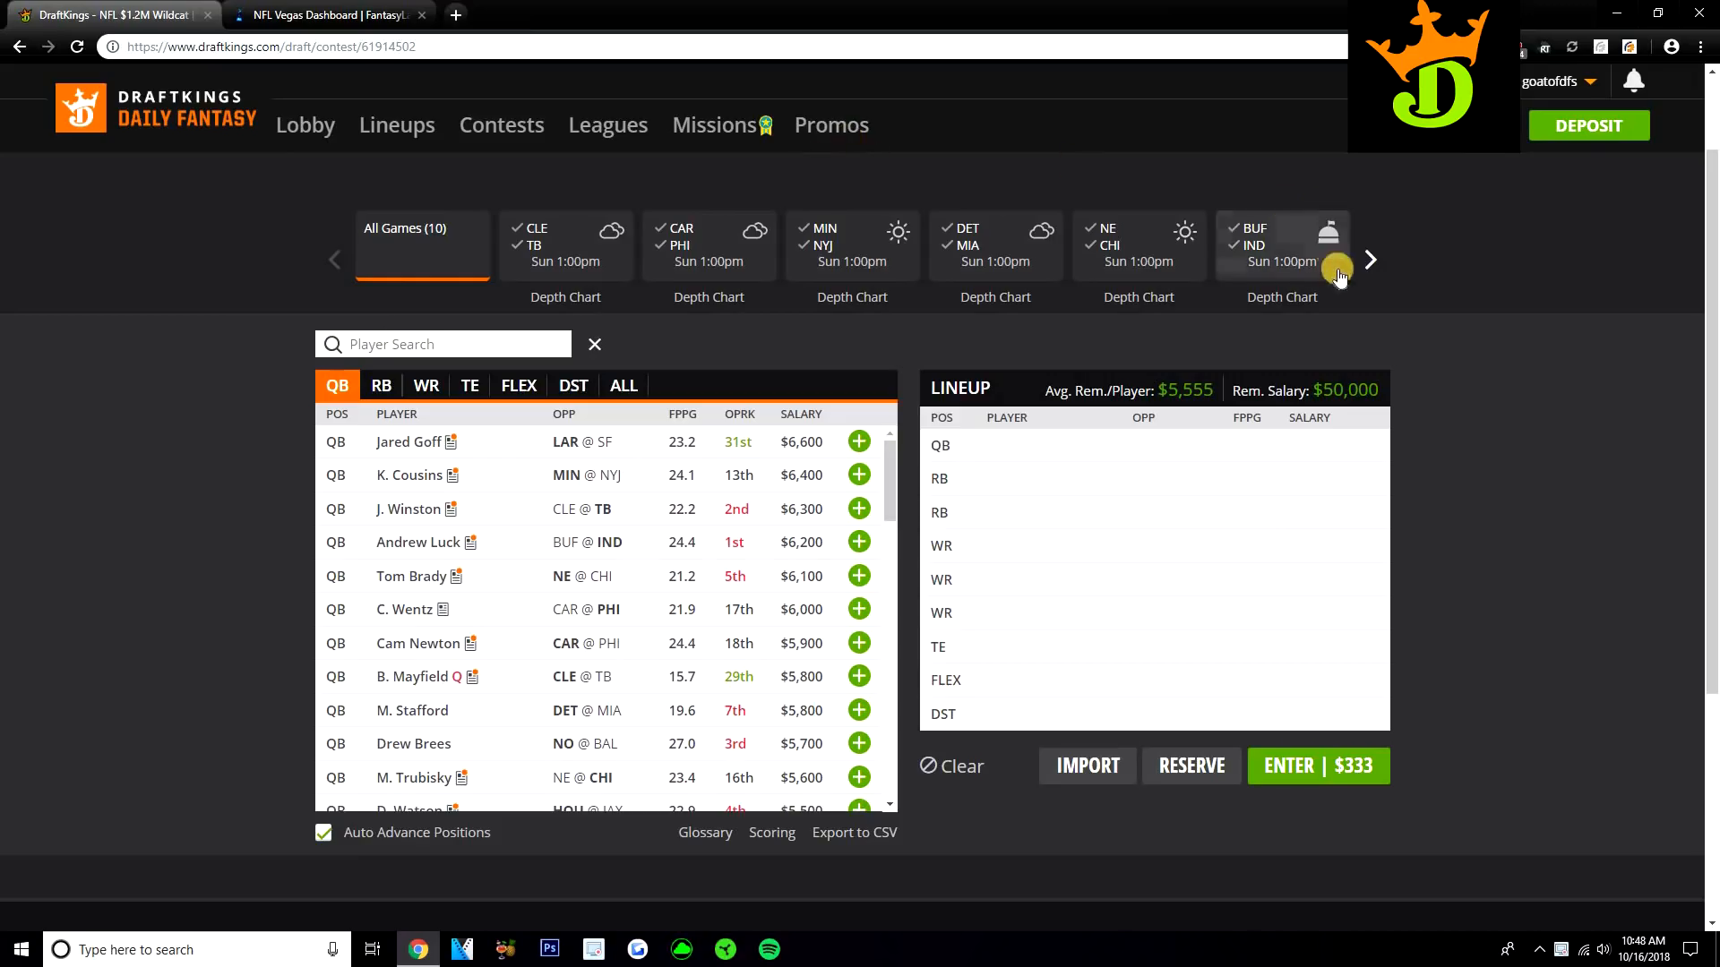
- Review Kirk Cousins' player card, then close it
{"action": "left_click", "coordinate": [1338, 260]}
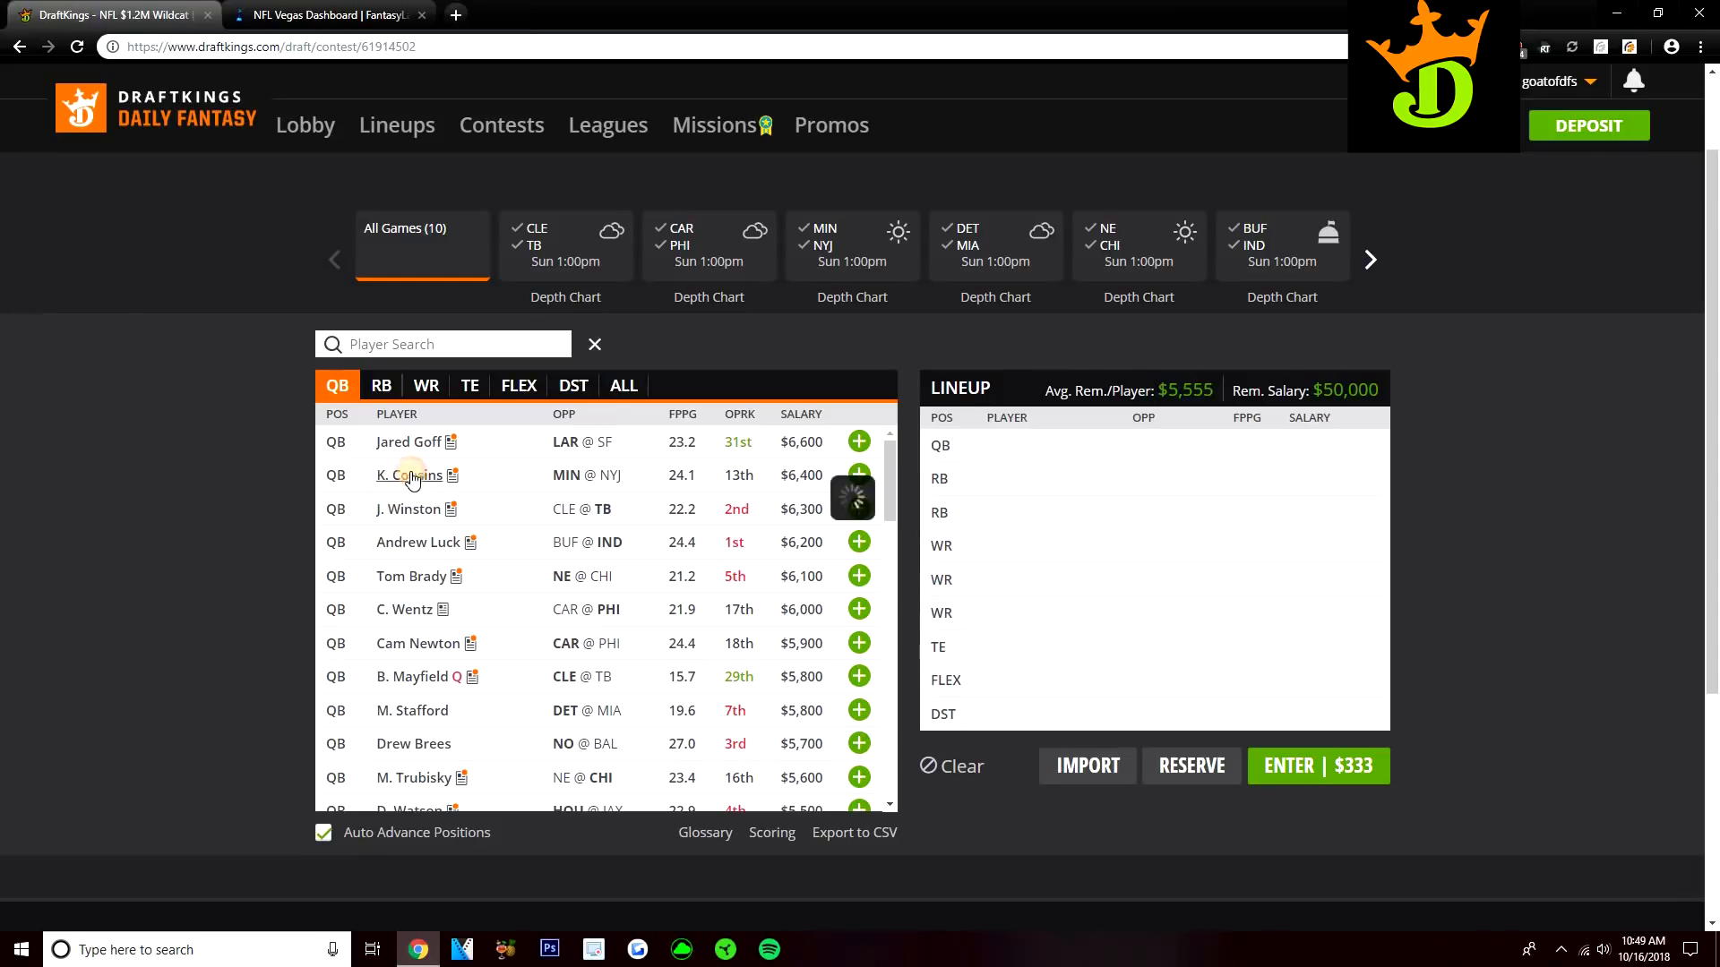
{"action": "left_click", "coordinate": [408, 474]}
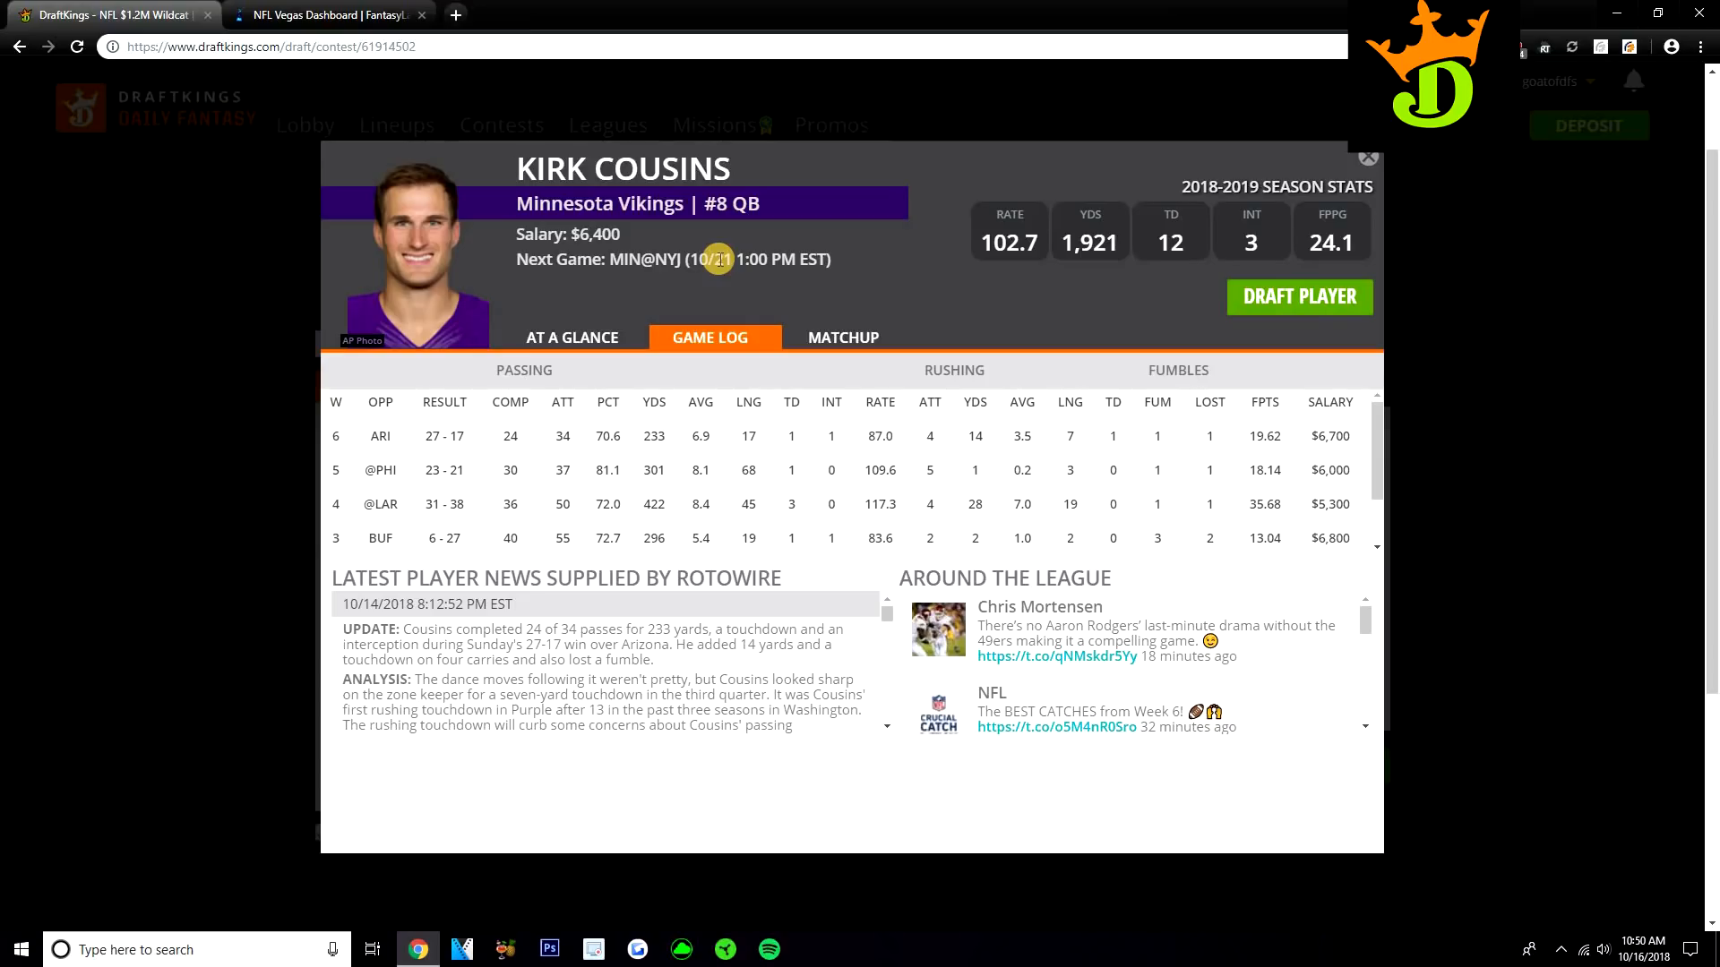
{"action": "left_click", "coordinate": [1368, 157]}
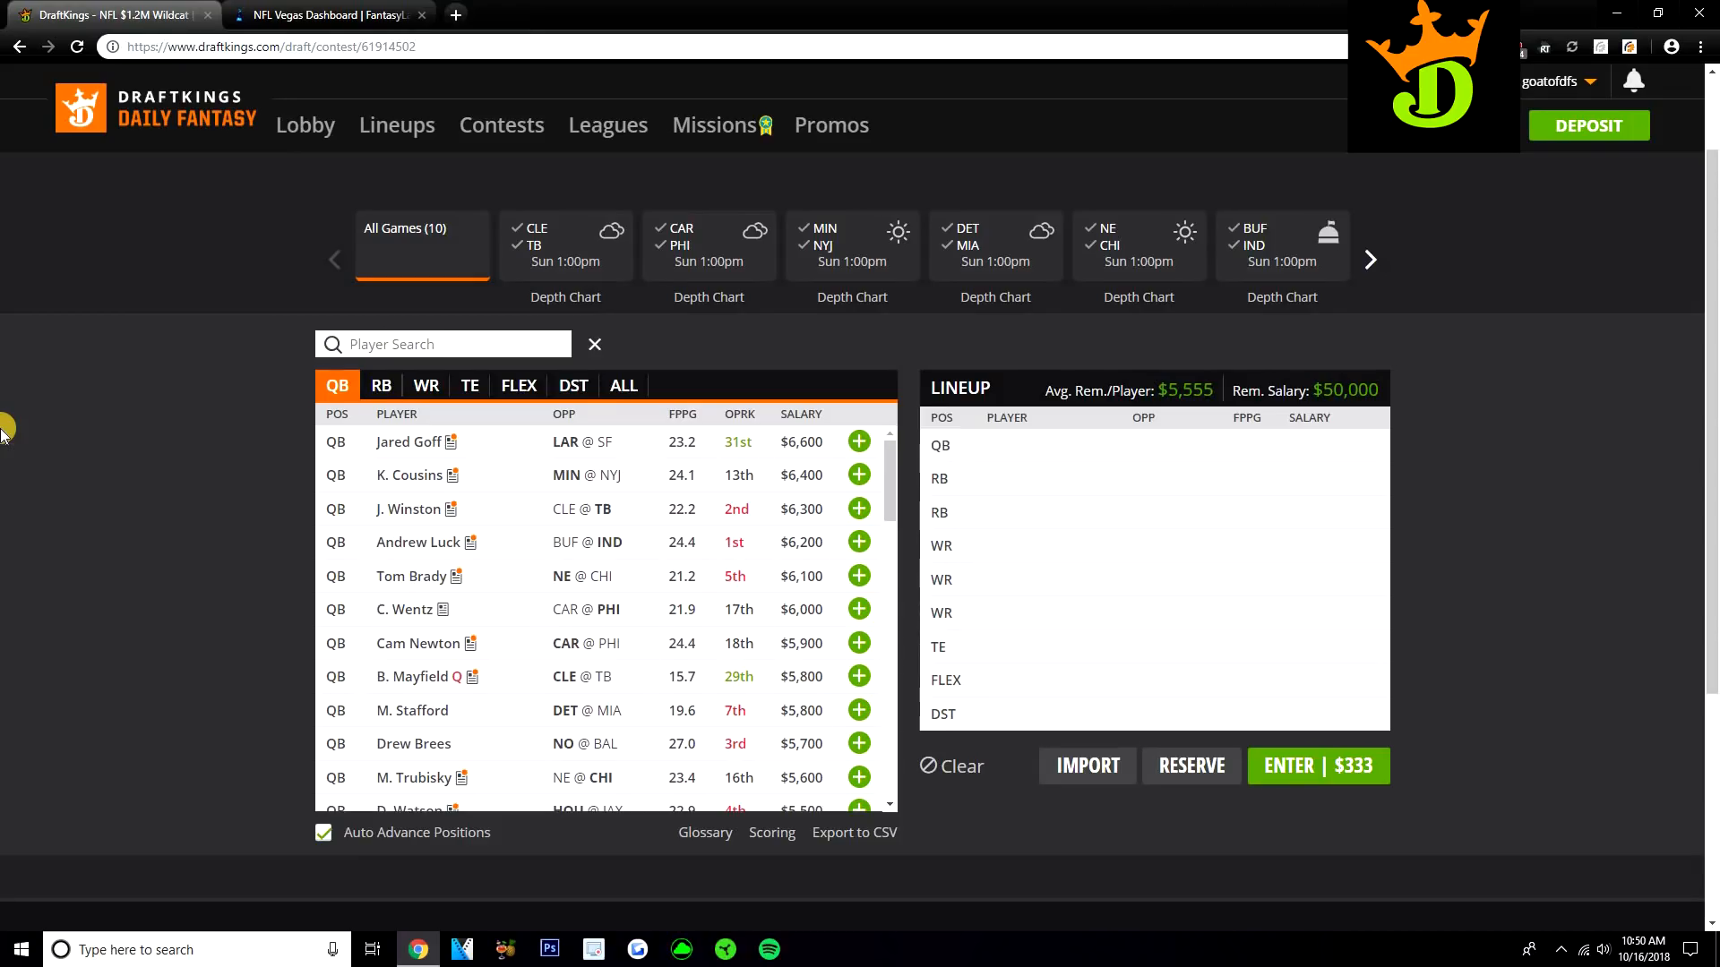
{"action": "mouse_move", "coordinate": [479, 536]}
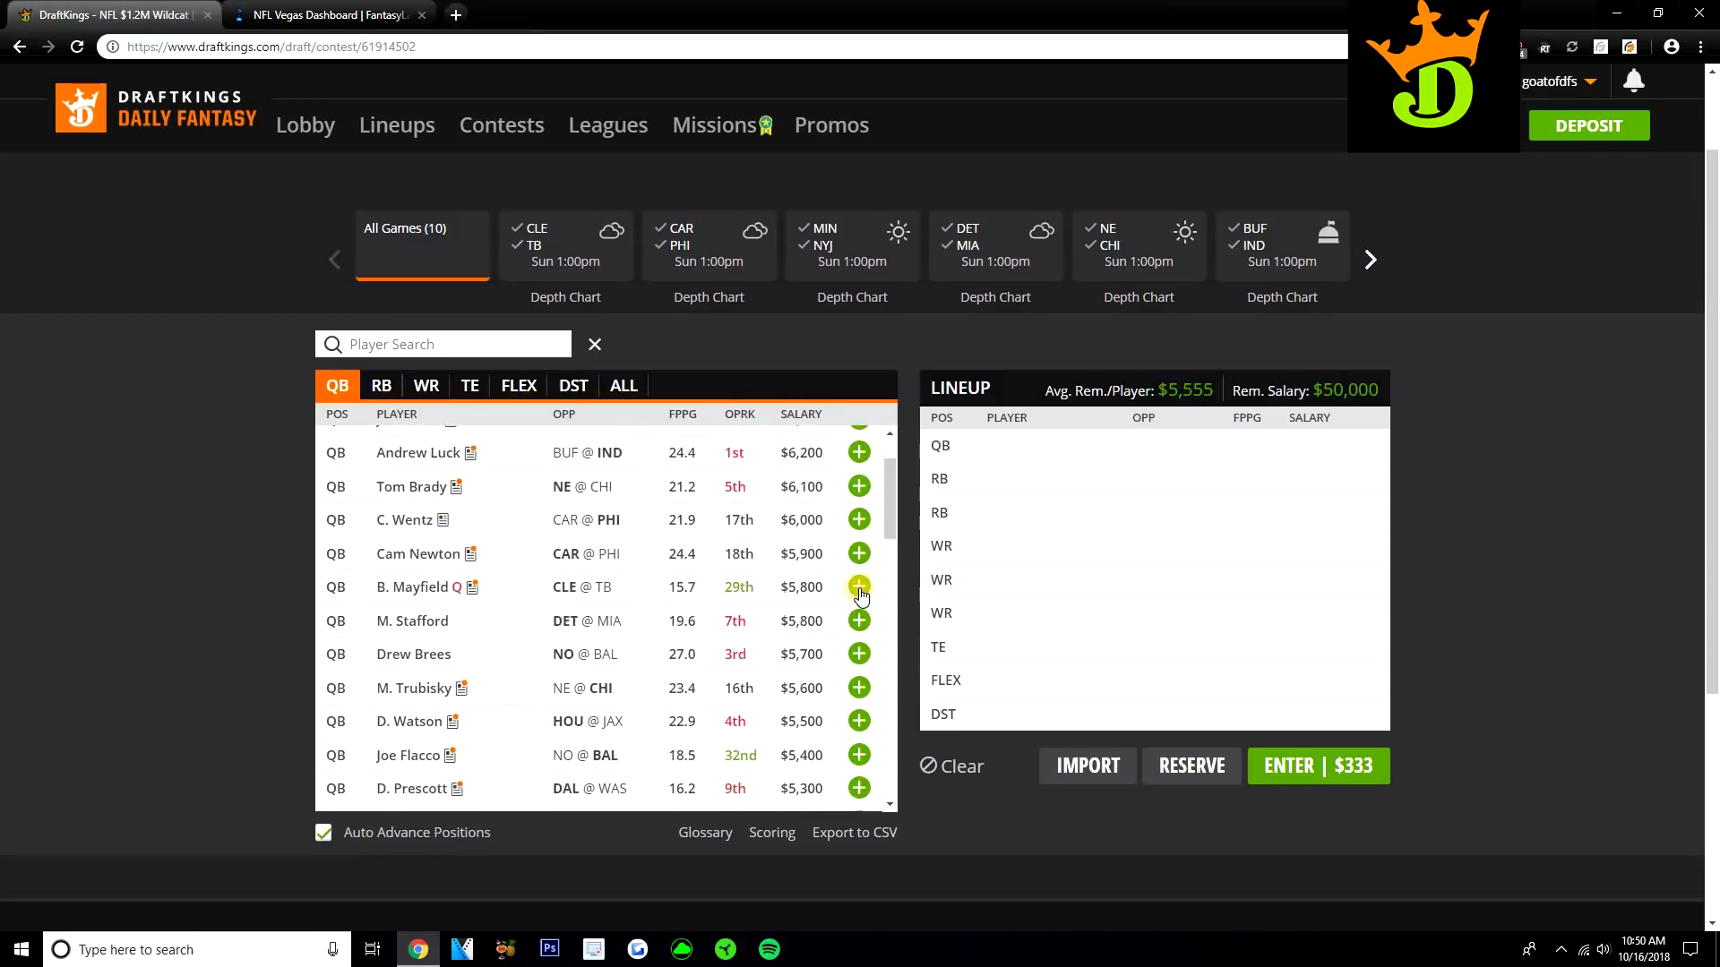
- Add Baker Mayfield at quarterback and view his week-by-week game log
{"action": "left_click", "coordinate": [859, 586]}
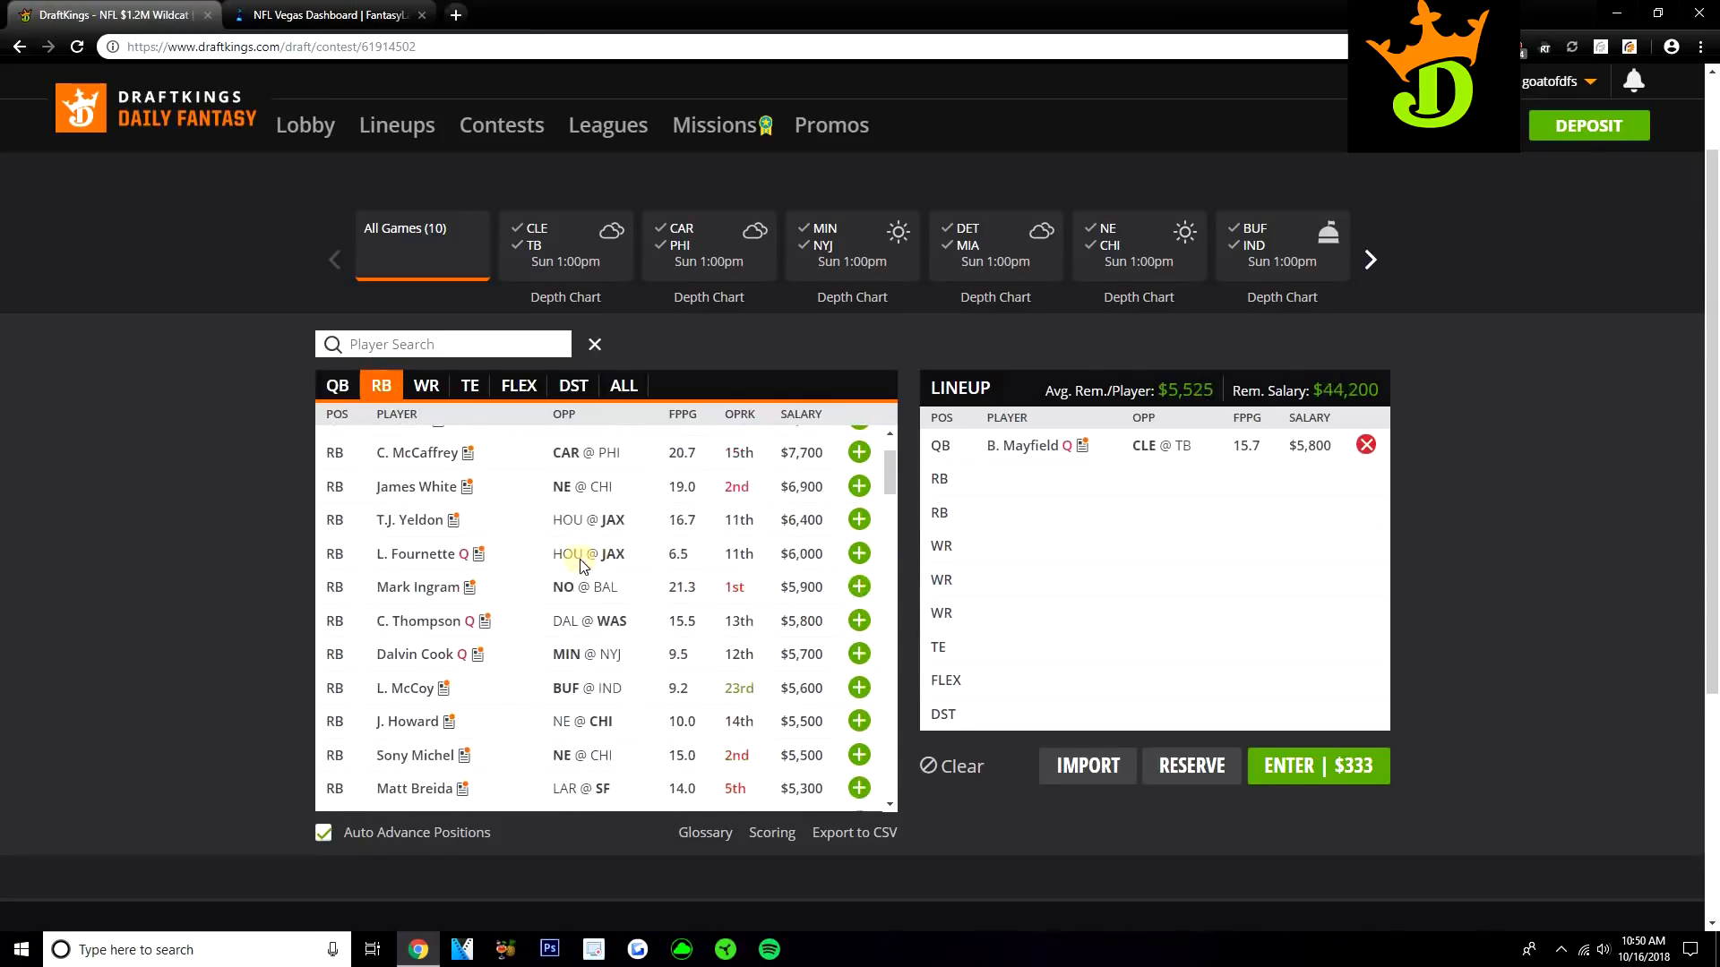
{"action": "left_click", "coordinate": [337, 386]}
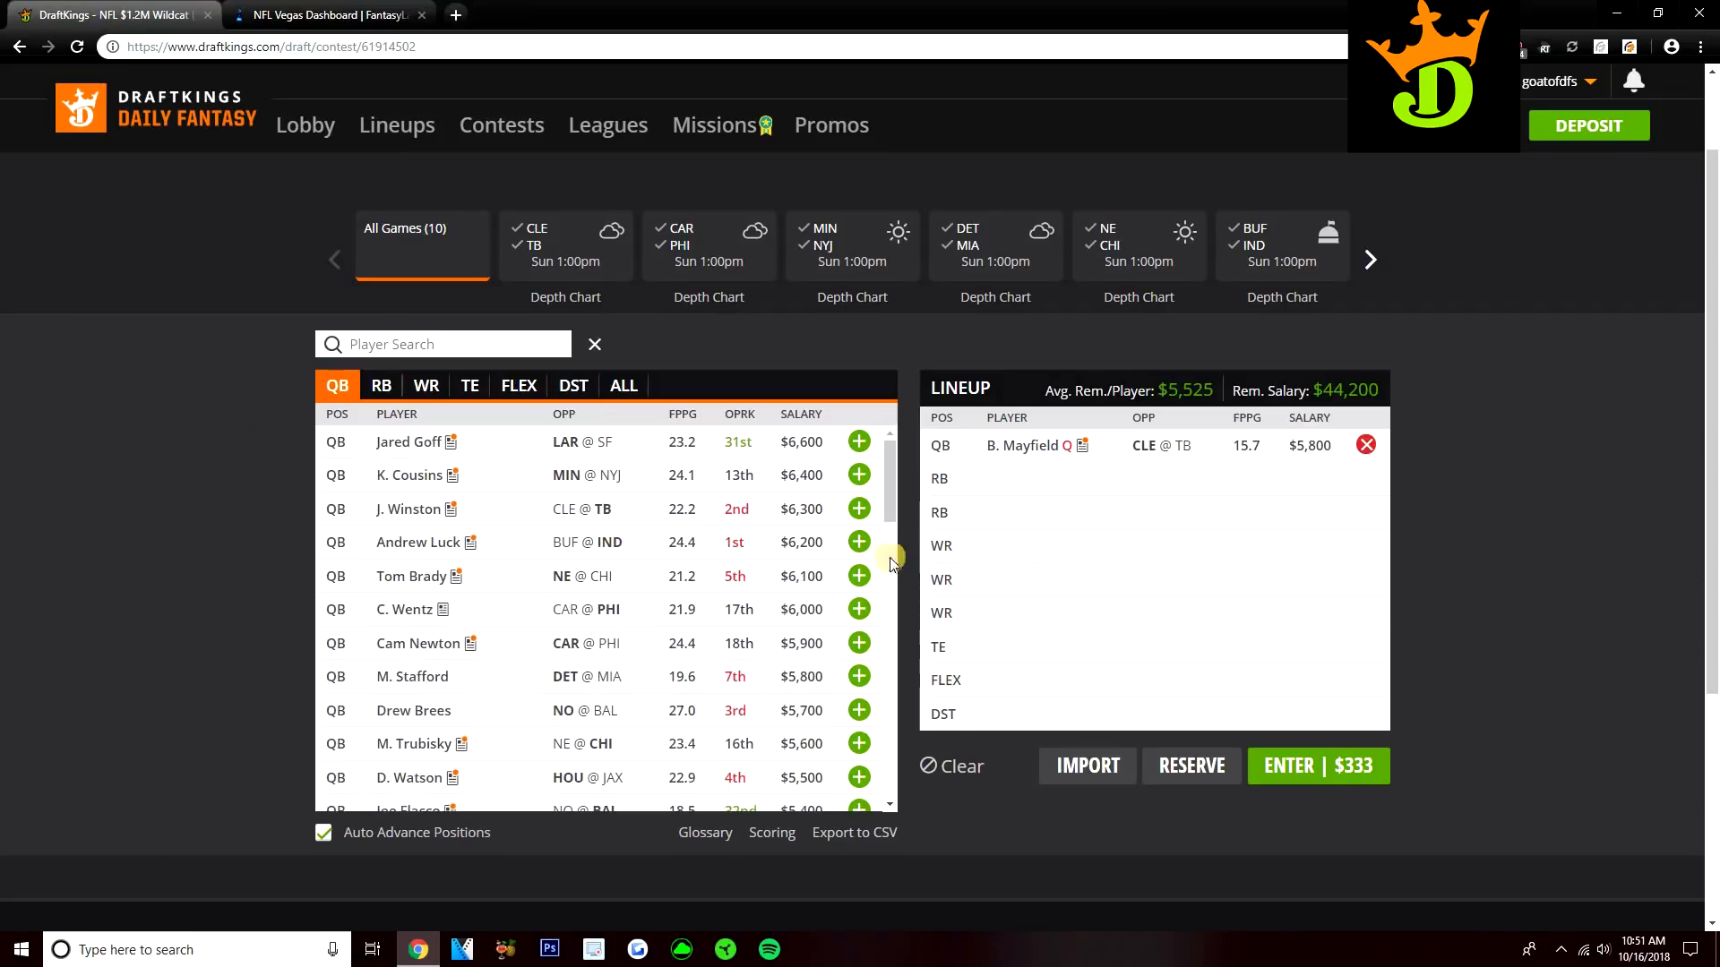
{"action": "left_click", "coordinate": [1026, 445]}
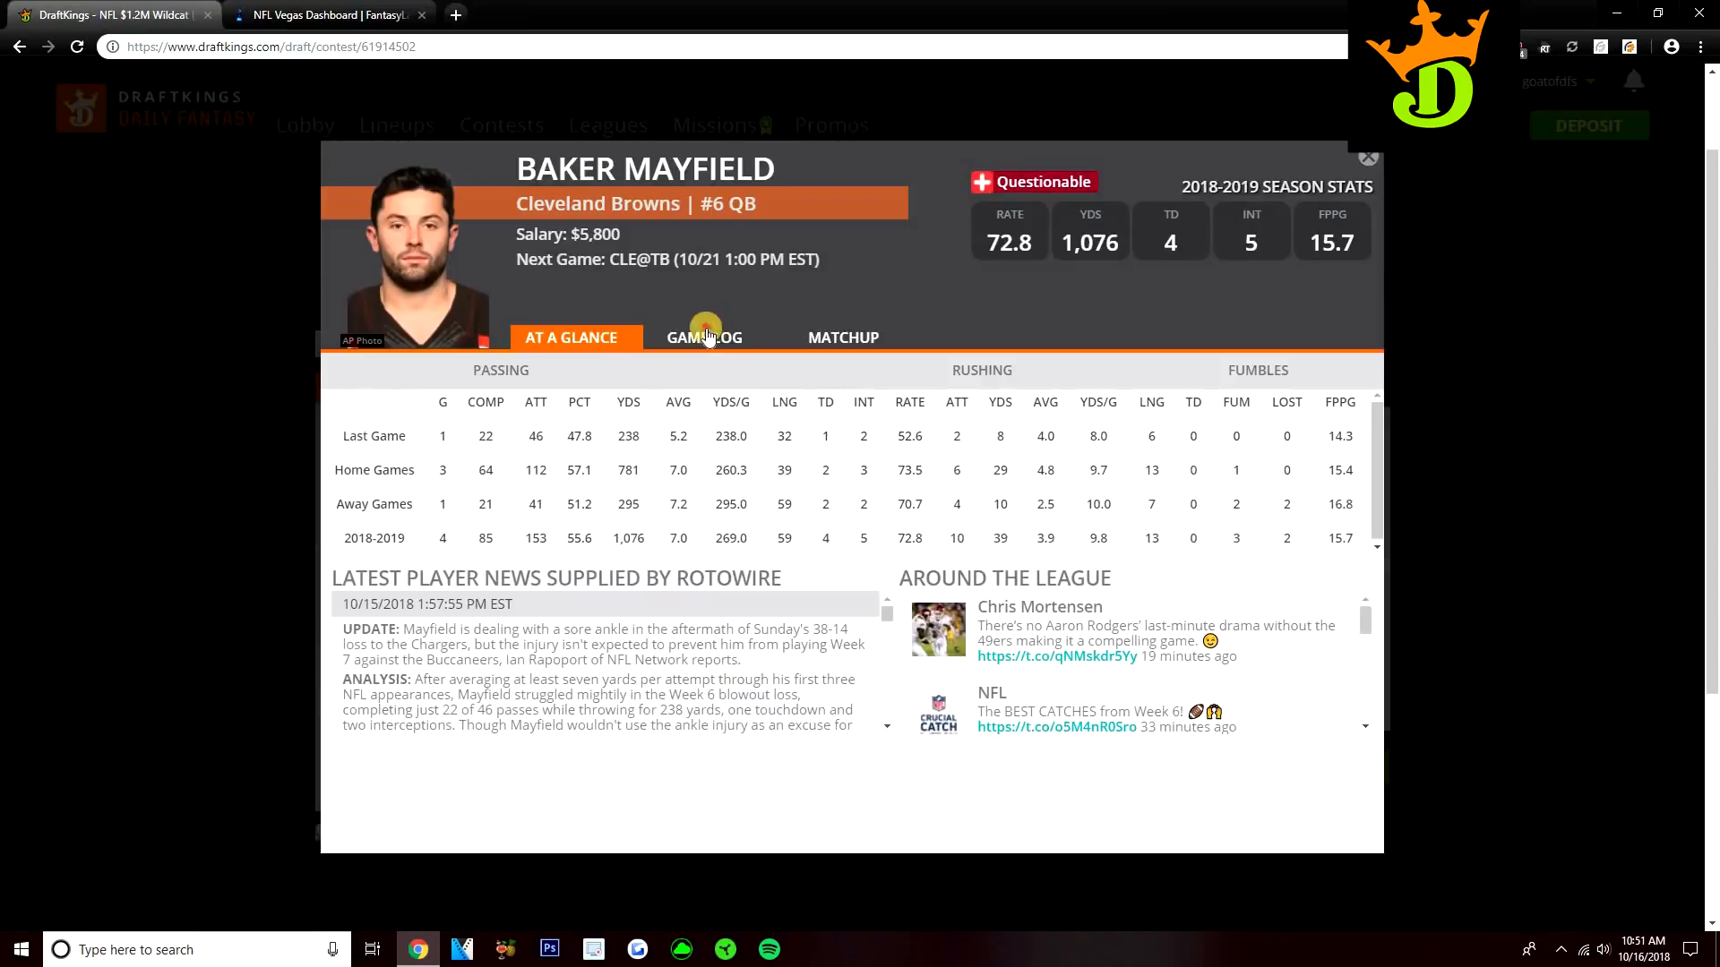
{"action": "left_click", "coordinate": [709, 337]}
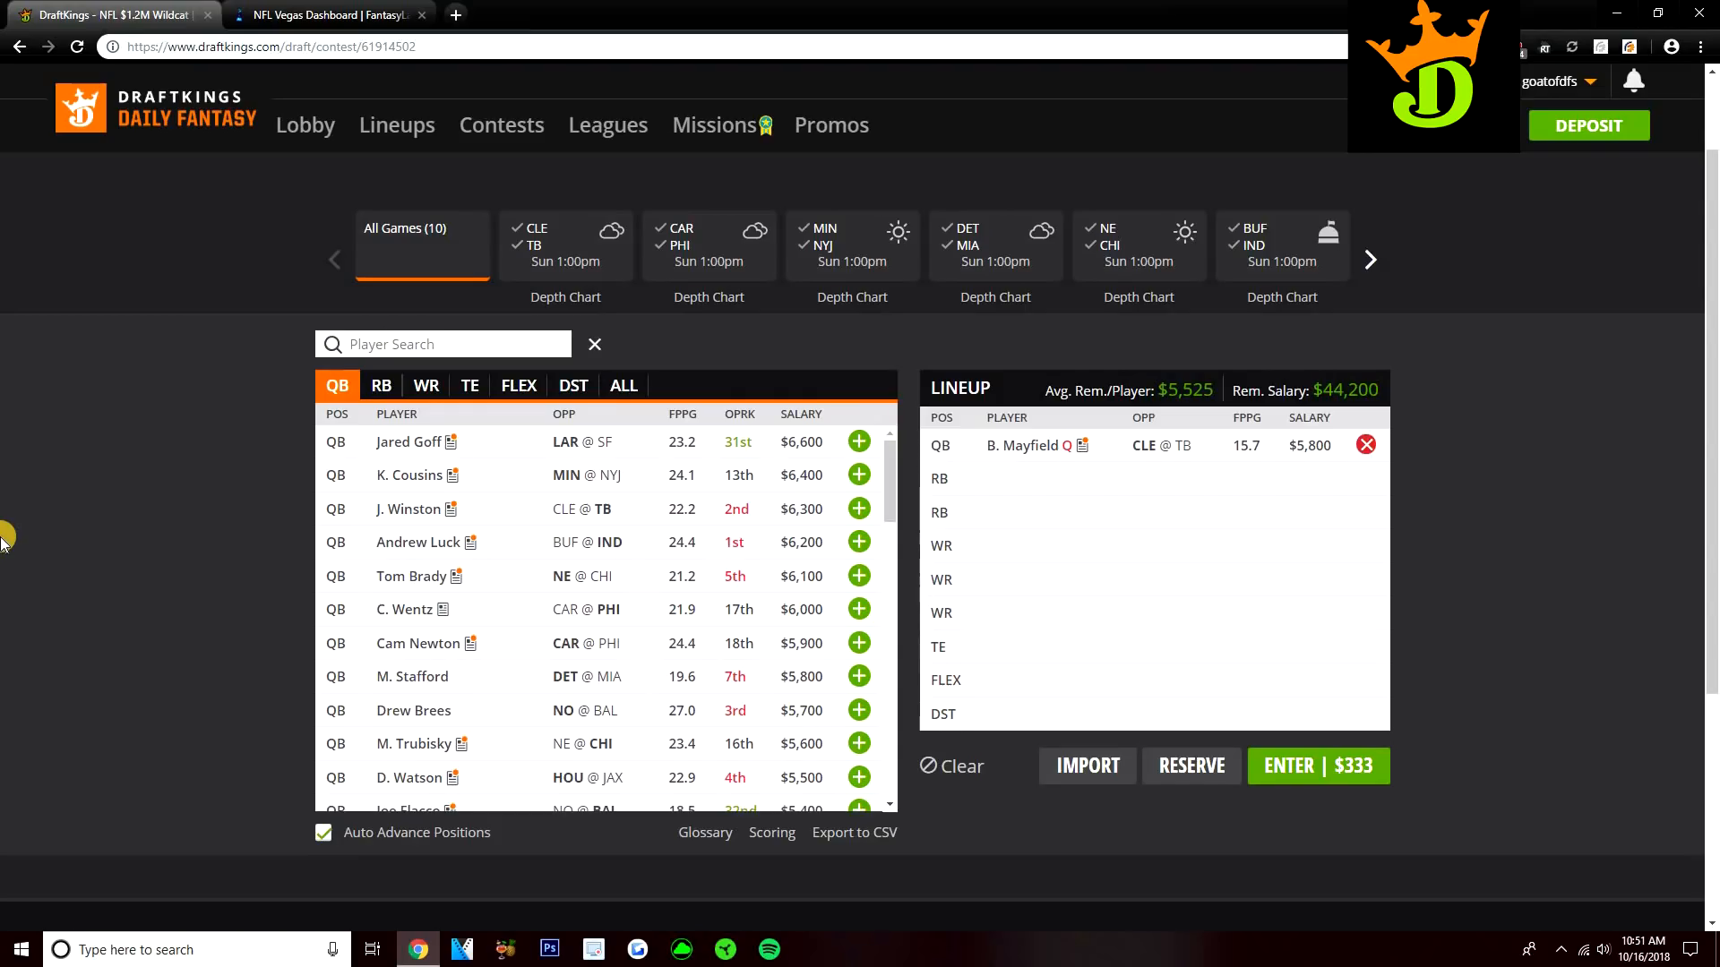
{"action": "mouse_move", "coordinate": [575, 536]}
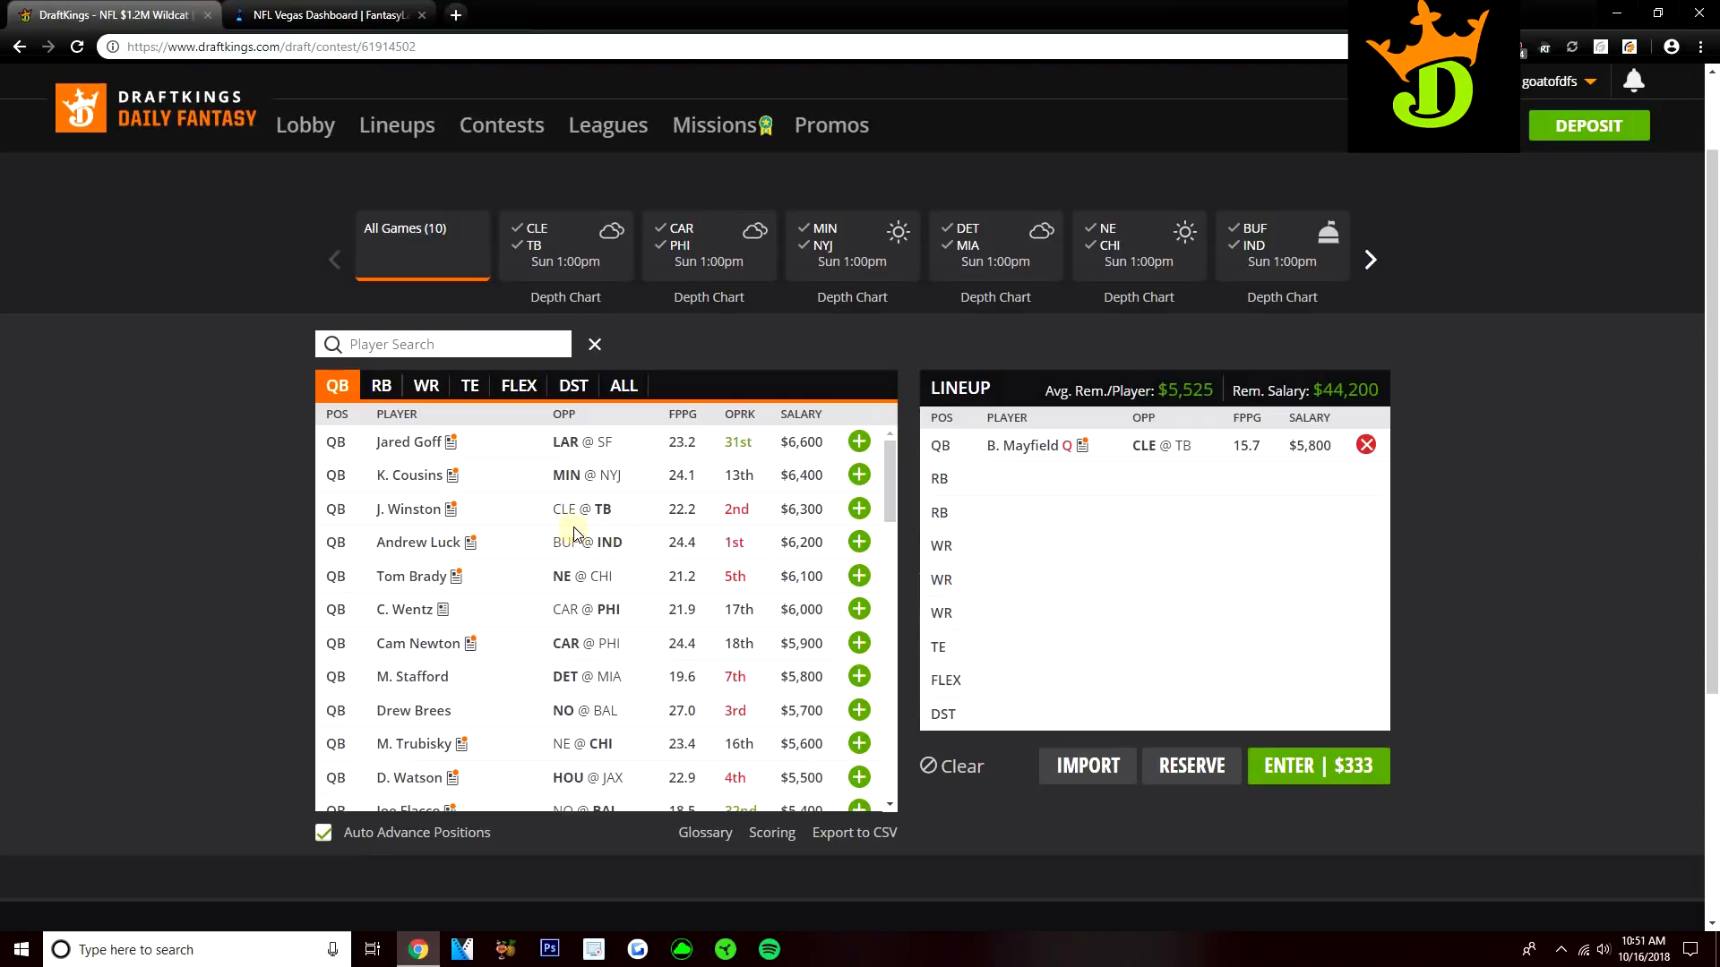
{"action": "scroll", "scroll_direction": "down", "scroll_amount": 3}
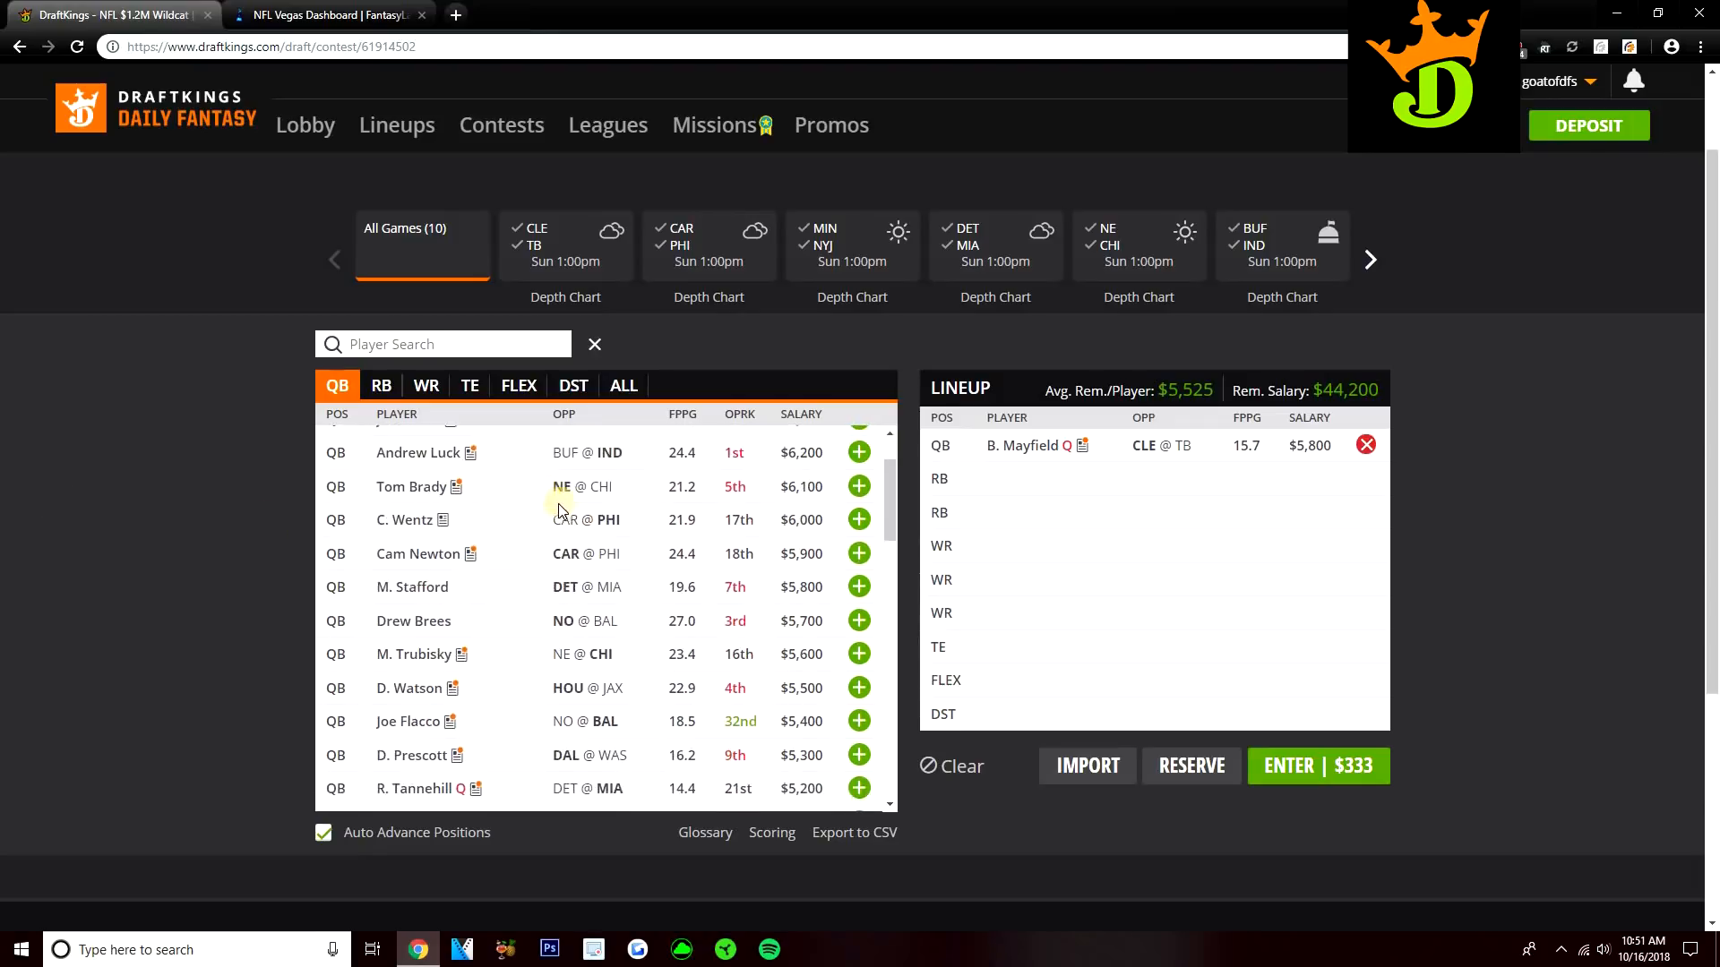
{"action": "scroll", "scroll_direction": "down", "scroll_amount": 3}
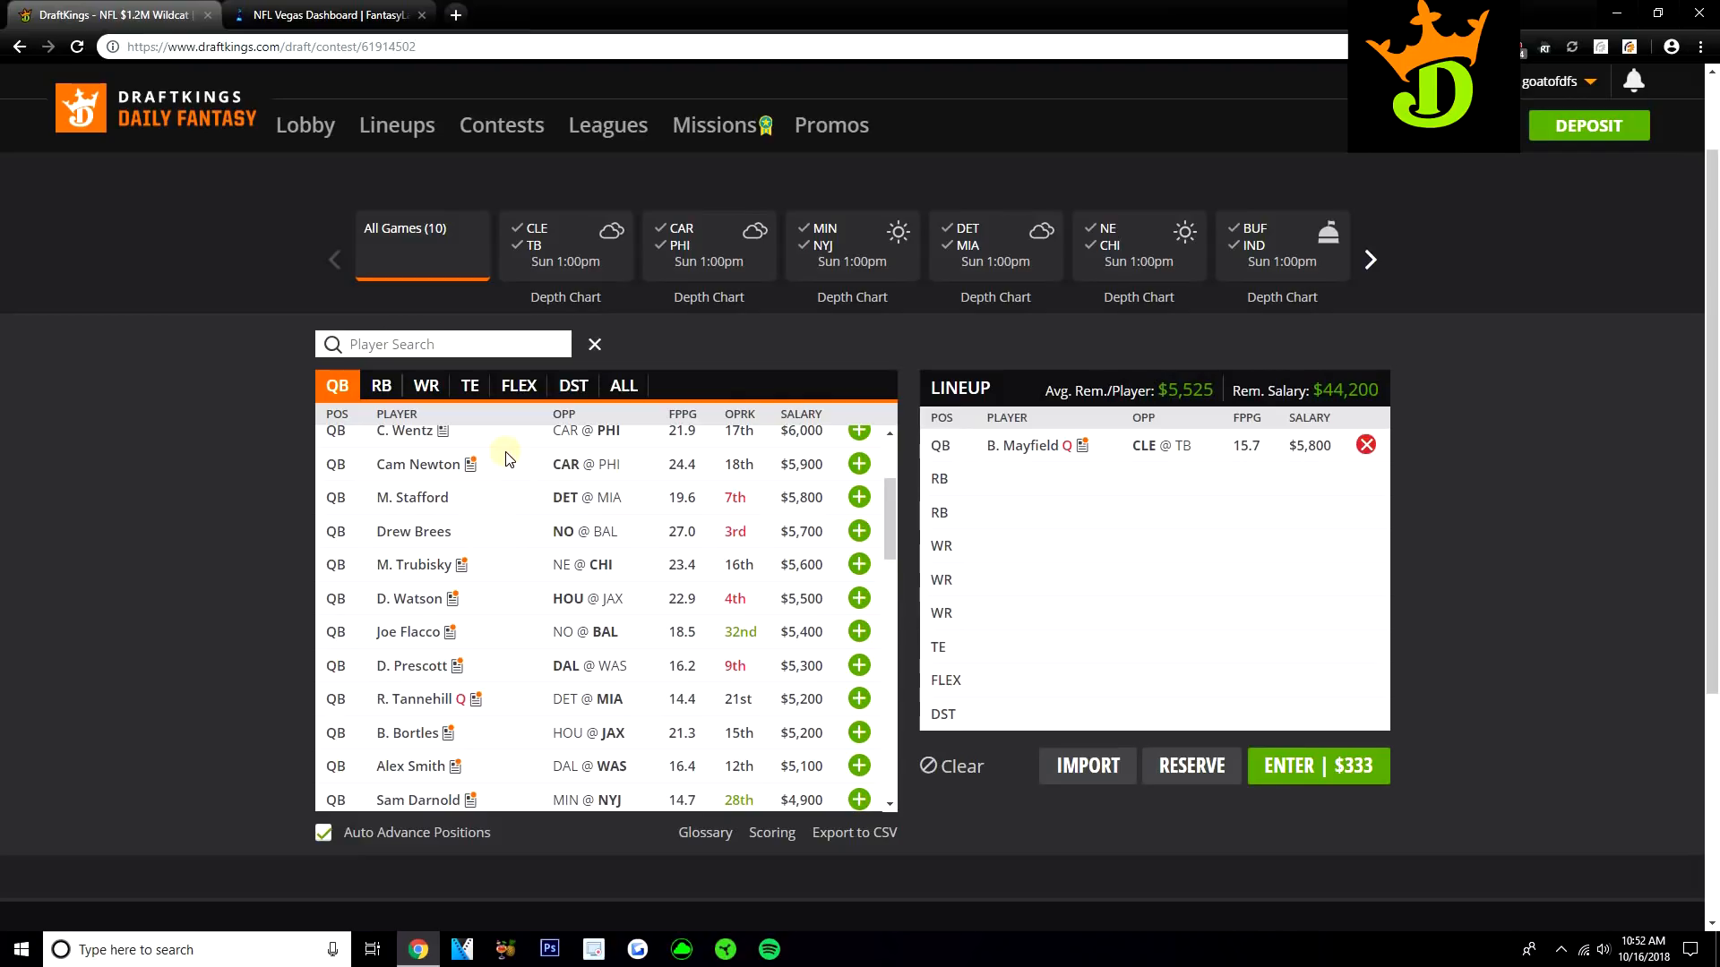
{"action": "scroll", "scroll_direction": "down", "scroll_amount": 3}
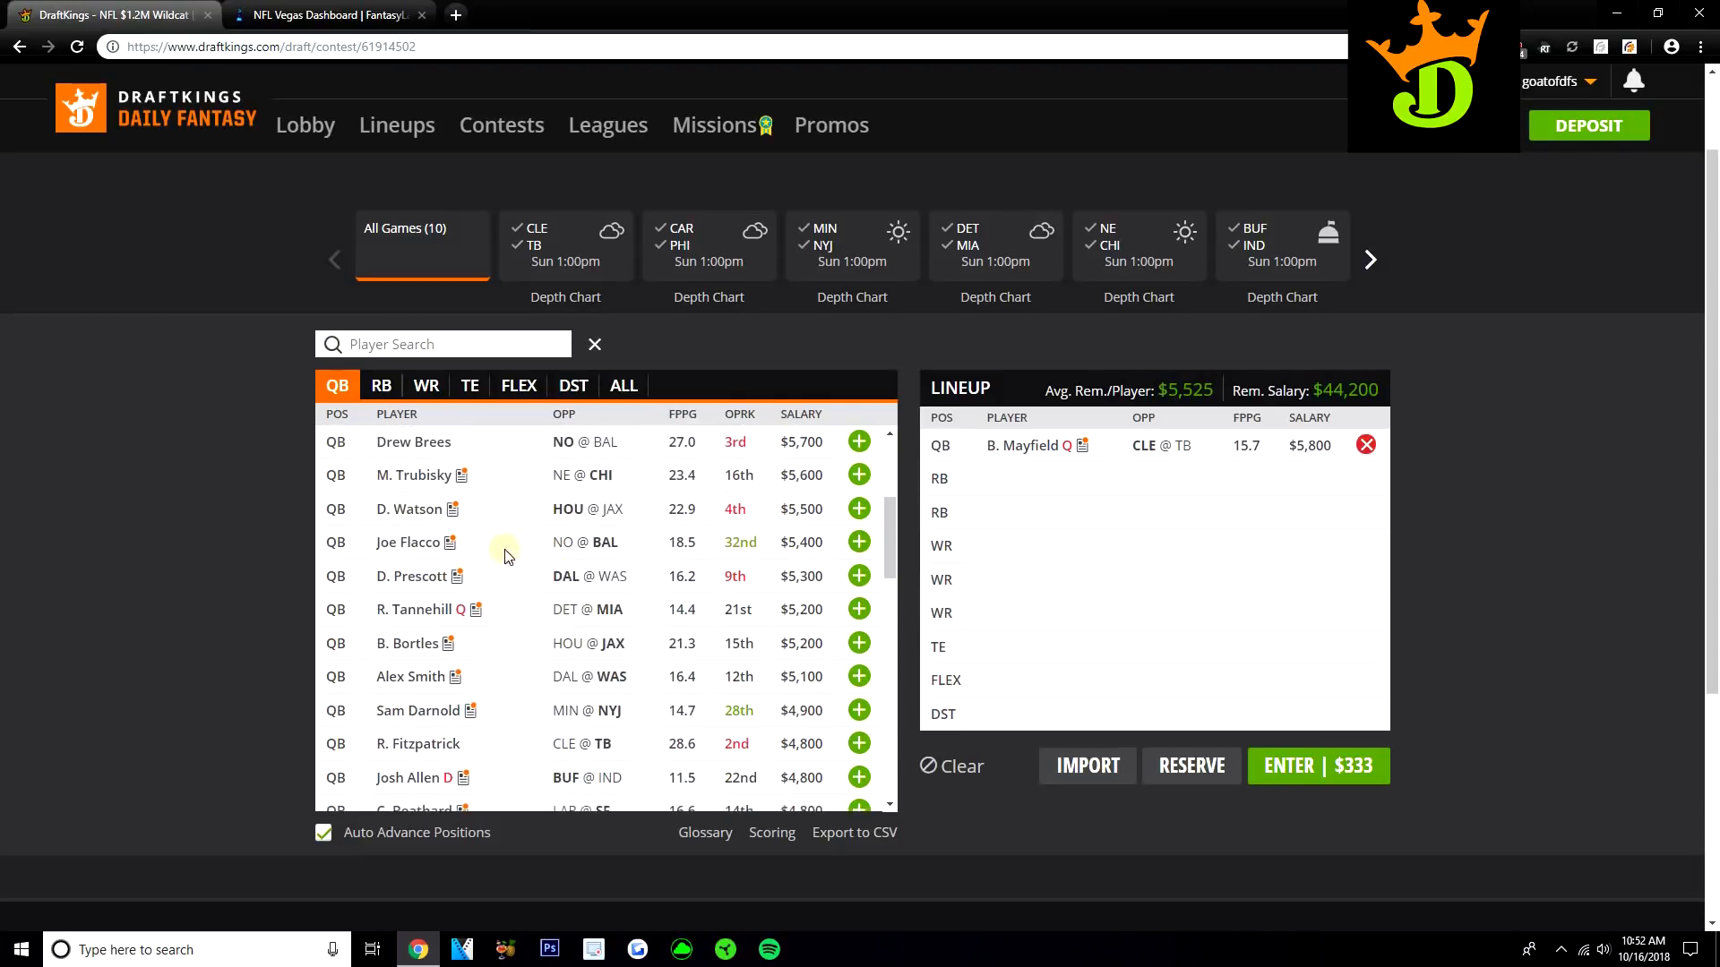
{"action": "mouse_move", "coordinate": [524, 554]}
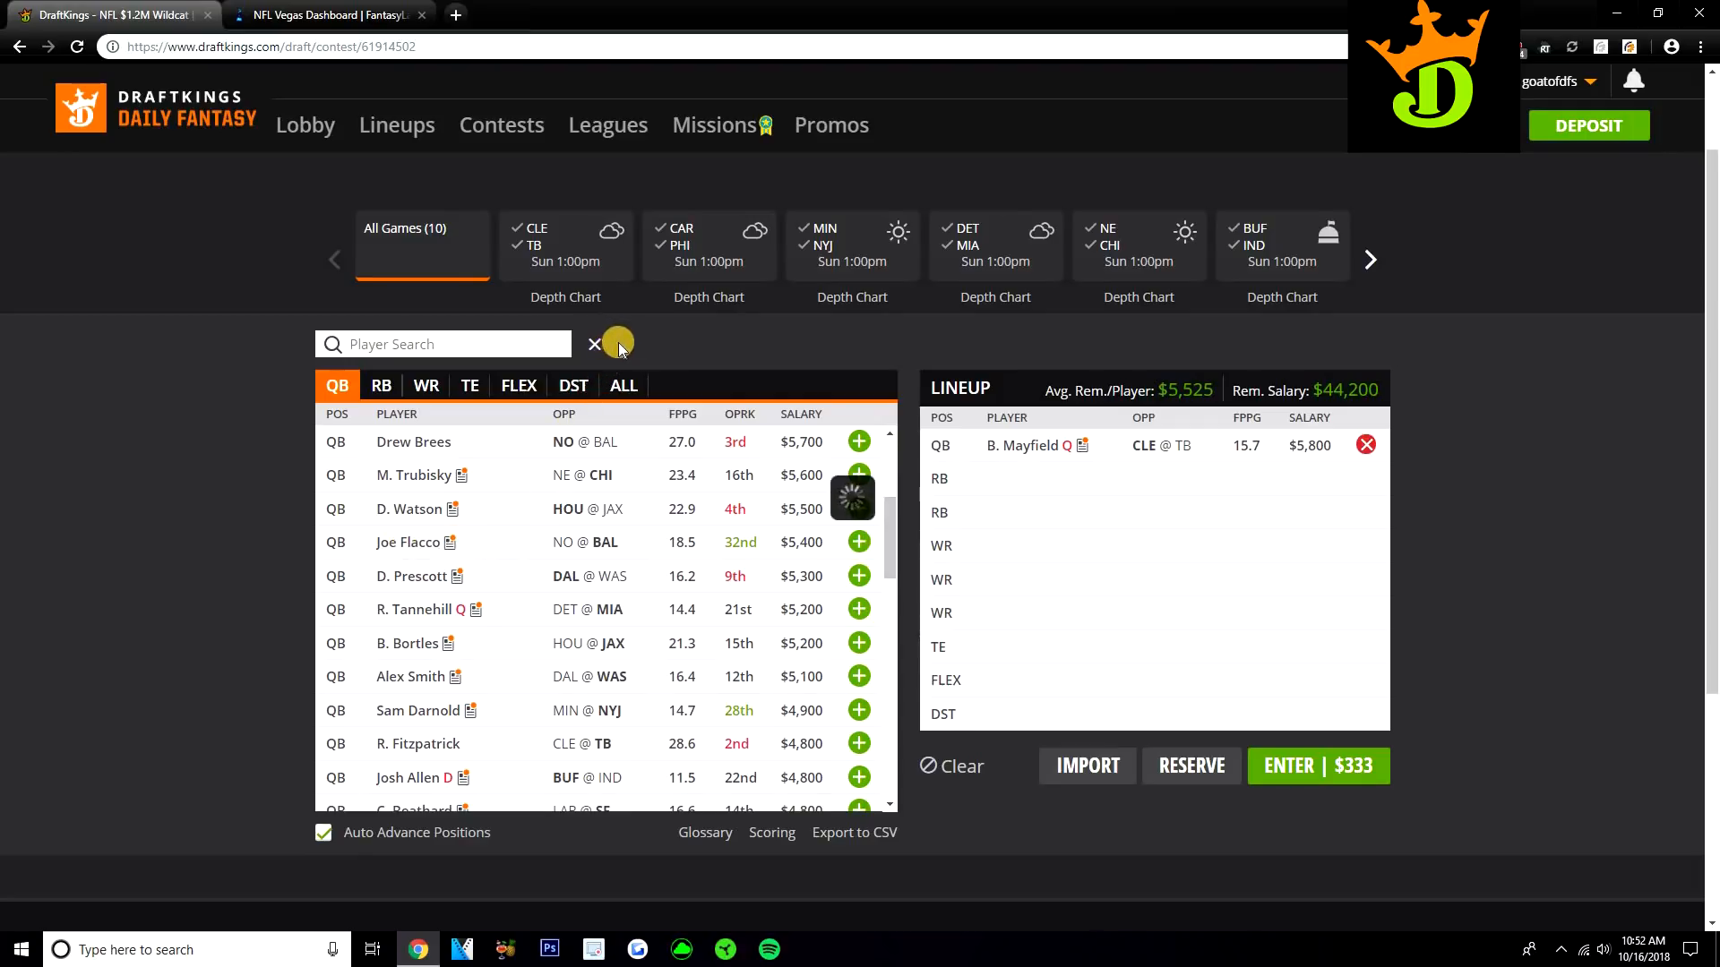
{"action": "left_click", "coordinate": [409, 542]}
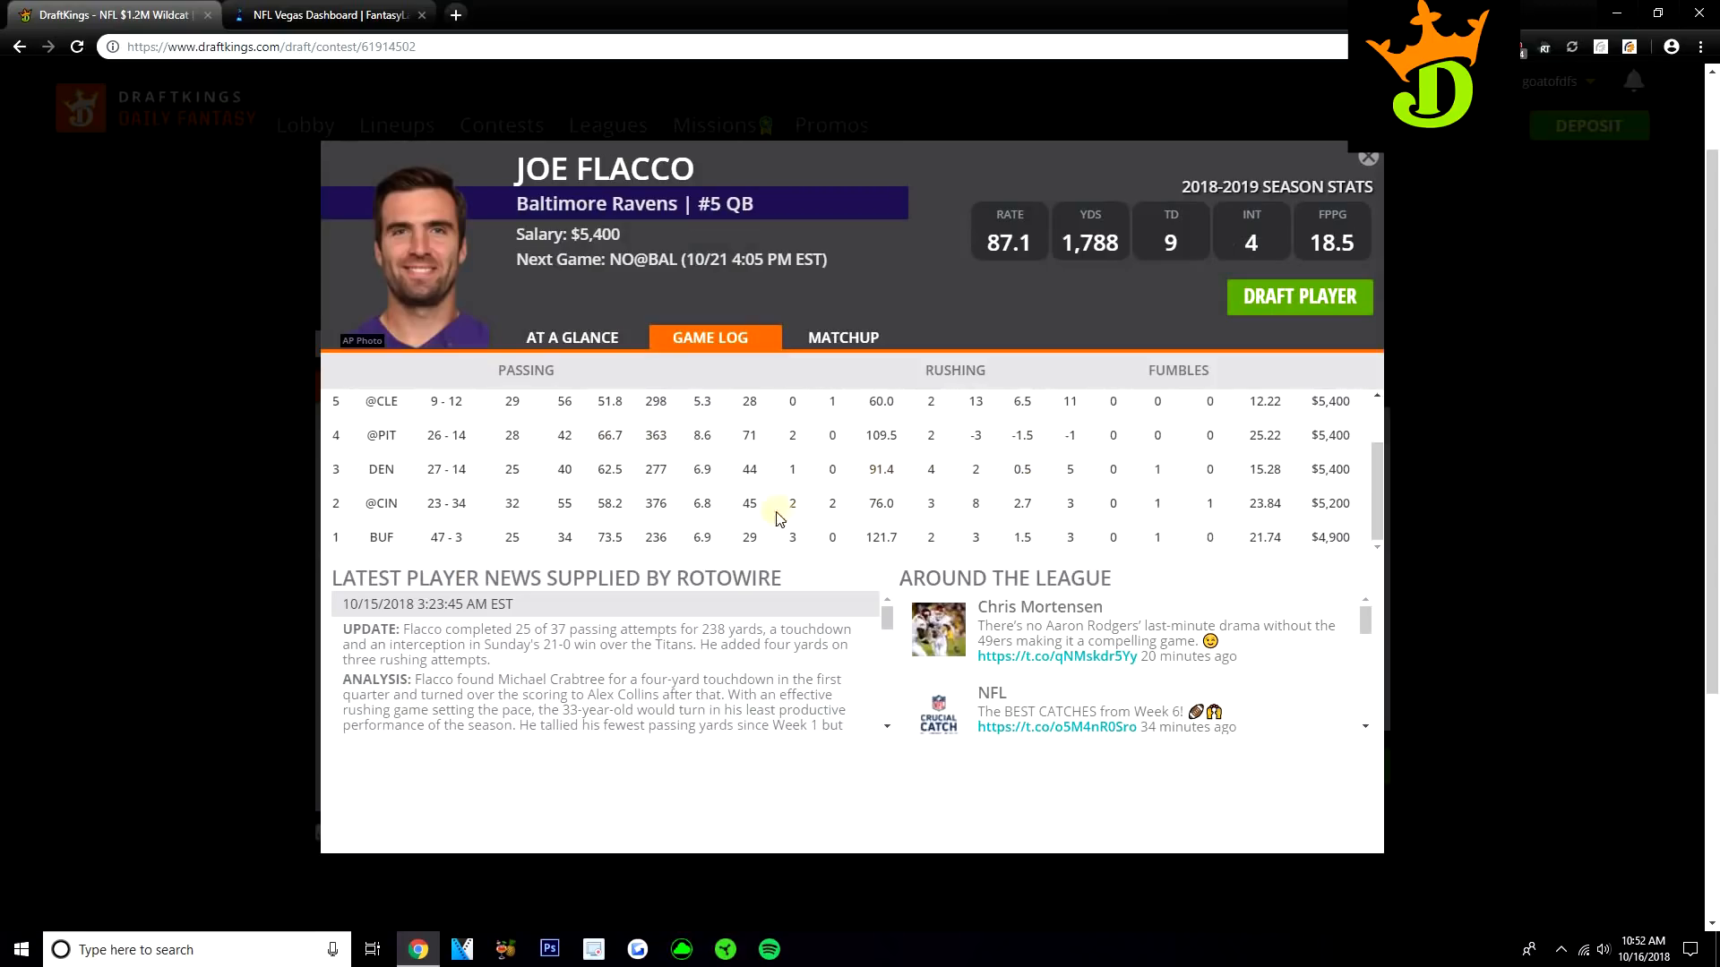
{"action": "mouse_move", "coordinate": [840, 472]}
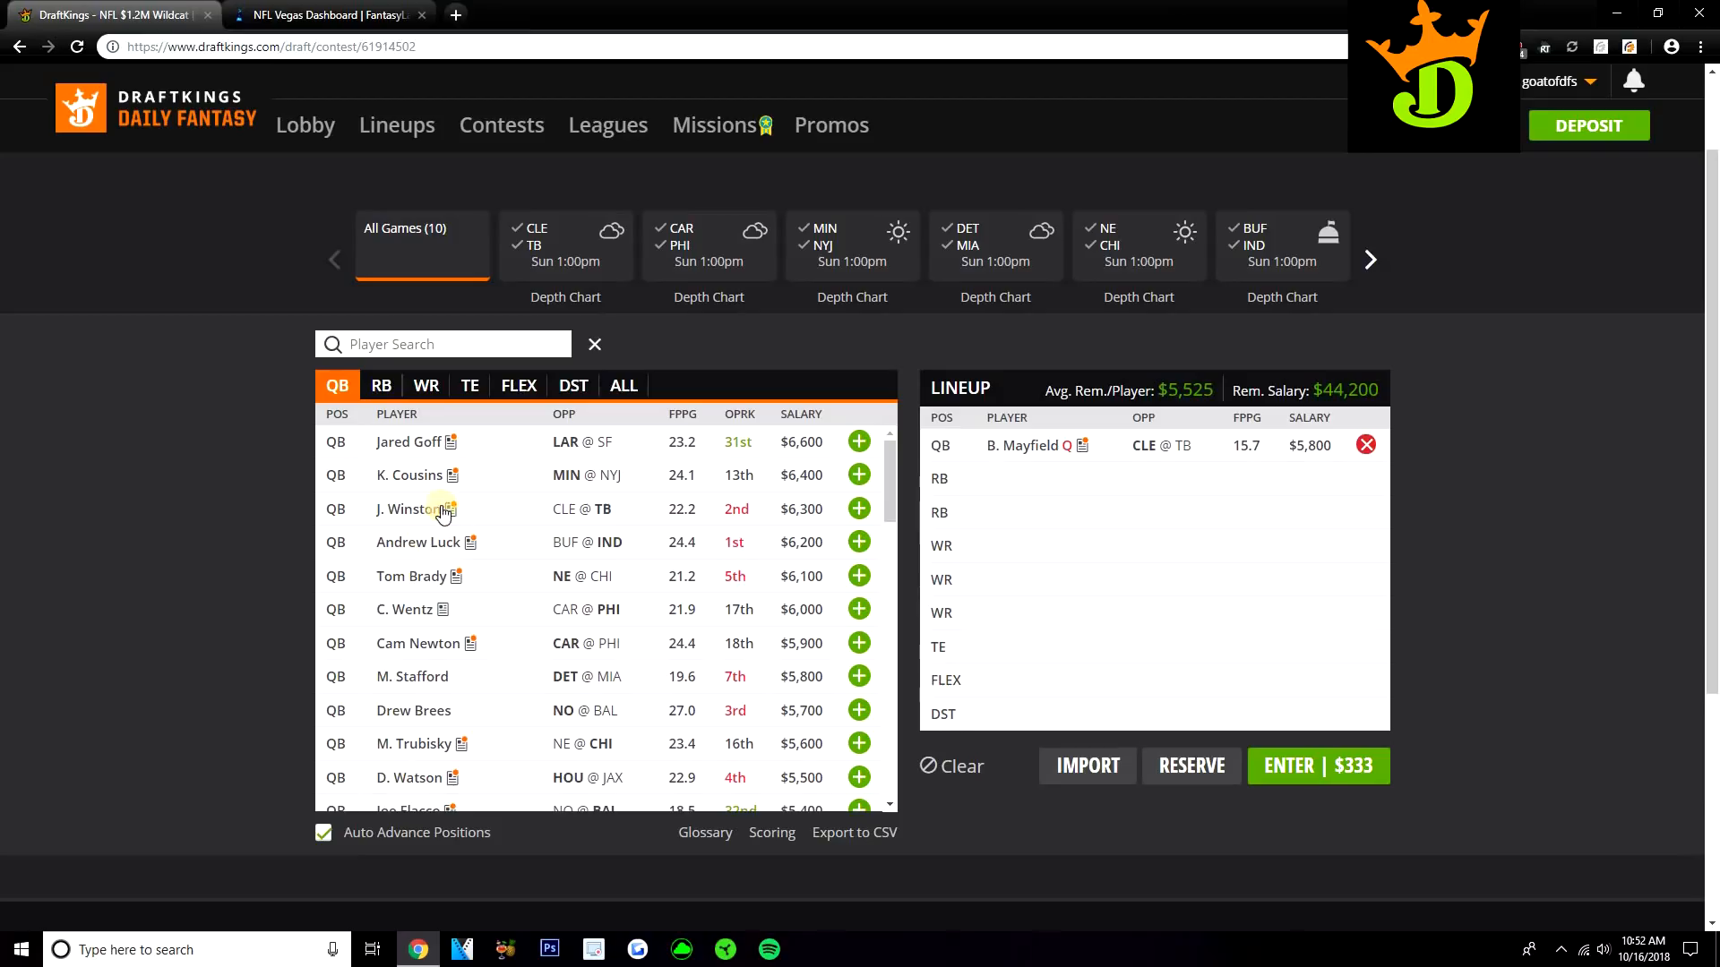
{"action": "mouse_move", "coordinate": [549, 505]}
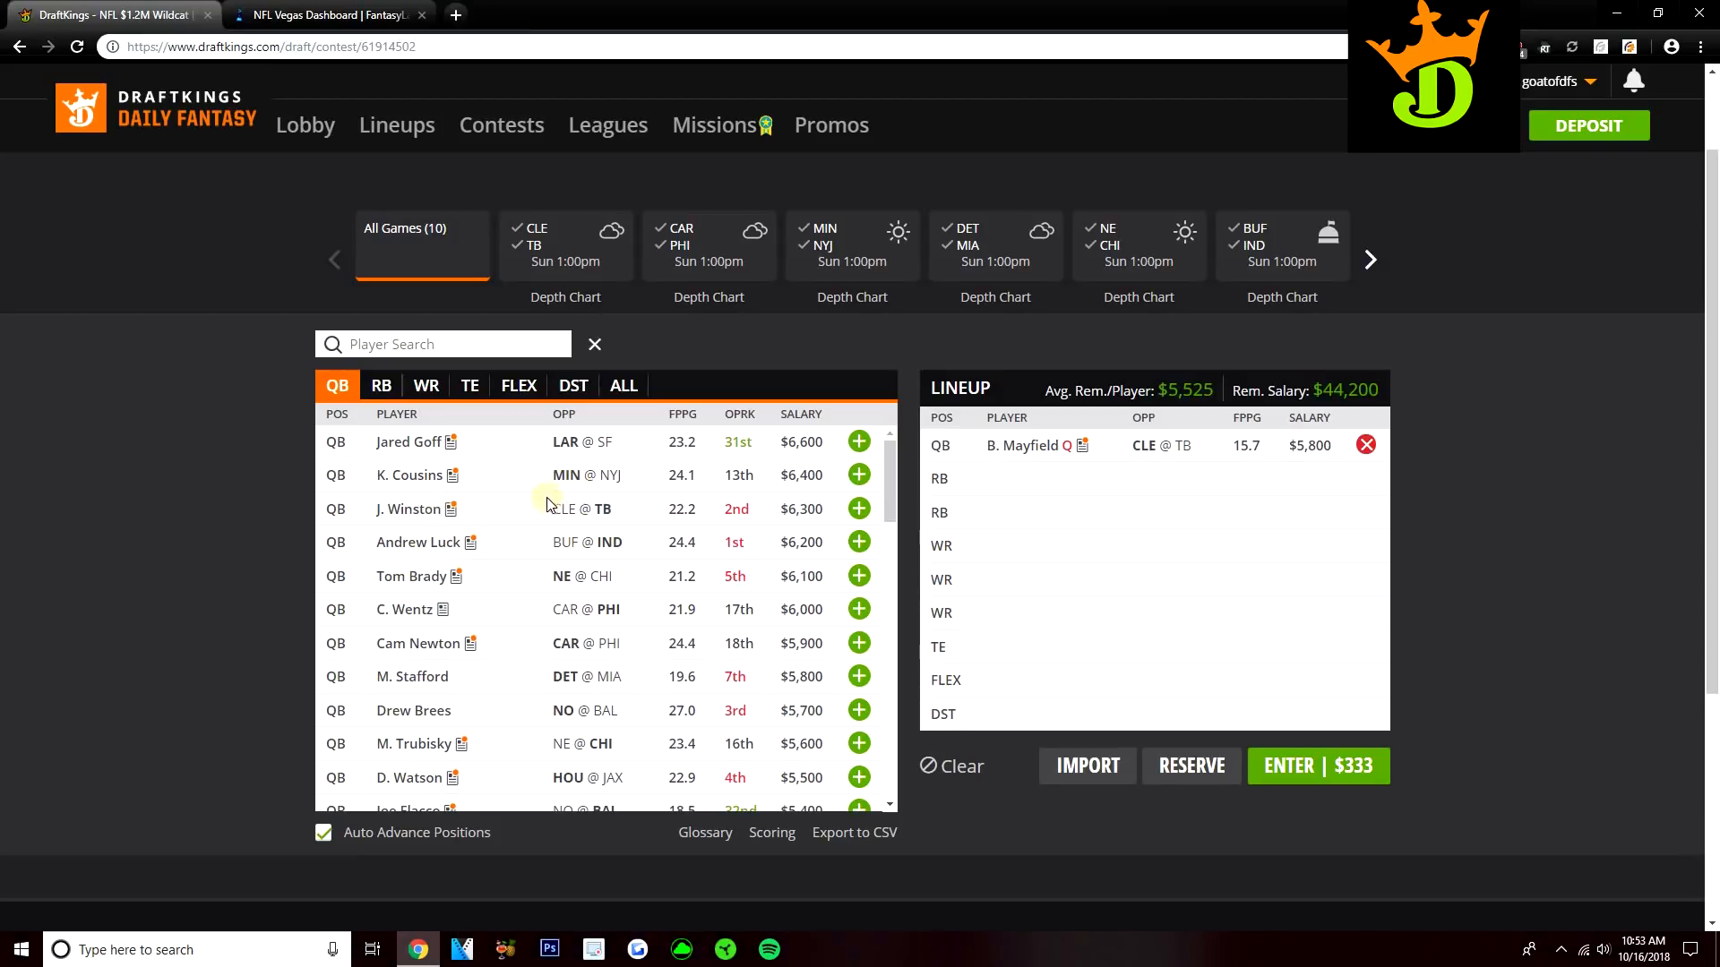
{"action": "mouse_move", "coordinate": [509, 484]}
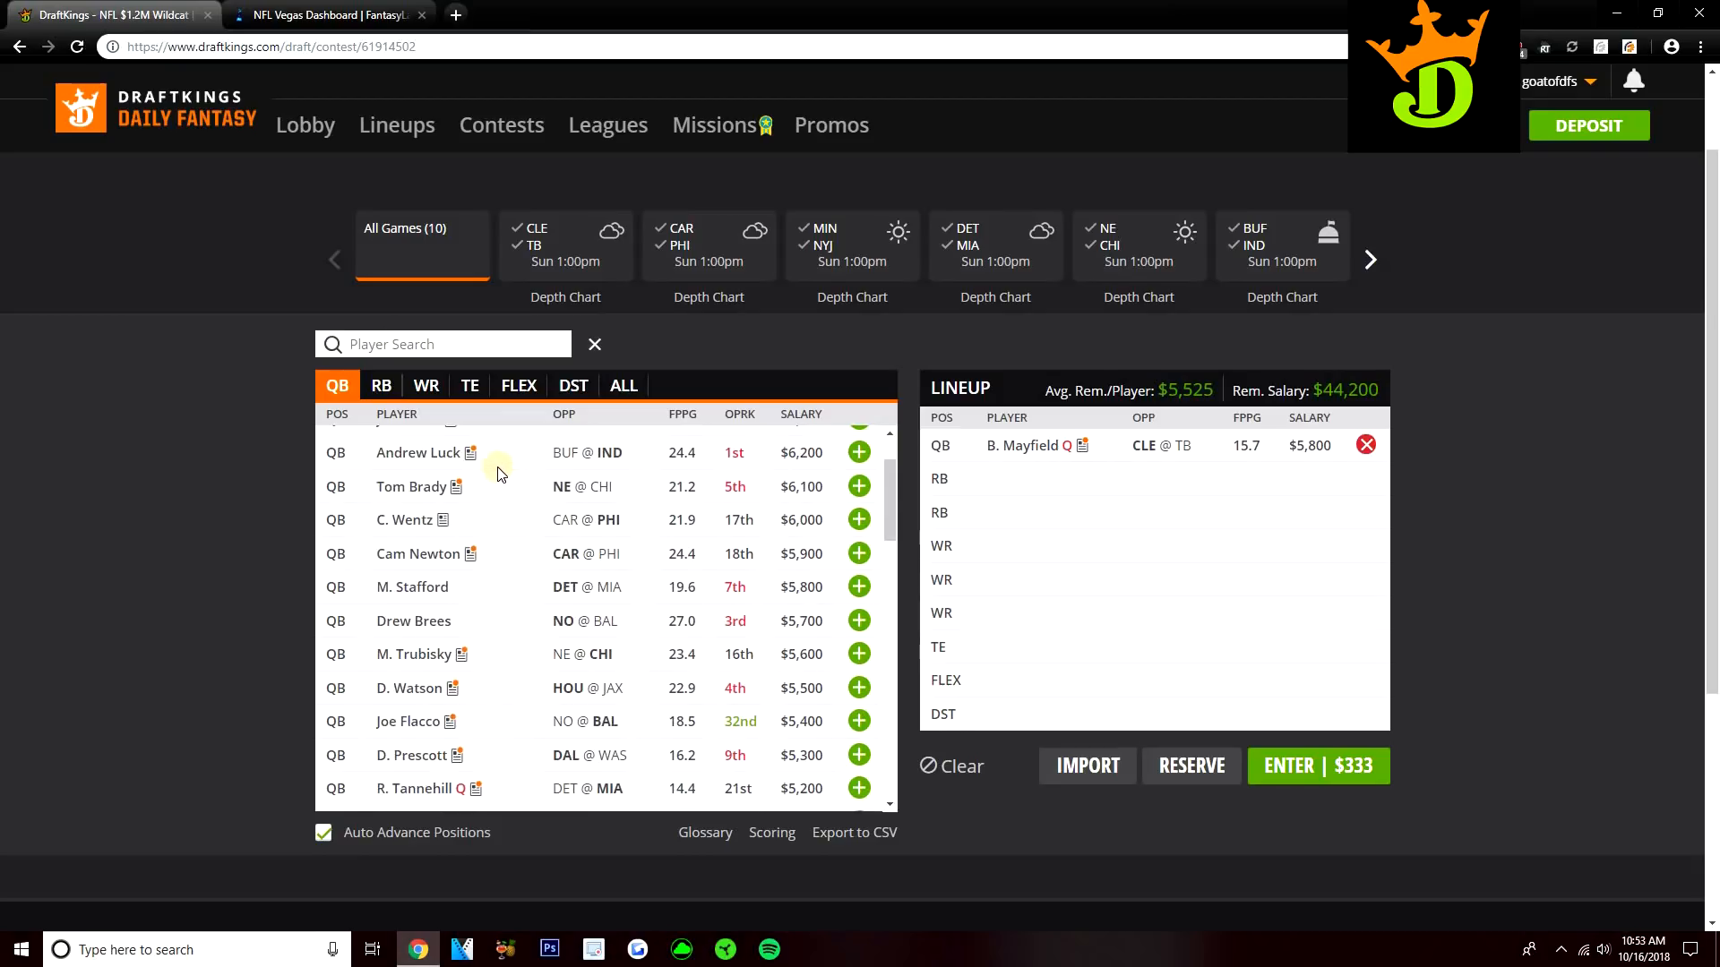
- Scroll through the quarterback list, then show the running back player pool
{"action": "scroll", "scroll_direction": "down", "scroll_amount": 3}
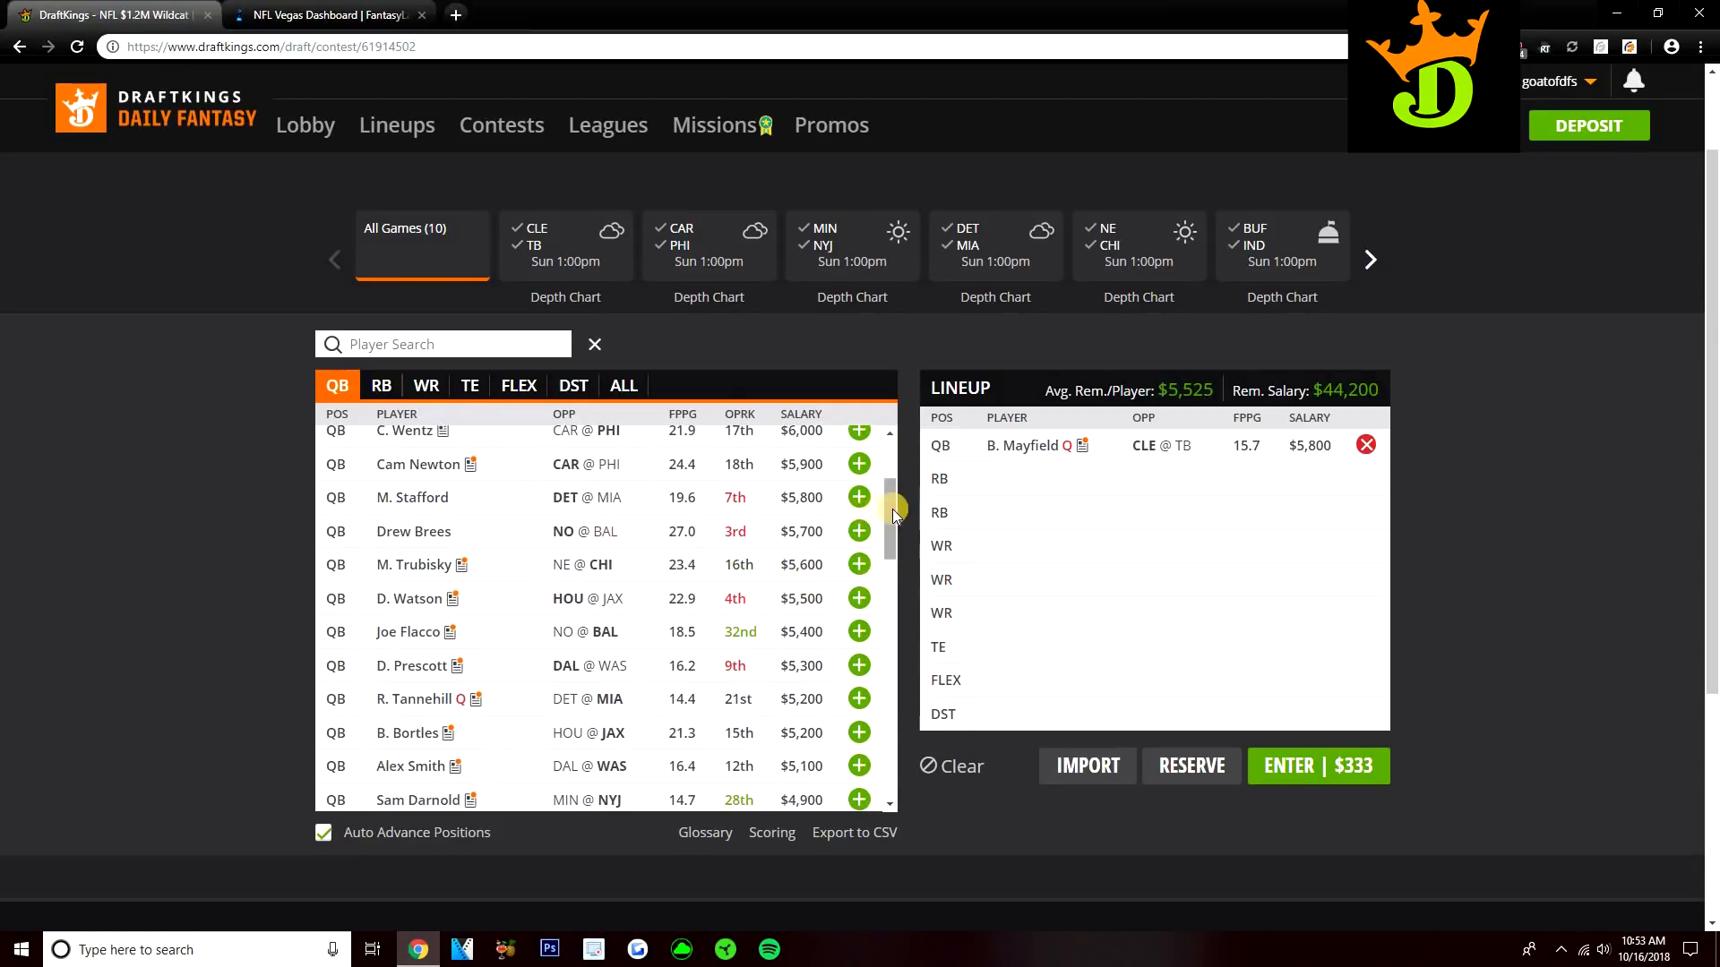
{"action": "scroll", "scroll_direction": "down", "scroll_amount": 3}
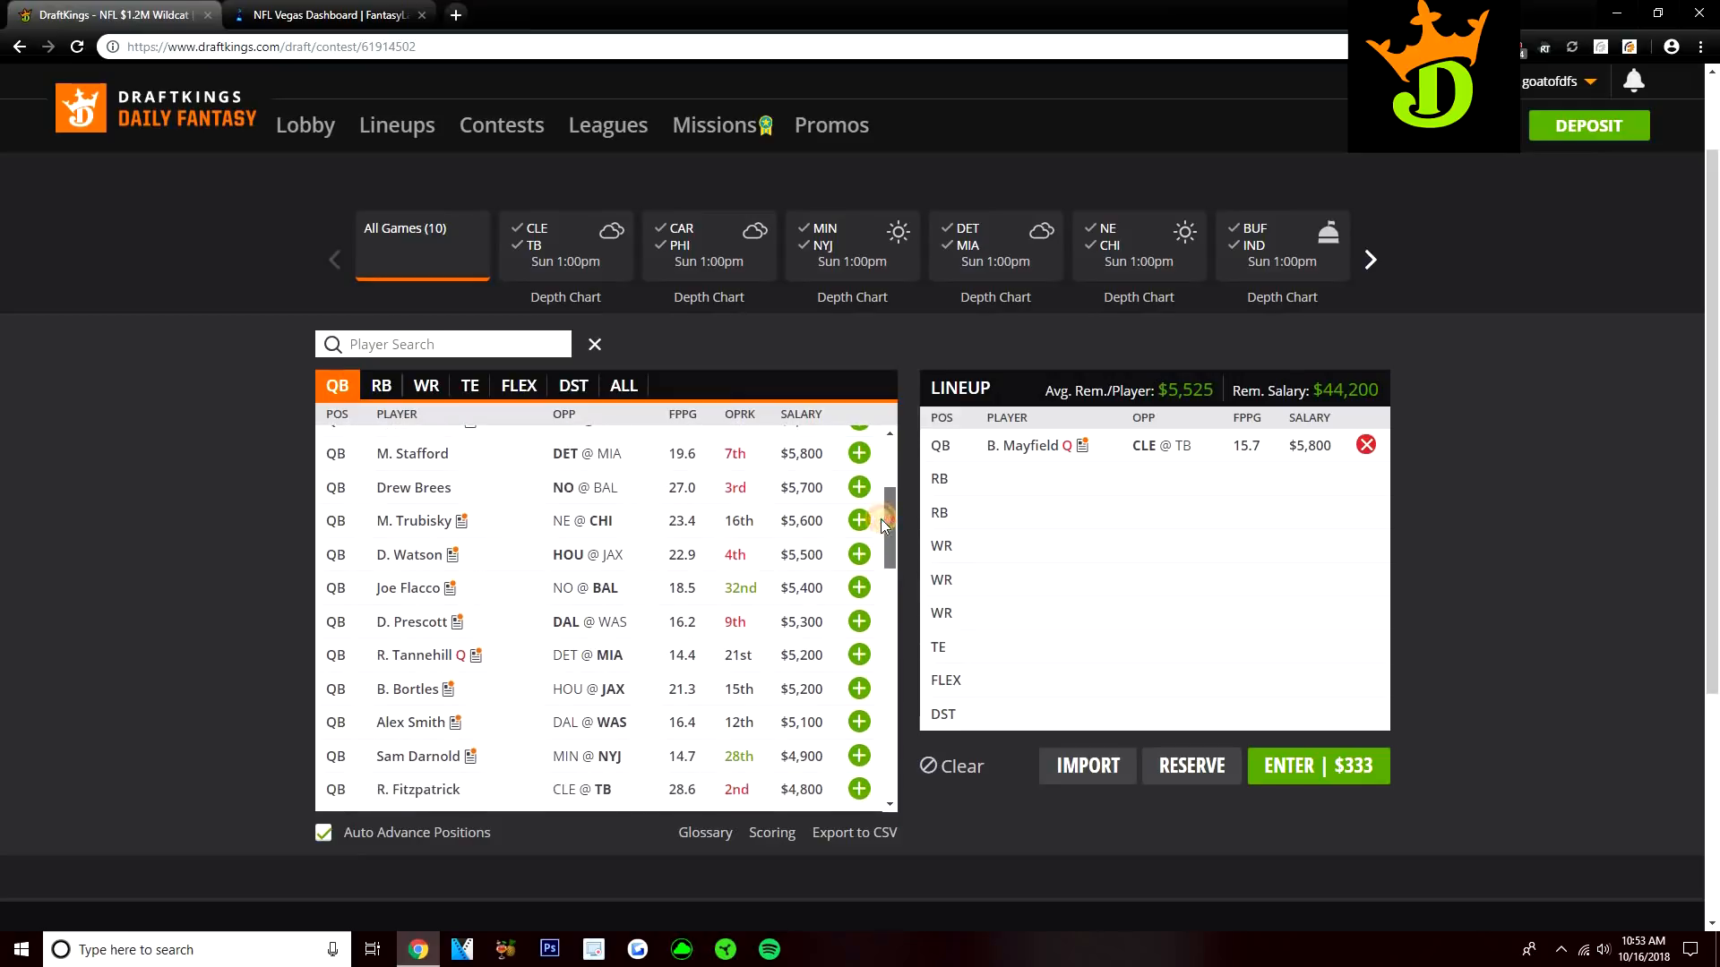
{"action": "scroll", "scroll_direction": "down", "scroll_amount": 3}
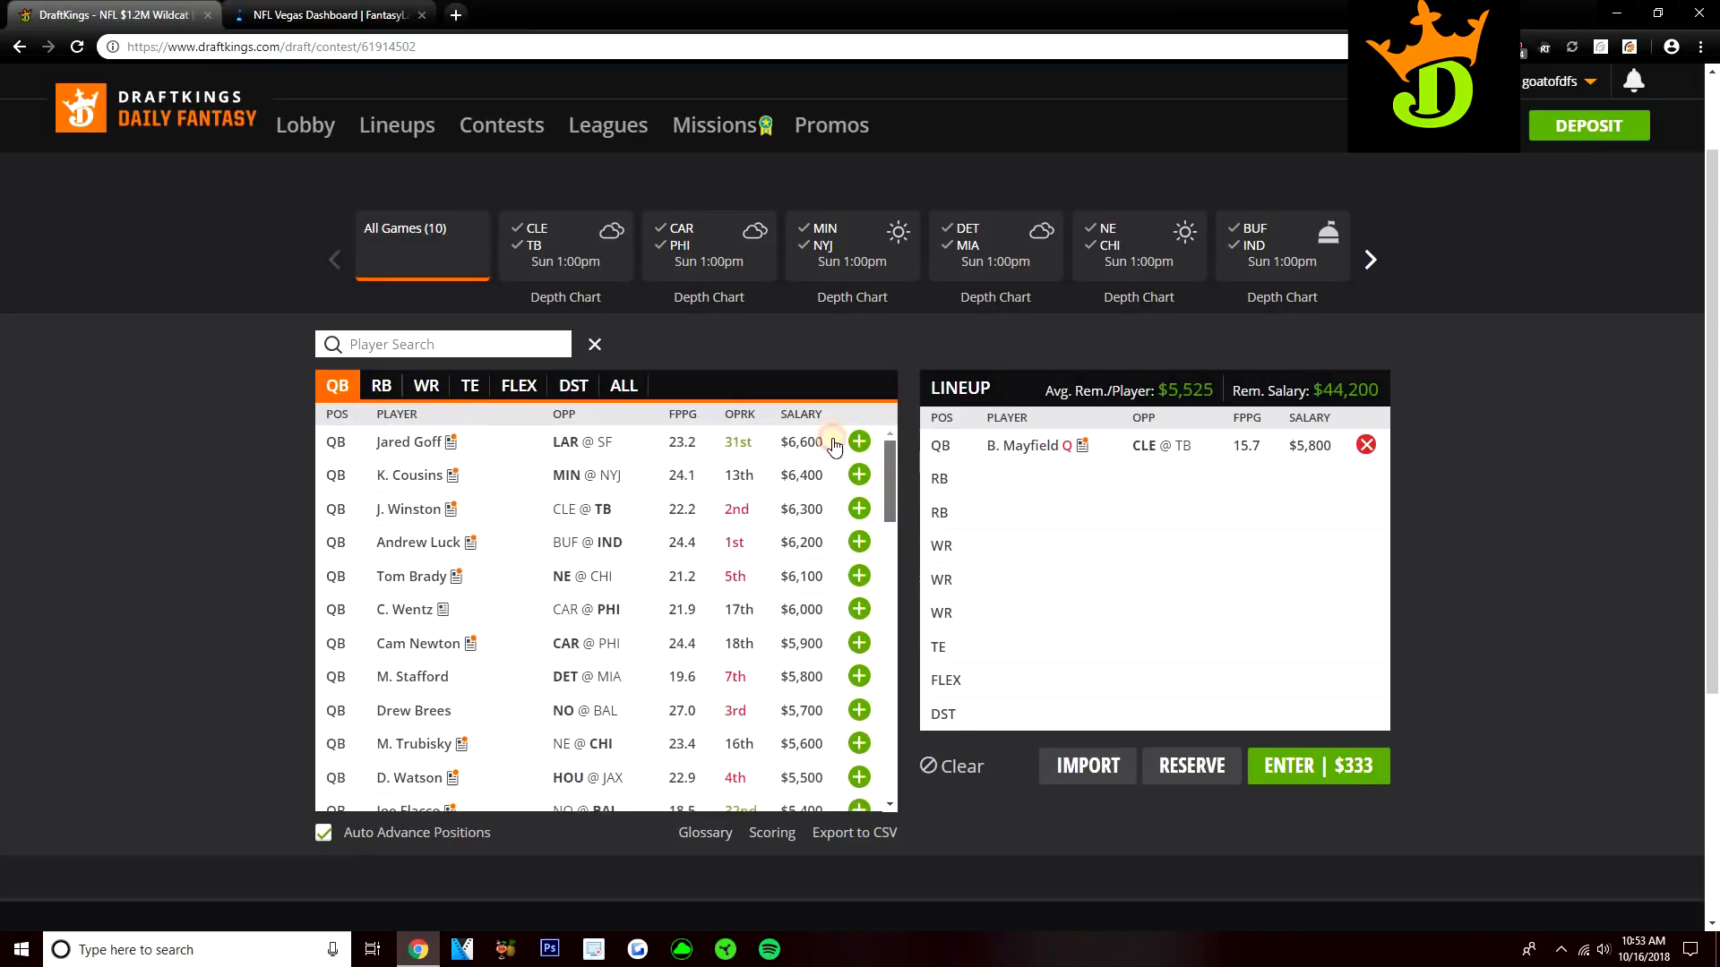
{"action": "left_click", "coordinate": [381, 386]}
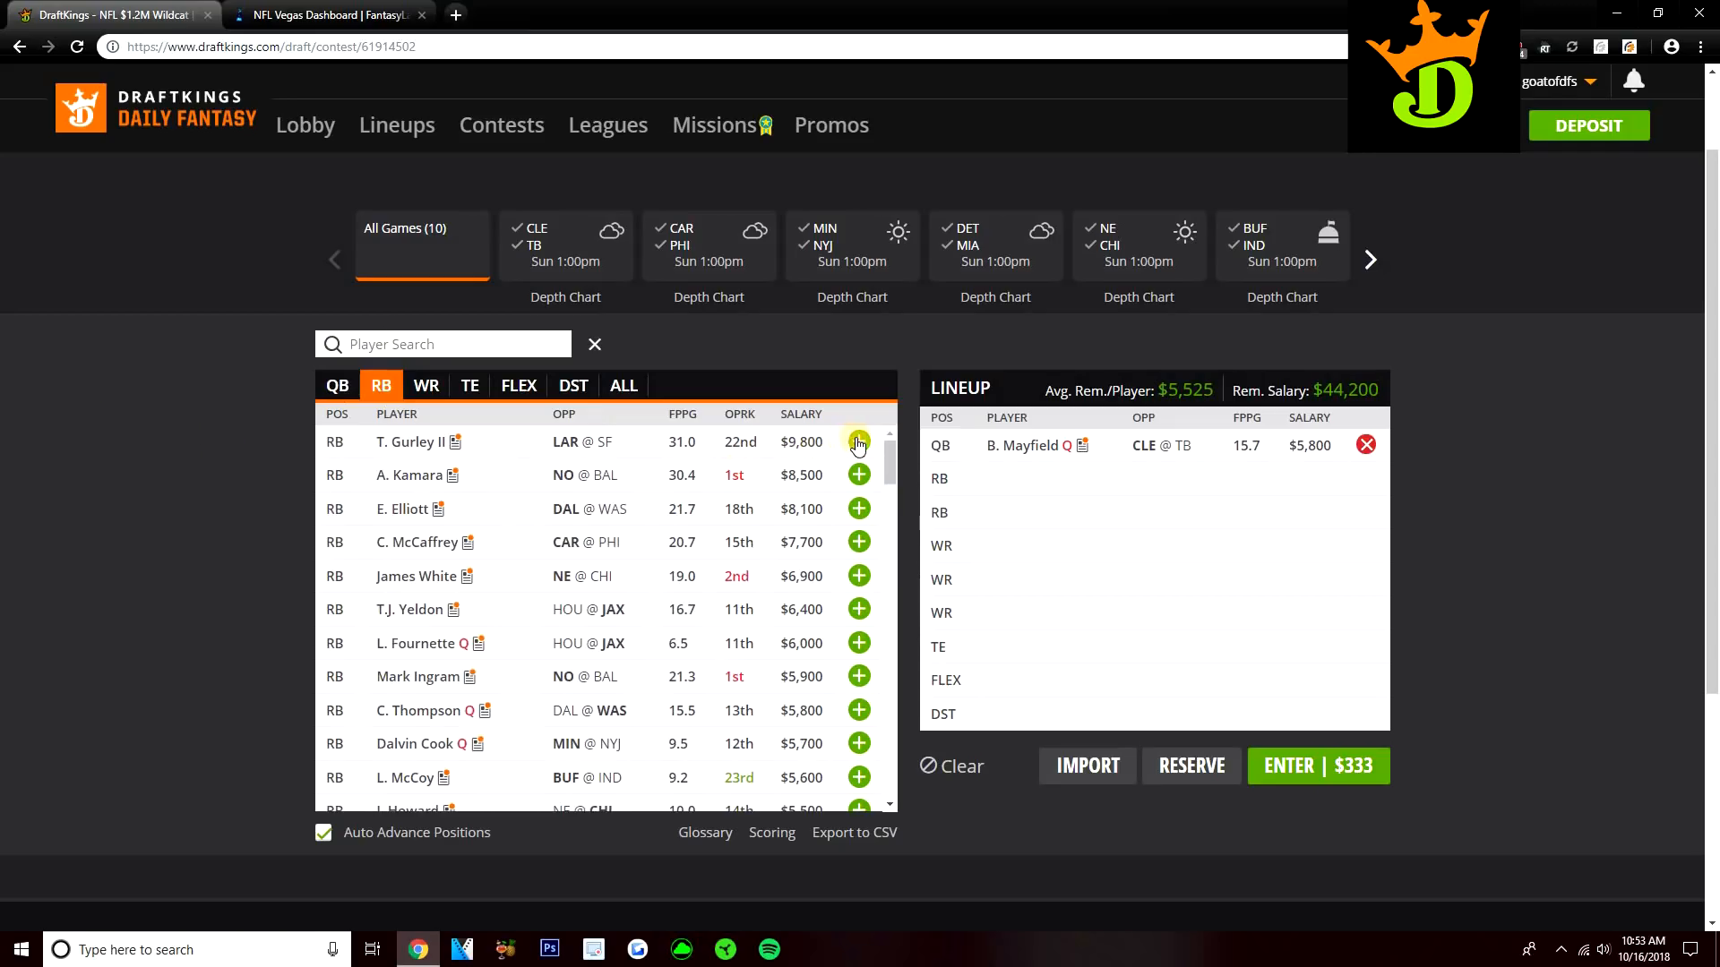
- Add Todd Gurley II at running back, leaving $34,400, after reviewing his game log
{"action": "left_click", "coordinate": [860, 442]}
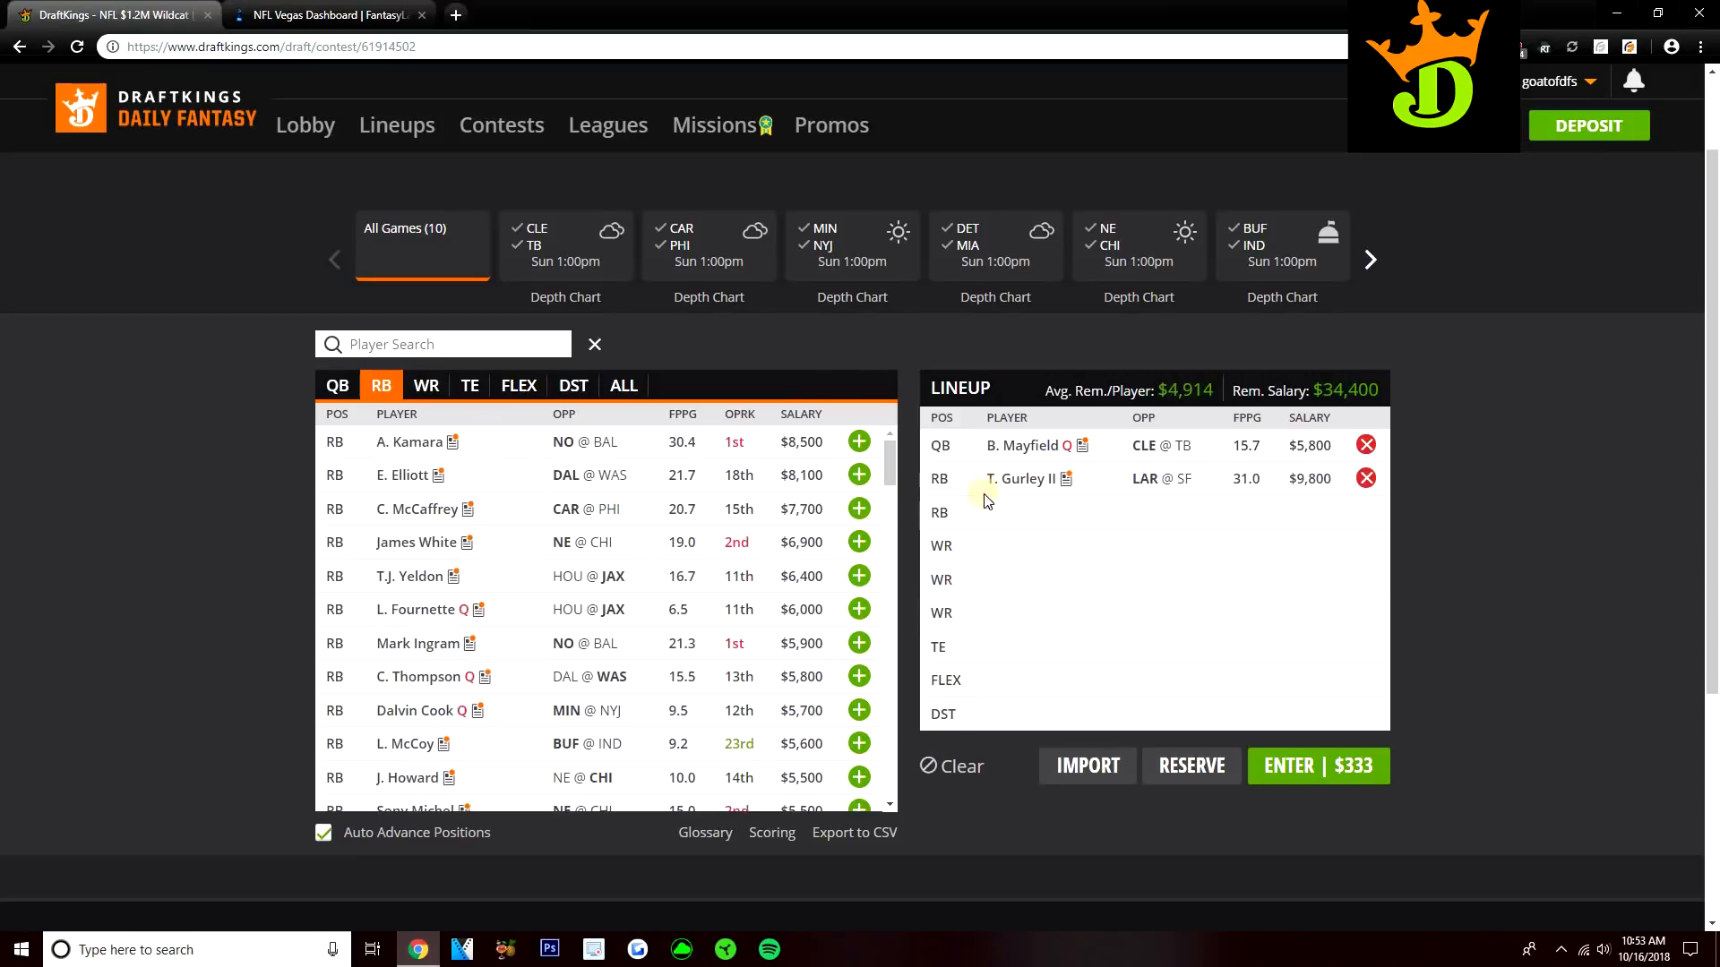
{"action": "left_click", "coordinate": [1062, 478]}
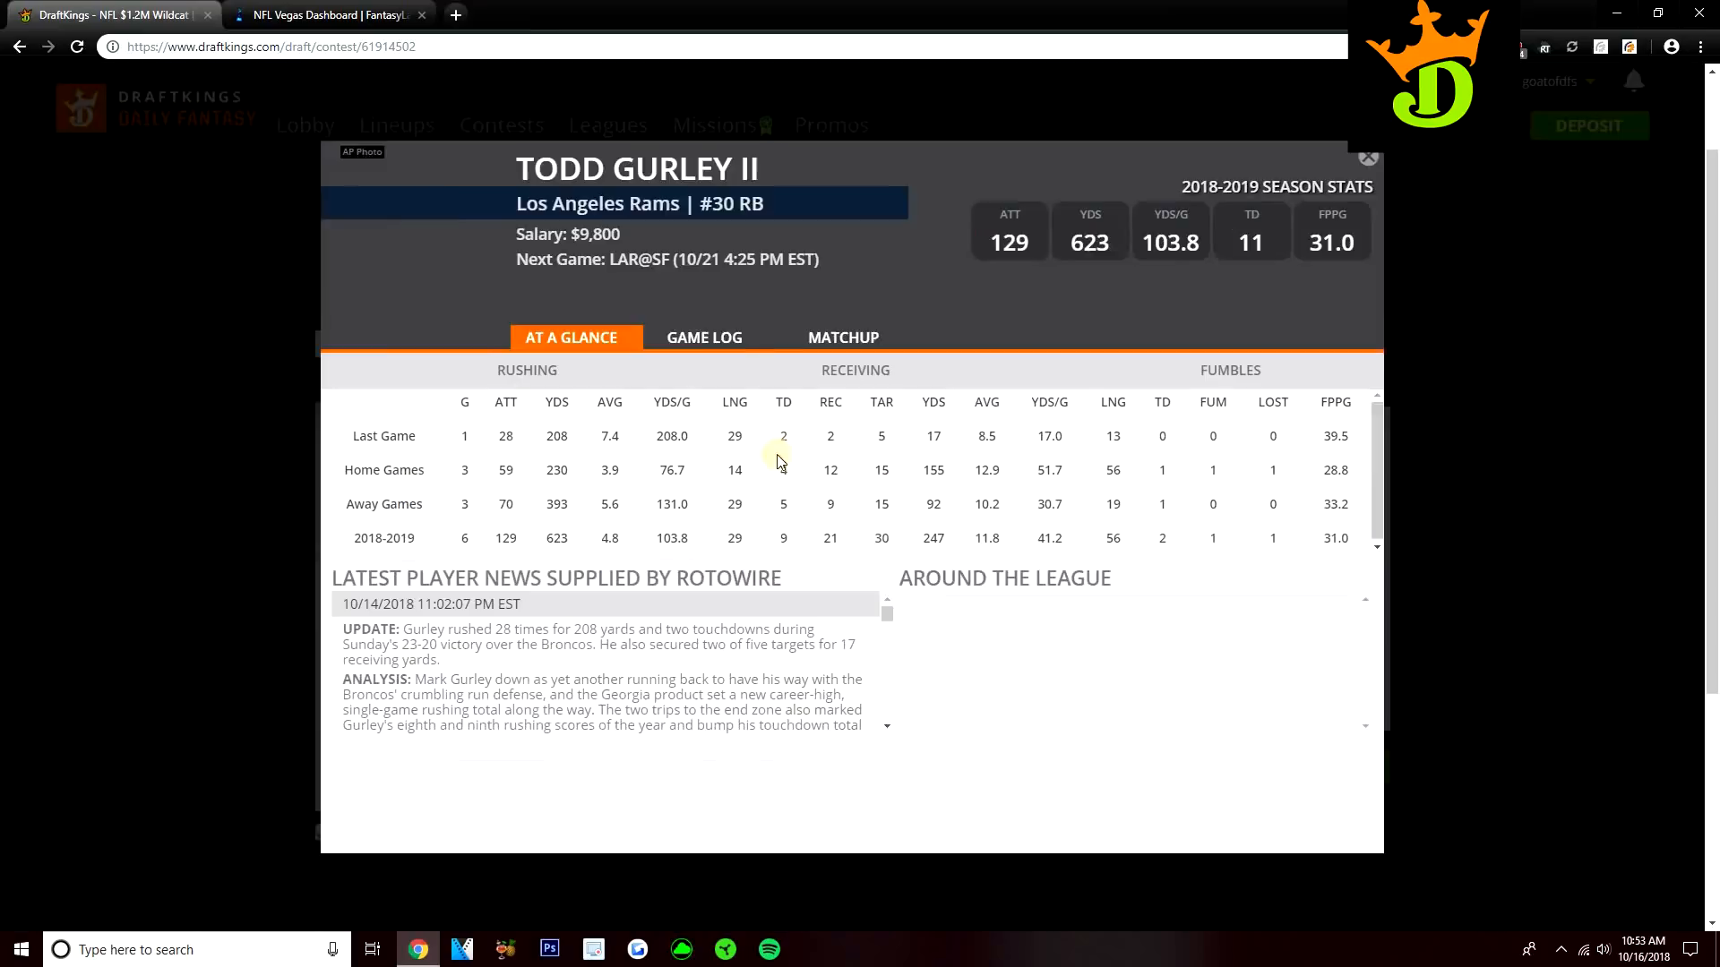
{"action": "left_click", "coordinate": [703, 336]}
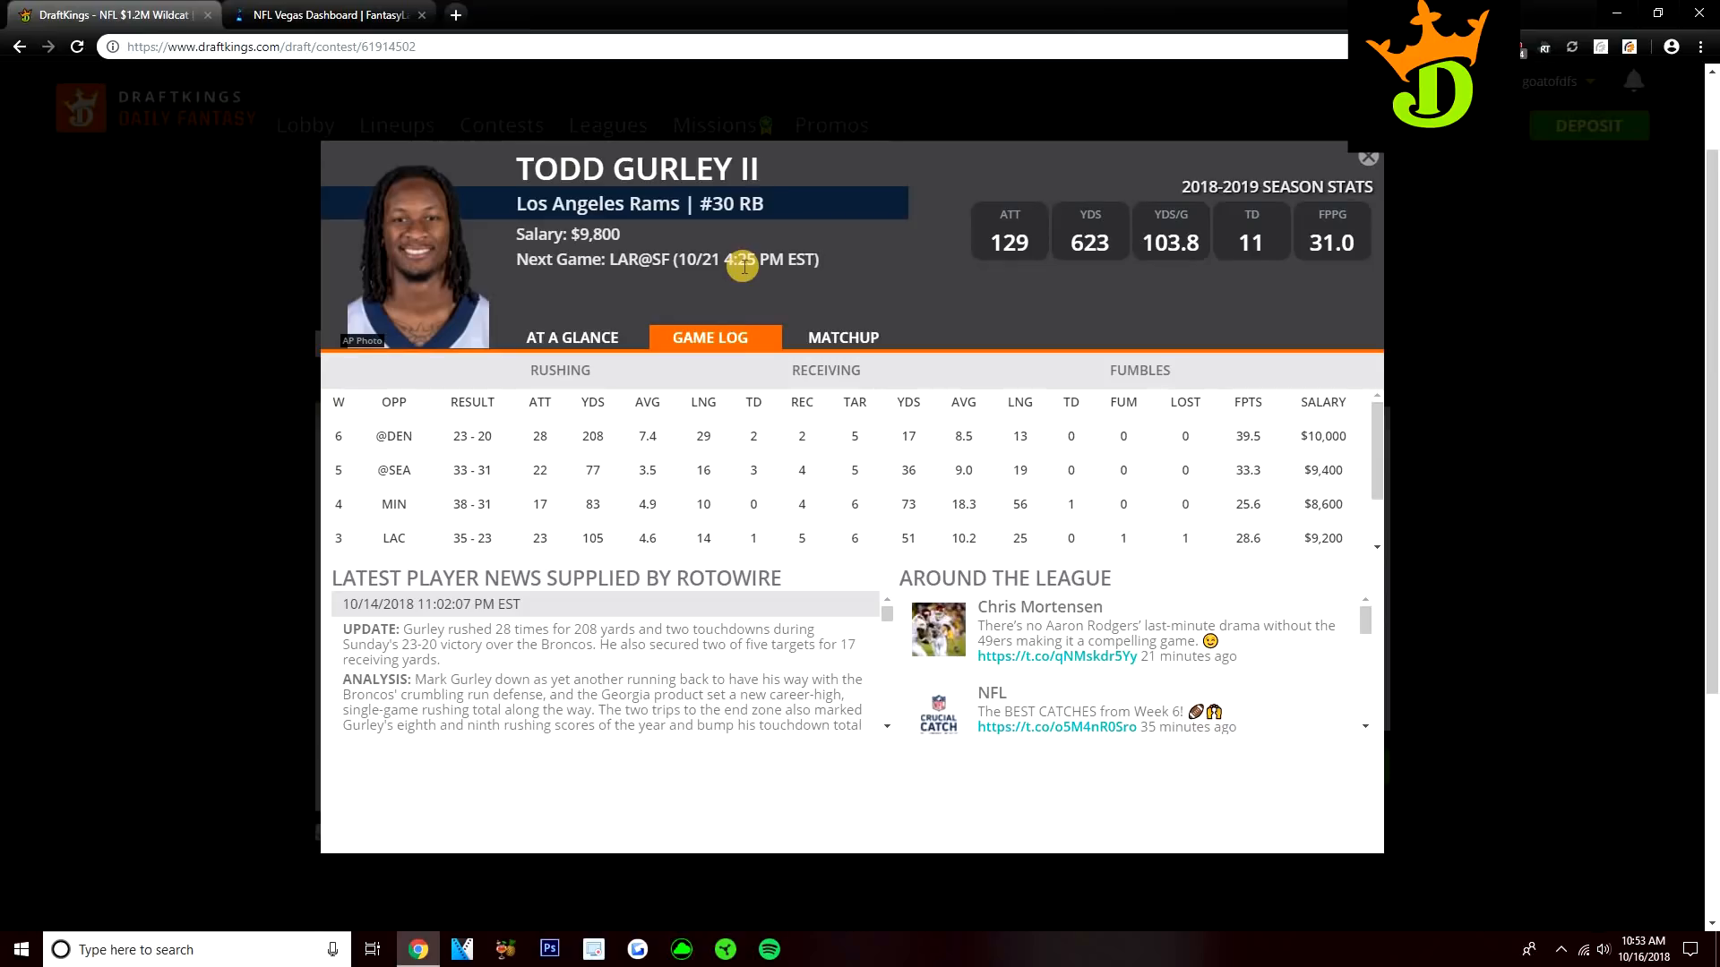
{"action": "left_click", "coordinate": [1368, 156]}
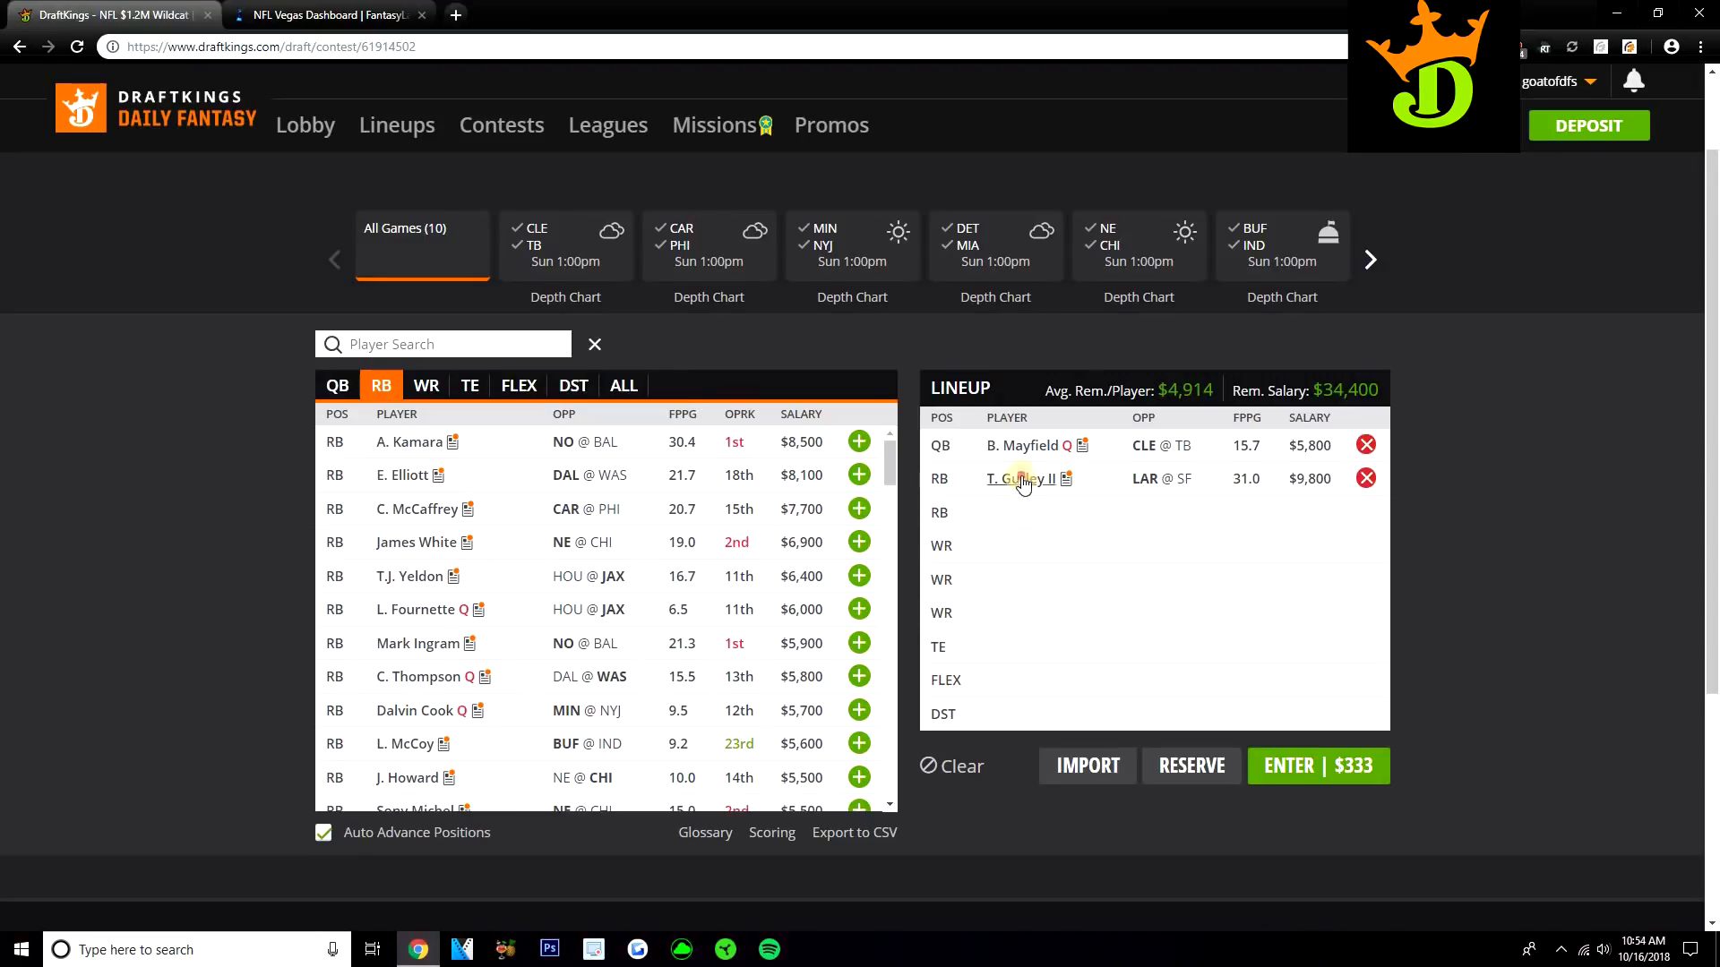
- Reopen Todd Gurley II's card from the lineup, scroll his game log, and close it
{"action": "left_click", "coordinate": [1018, 478]}
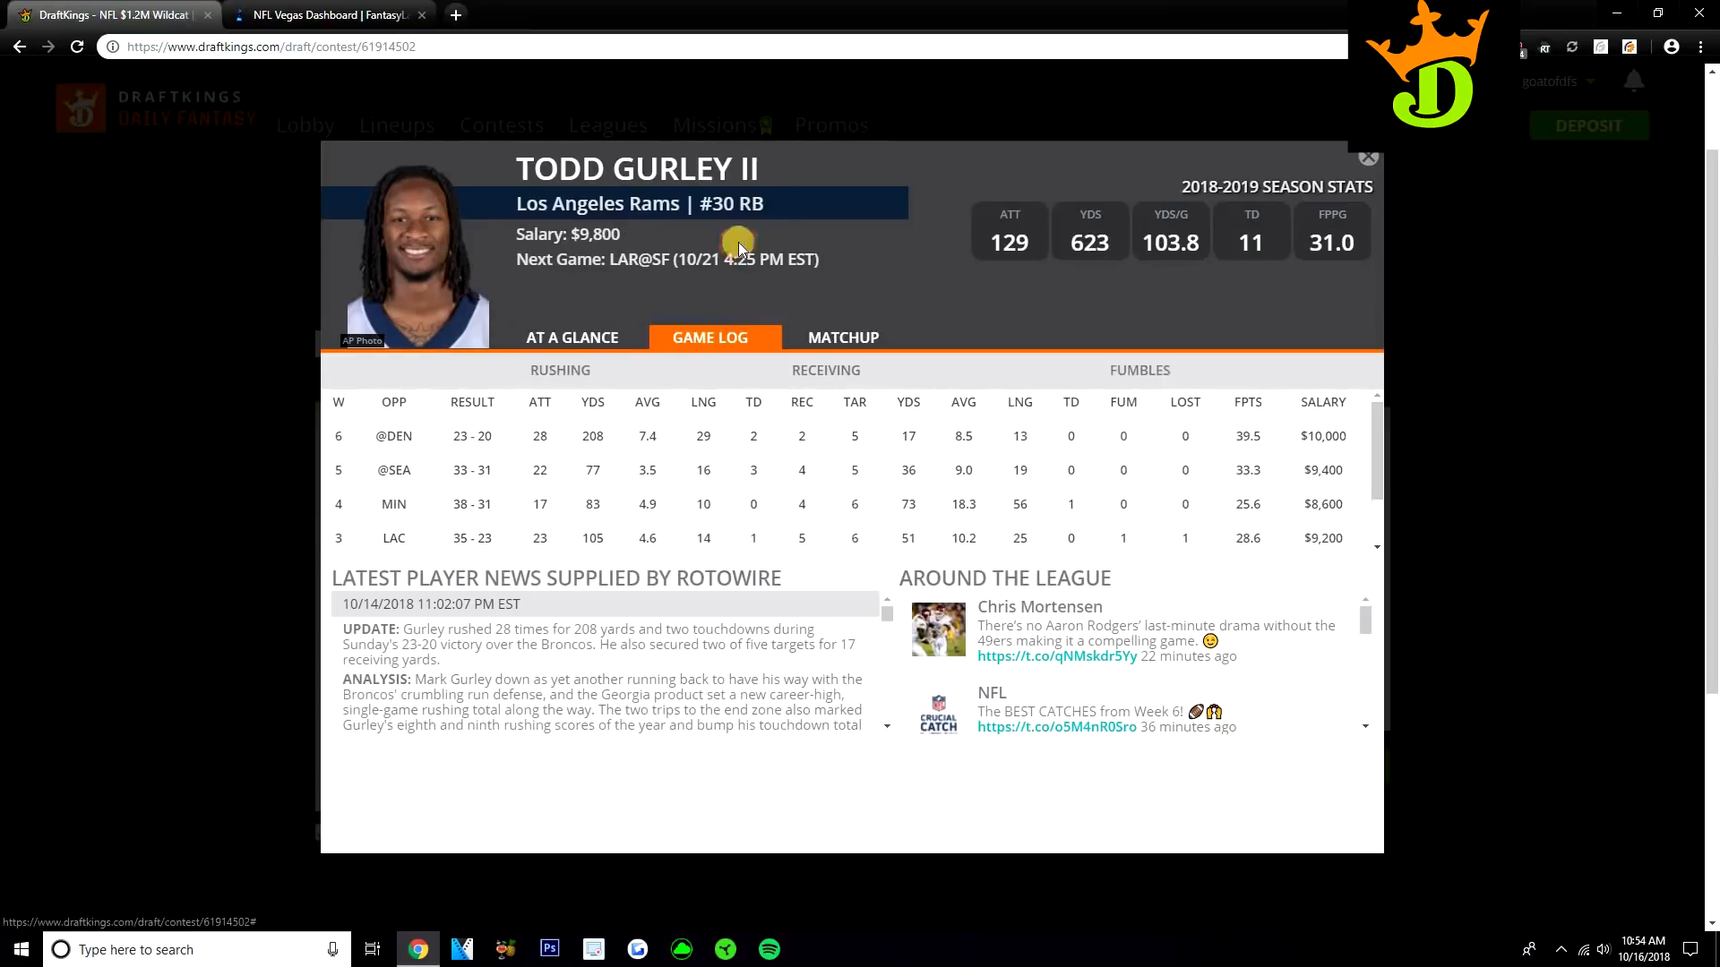
{"action": "mouse_move", "coordinate": [1163, 478]}
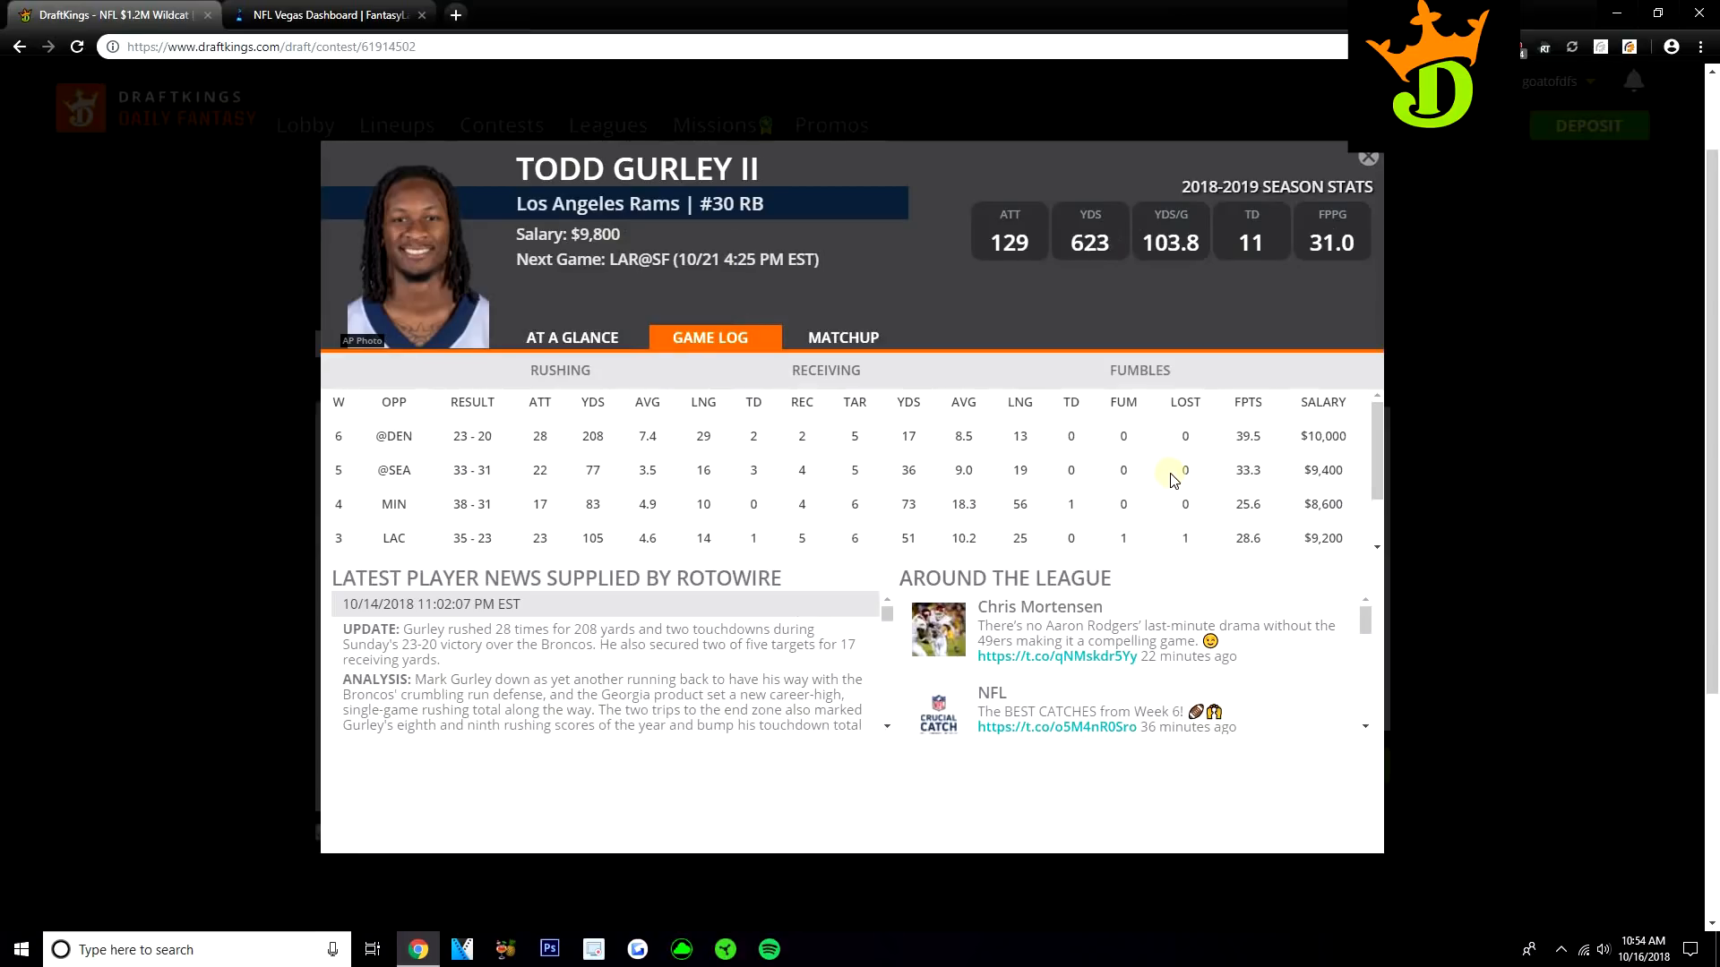
{"action": "scroll", "scroll_direction": "down", "scroll_amount": 3}
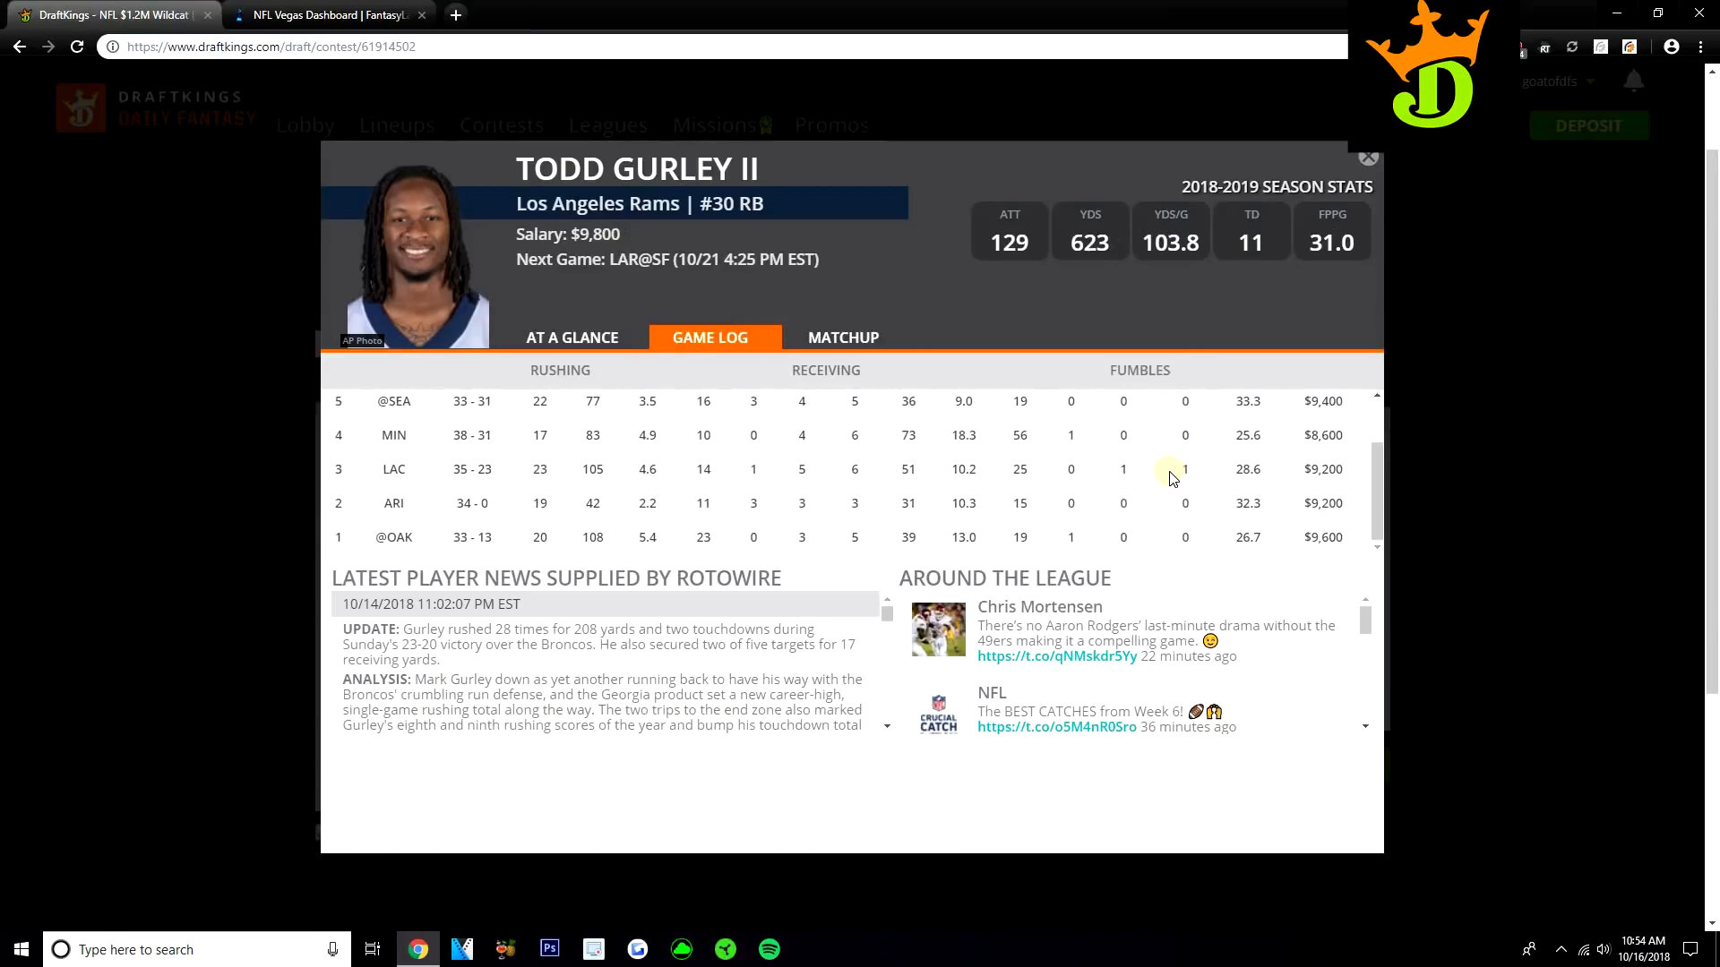
{"action": "mouse_move", "coordinate": [1284, 533]}
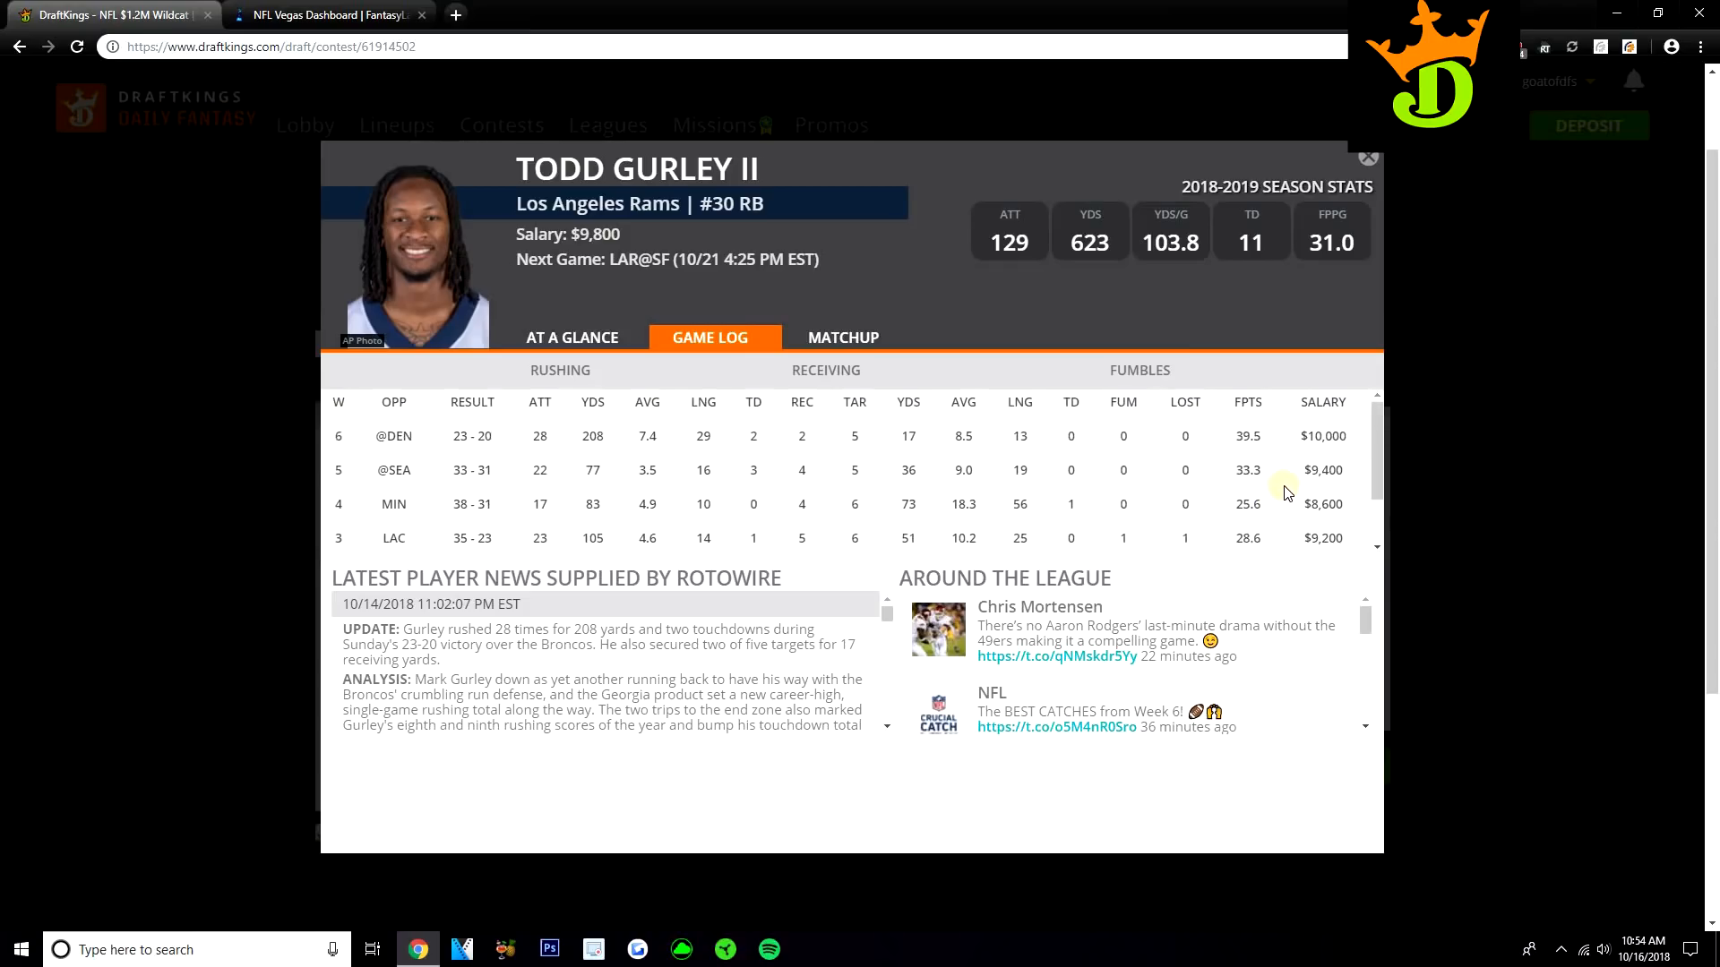
{"action": "mouse_move", "coordinate": [1290, 484]}
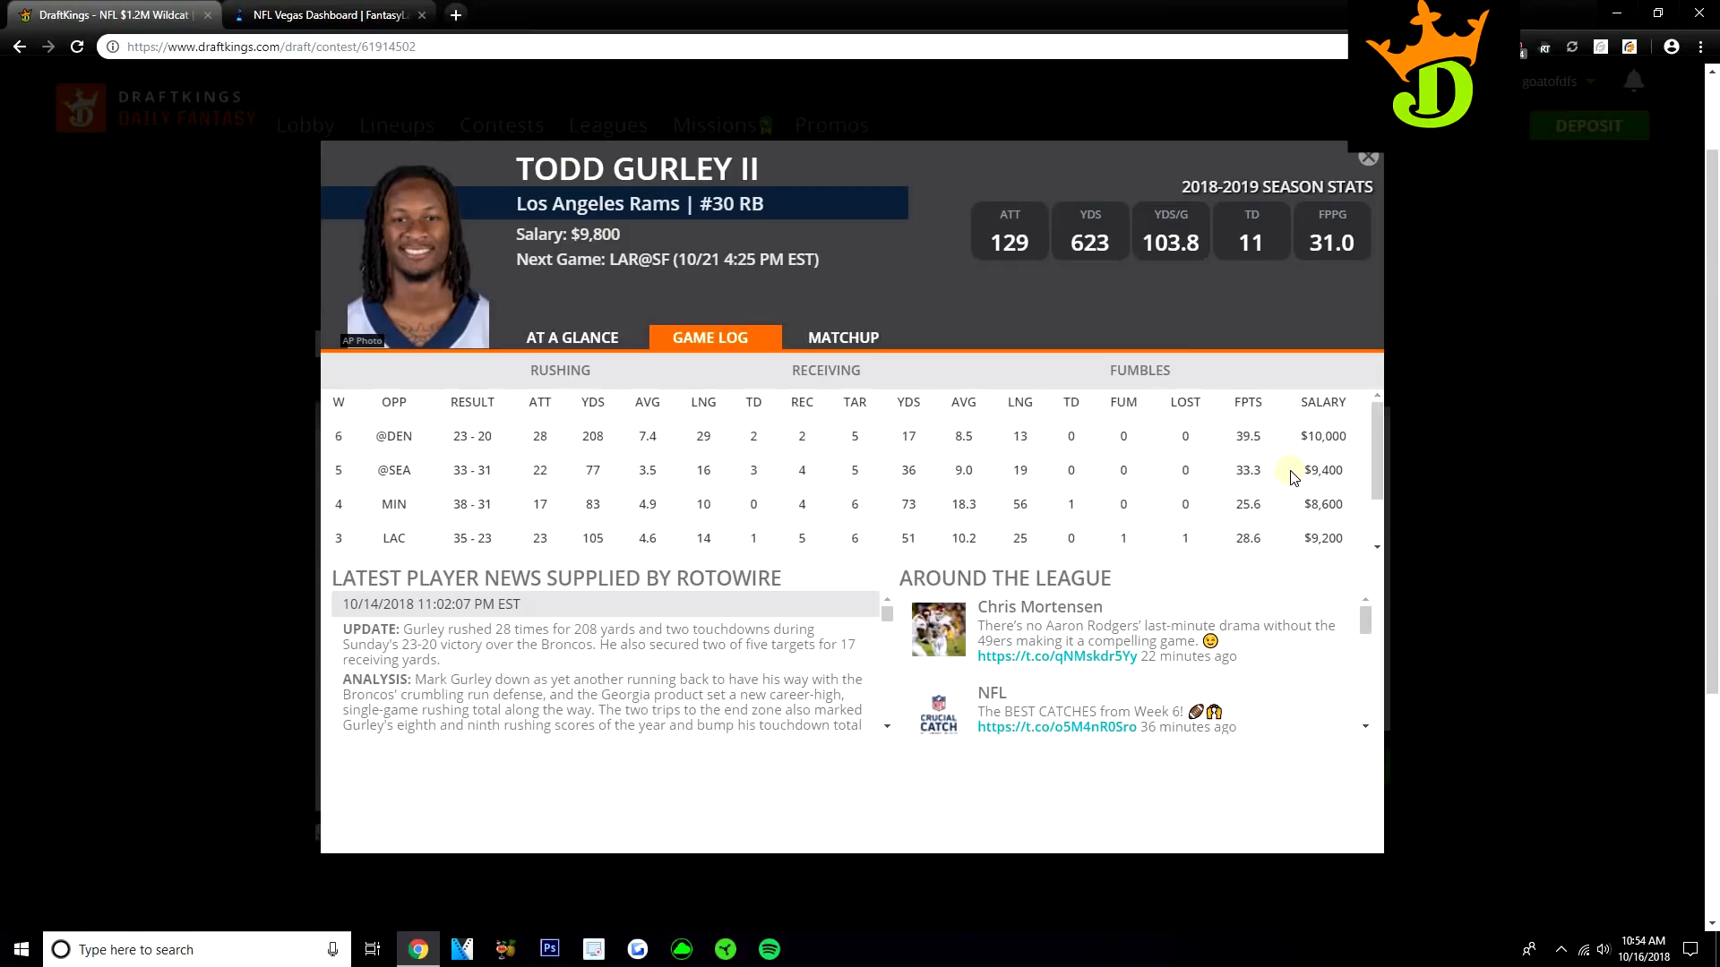
{"action": "mouse_move", "coordinate": [1284, 473]}
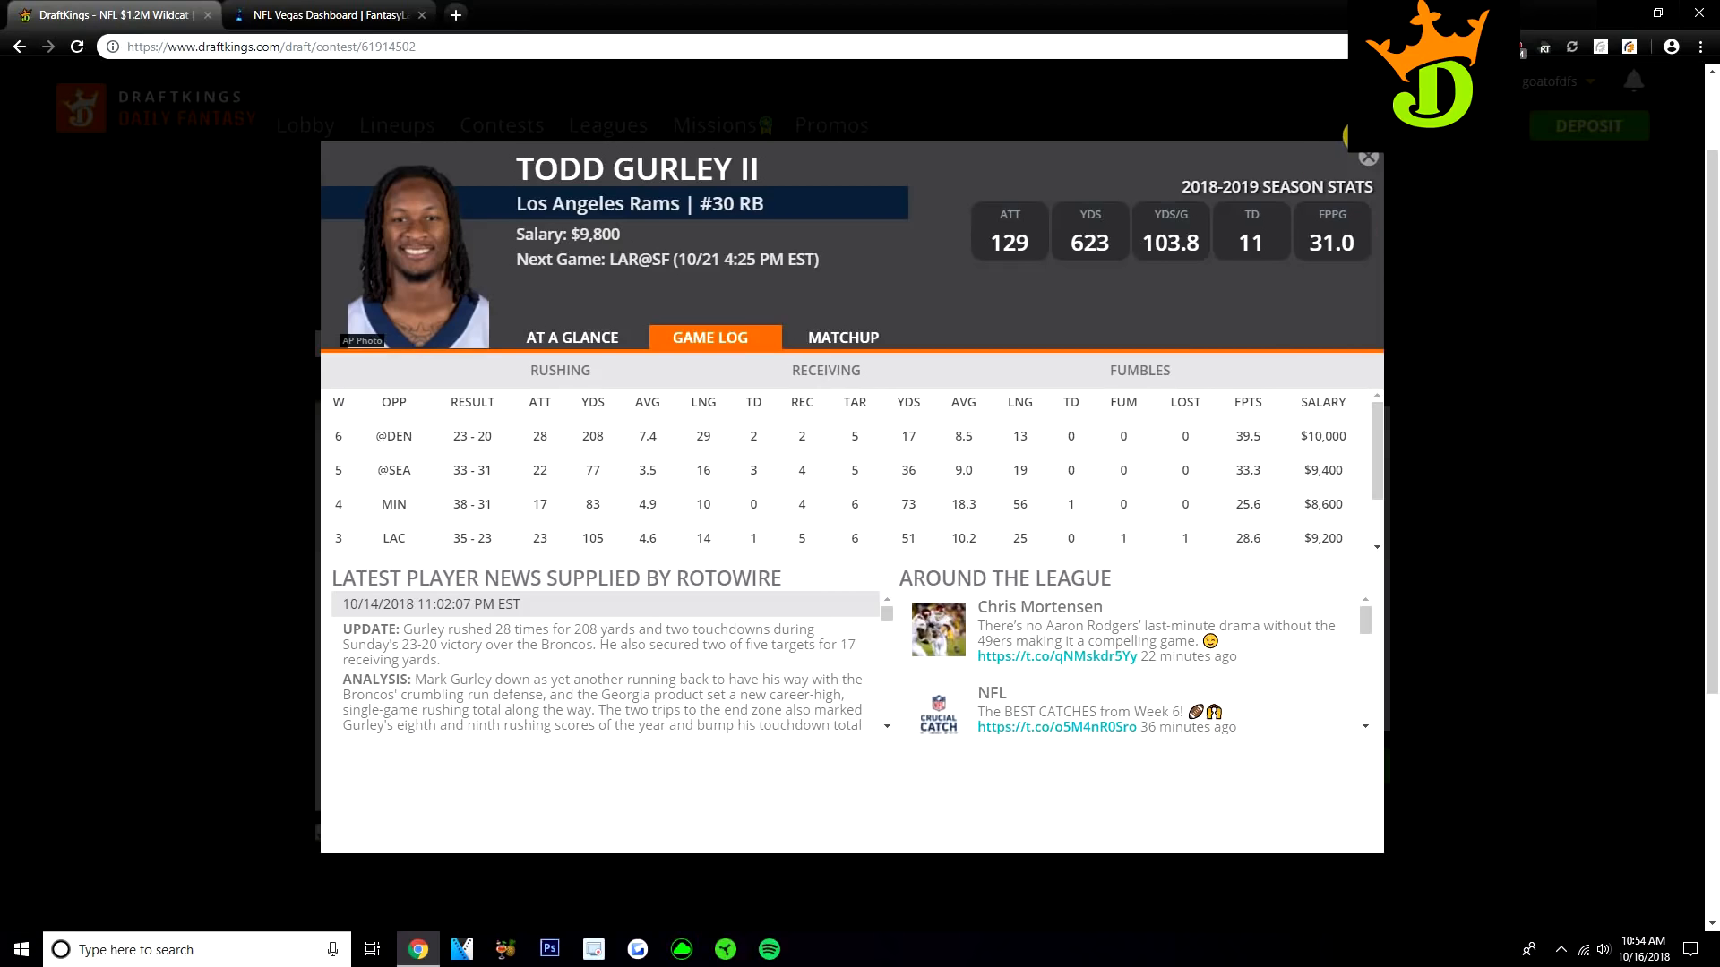
{"action": "left_click", "coordinate": [1368, 157]}
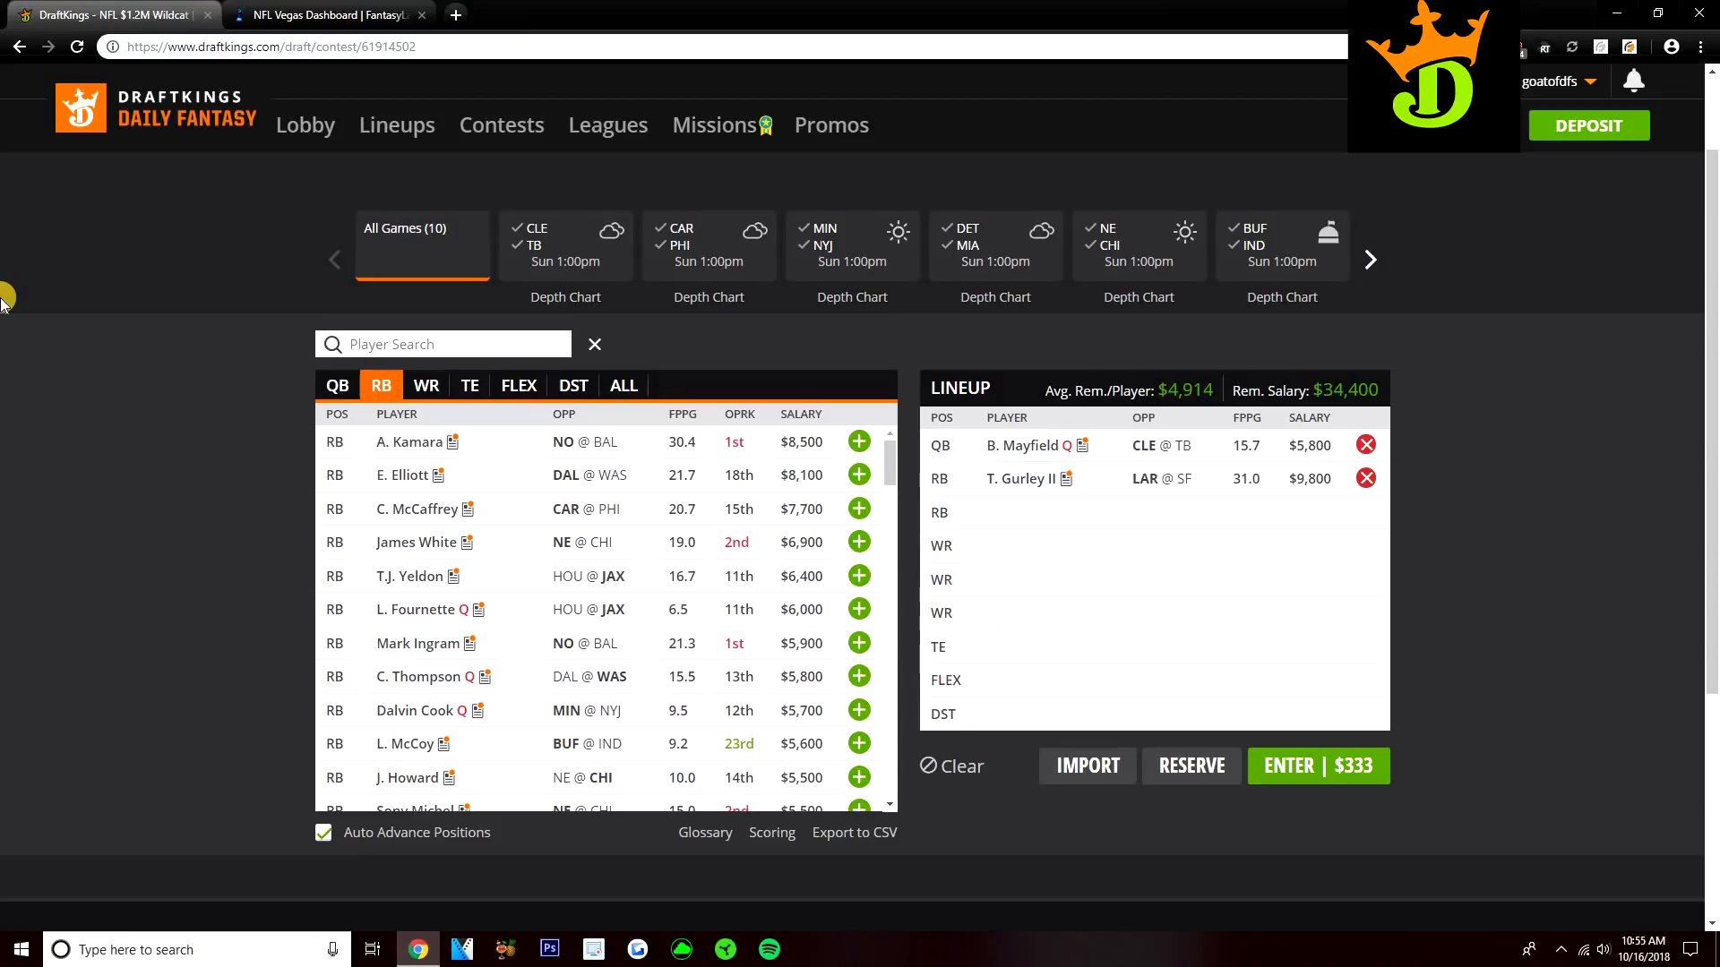
{"action": "mouse_move", "coordinate": [586, 513]}
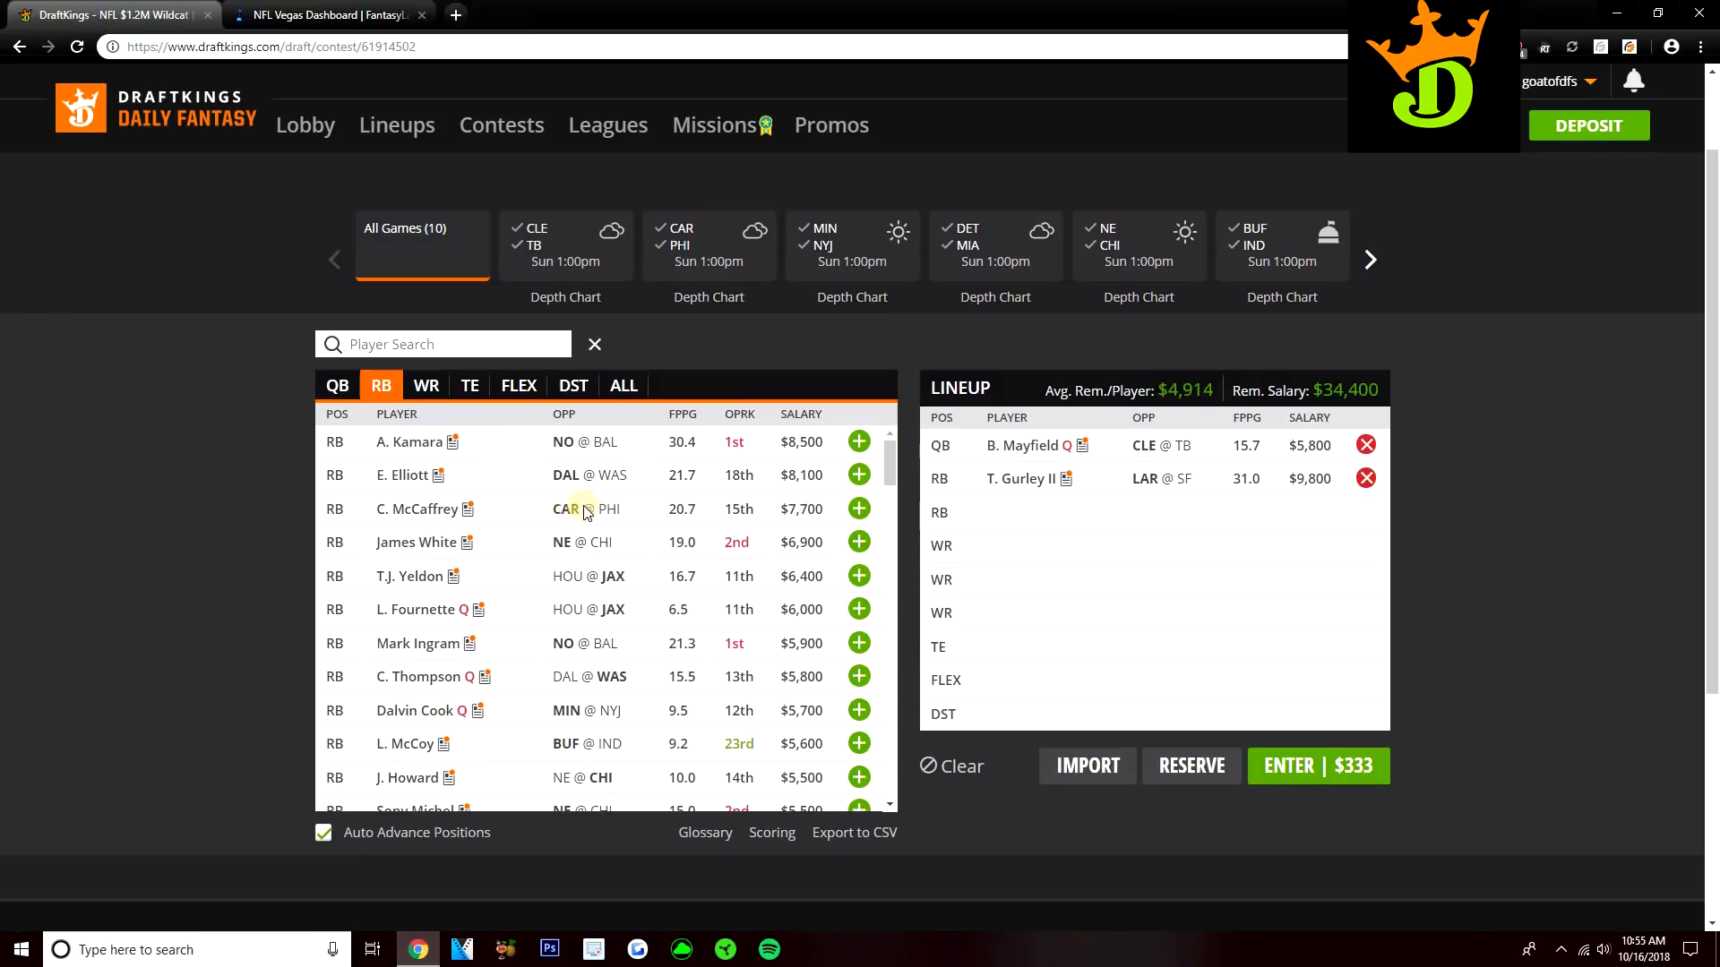
{"action": "mouse_move", "coordinate": [499, 500]}
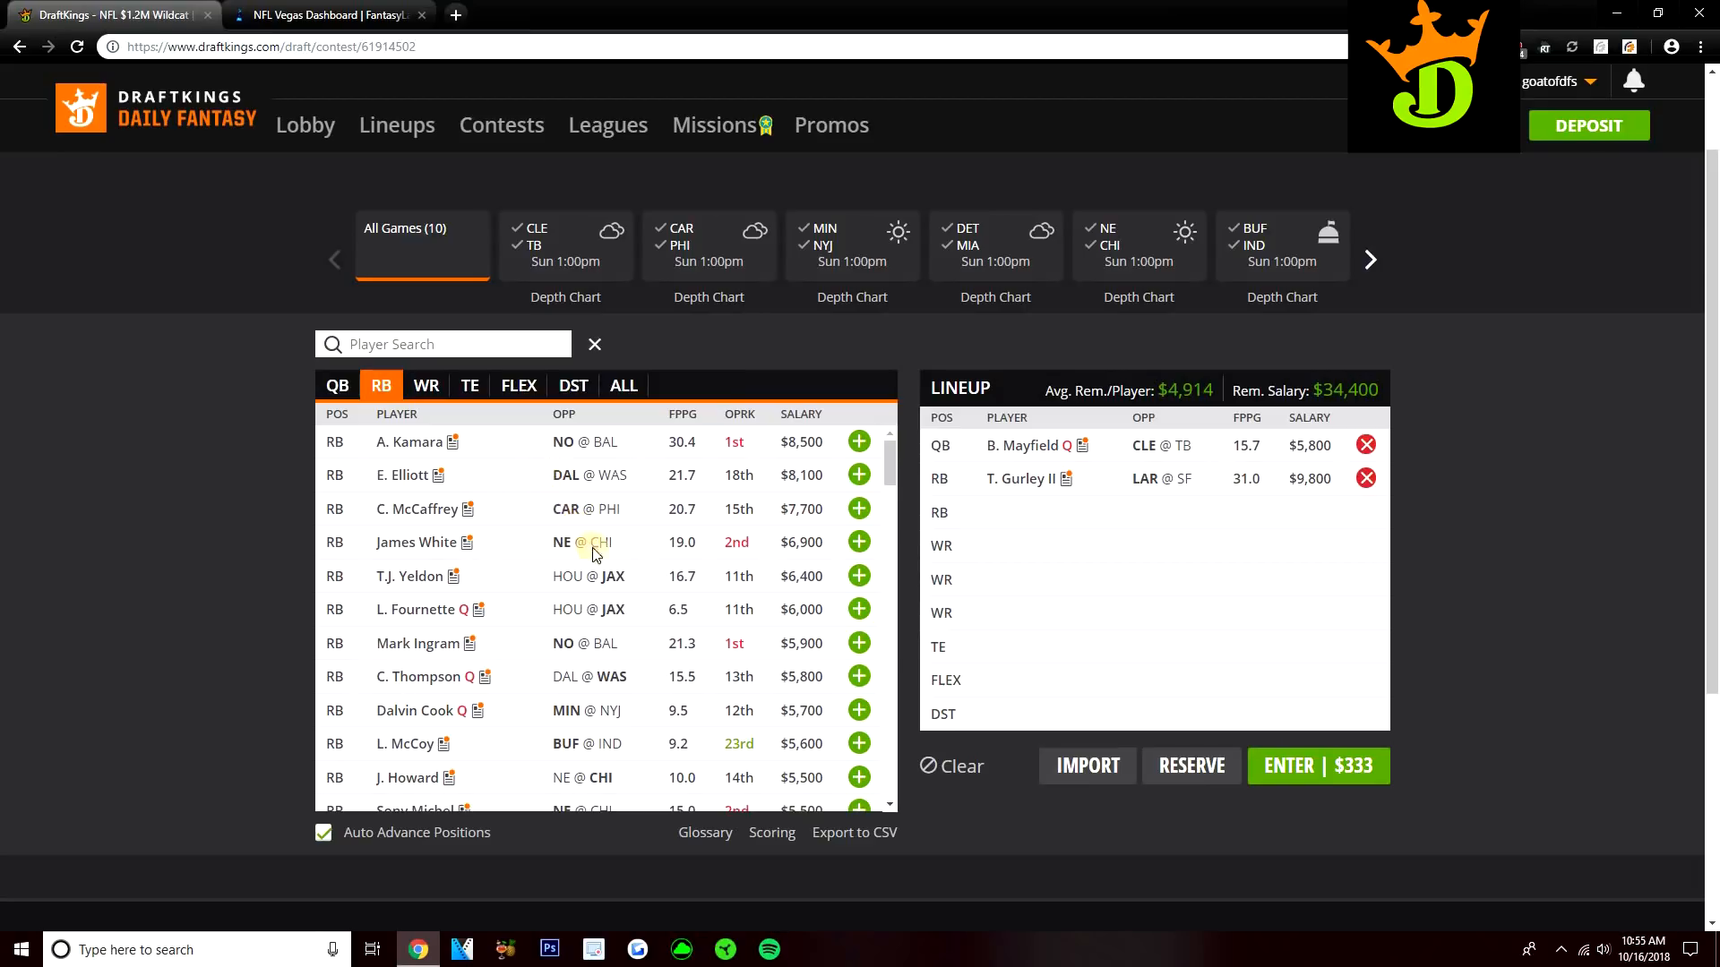
{"action": "mouse_move", "coordinate": [516, 592]}
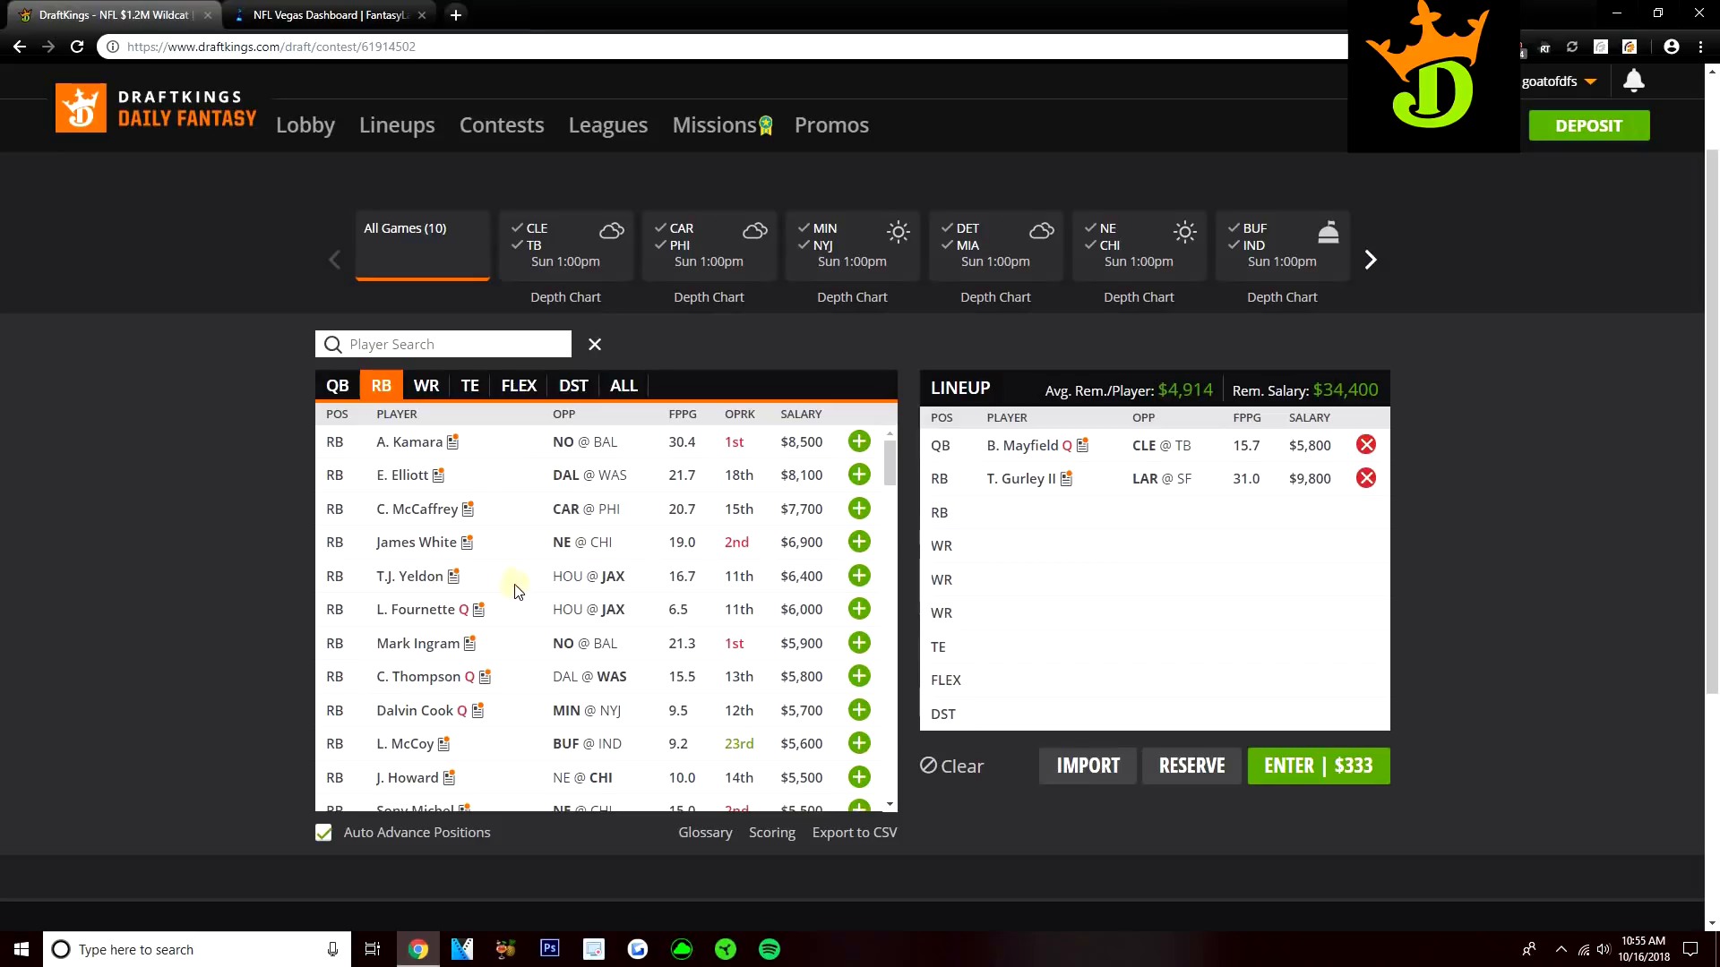
{"action": "mouse_move", "coordinate": [529, 510]}
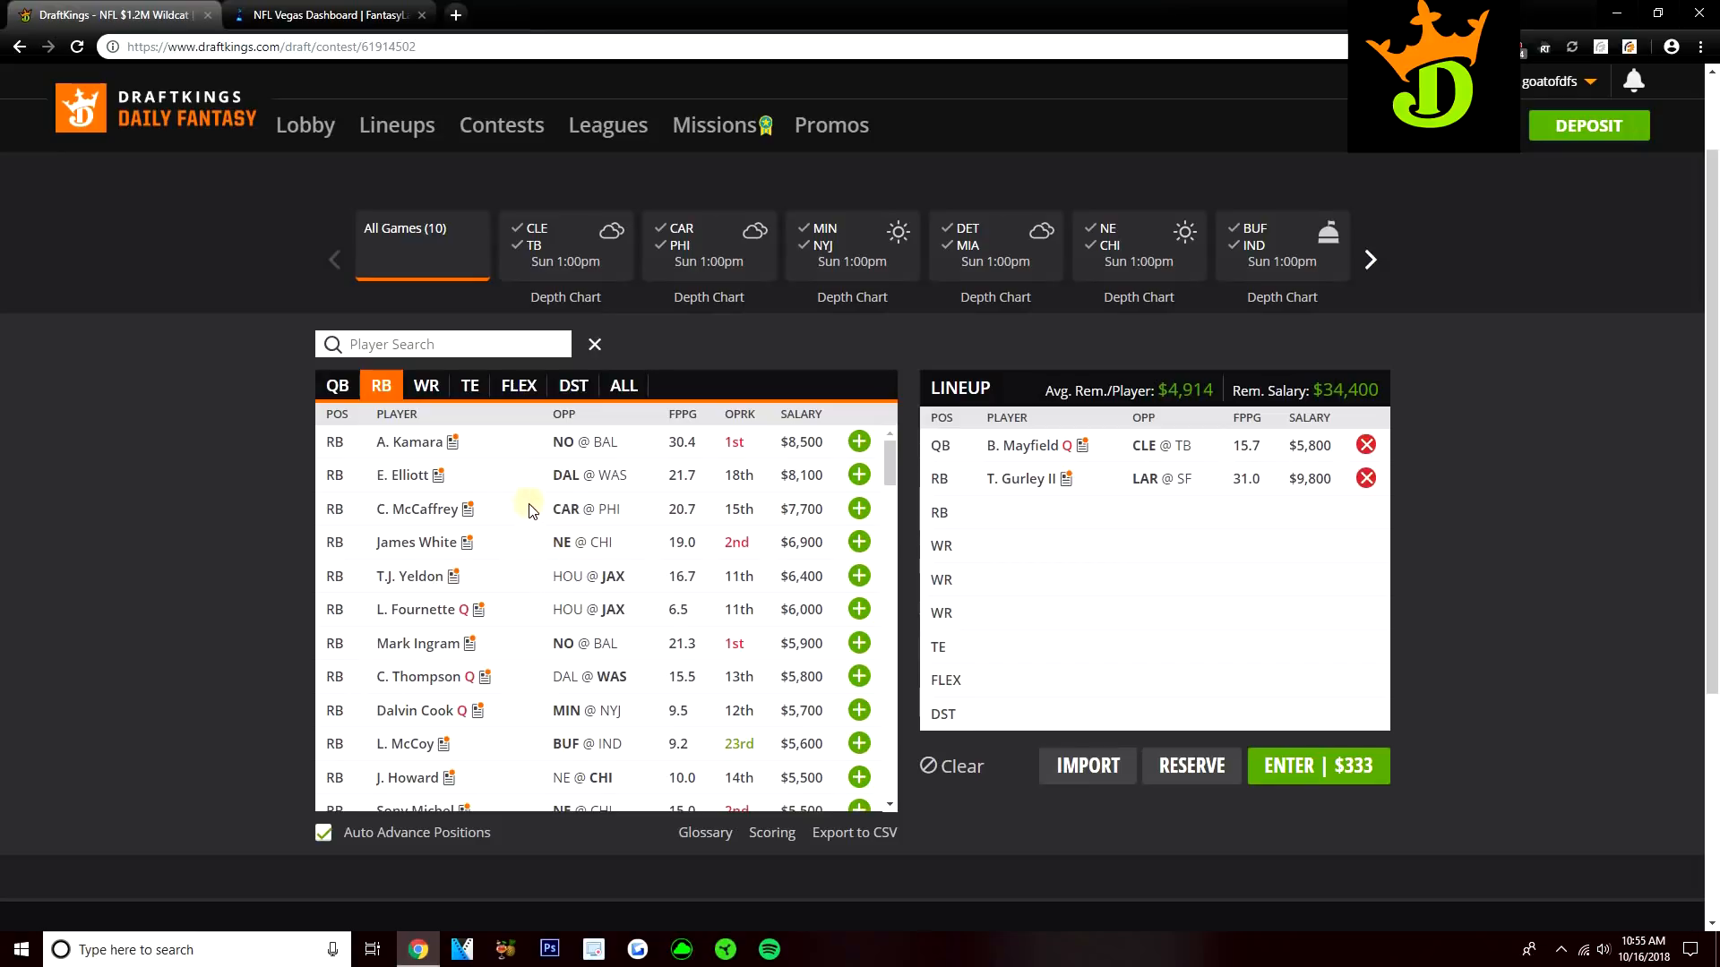
{"action": "mouse_move", "coordinate": [527, 539]}
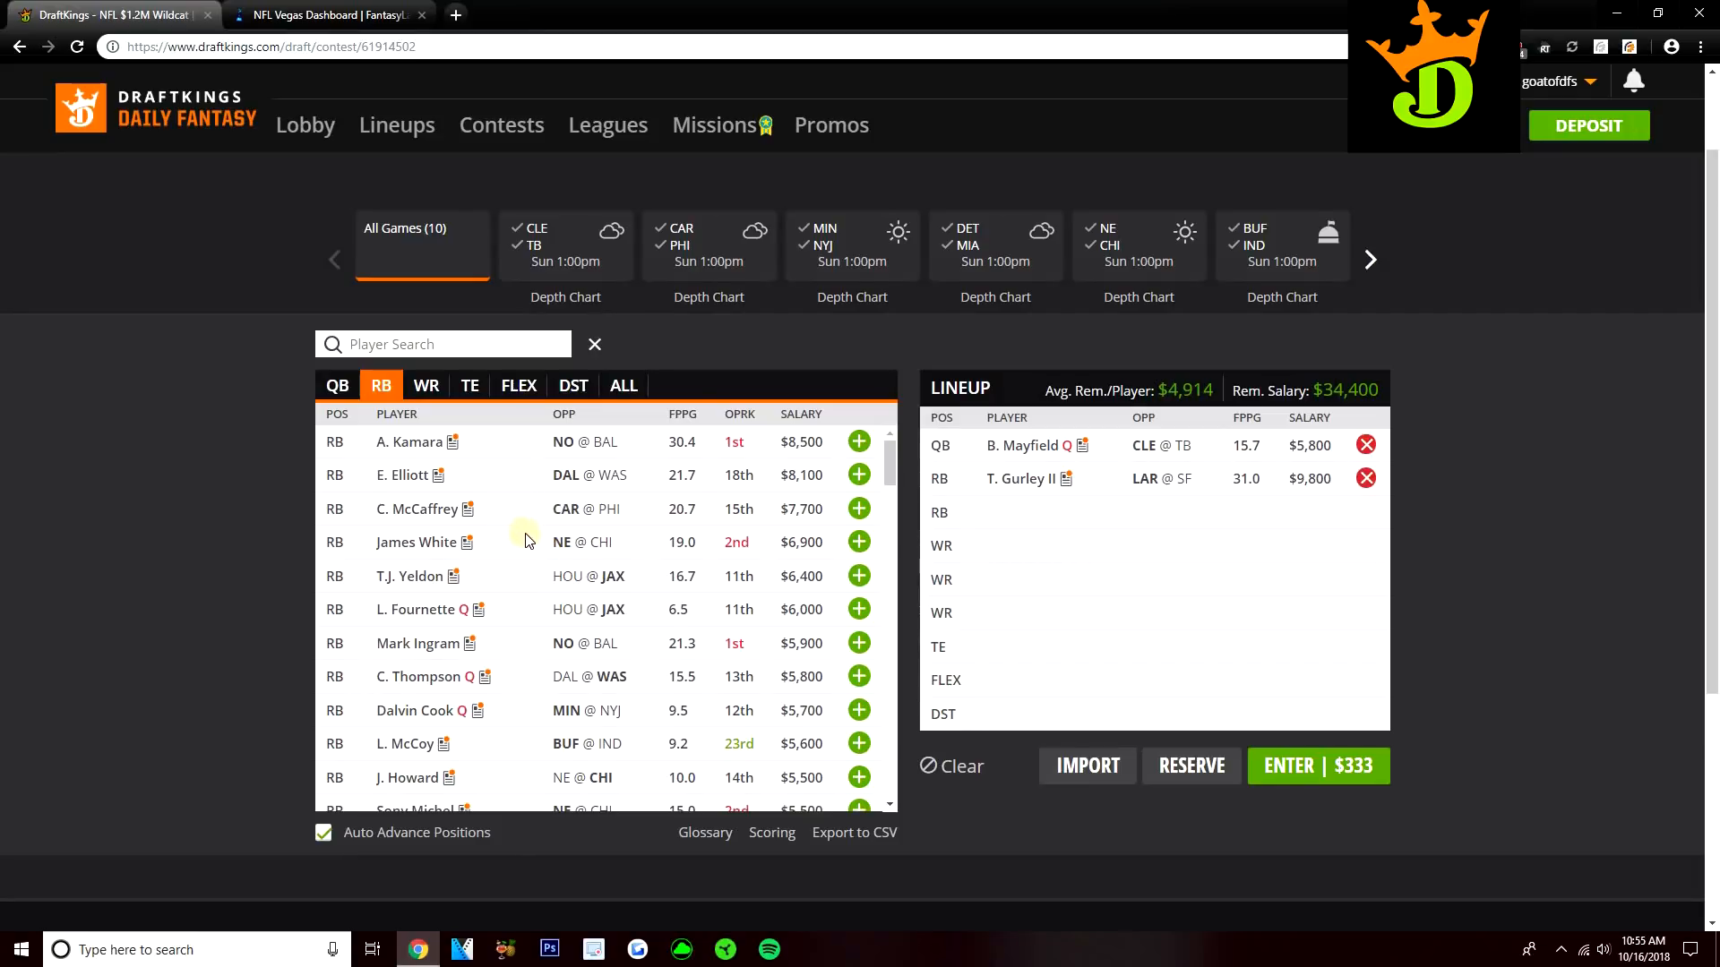
{"action": "scroll", "scroll_direction": "down", "scroll_amount": 3}
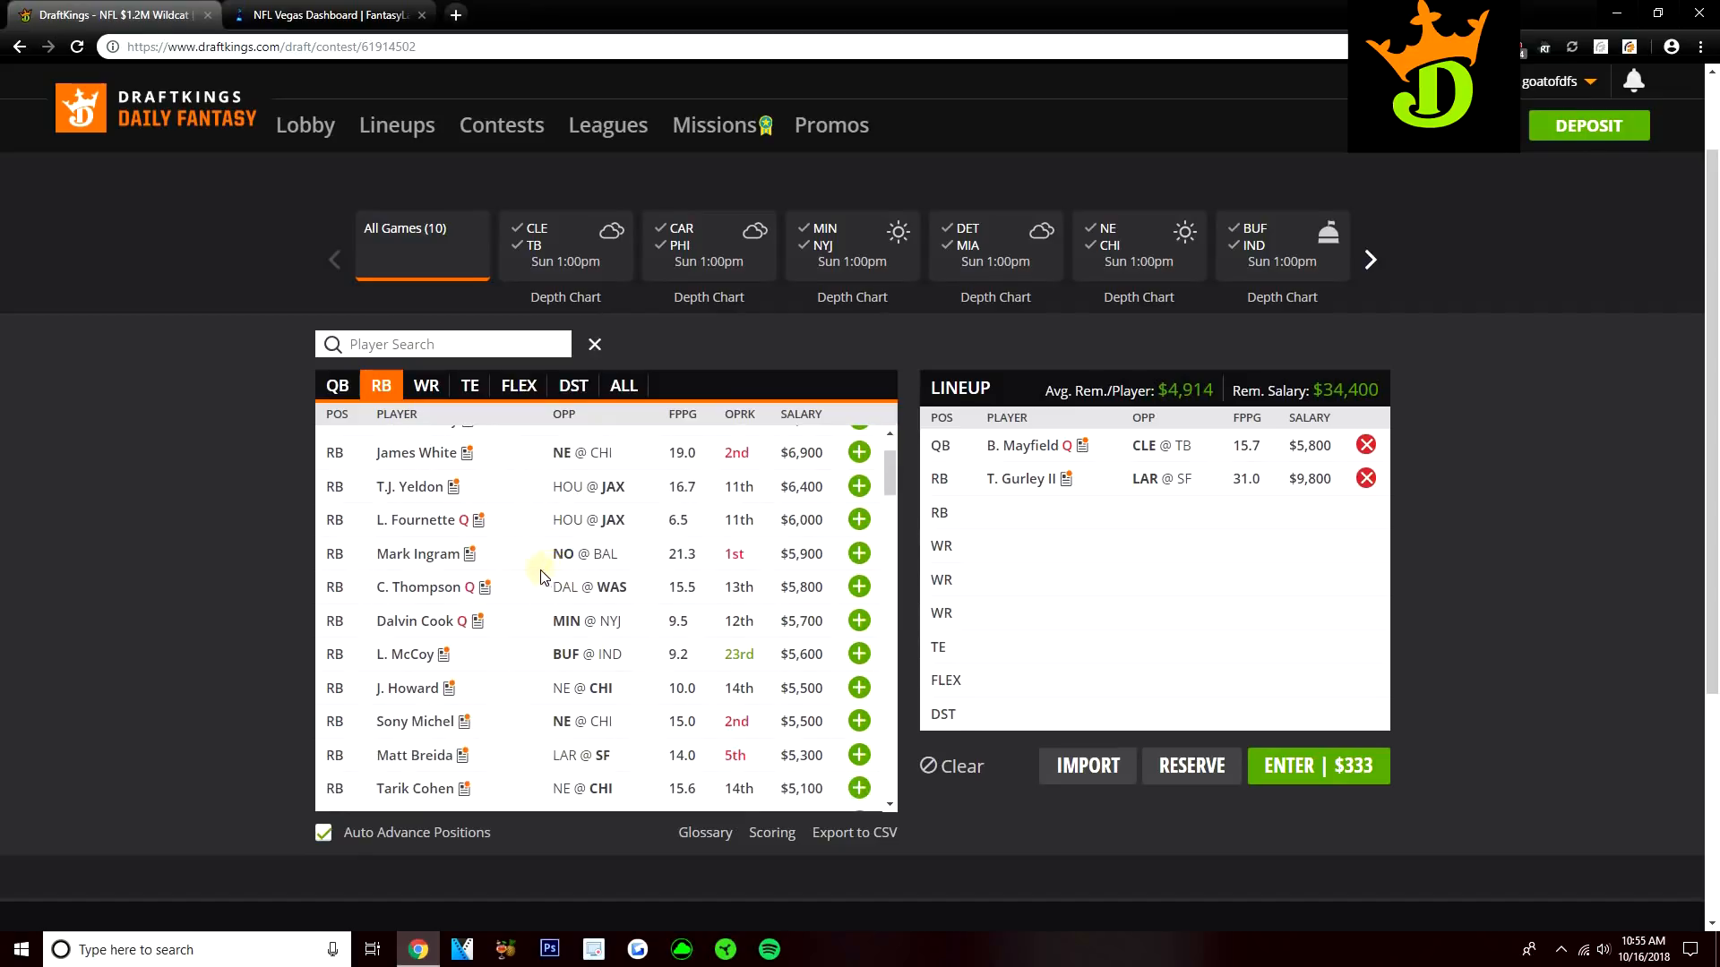
{"action": "scroll", "scroll_direction": "down", "scroll_amount": 3}
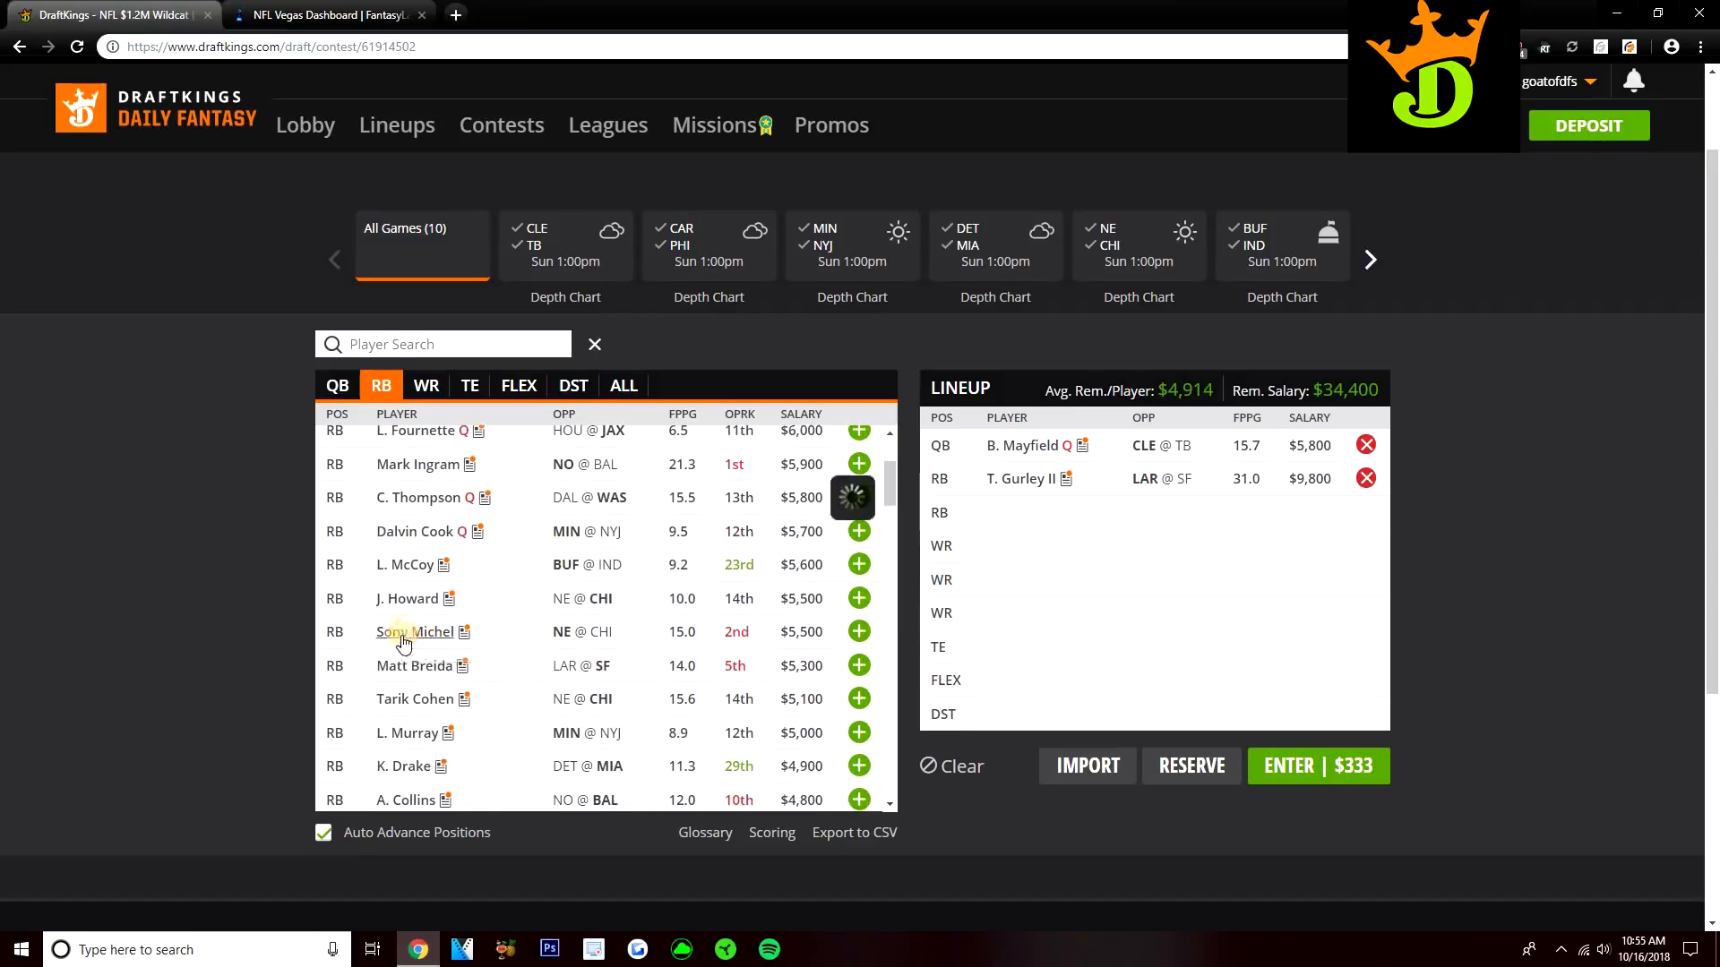
{"action": "left_click", "coordinate": [415, 632]}
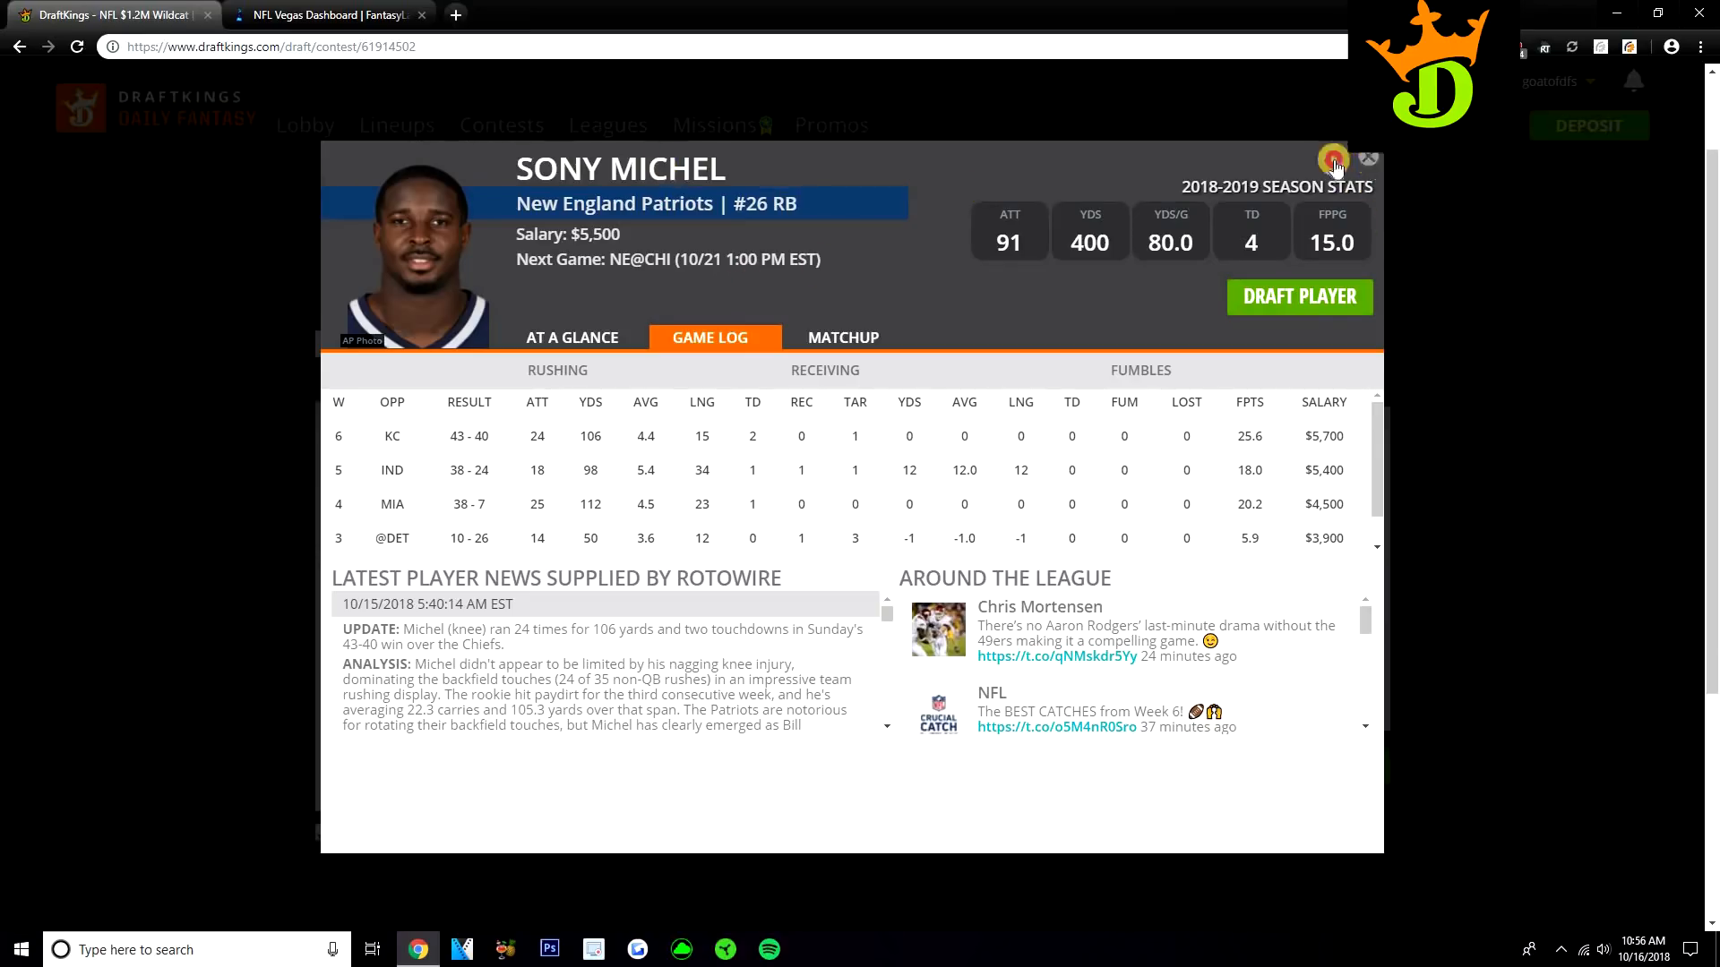
{"action": "left_click", "coordinate": [1368, 158]}
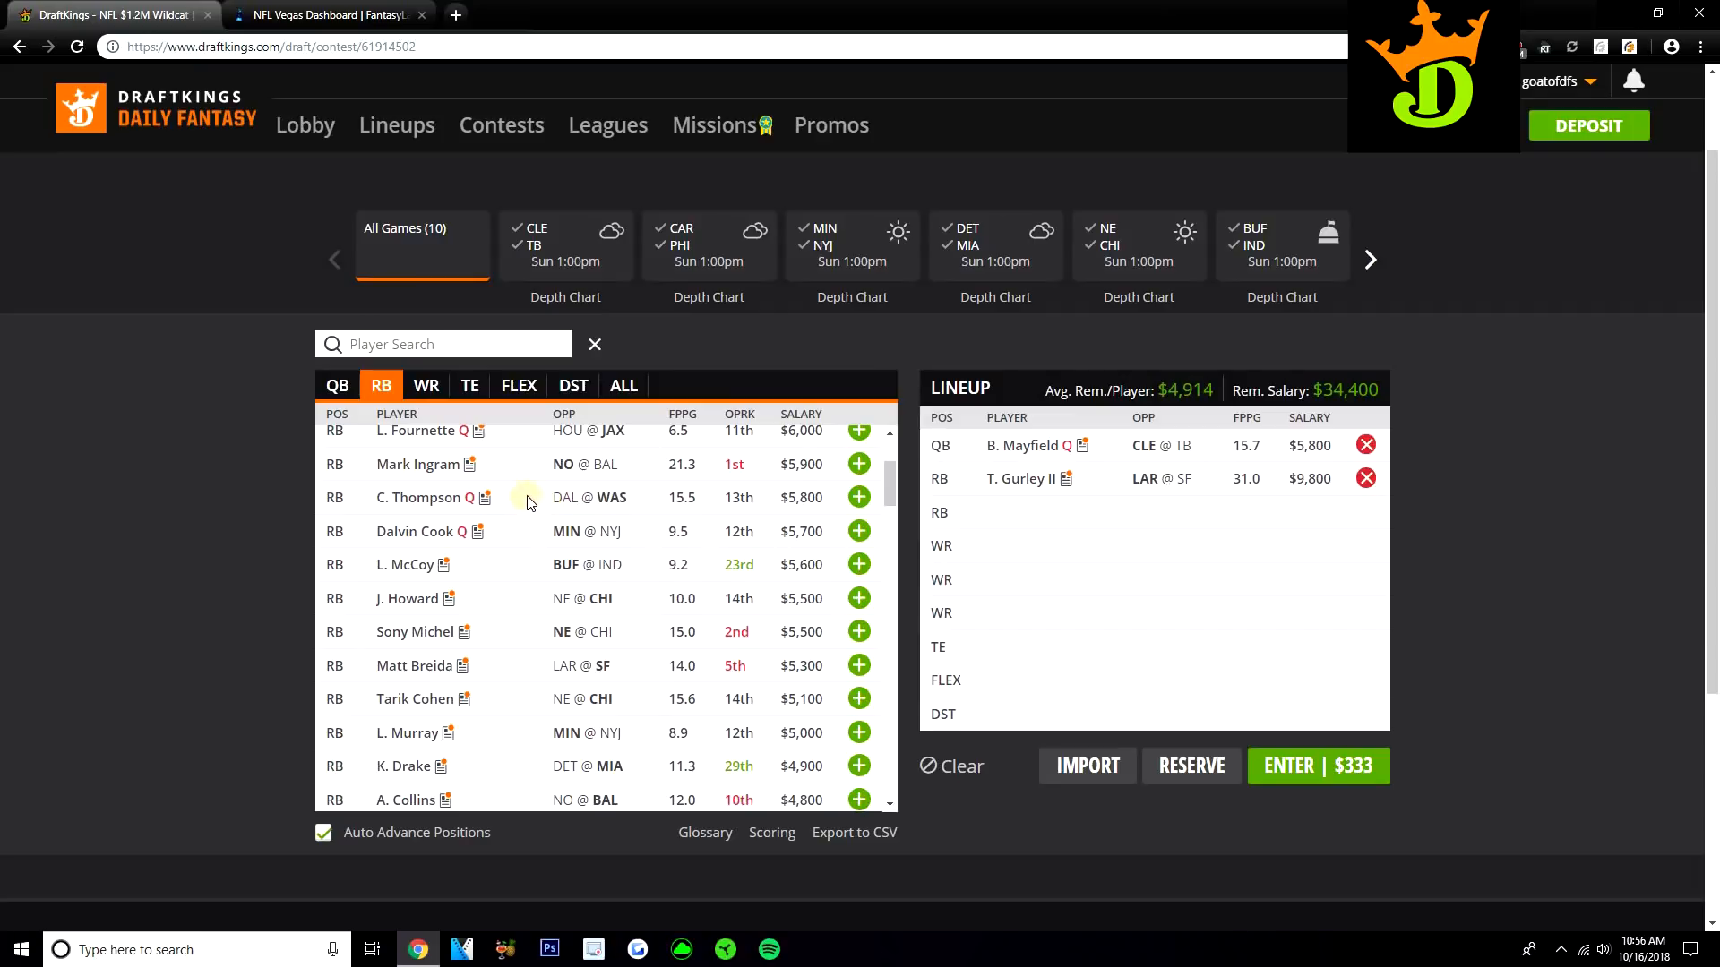
{"action": "scroll", "scroll_direction": "down", "scroll_amount": 3}
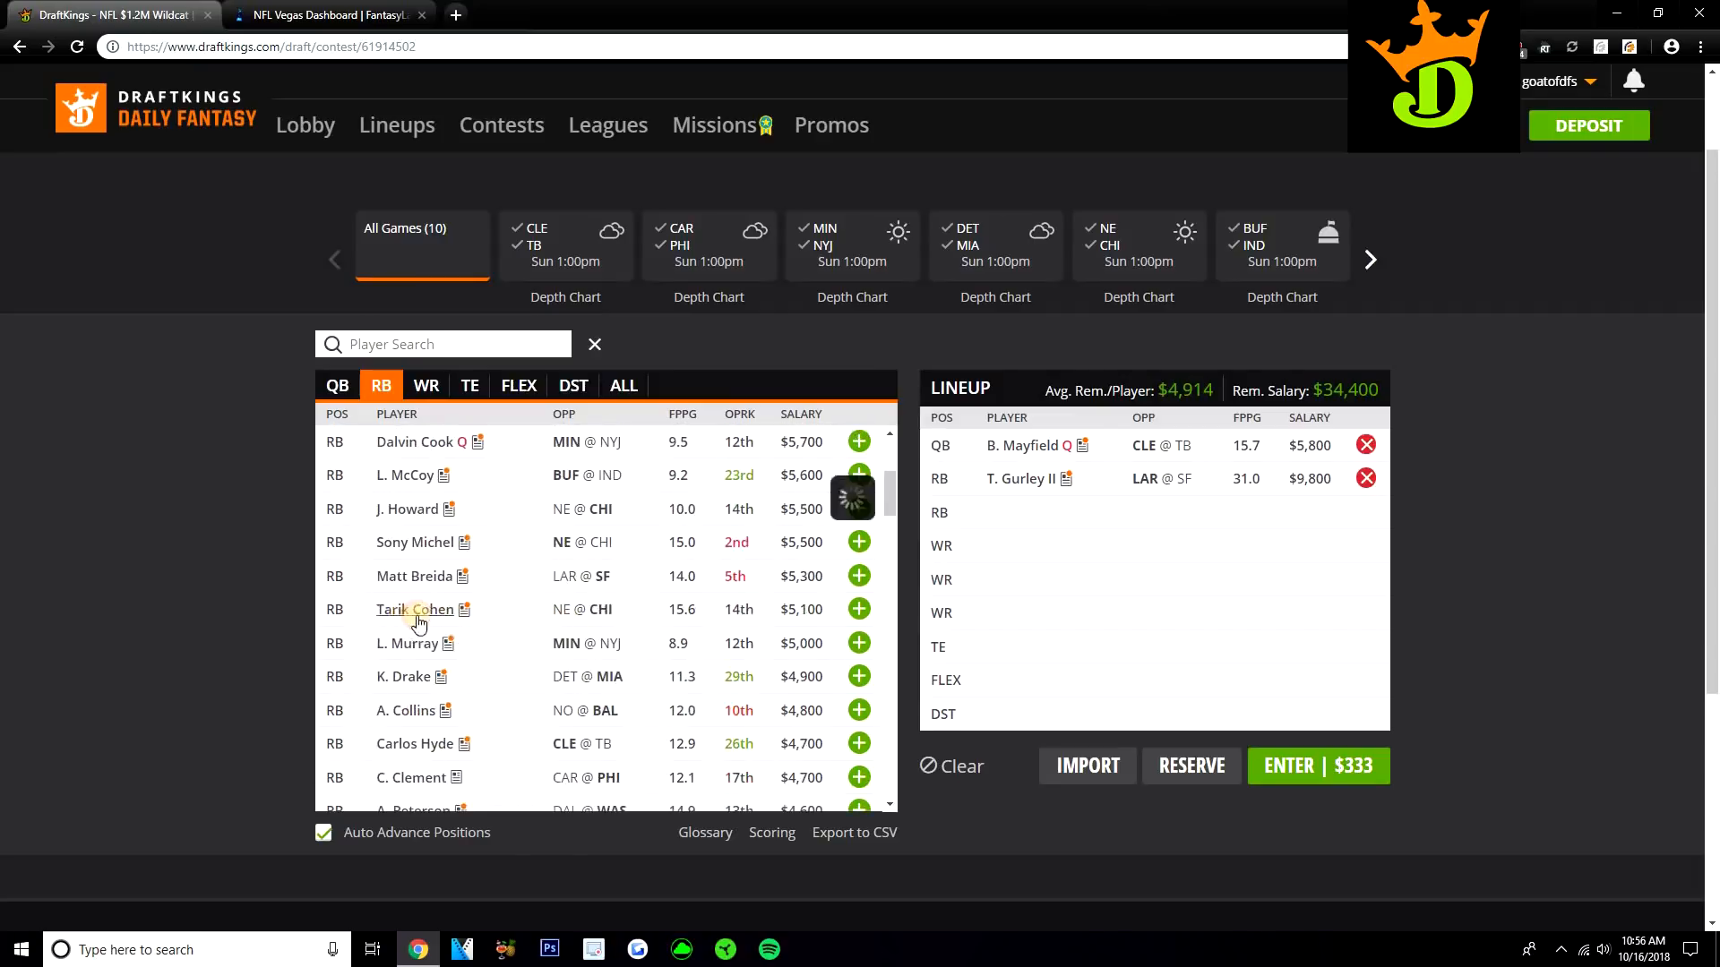
{"action": "left_click", "coordinate": [414, 609]}
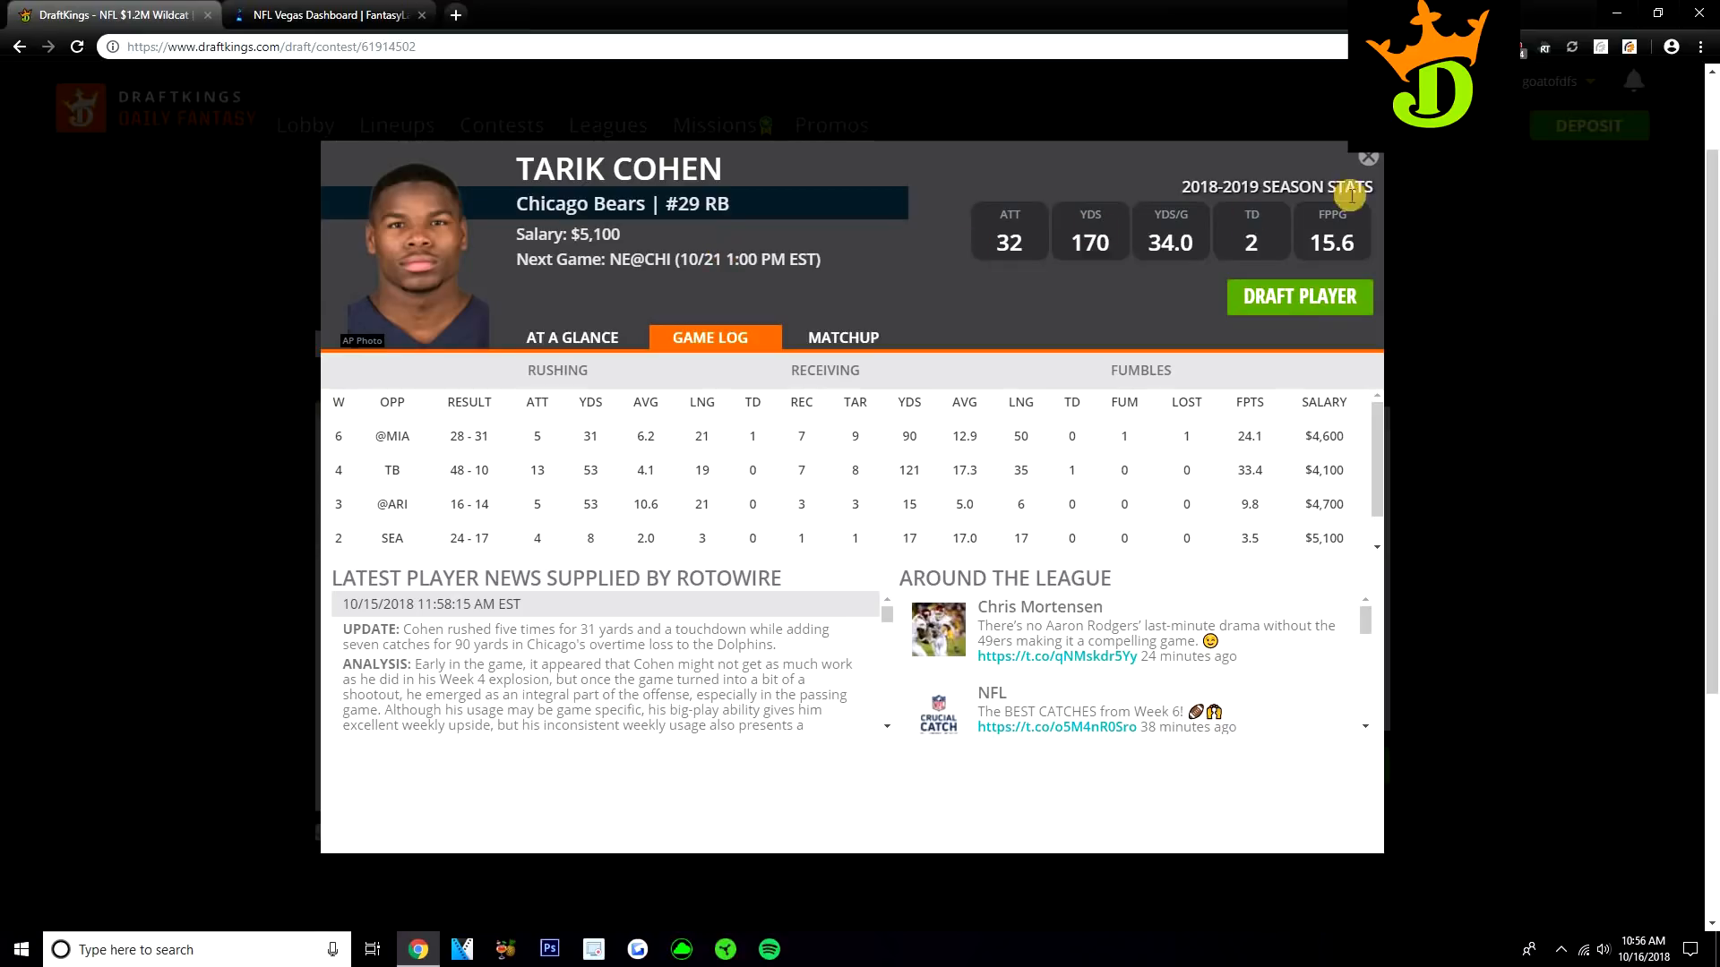
{"action": "left_click", "coordinate": [1368, 158]}
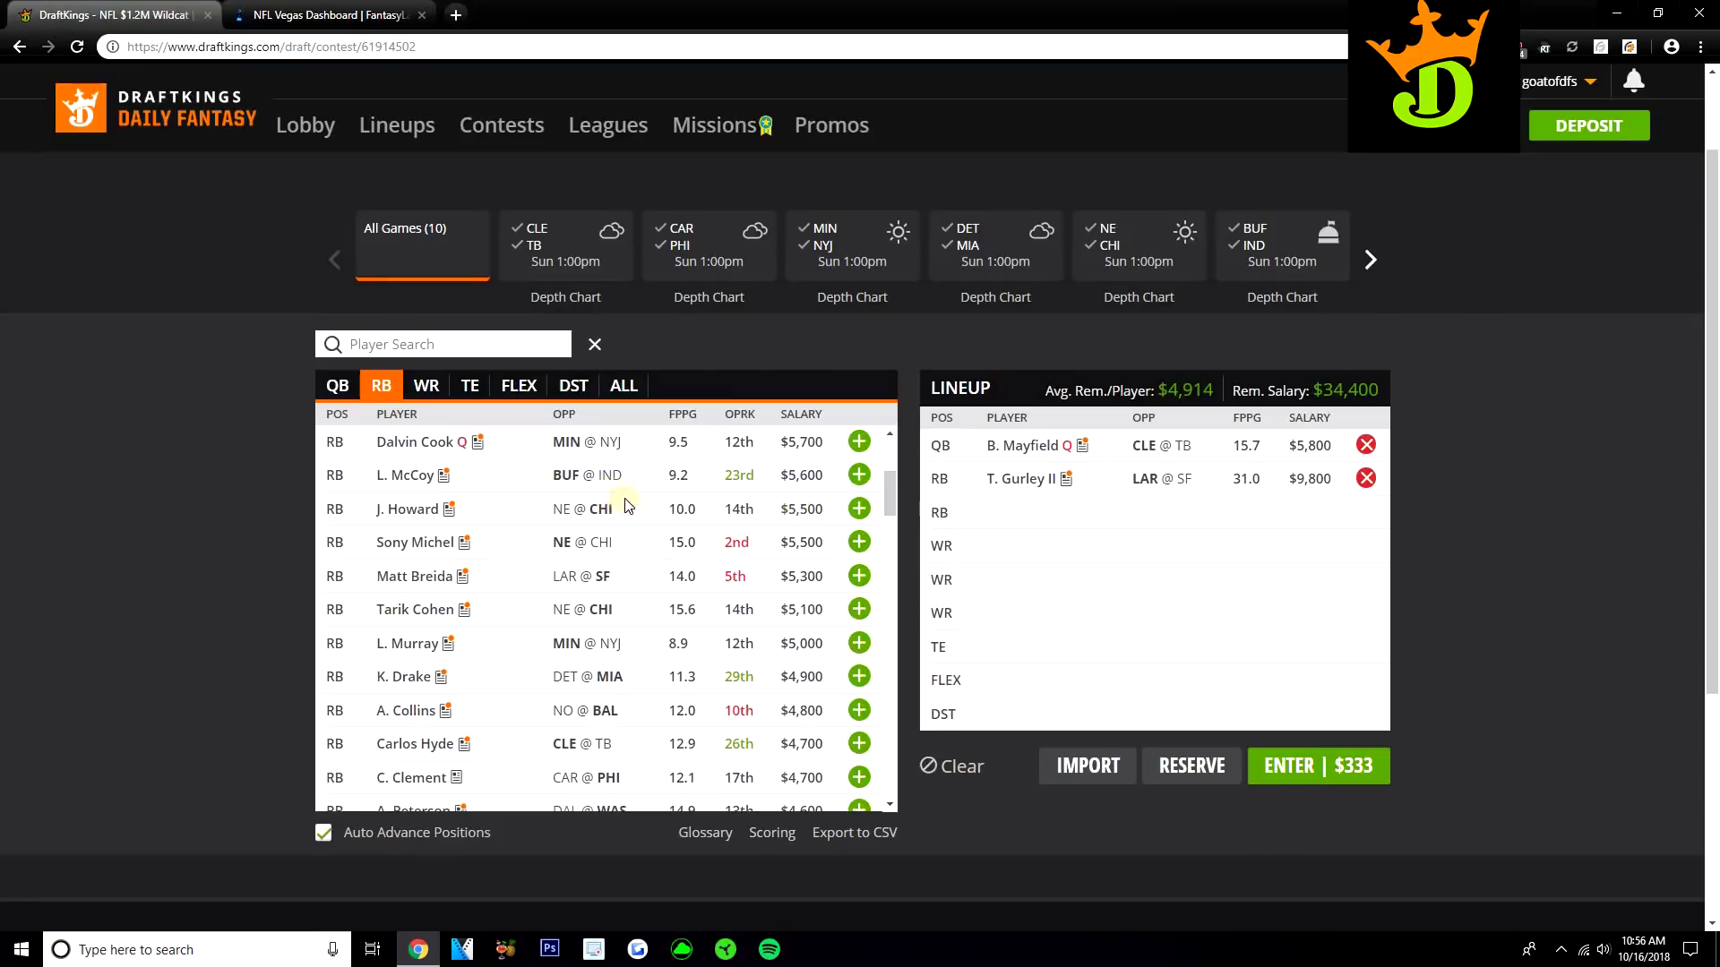
{"action": "mouse_move", "coordinate": [548, 505]}
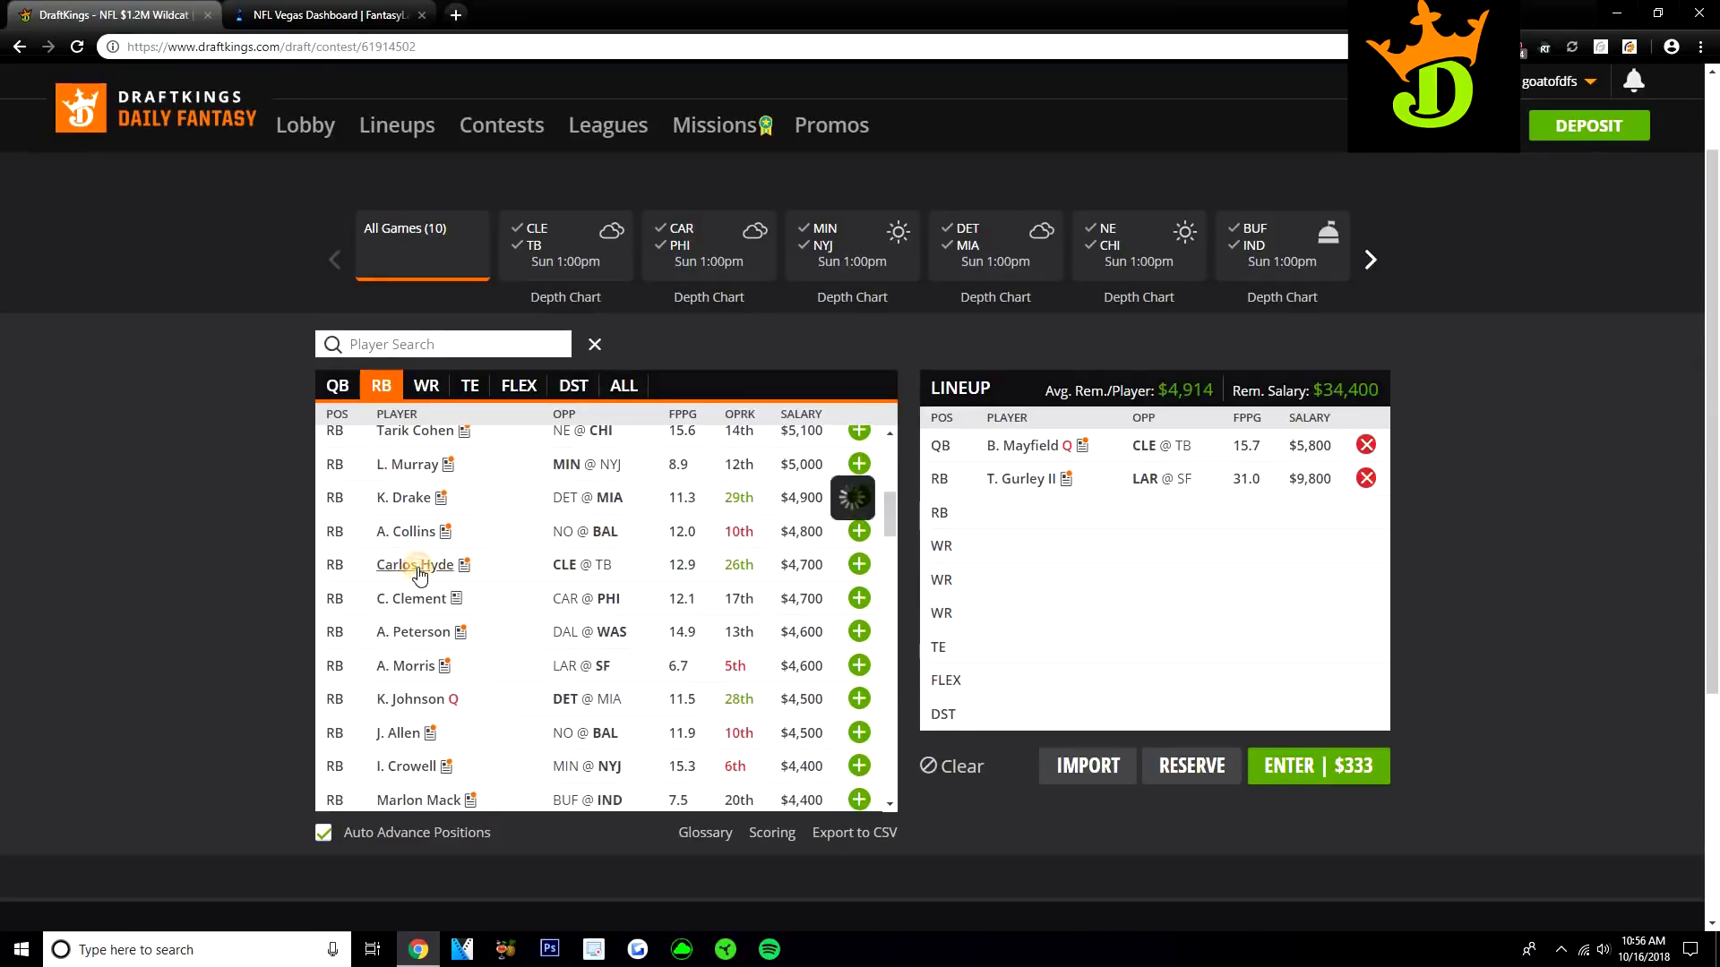
{"action": "left_click", "coordinate": [414, 564]}
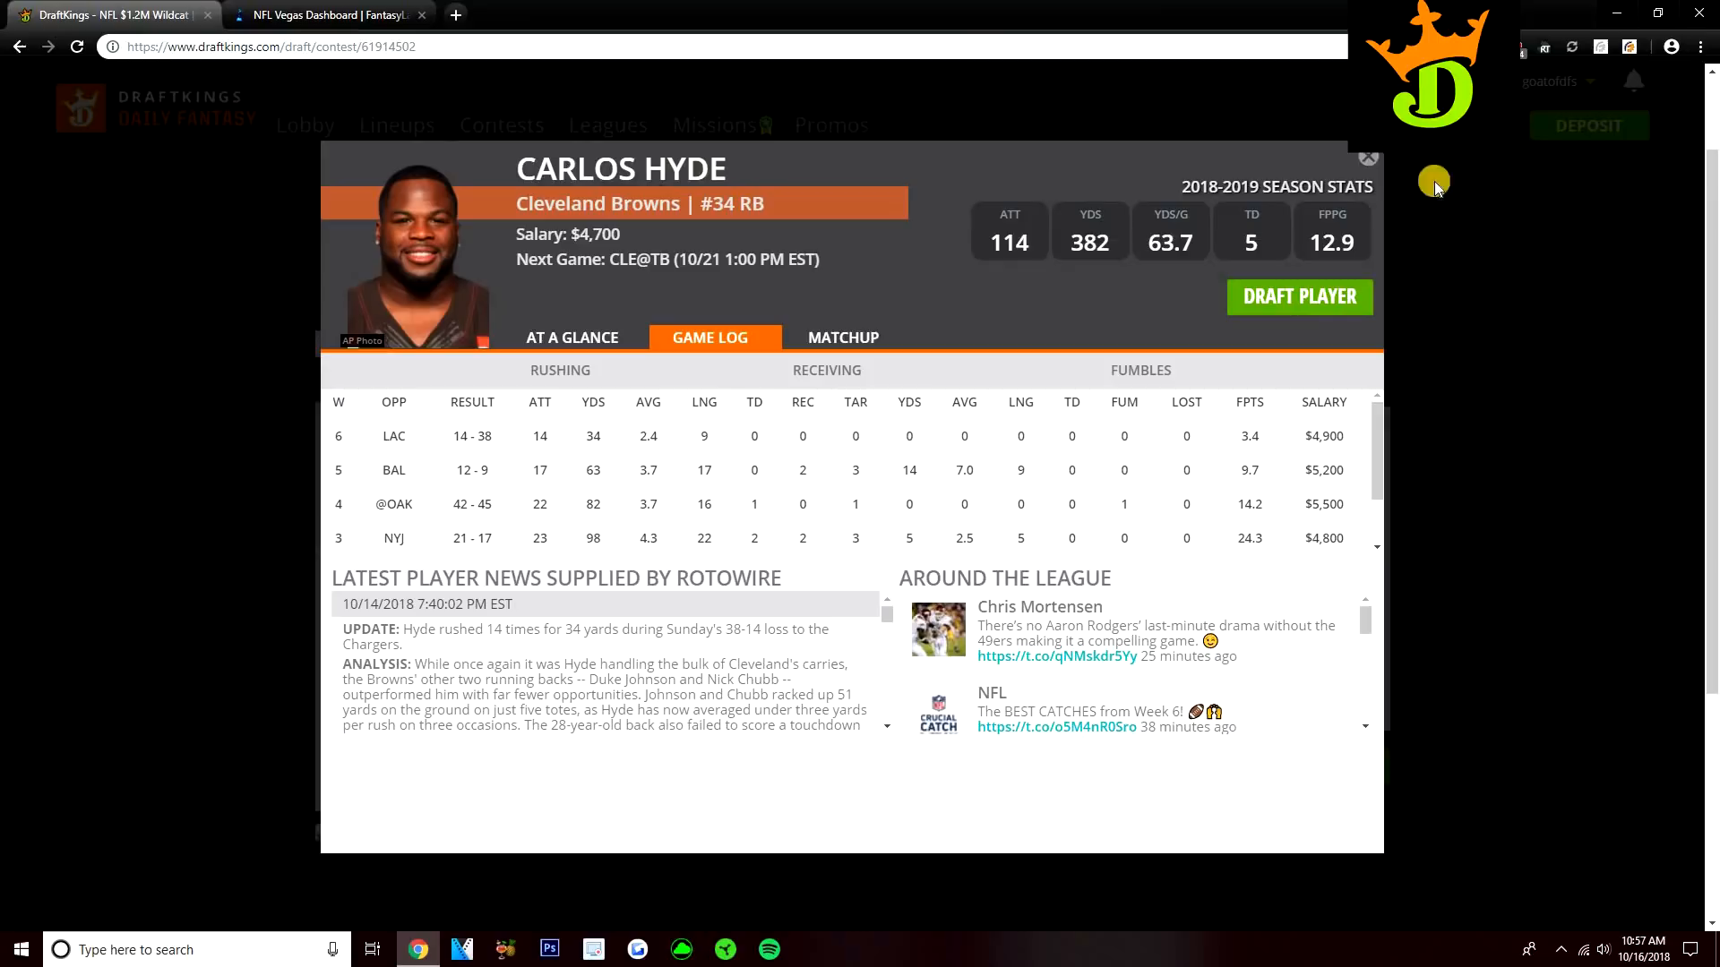
{"action": "mouse_move", "coordinate": [1369, 158]}
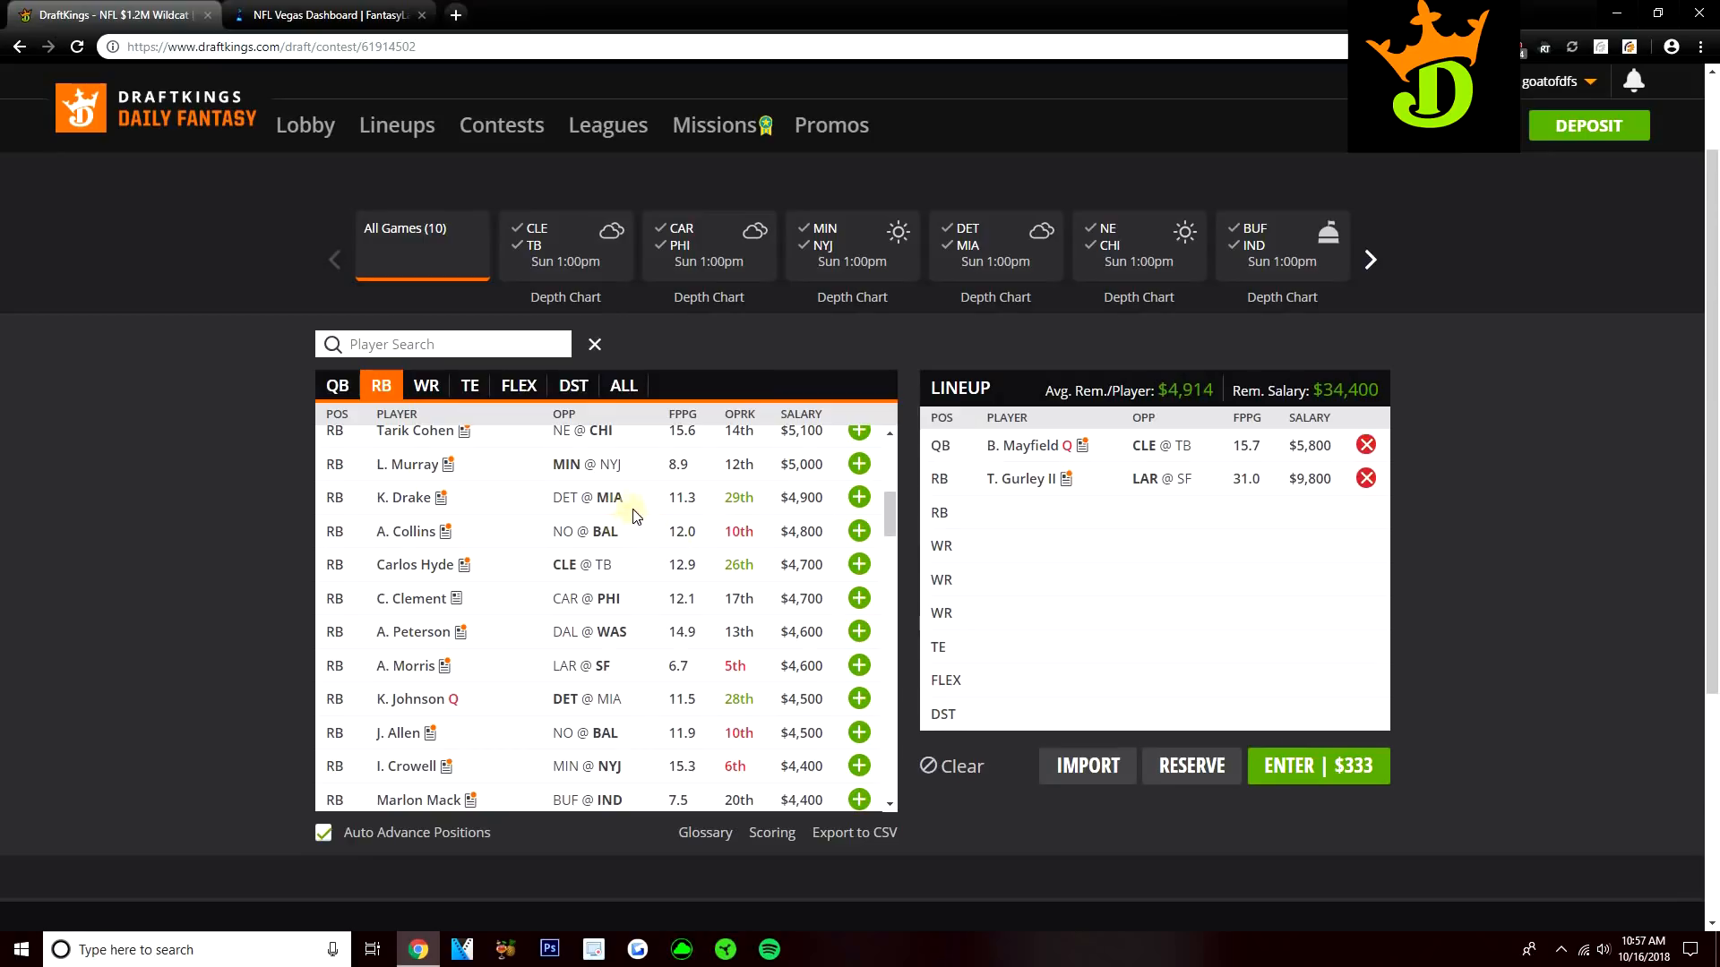
{"action": "mouse_move", "coordinate": [605, 509]}
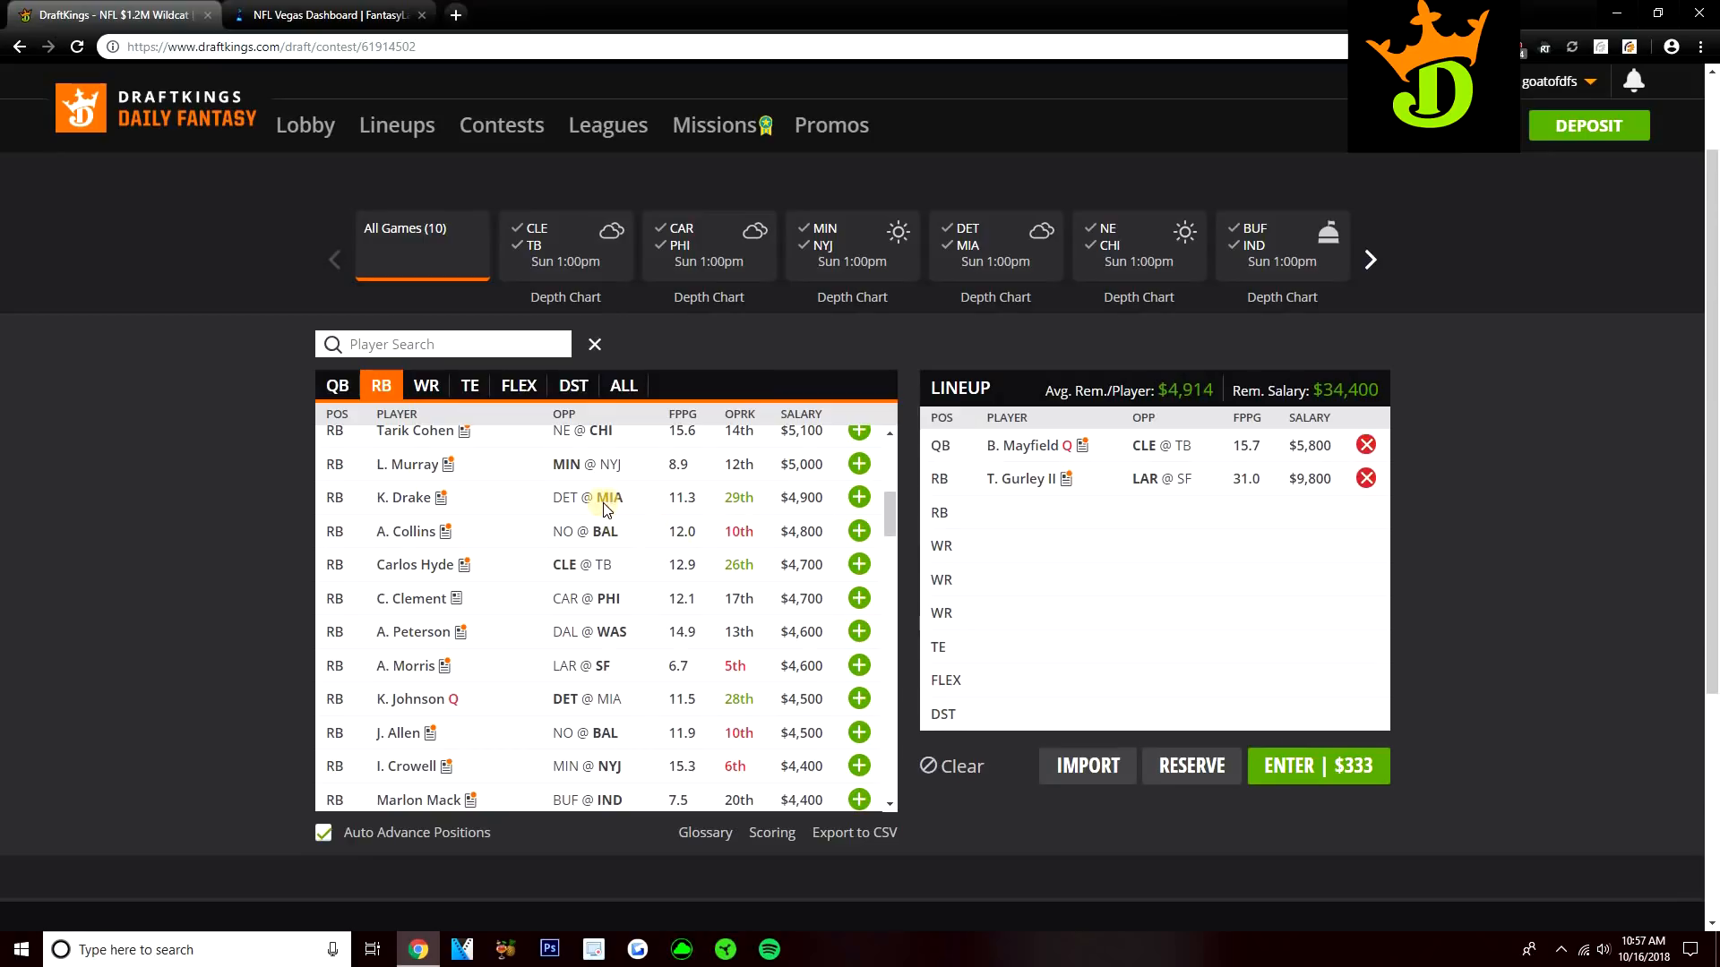
{"action": "scroll", "scroll_direction": "down", "scroll_amount": 3}
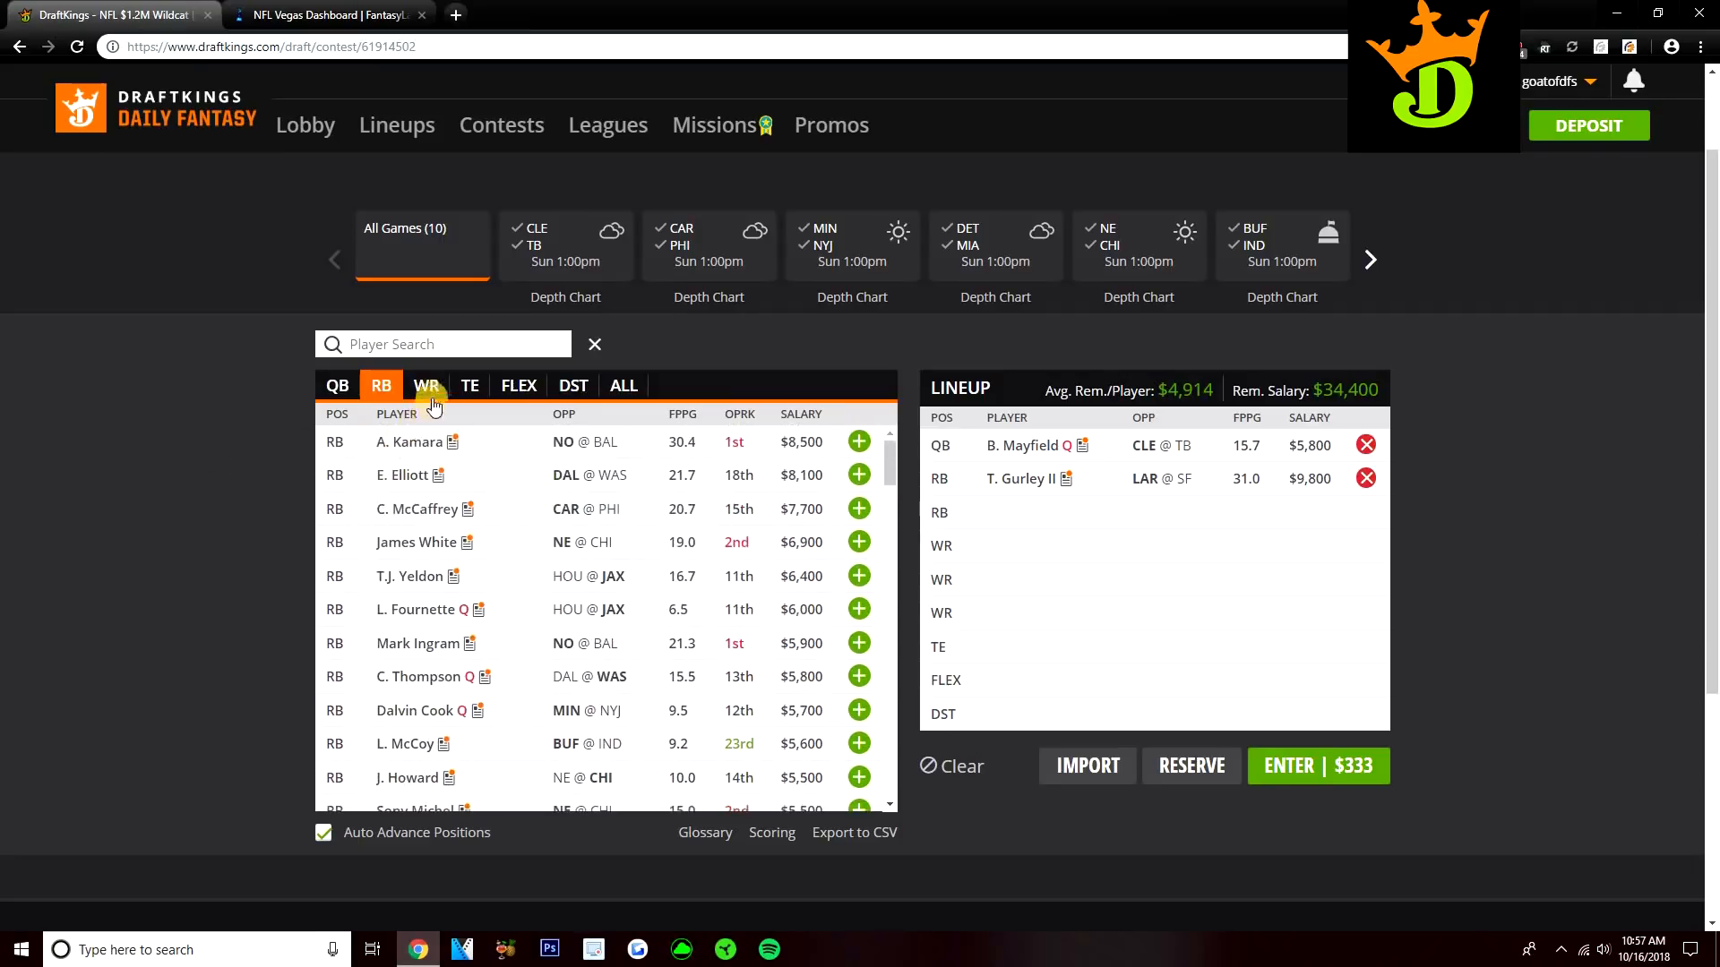
- Show wide receivers and look over Adam Thielen's player card before closing it
{"action": "left_click", "coordinate": [426, 386]}
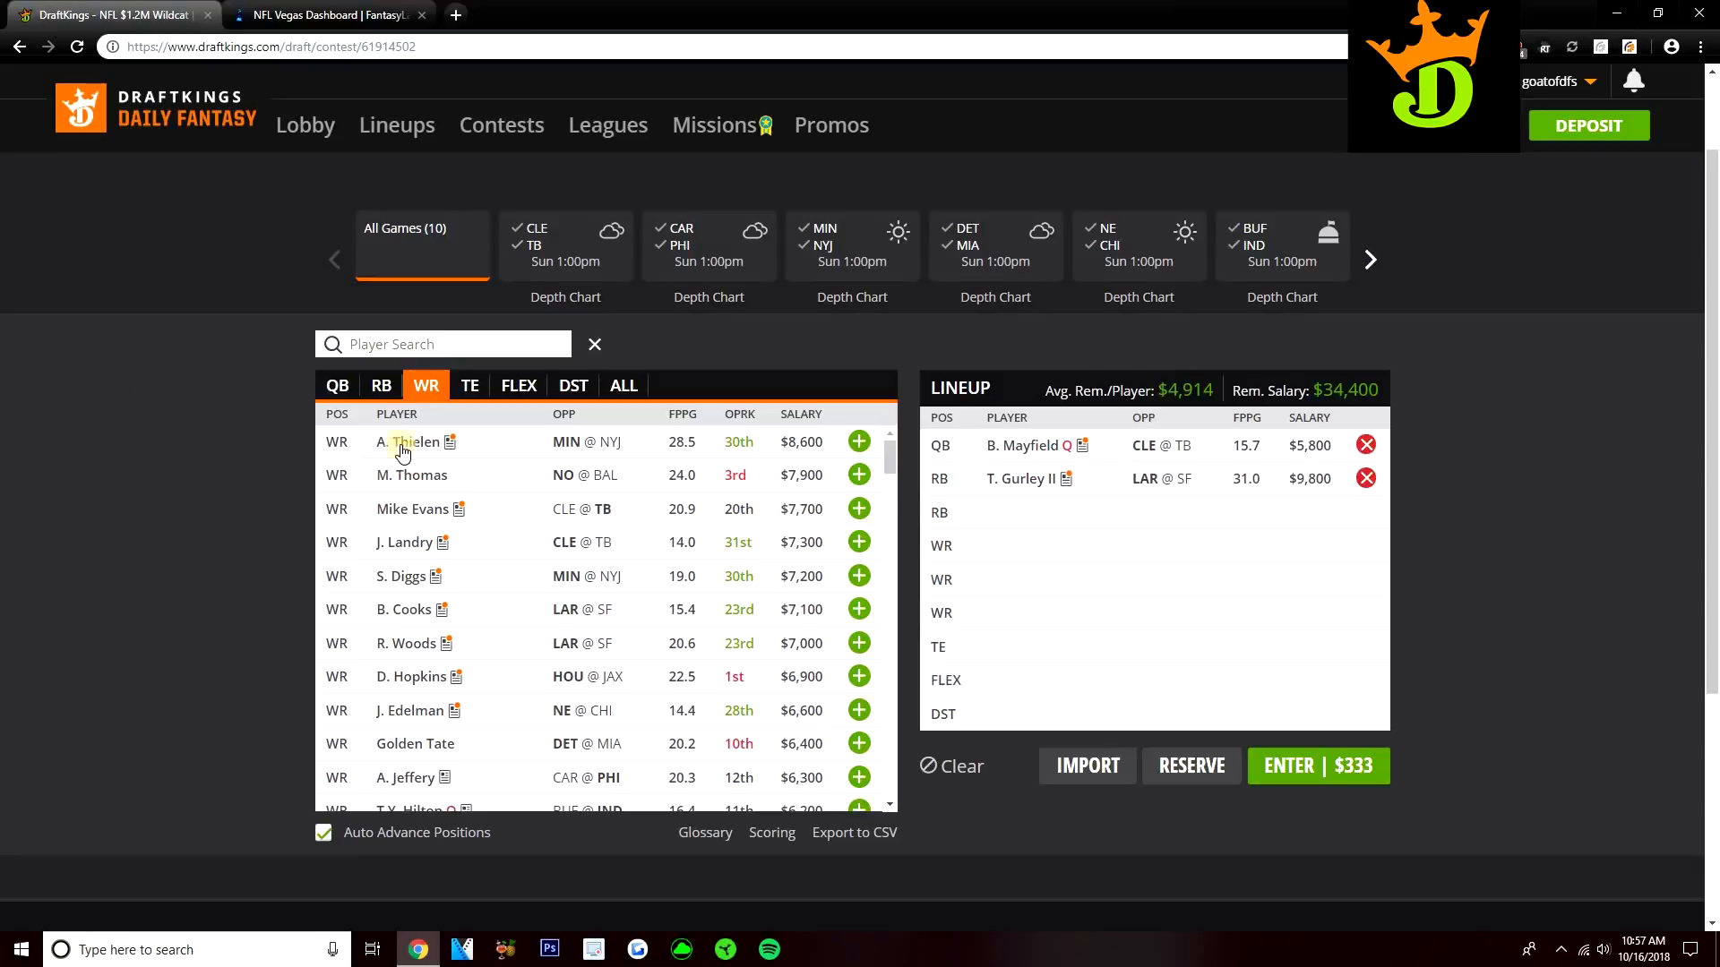
{"action": "left_click", "coordinate": [406, 442]}
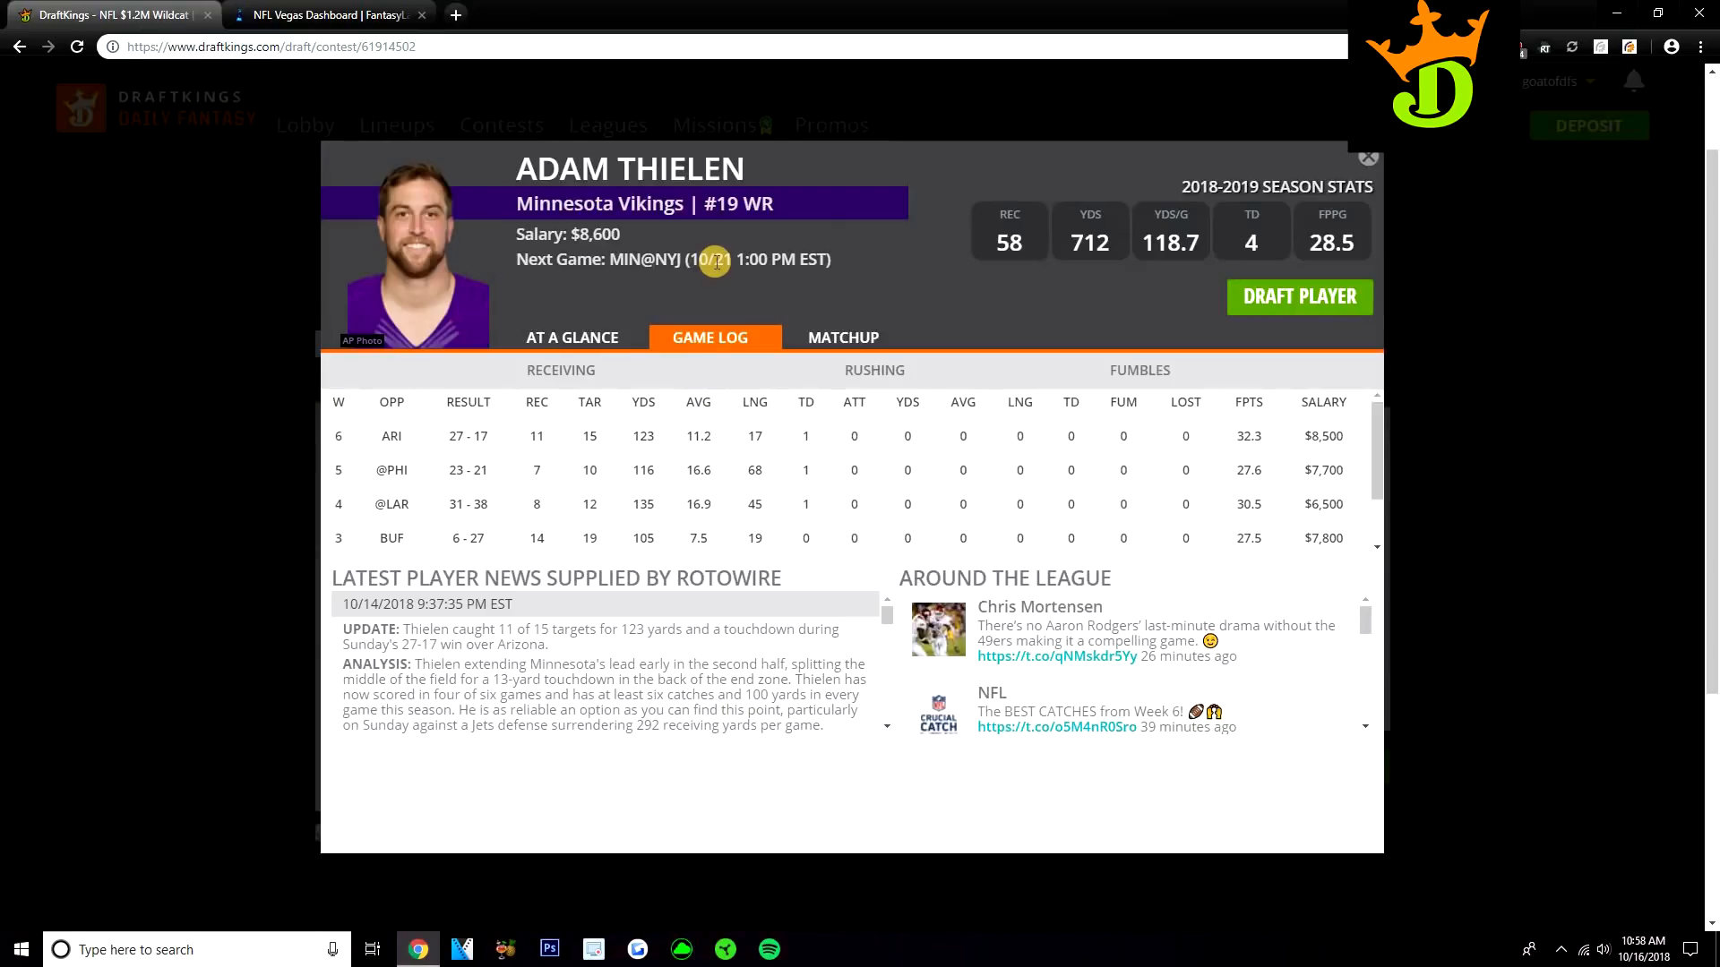
{"action": "mouse_move", "coordinate": [1245, 485]}
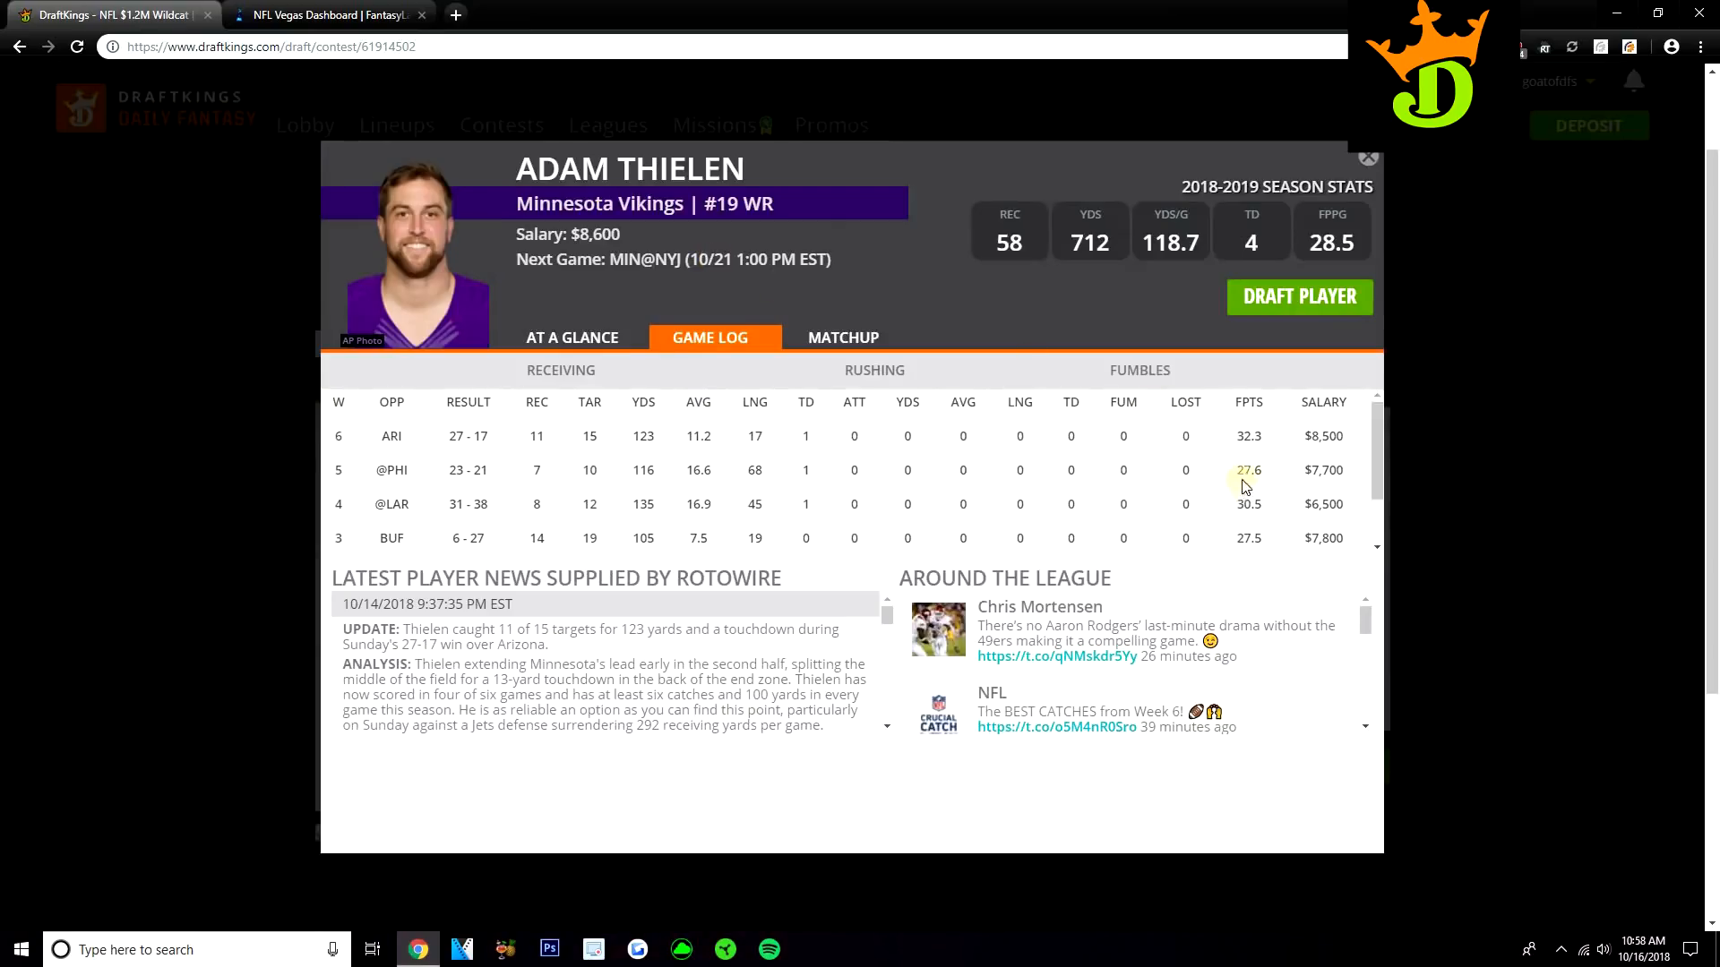
{"action": "scroll", "scroll_direction": "down", "scroll_amount": 3}
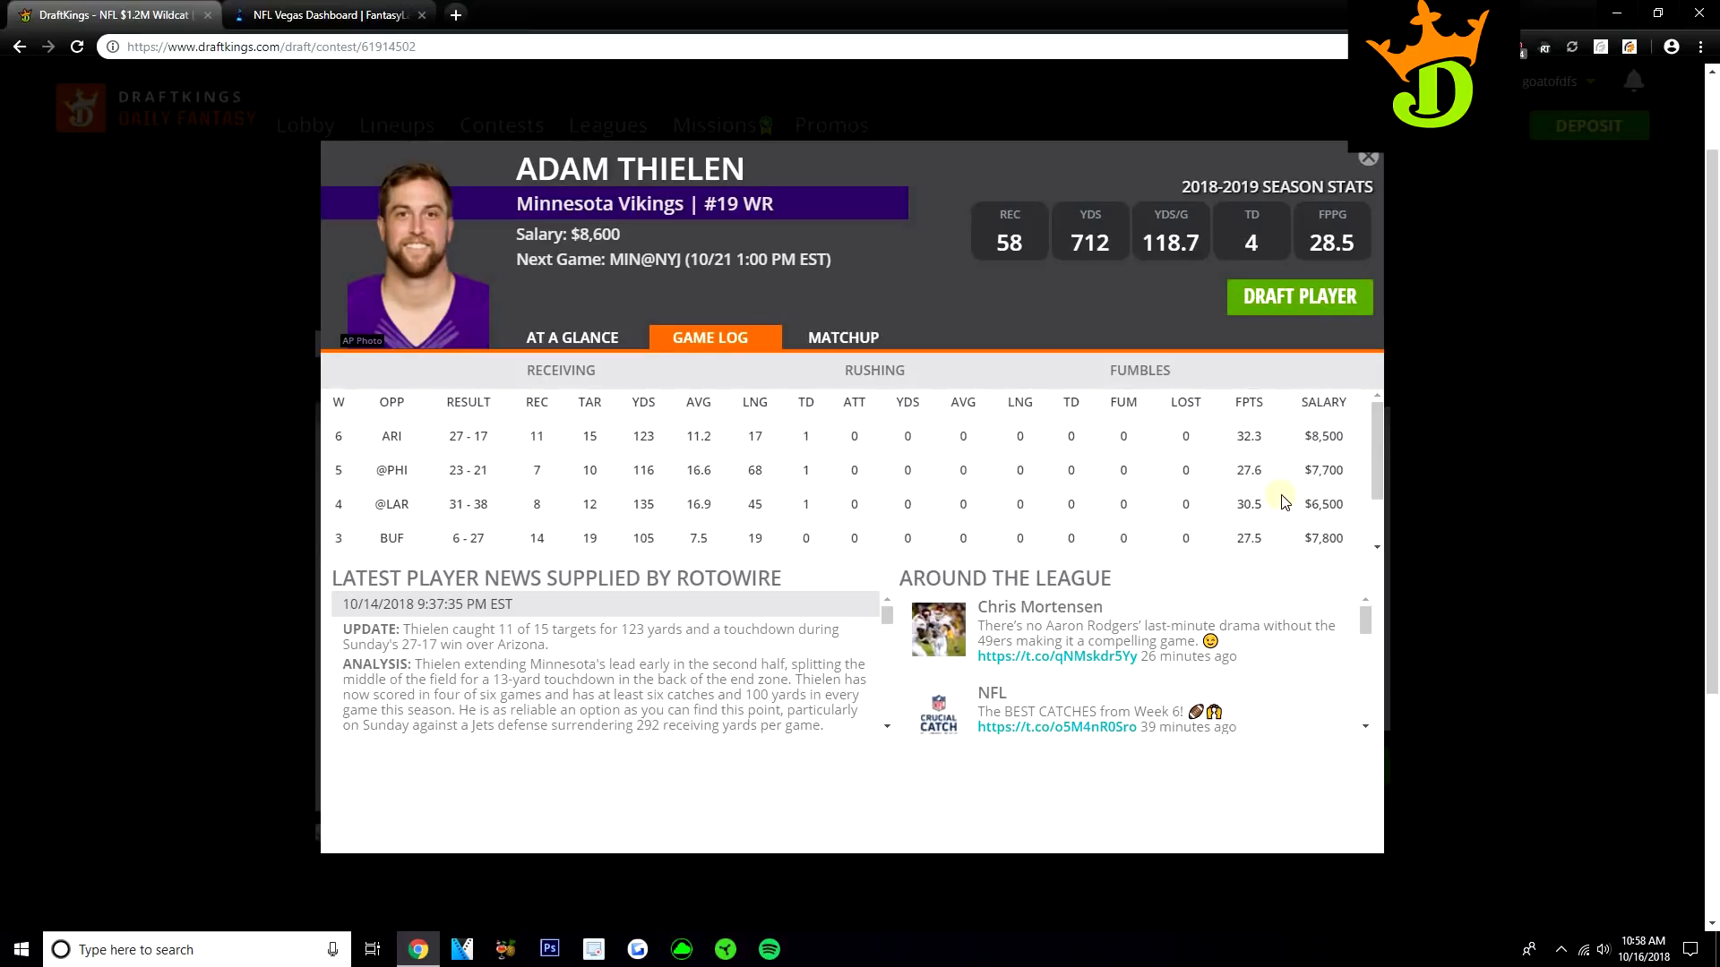
{"action": "mouse_move", "coordinate": [1282, 495]}
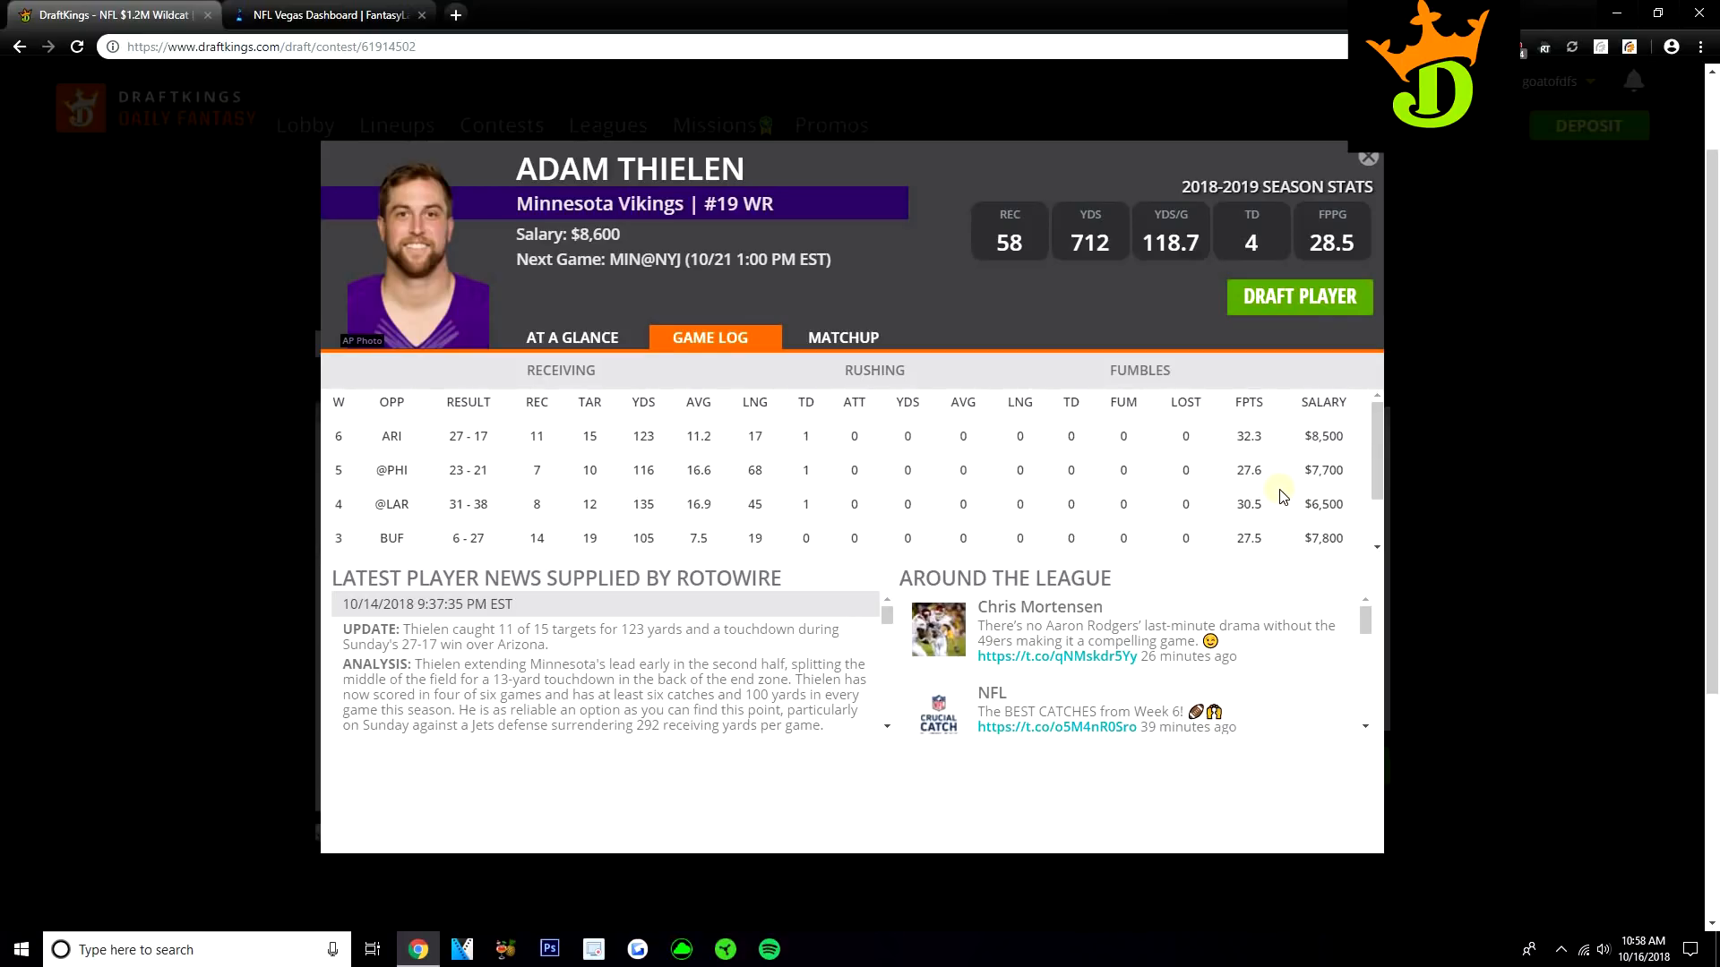
{"action": "mouse_move", "coordinate": [938, 508]}
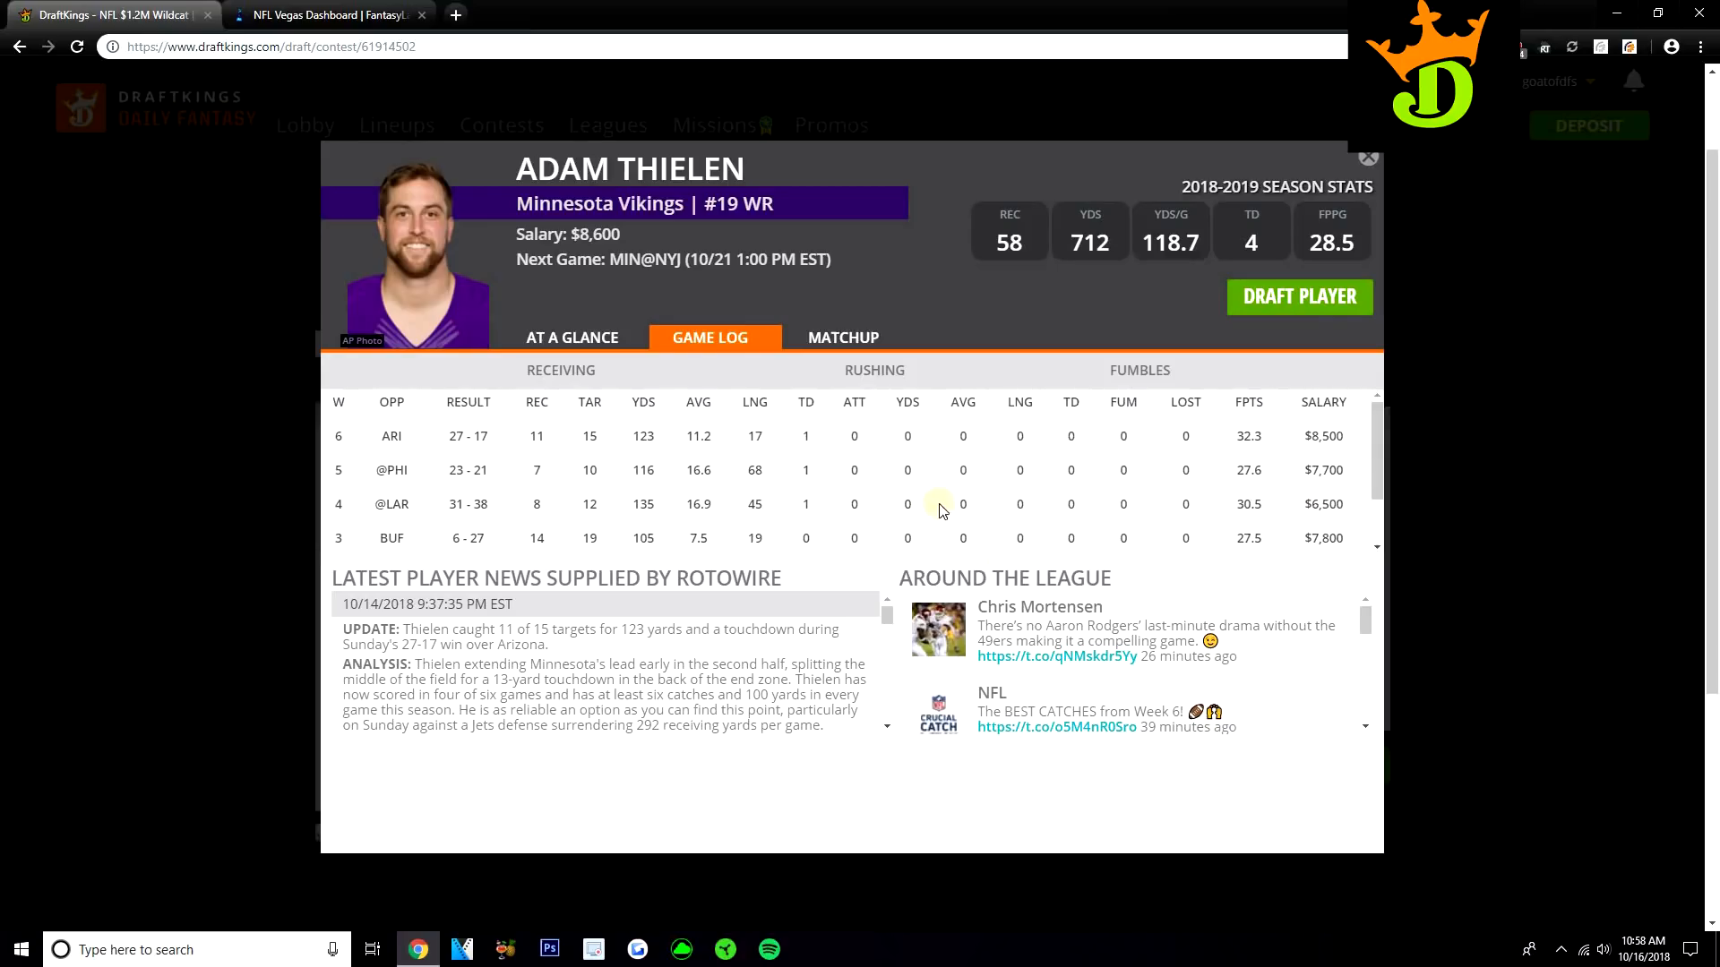
{"action": "mouse_move", "coordinate": [962, 472]}
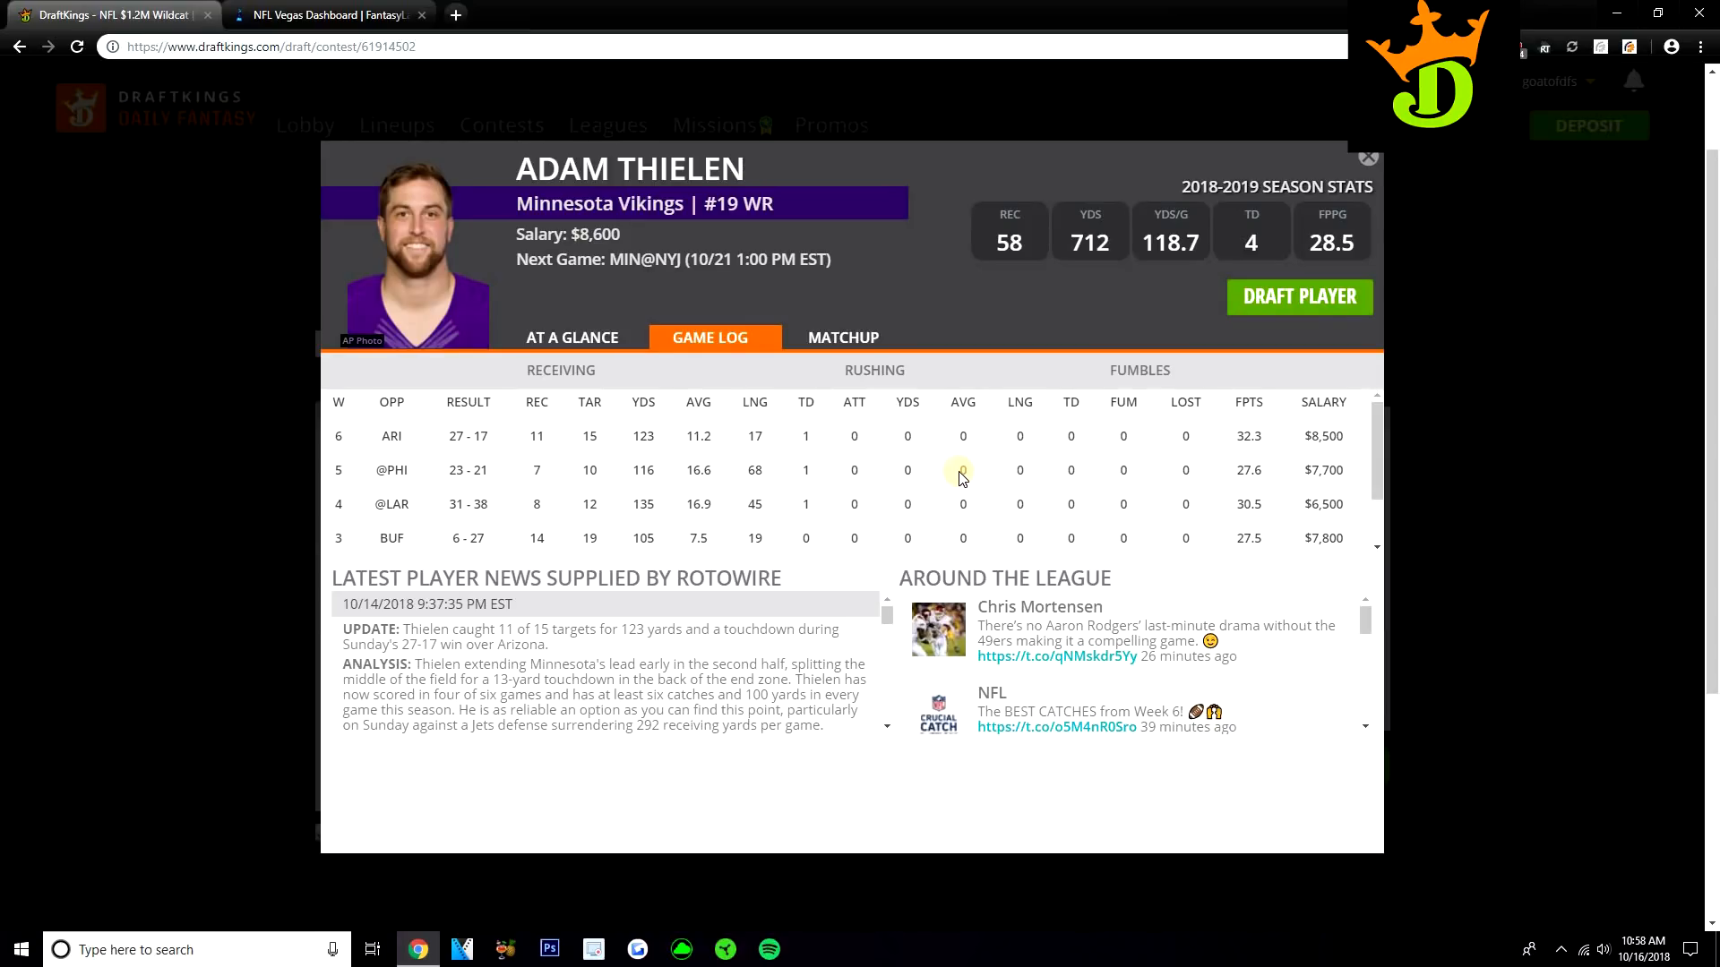
{"action": "left_click", "coordinate": [1368, 157]}
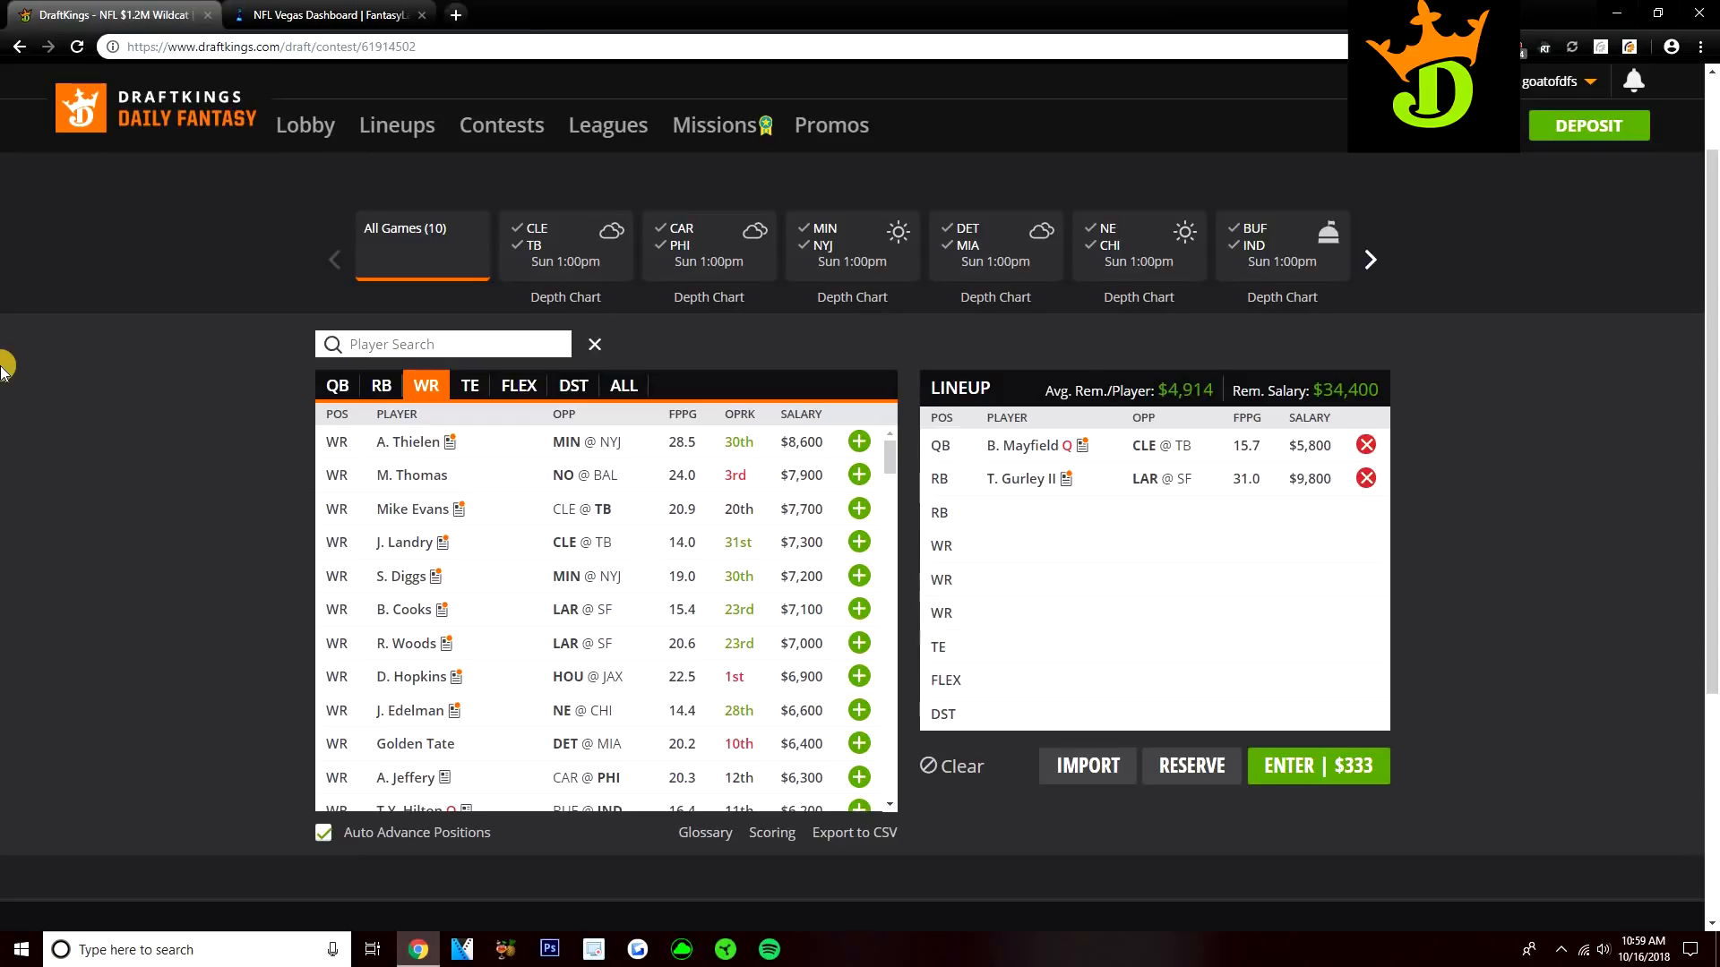
- Scroll FantasyLabs' NFL Vegas implied totals and spreads, then return to DraftKings
{"action": "left_click", "coordinate": [324, 14]}
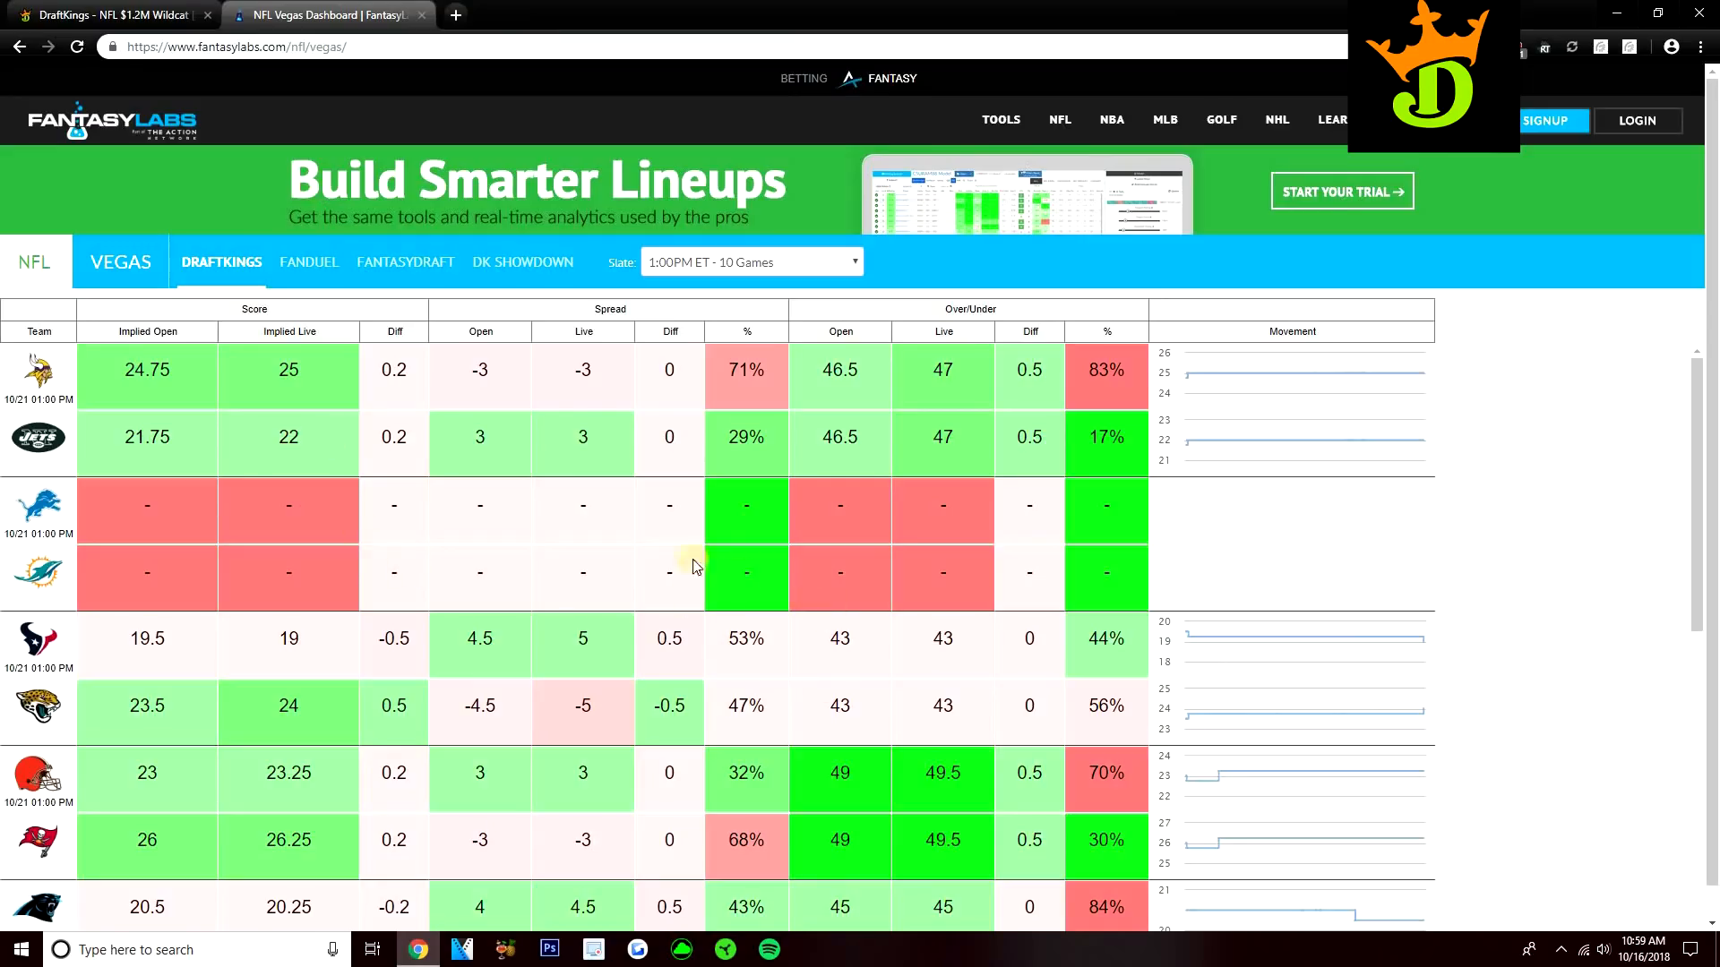
{"action": "mouse_move", "coordinate": [856, 781]}
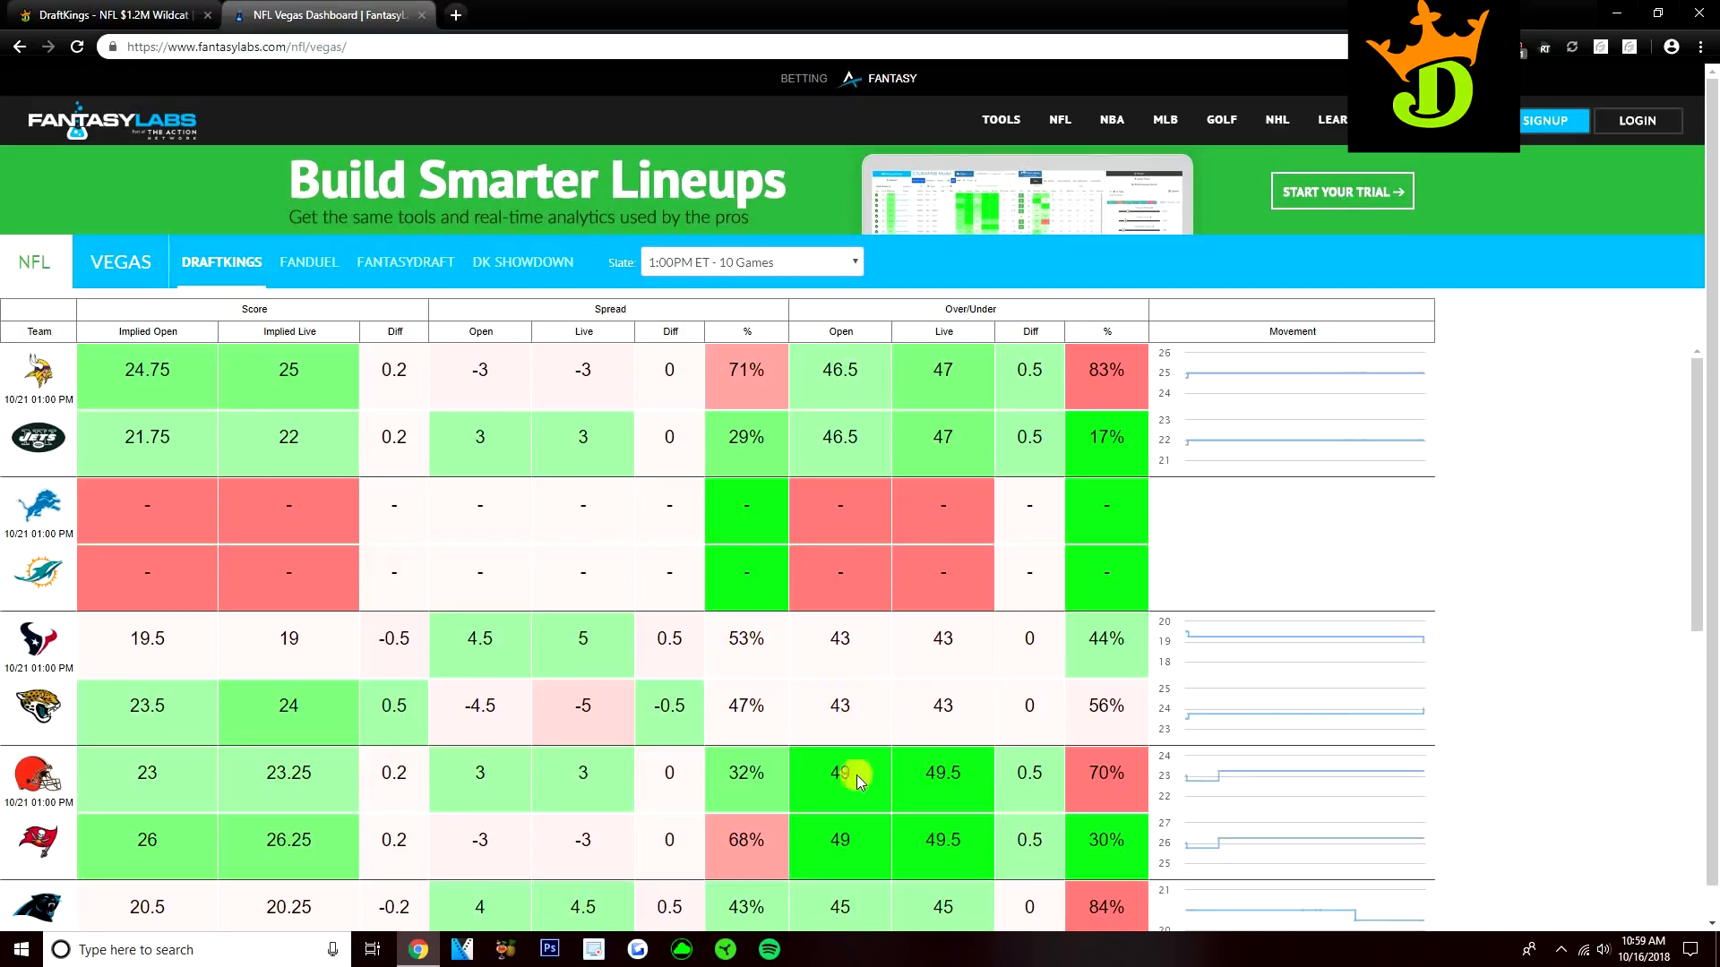
{"action": "scroll", "scroll_direction": "down", "scroll_amount": 3}
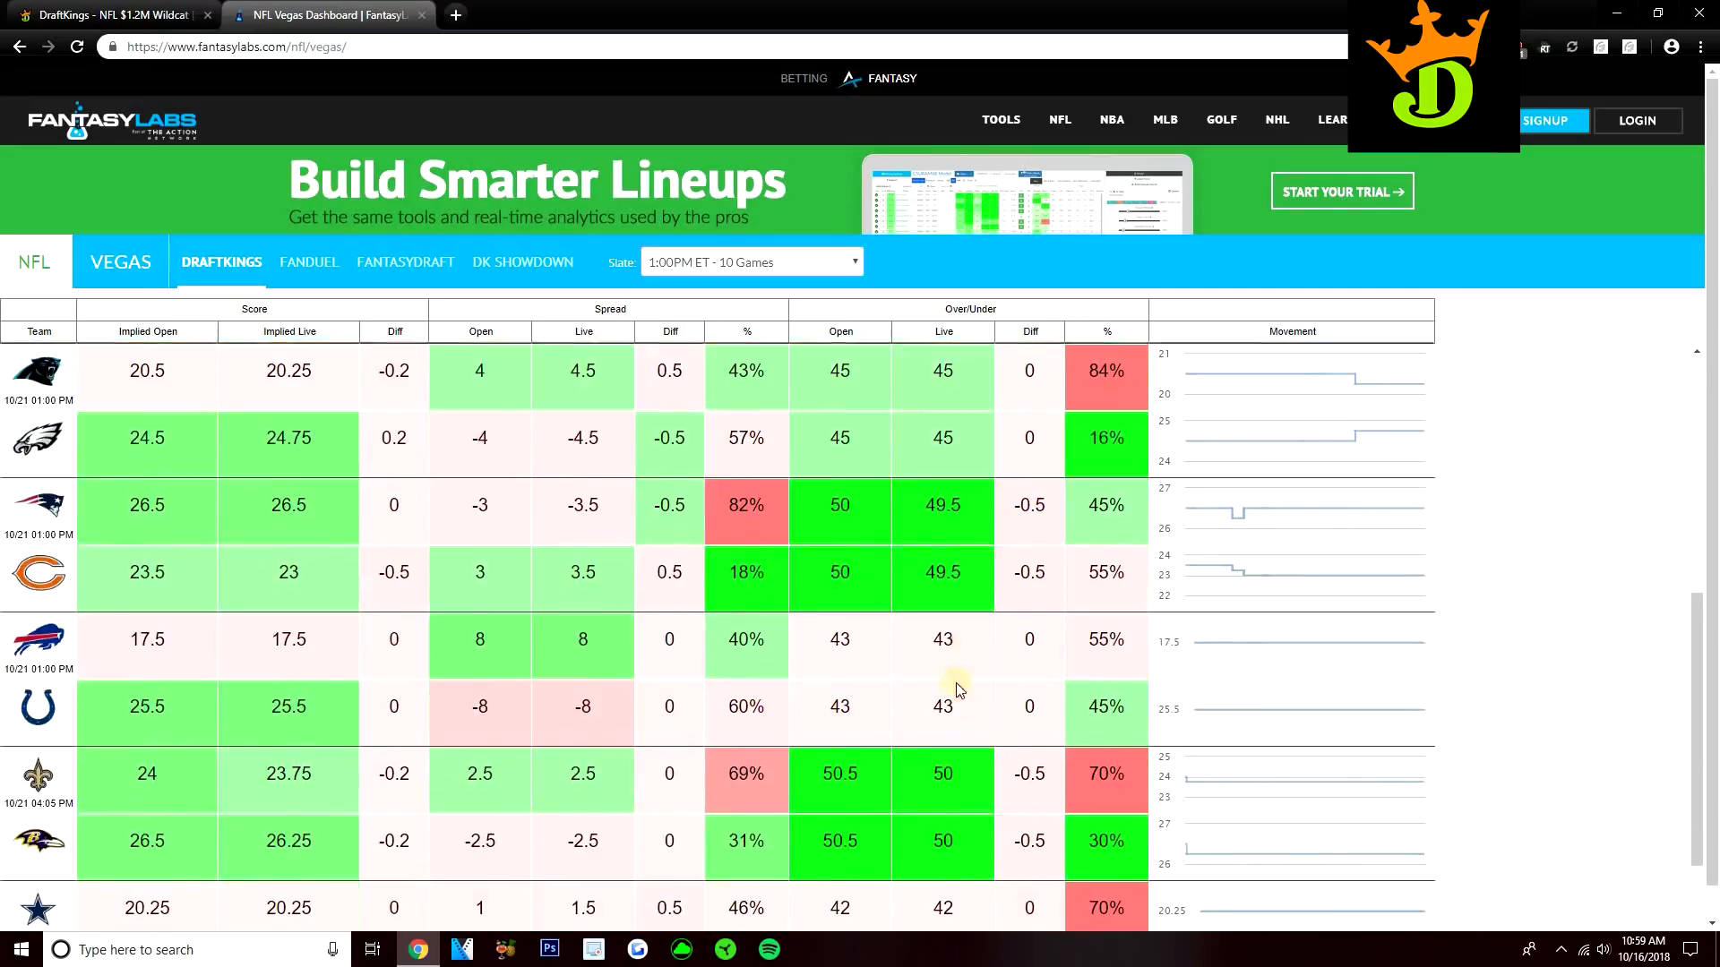
{"action": "scroll", "scroll_direction": "down", "scroll_amount": 3}
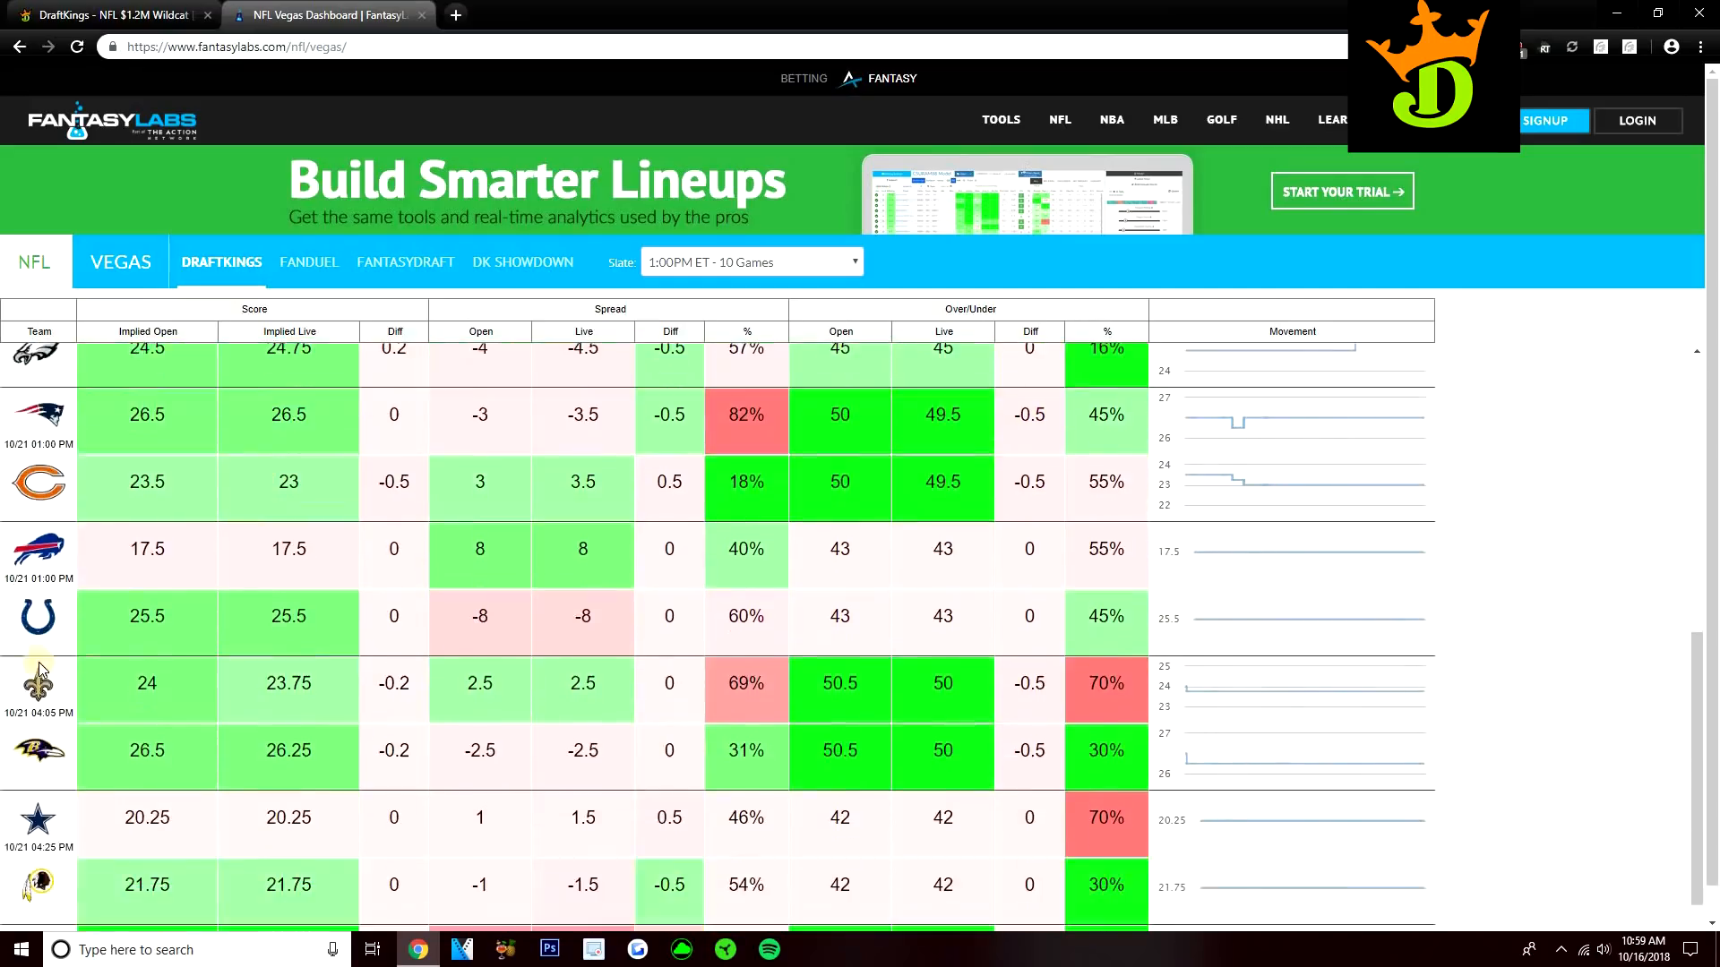
{"action": "scroll", "scroll_direction": "down", "scroll_amount": 3}
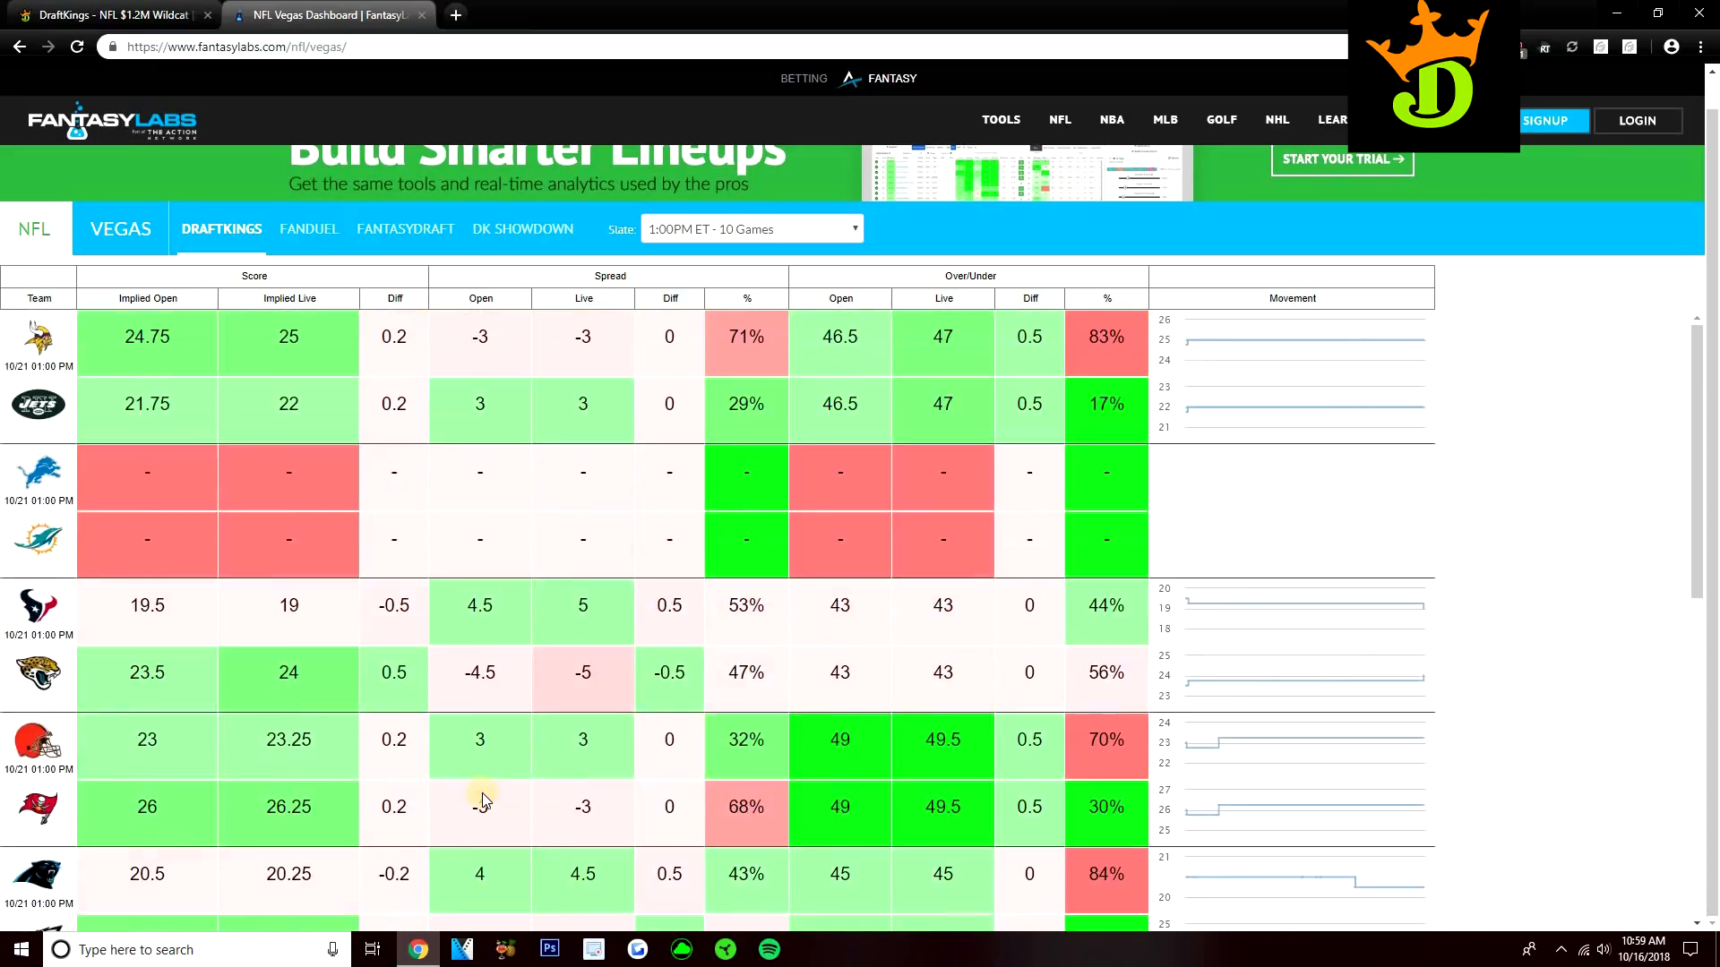
{"action": "scroll", "scroll_direction": "down", "scroll_amount": 3}
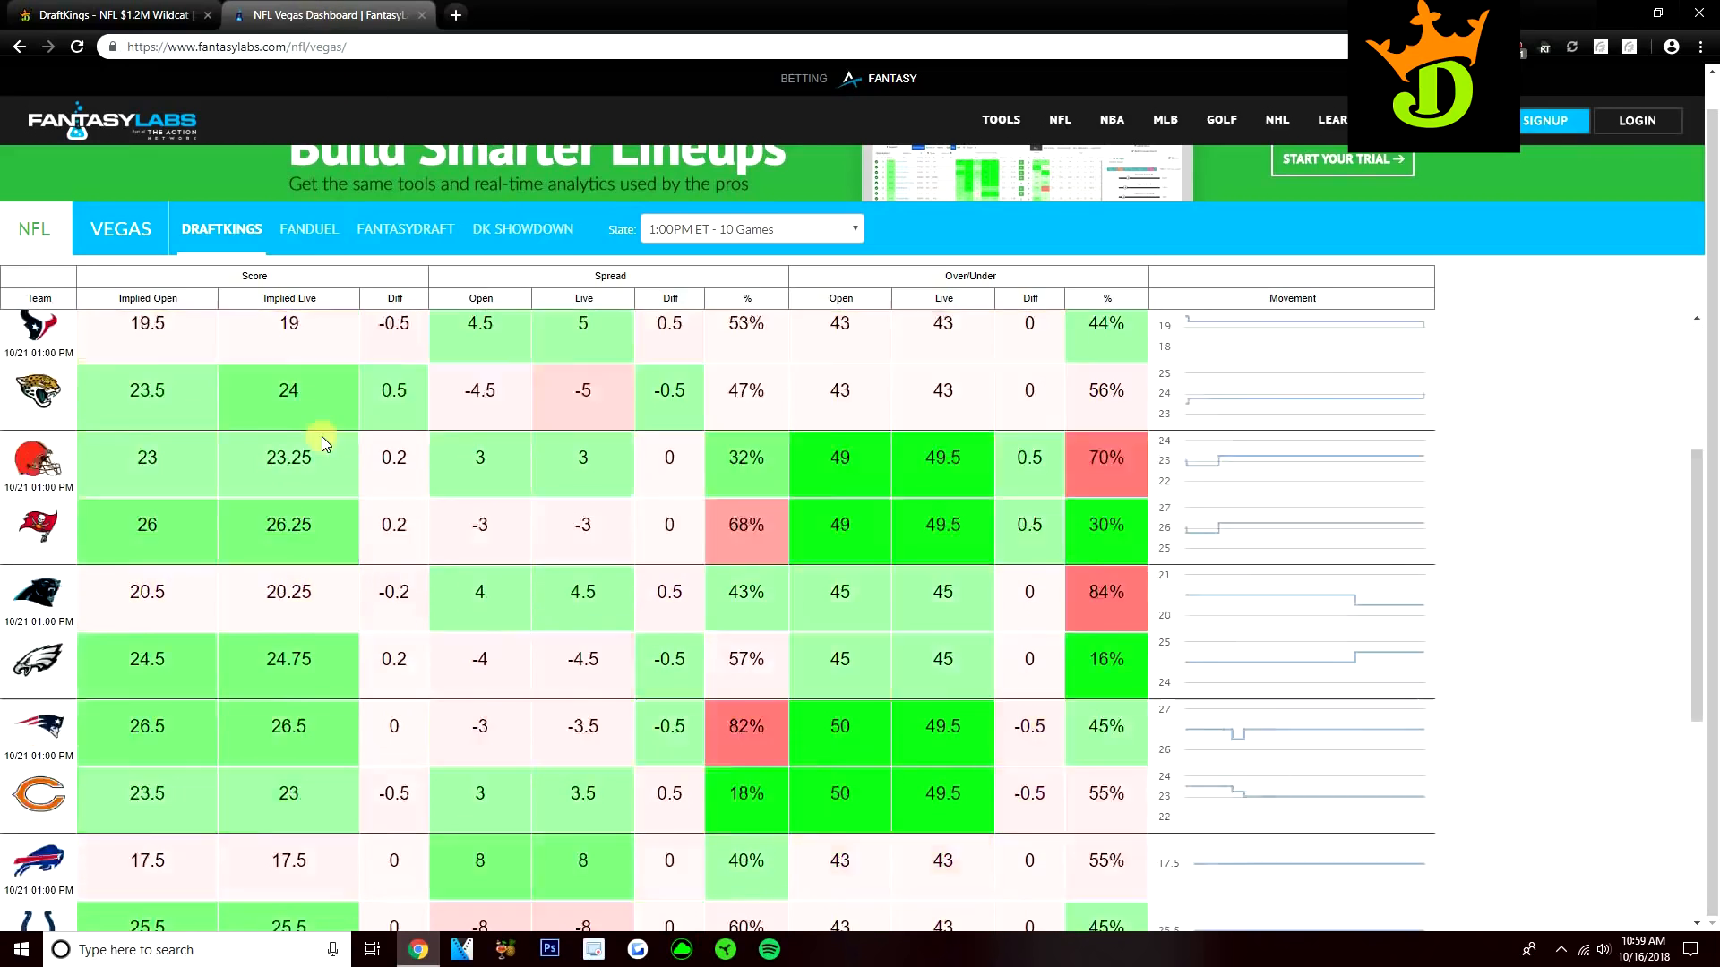
{"action": "scroll", "scroll_direction": "down", "scroll_amount": 3}
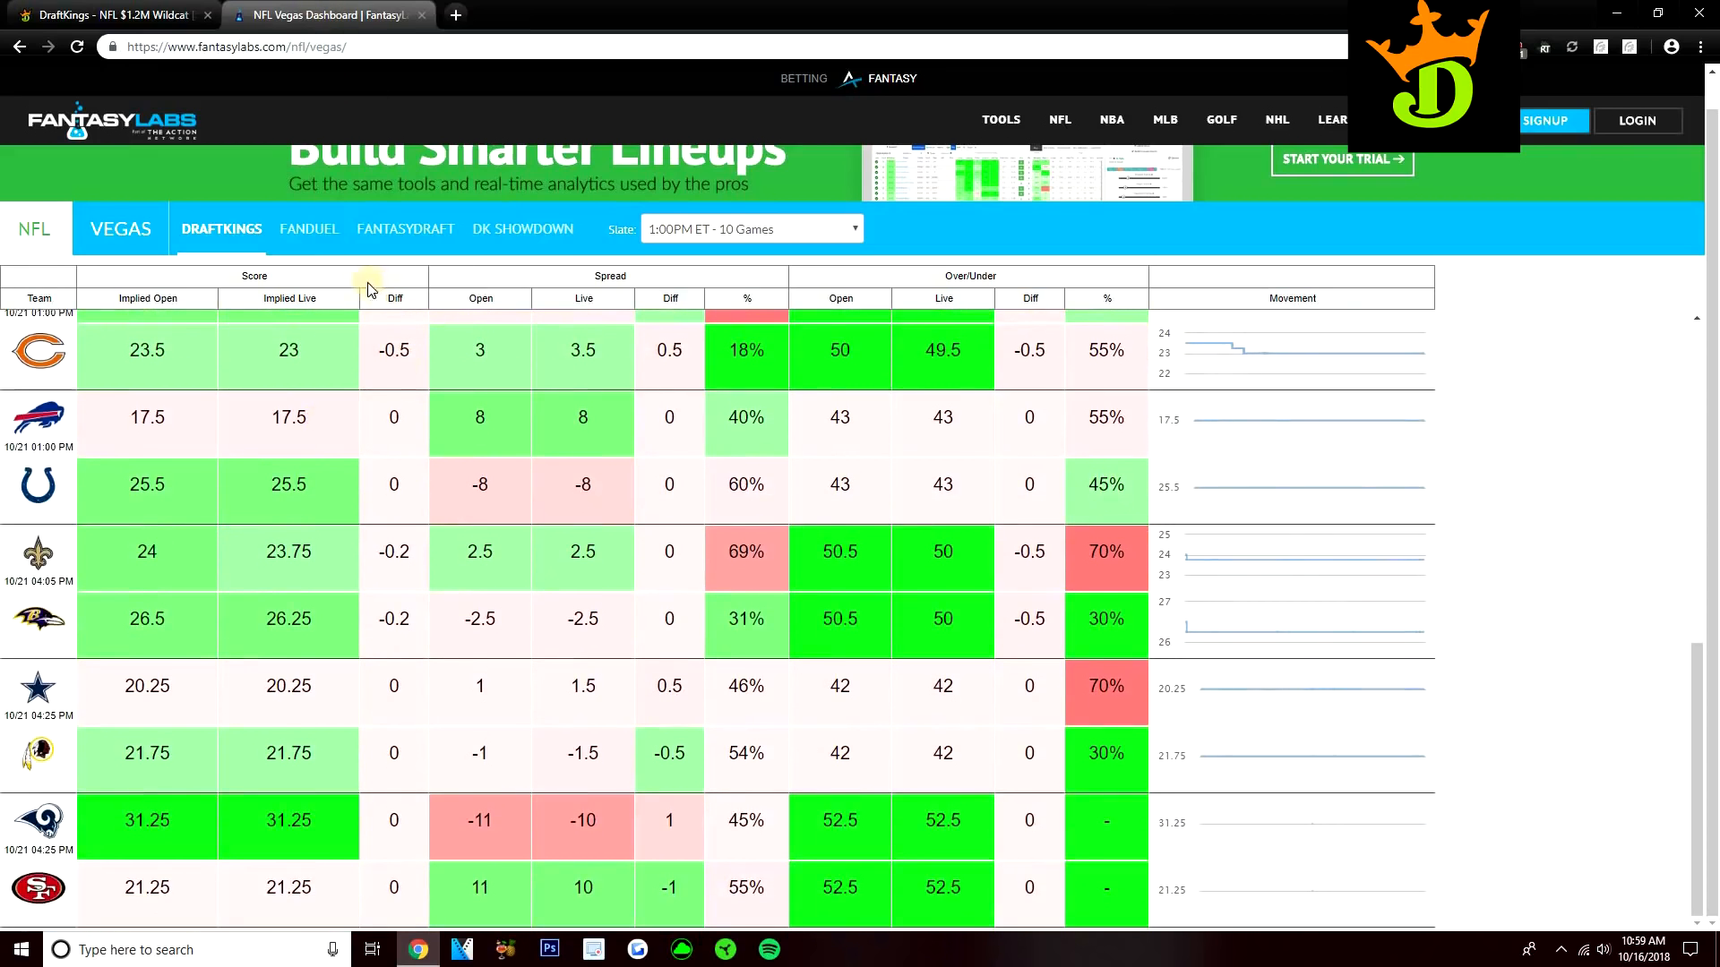
{"action": "left_click", "coordinate": [109, 14]}
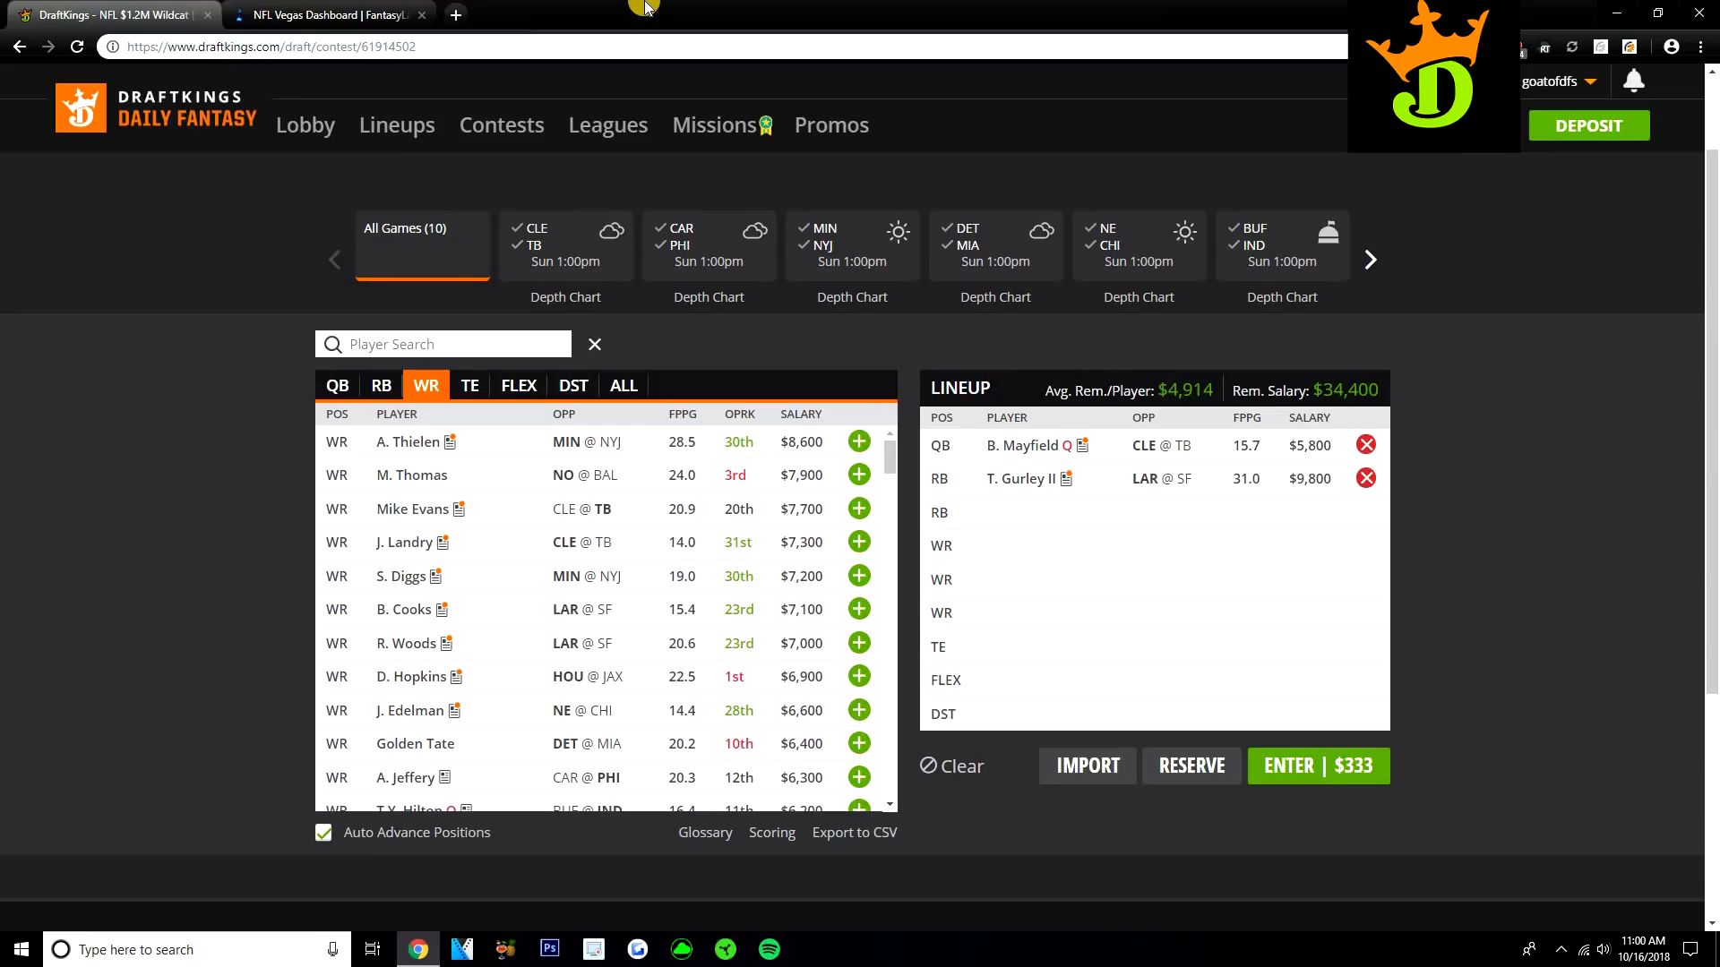
{"action": "mouse_move", "coordinate": [521, 483]}
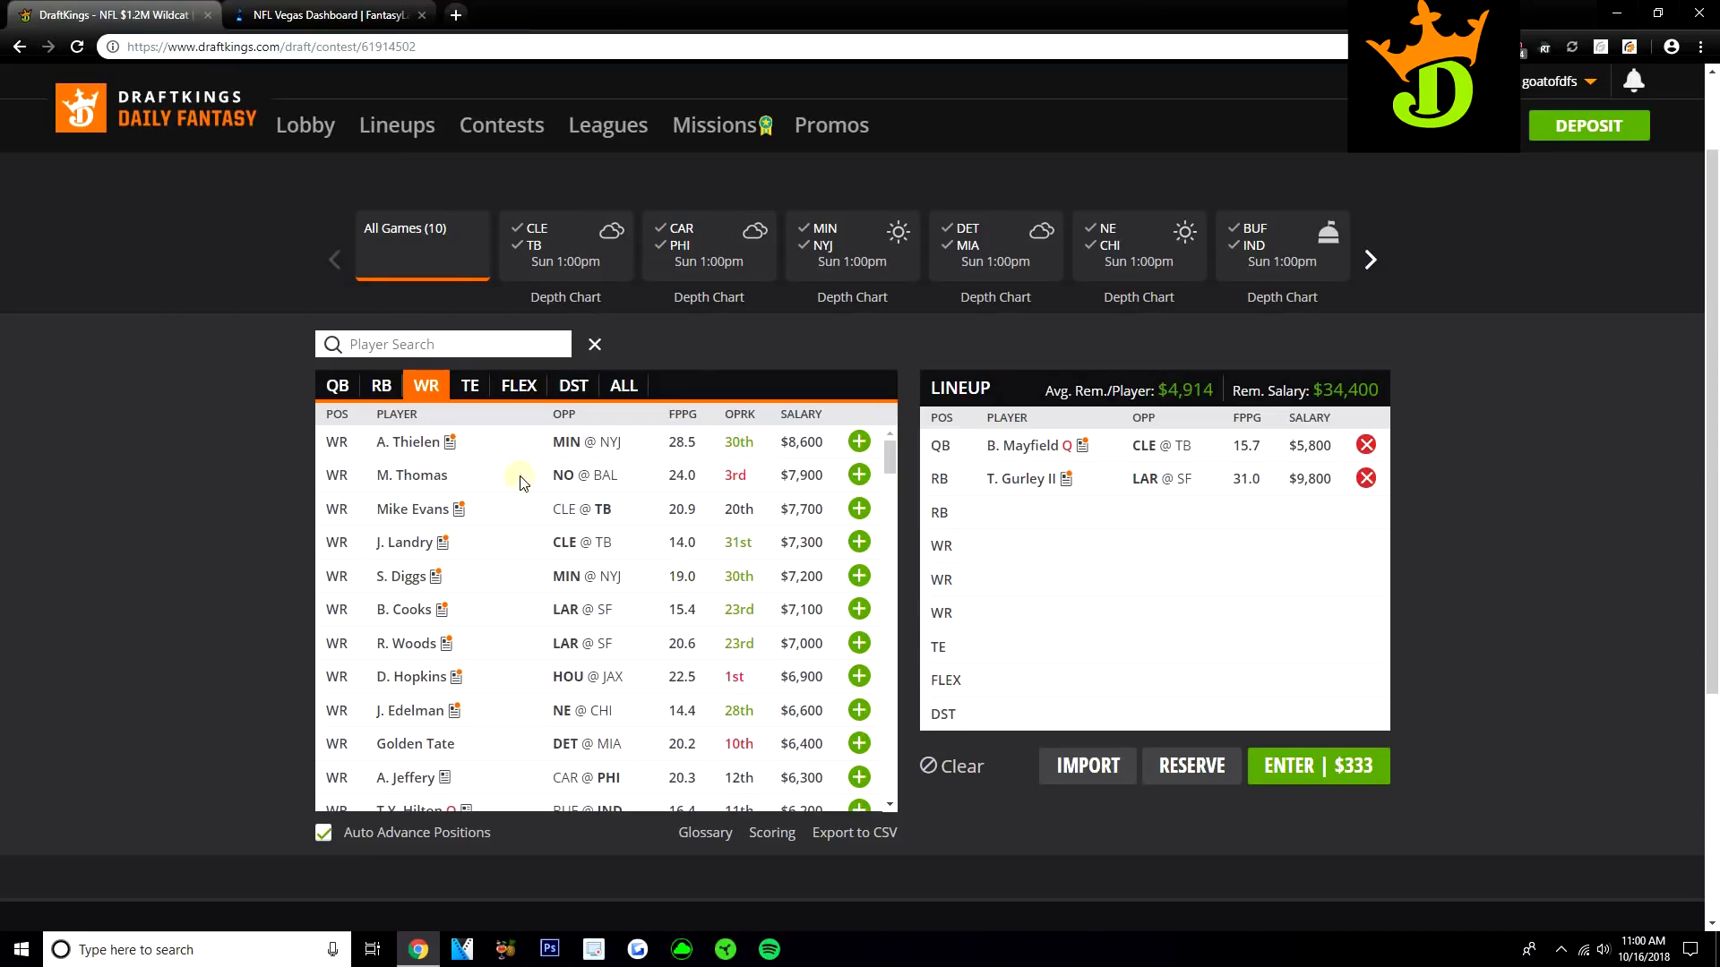
{"action": "mouse_move", "coordinate": [497, 442]}
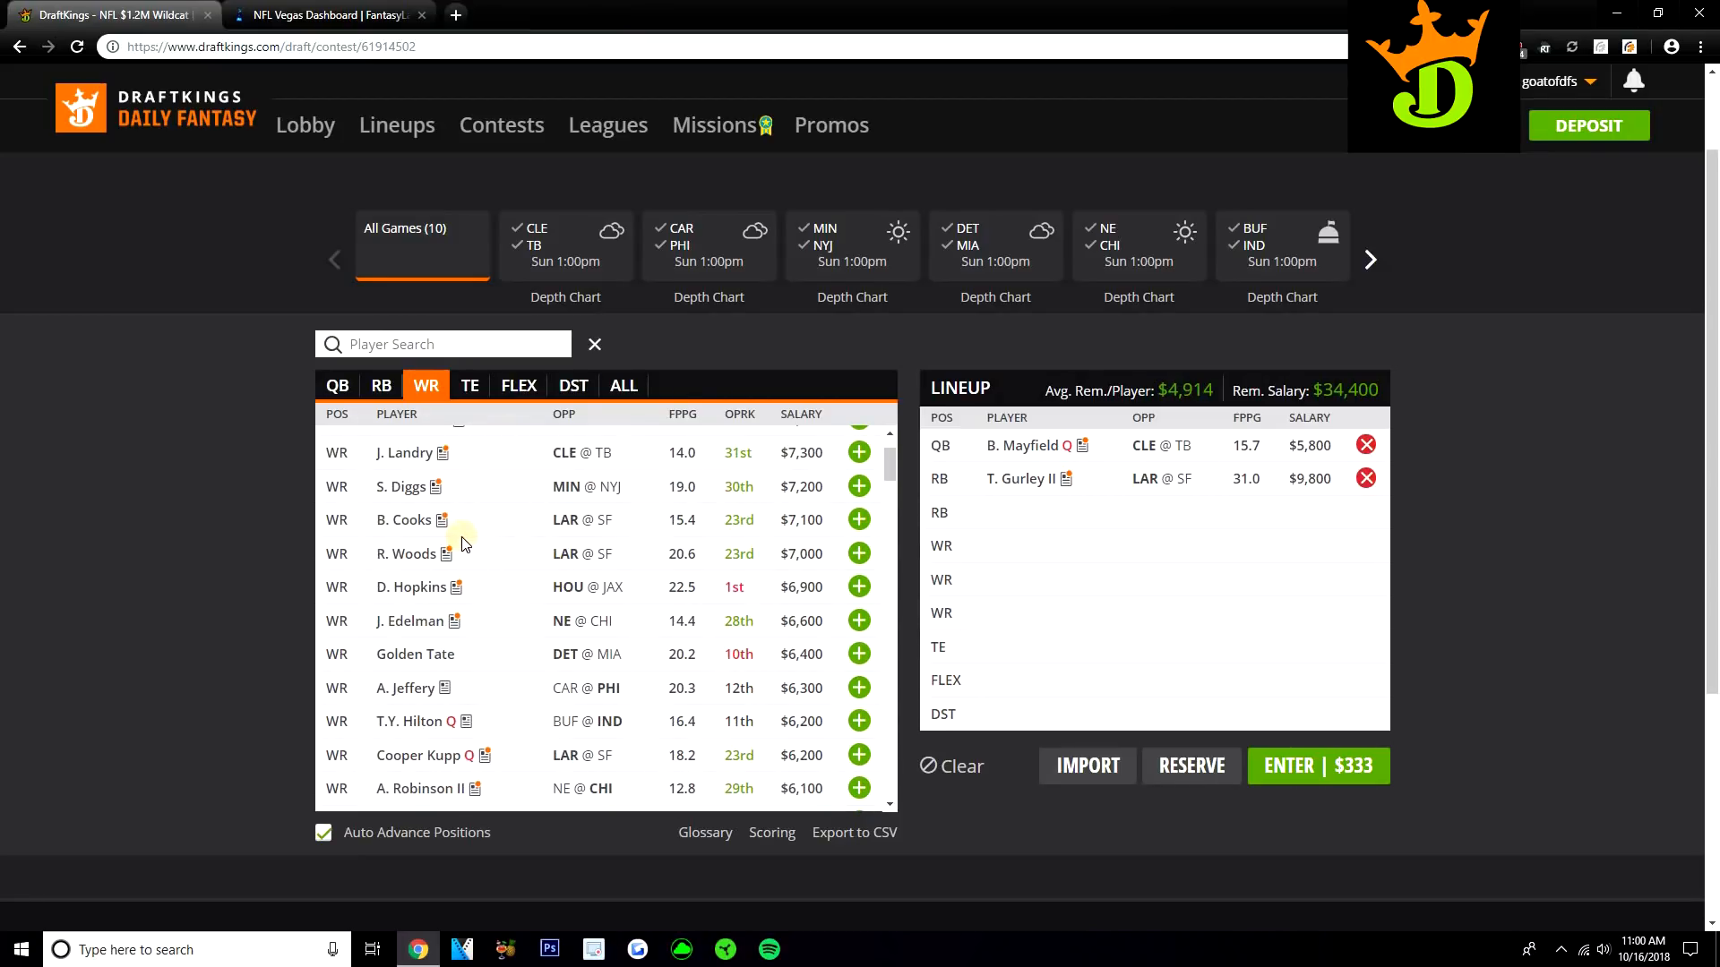
{"action": "mouse_move", "coordinate": [472, 546]}
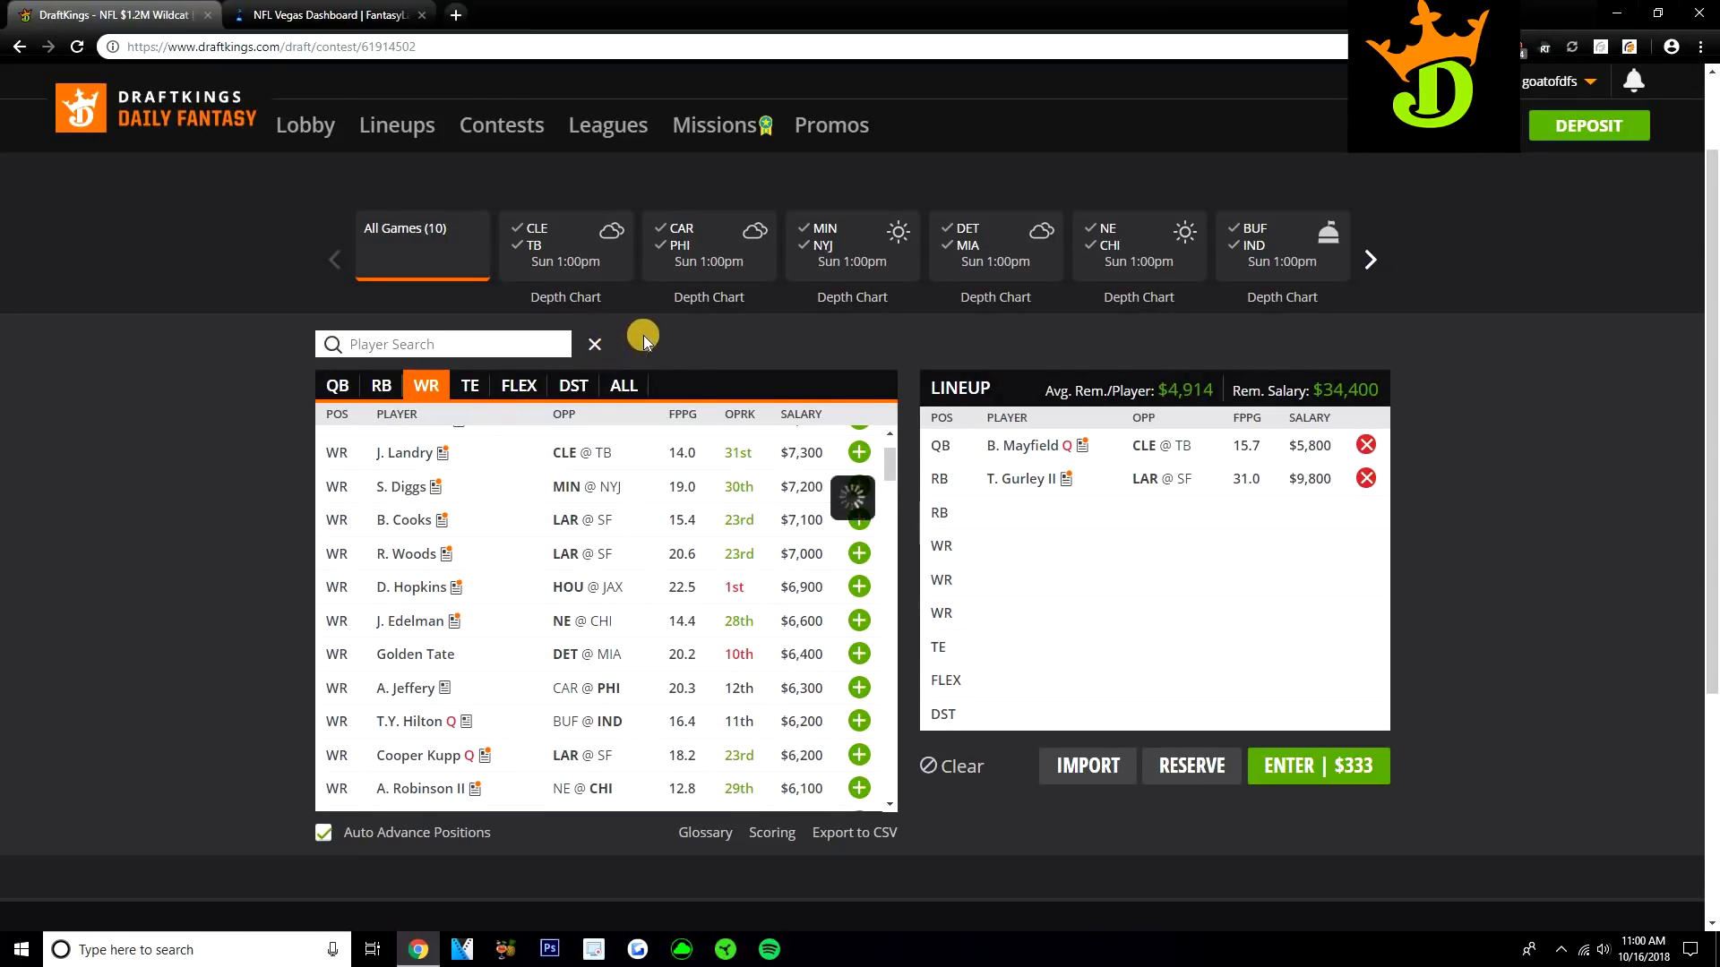
{"action": "left_click", "coordinate": [412, 587]}
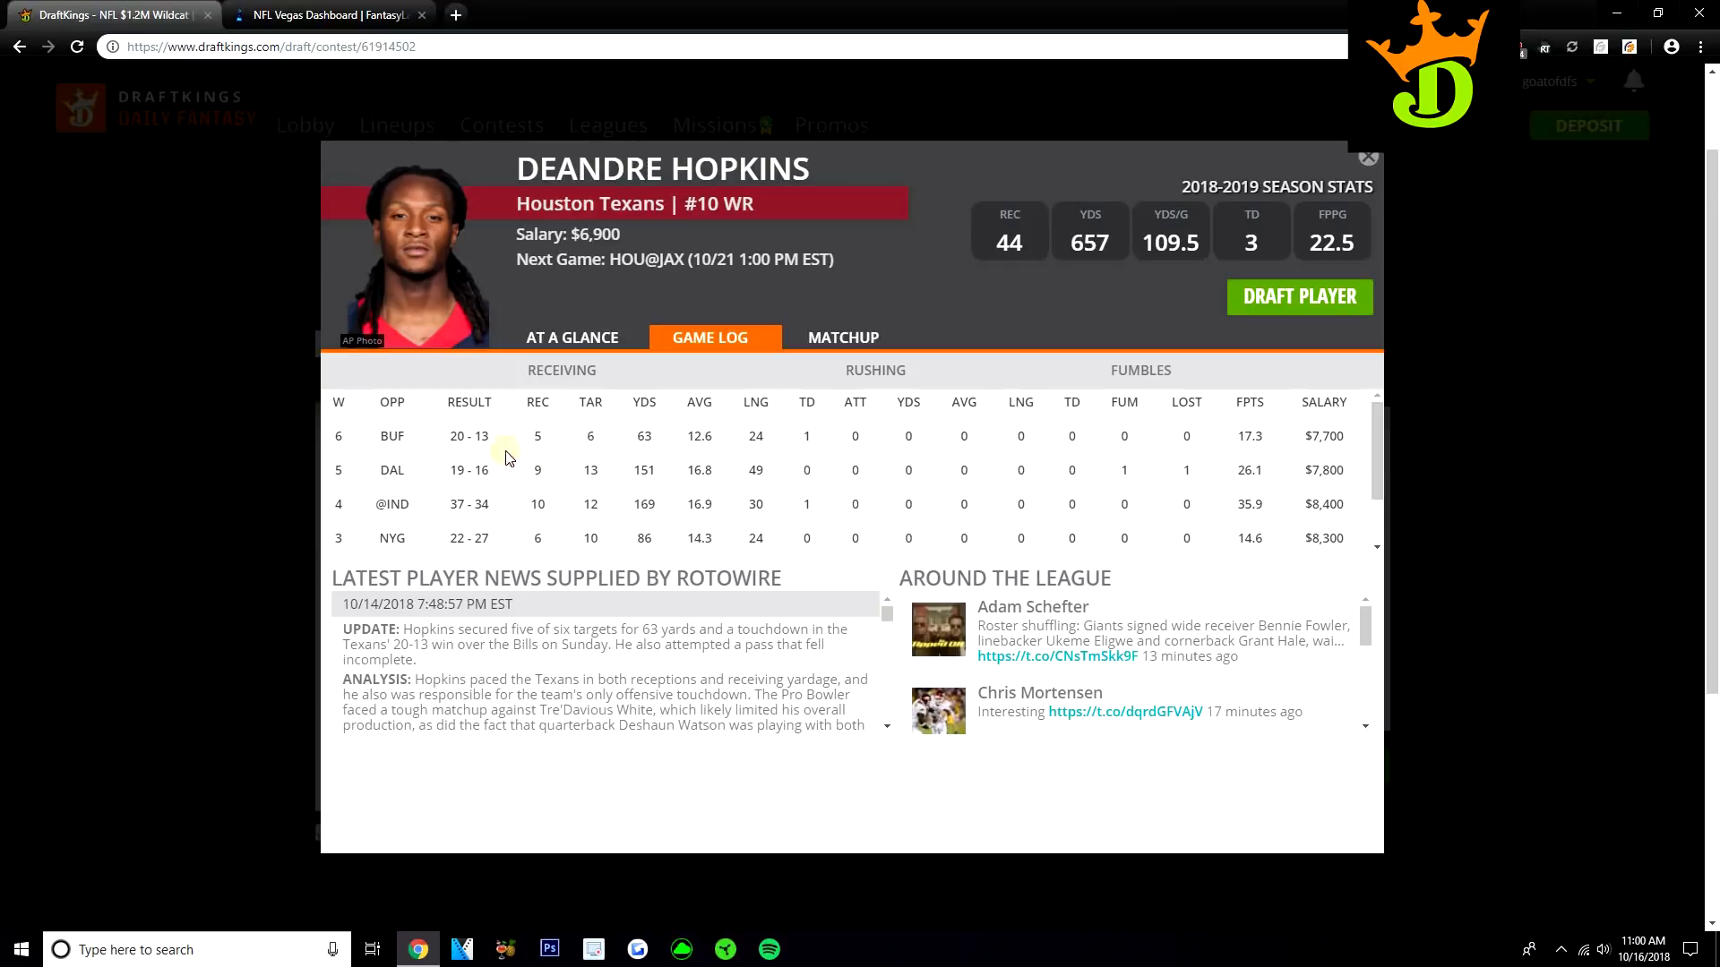
{"action": "scroll", "scroll_direction": "down", "scroll_amount": 3}
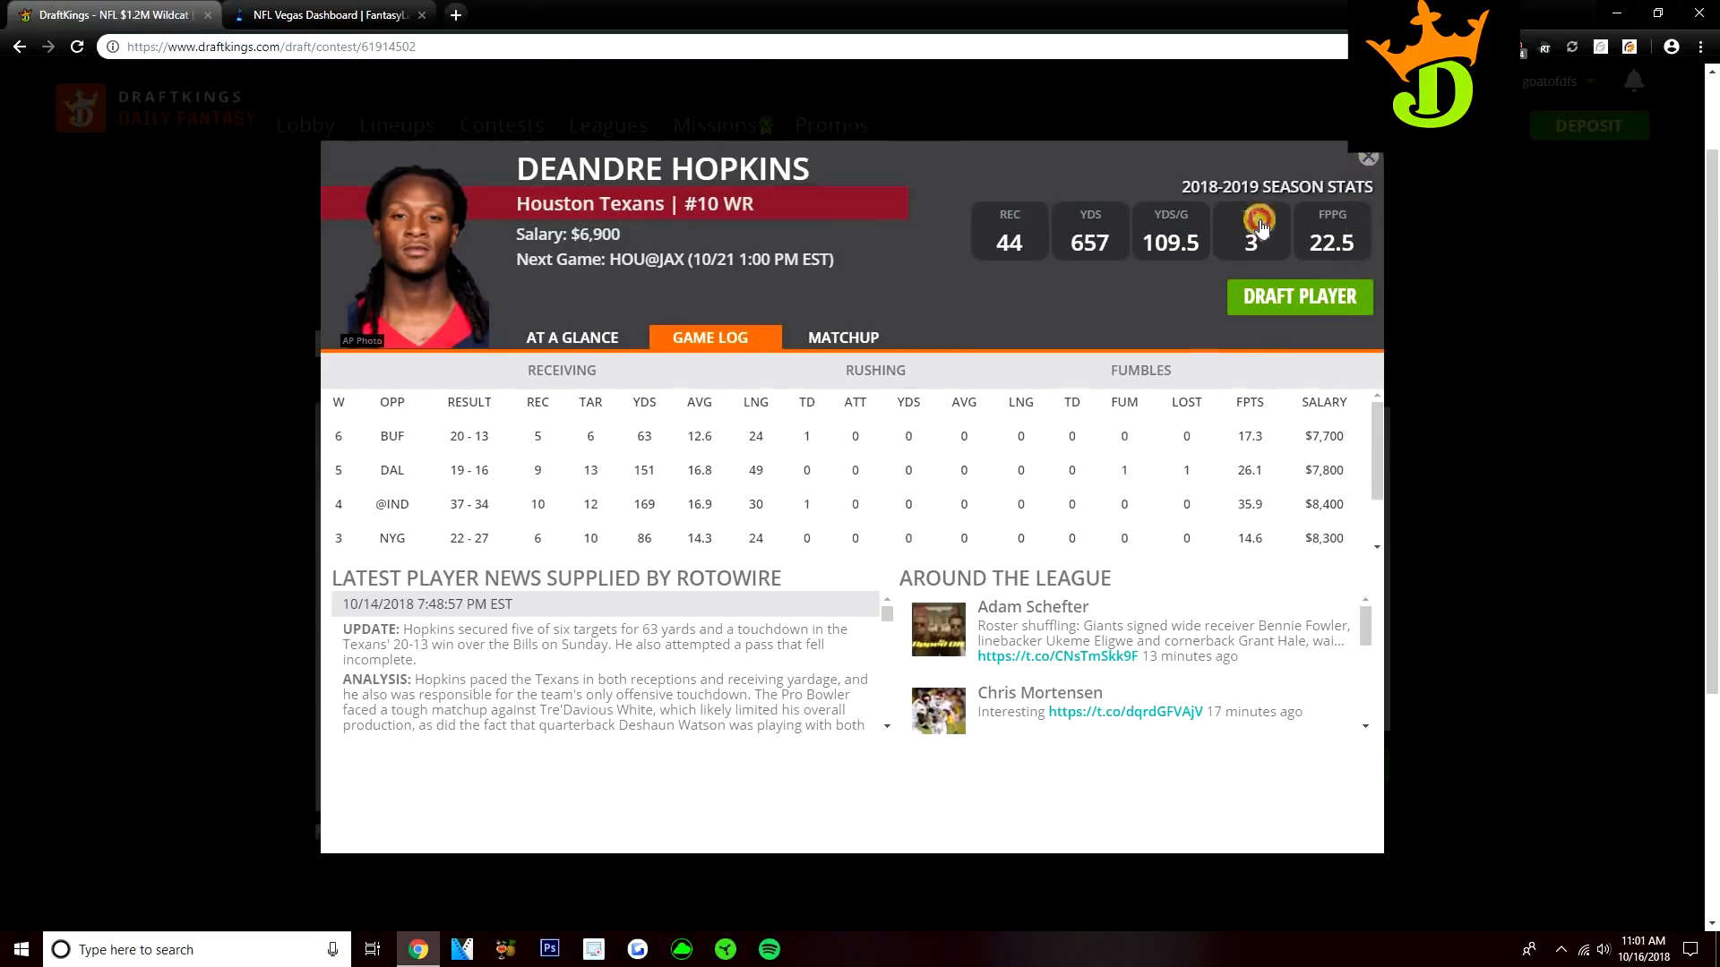
{"action": "left_click", "coordinate": [1368, 158]}
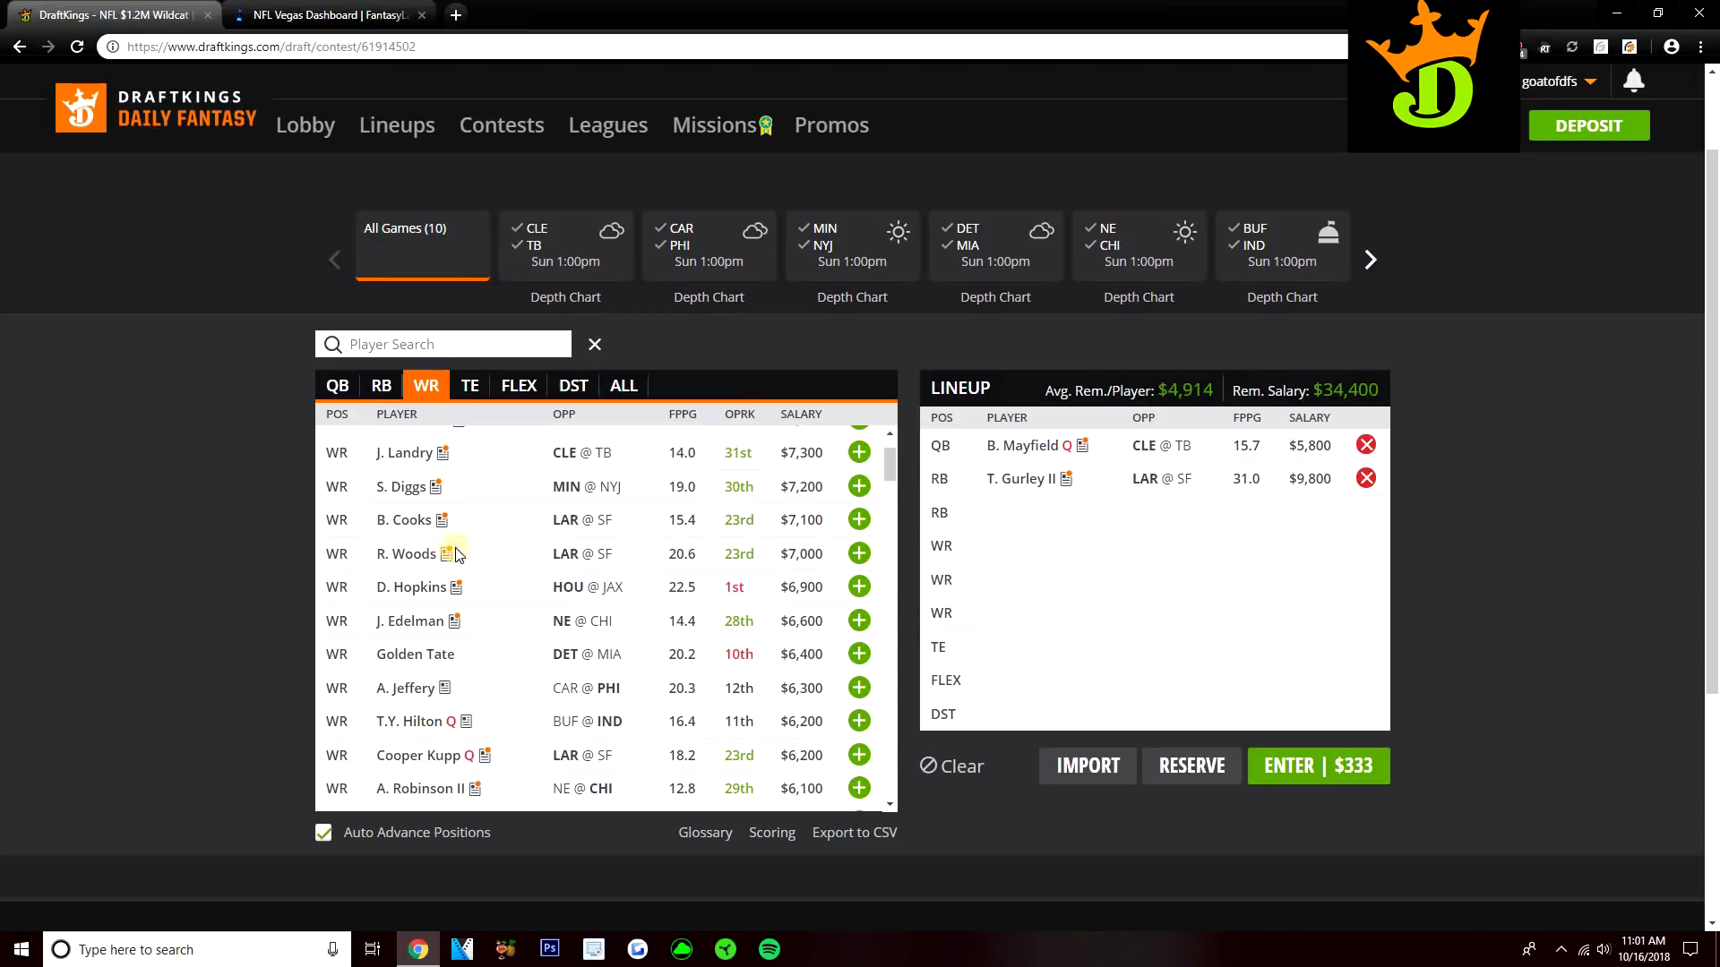
{"action": "scroll", "scroll_direction": "down", "scroll_amount": 3}
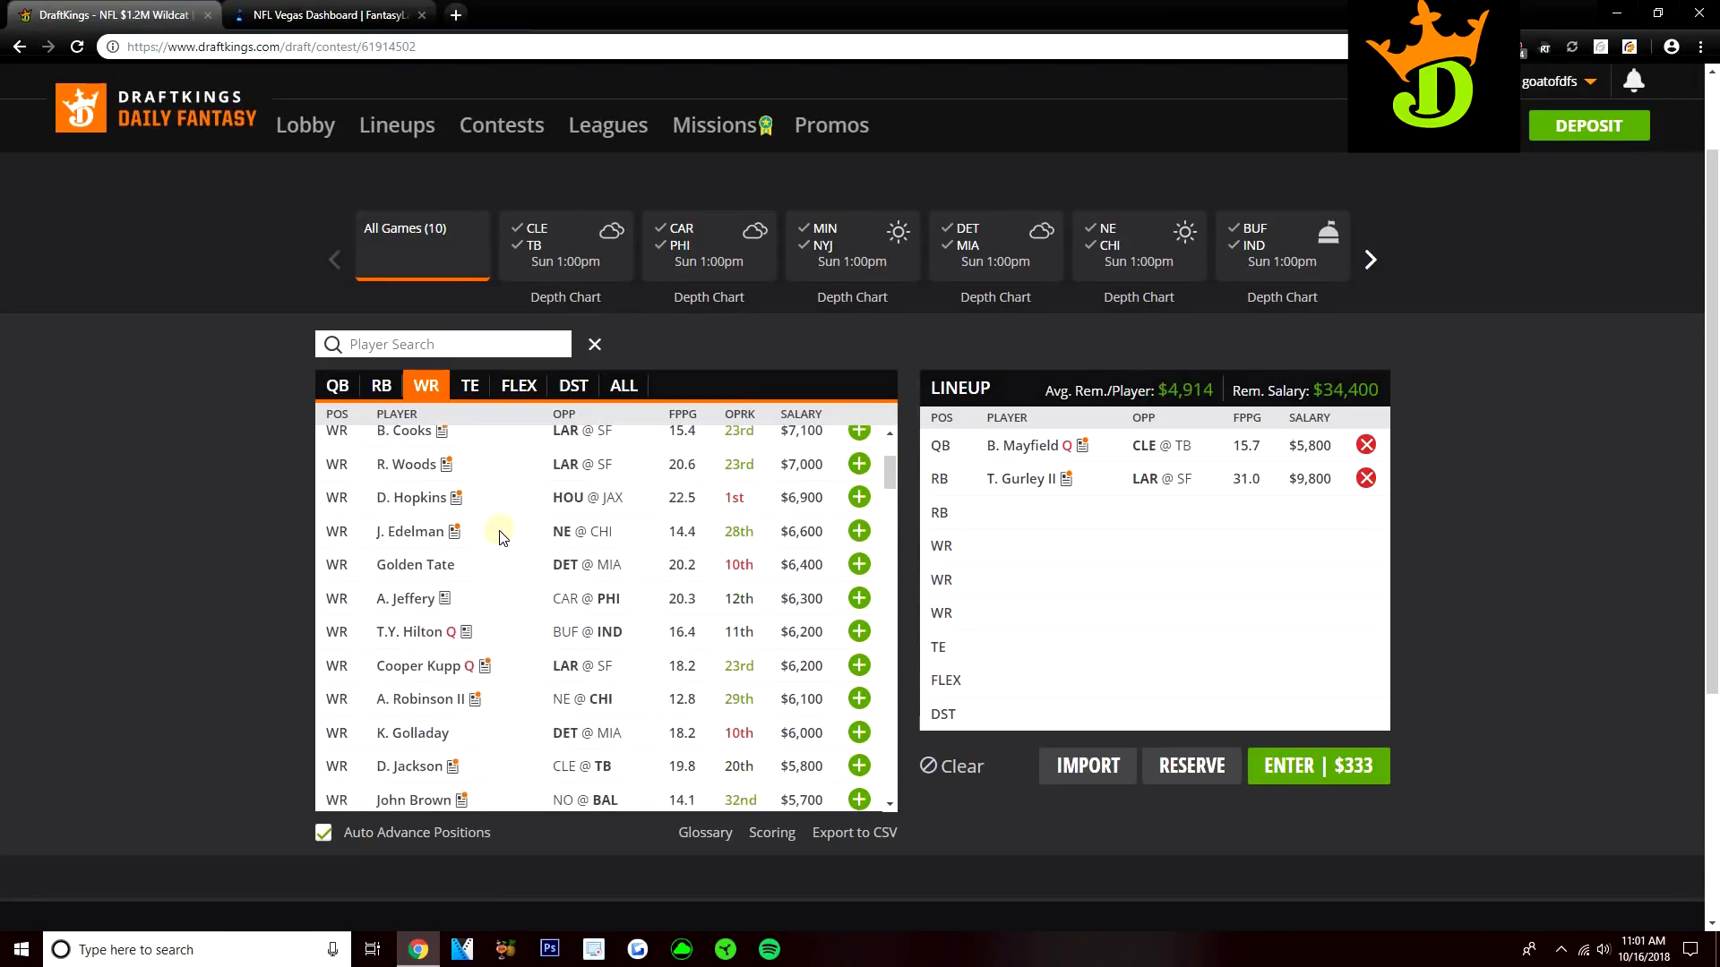
{"action": "scroll", "scroll_direction": "down", "scroll_amount": 3}
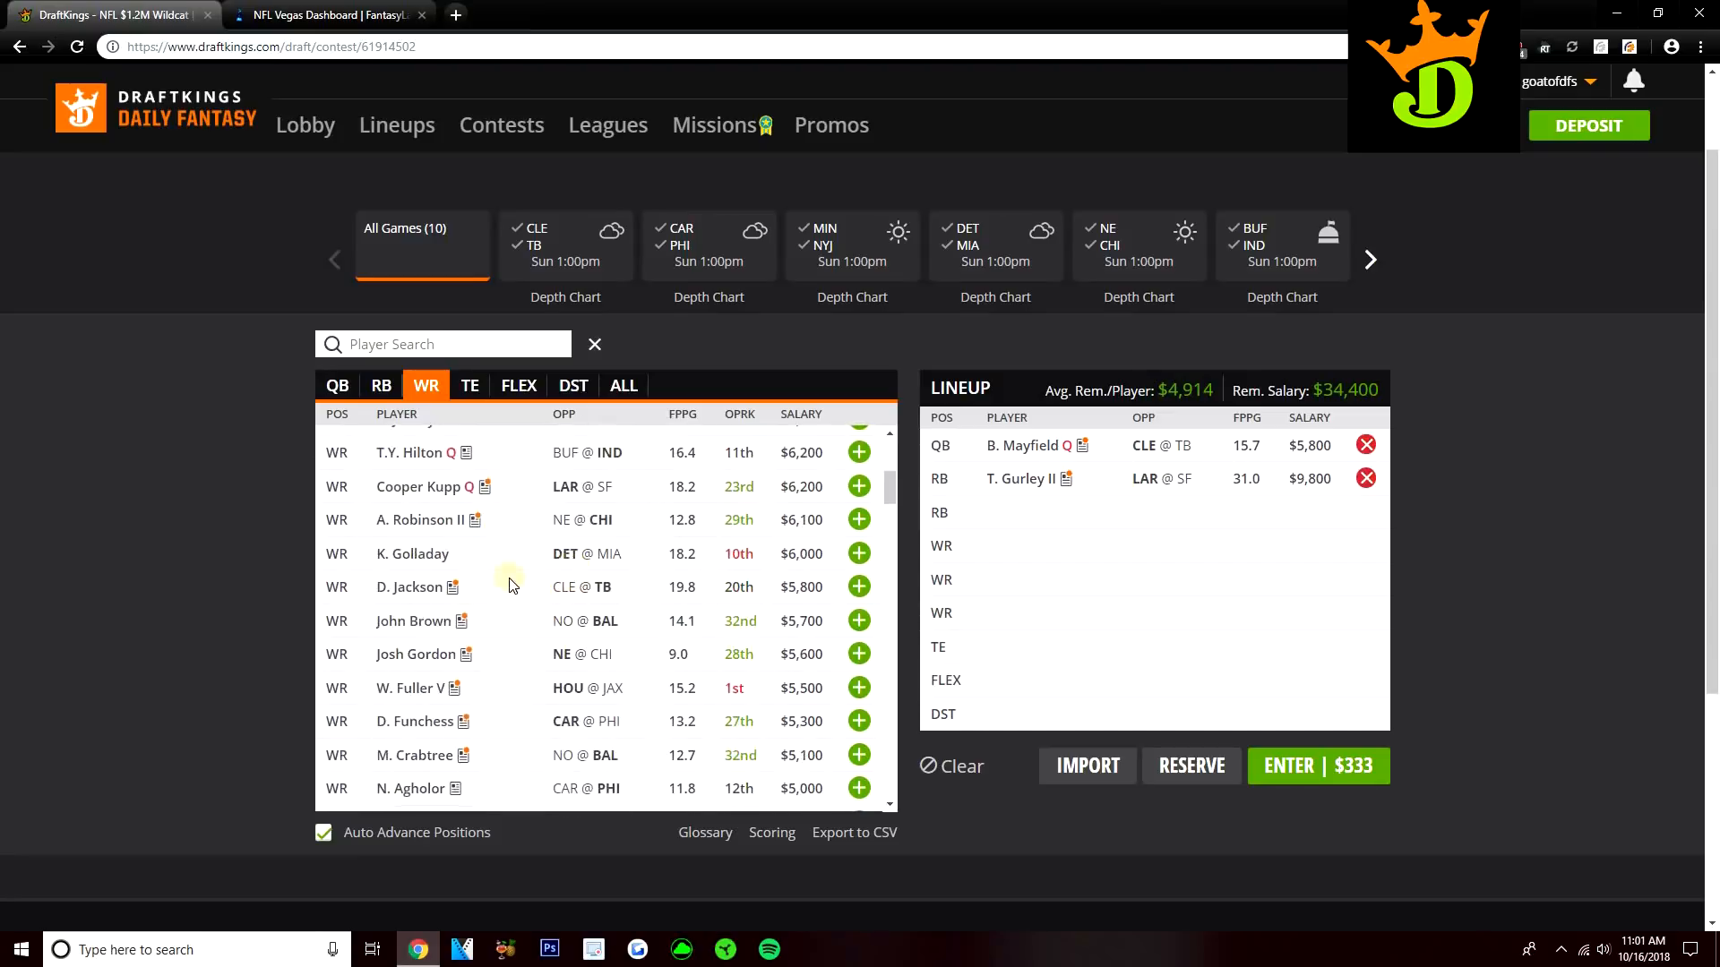
{"action": "scroll", "scroll_direction": "down", "scroll_amount": 3}
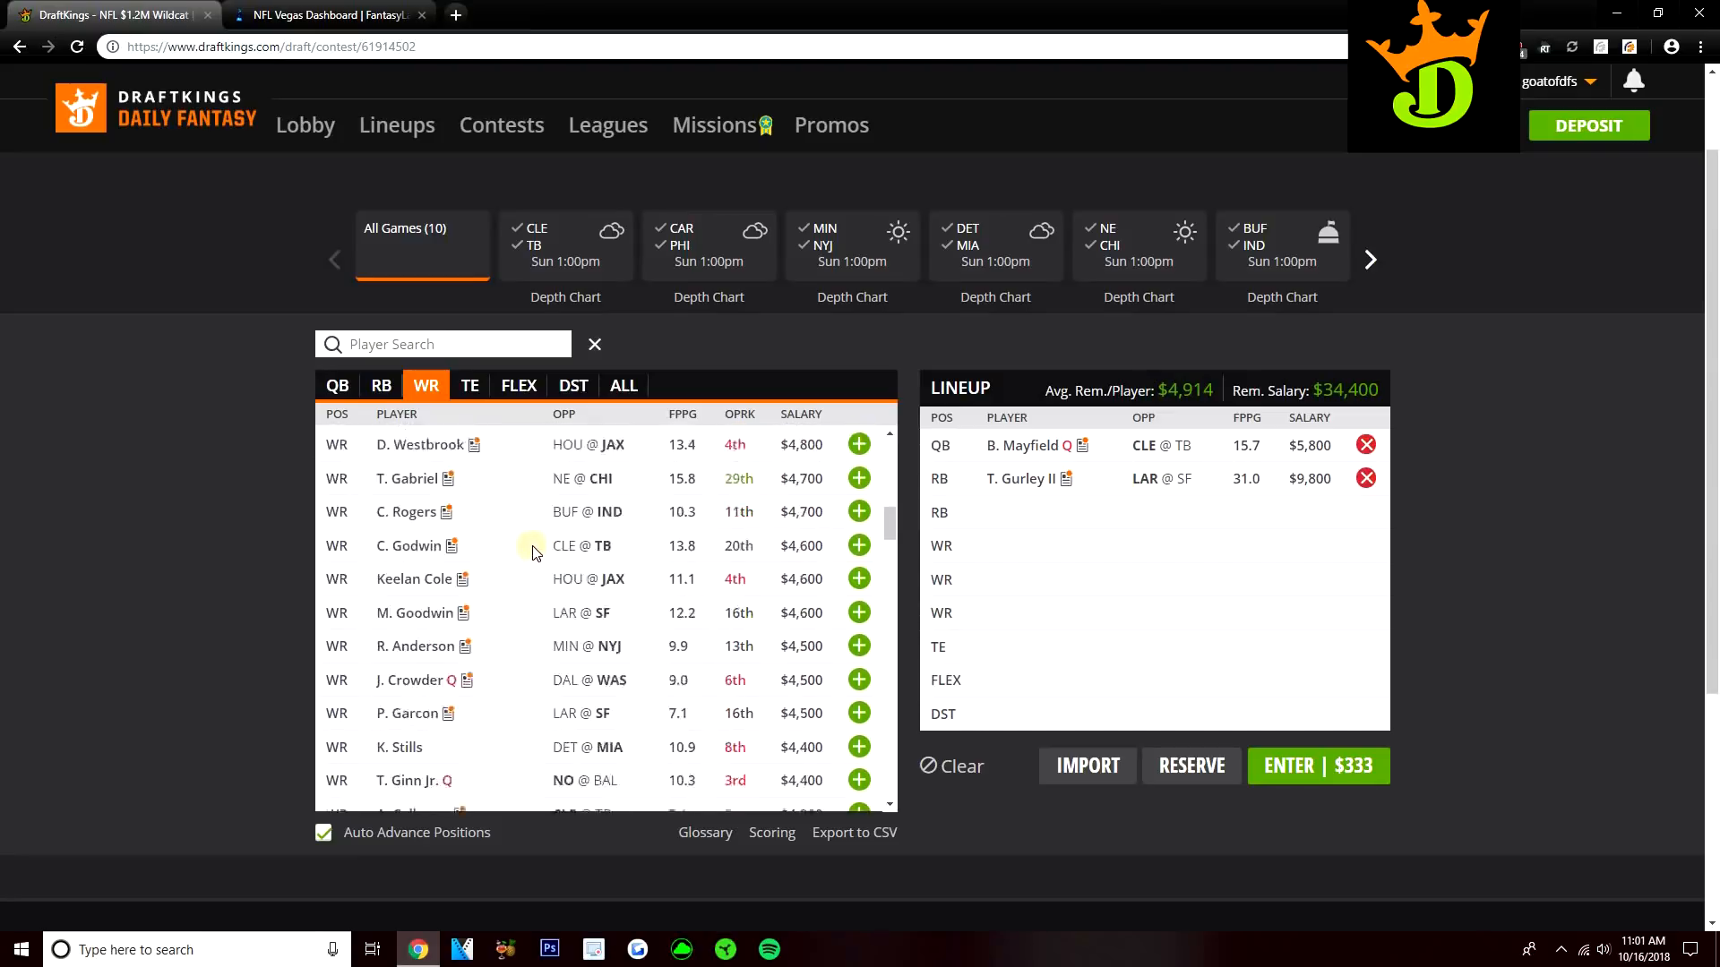
{"action": "scroll", "scroll_direction": "down", "scroll_amount": 3}
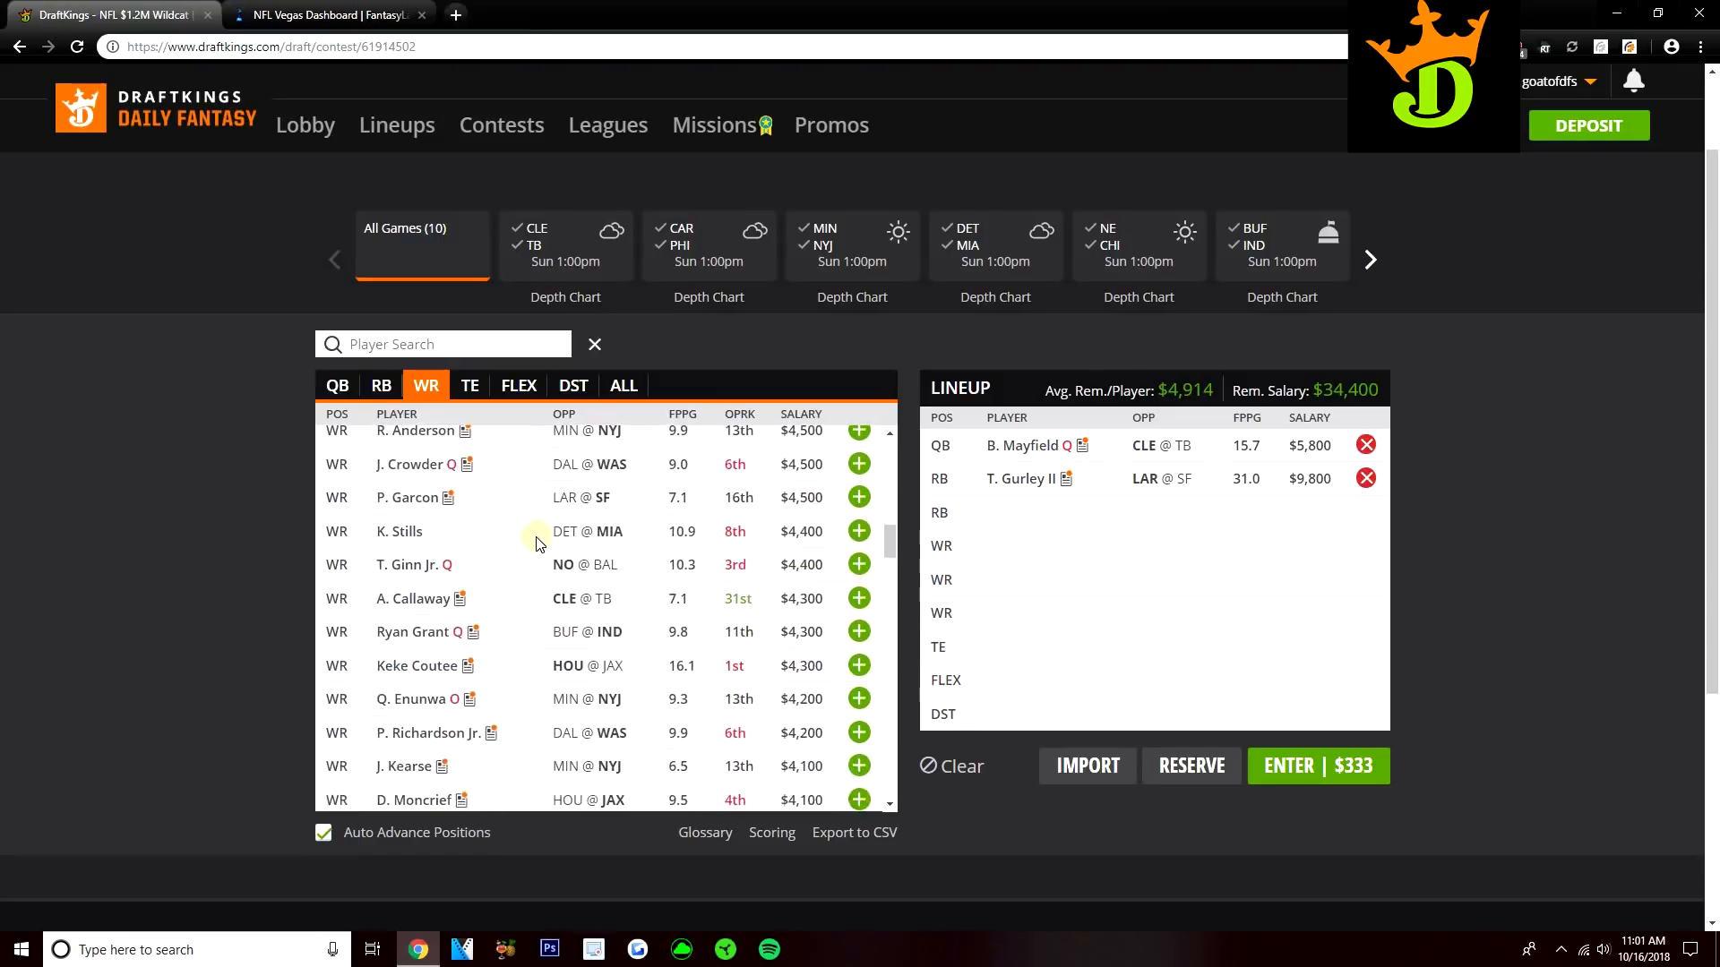
{"action": "scroll", "scroll_direction": "down", "scroll_amount": 3}
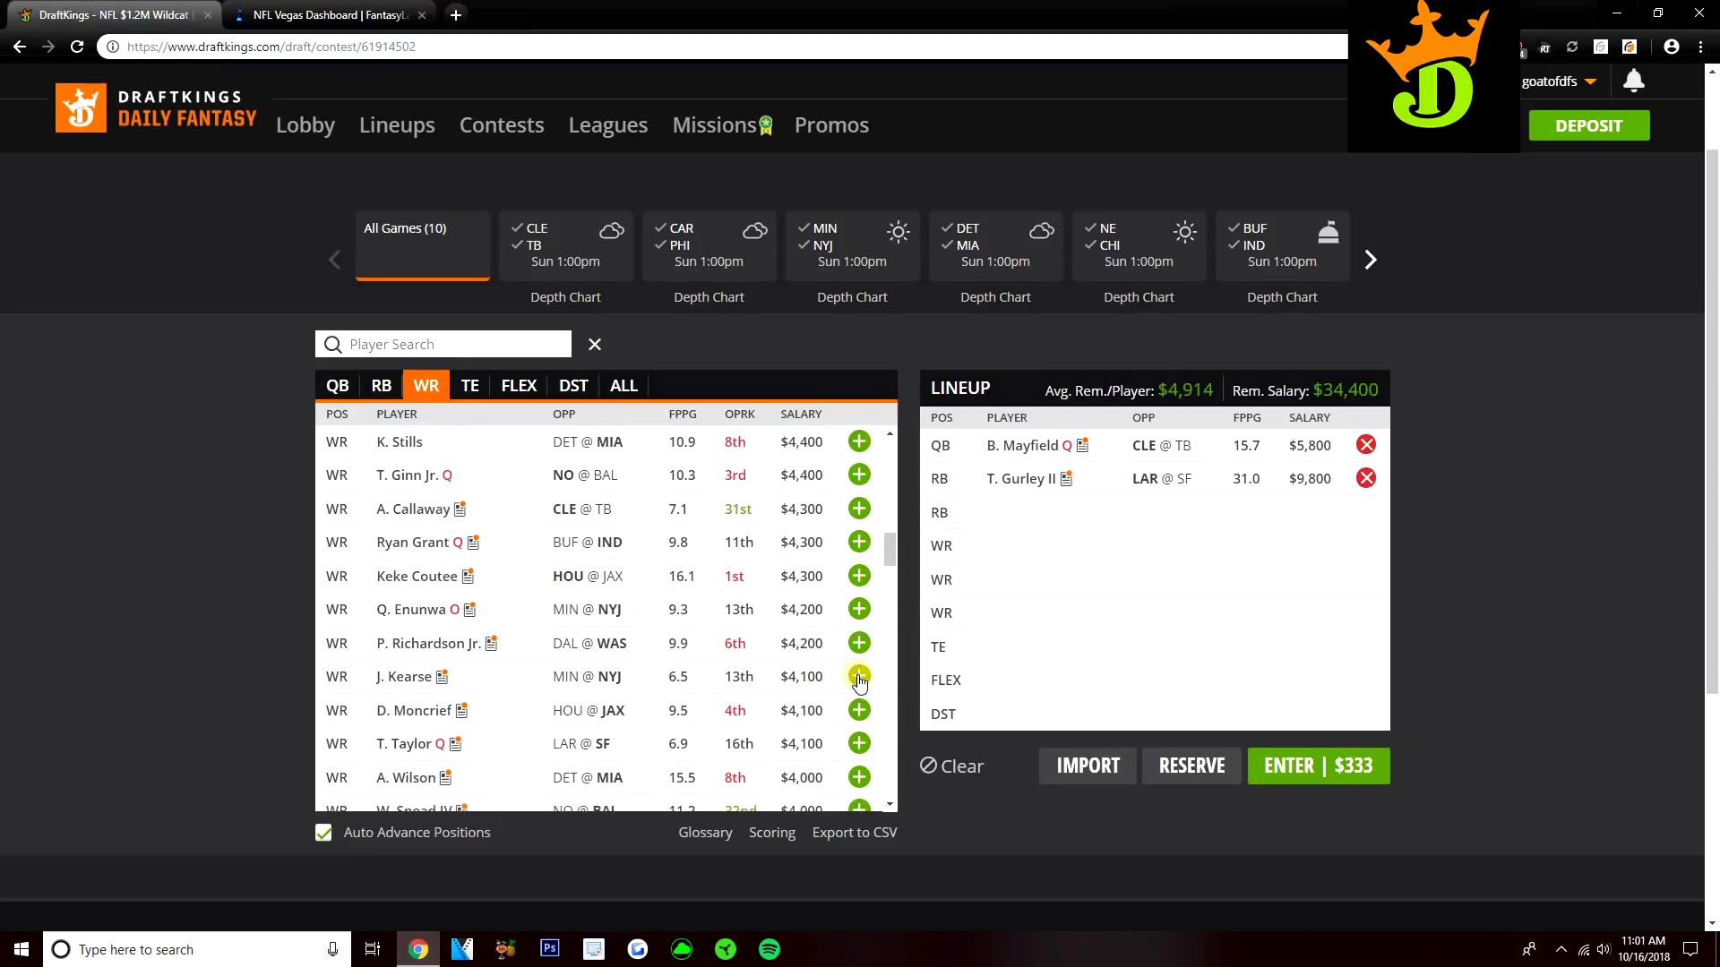
- Add Jermaine Kearse at wide receiver, leaving $30,300, after reviewing his game log
{"action": "left_click", "coordinate": [859, 677]}
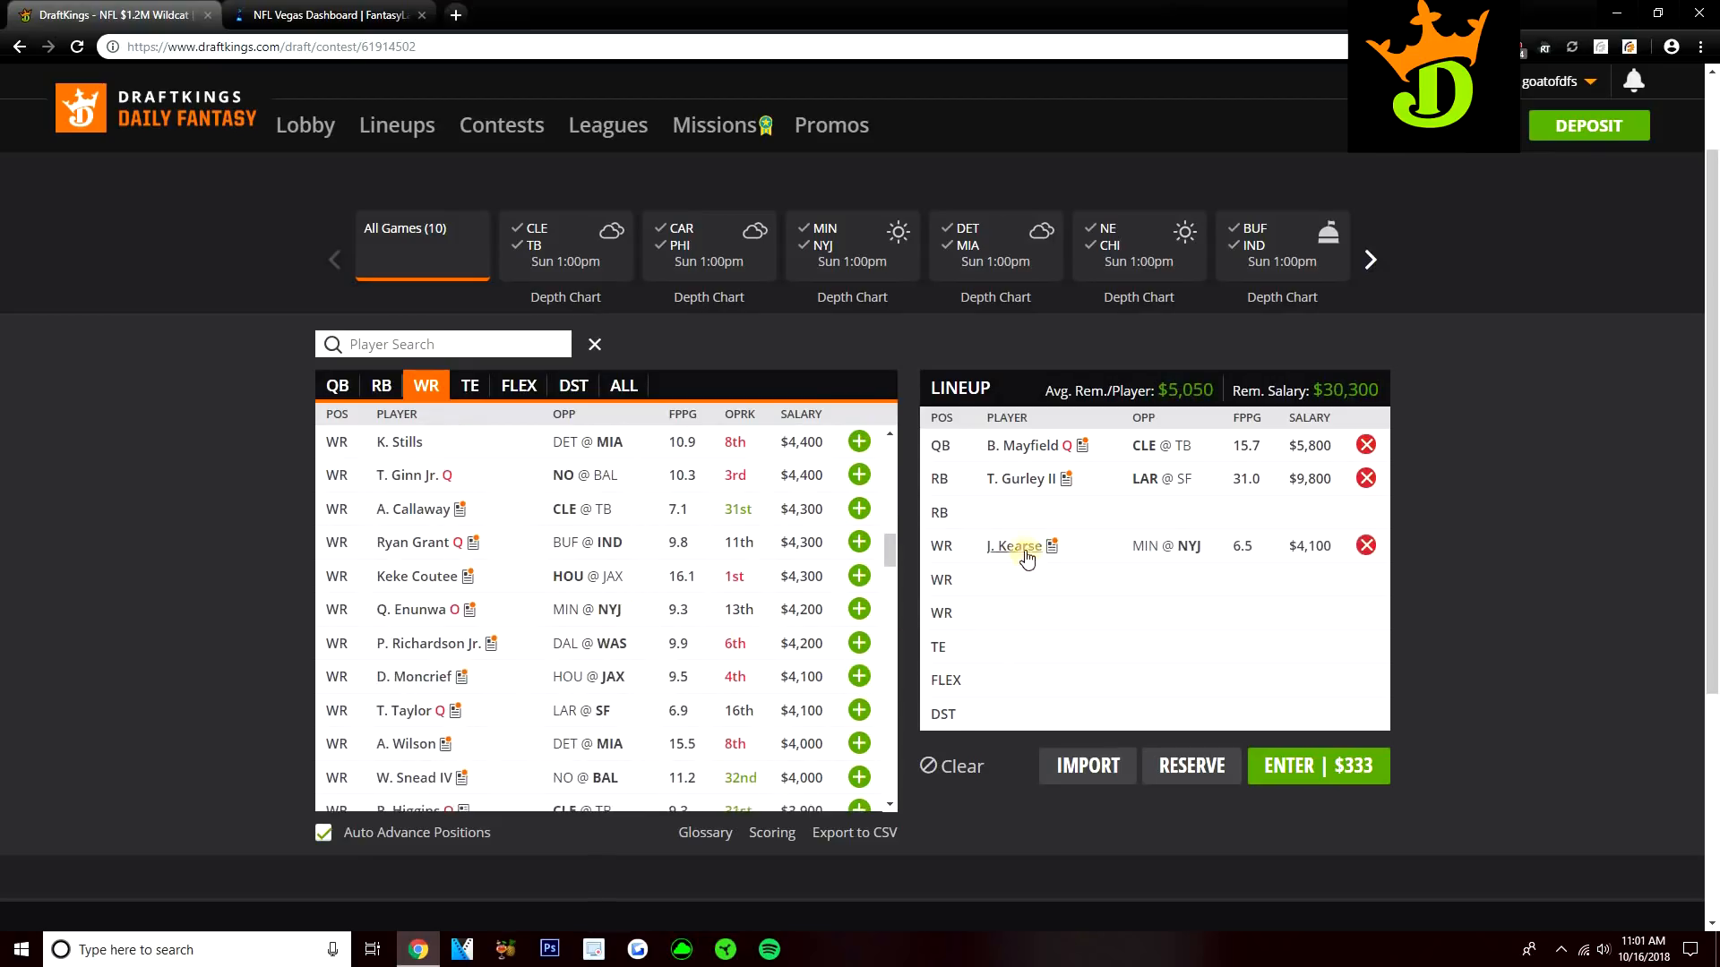
{"action": "left_click", "coordinate": [1013, 545]}
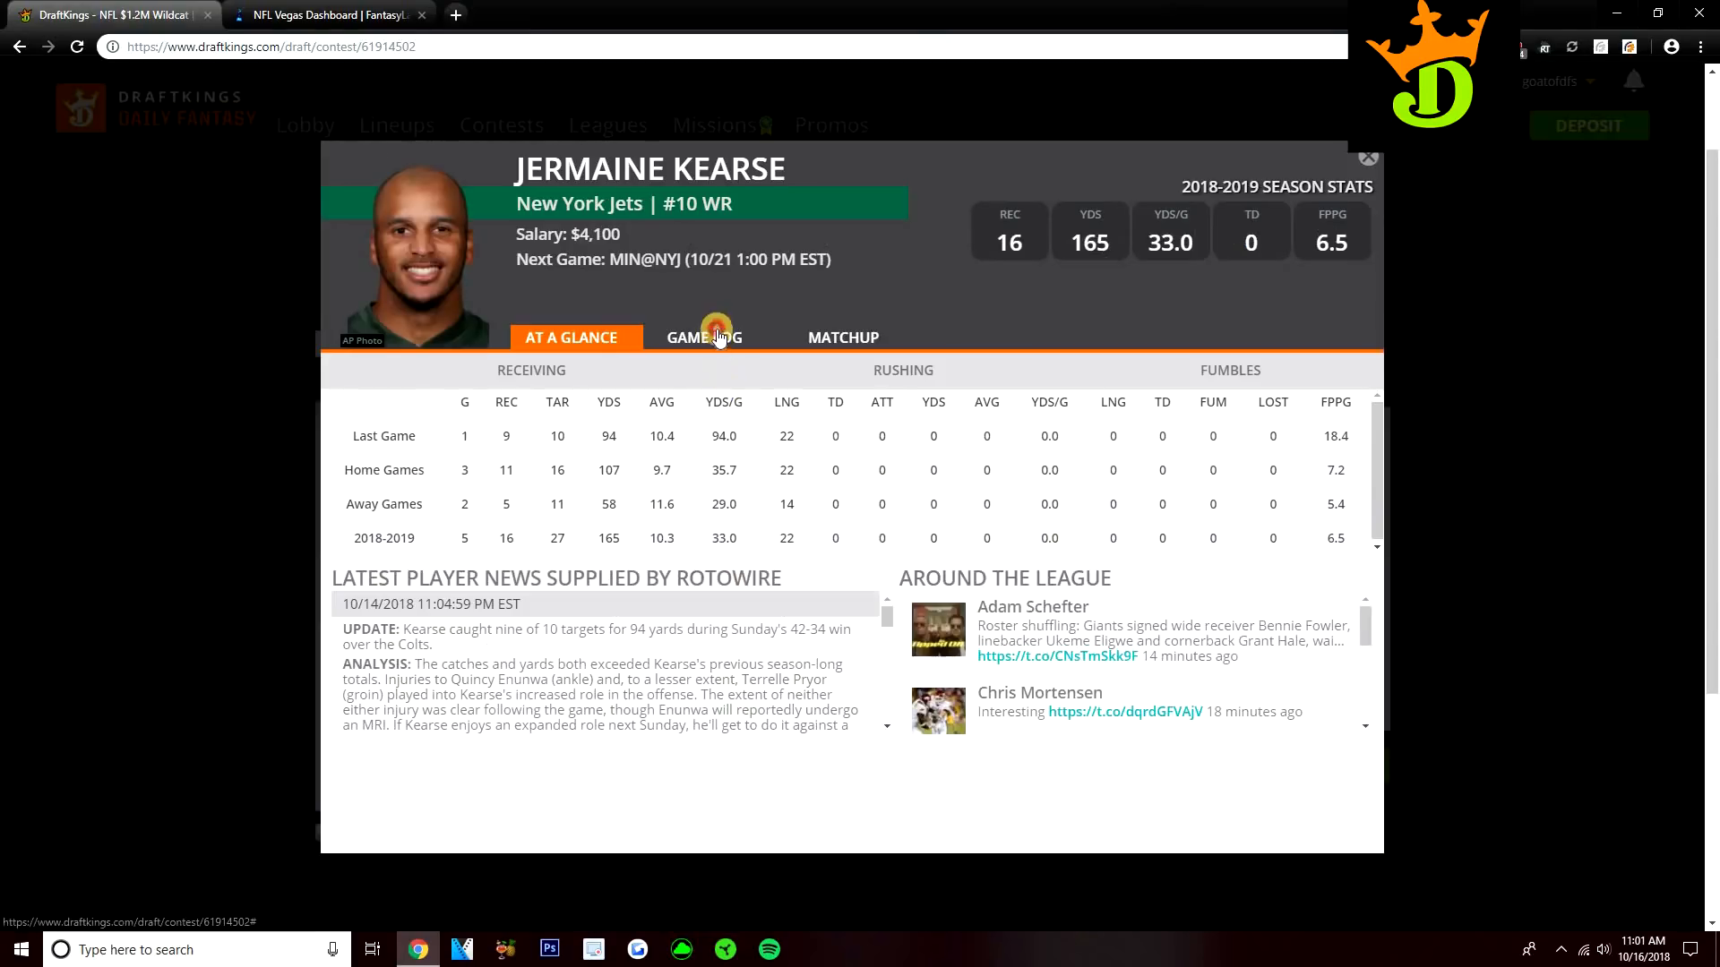
{"action": "left_click", "coordinate": [709, 337]}
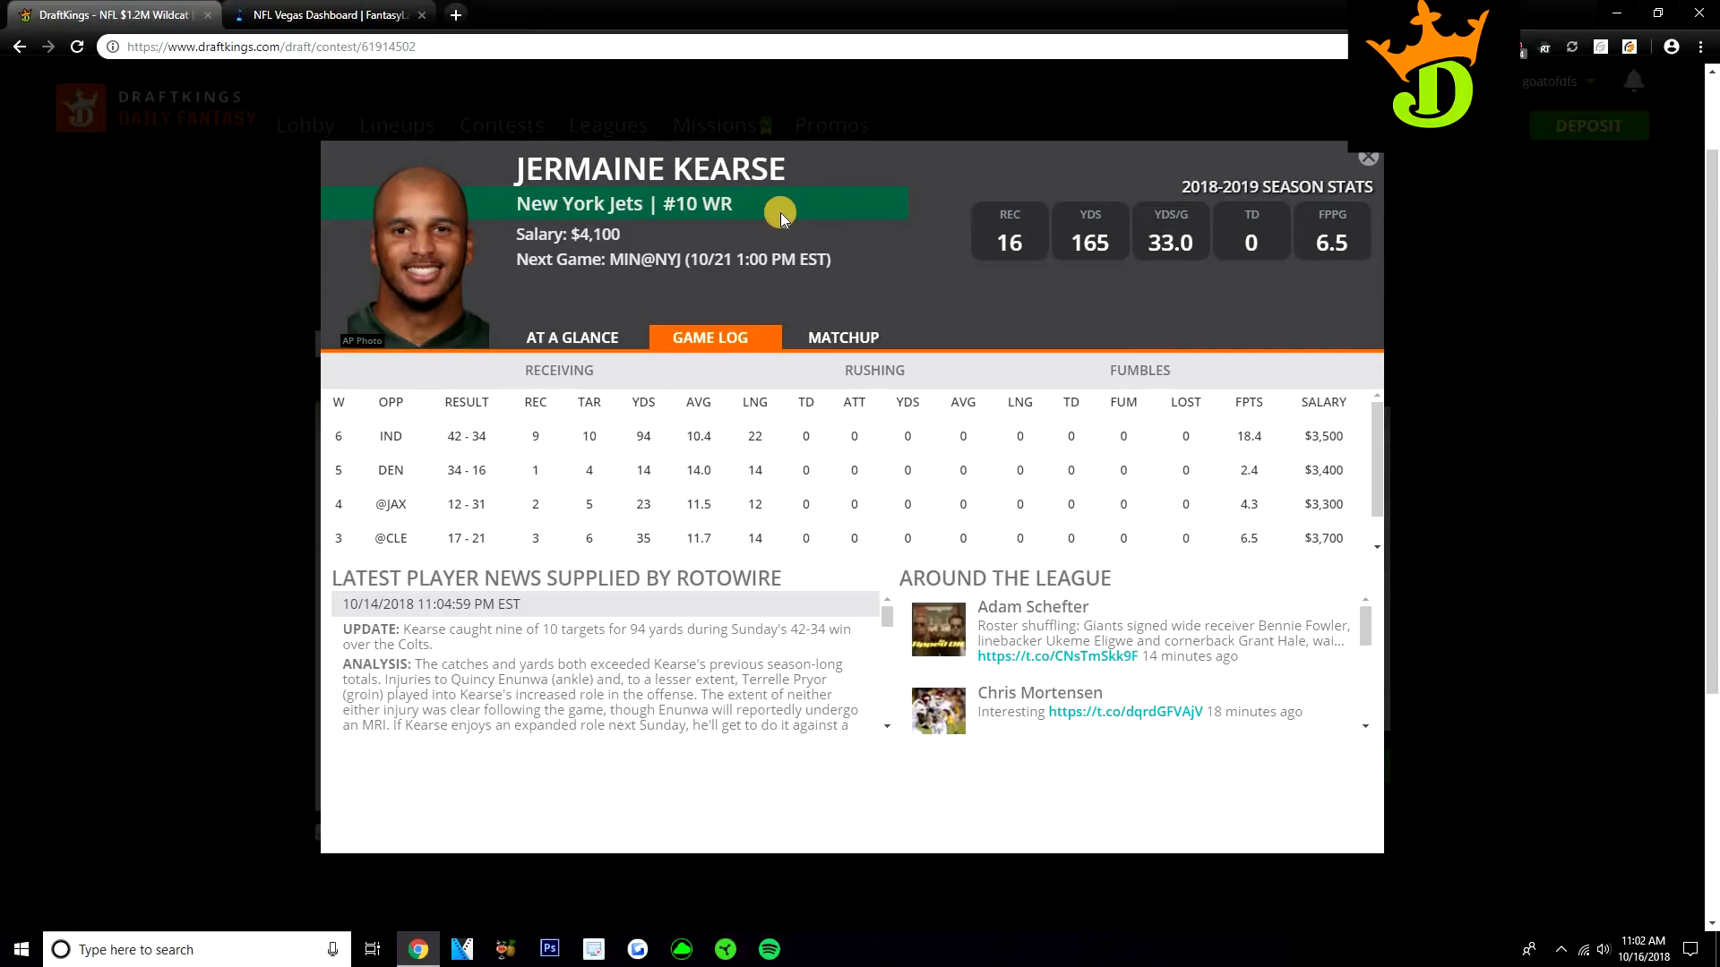
{"action": "double_click", "coordinate": [812, 679]}
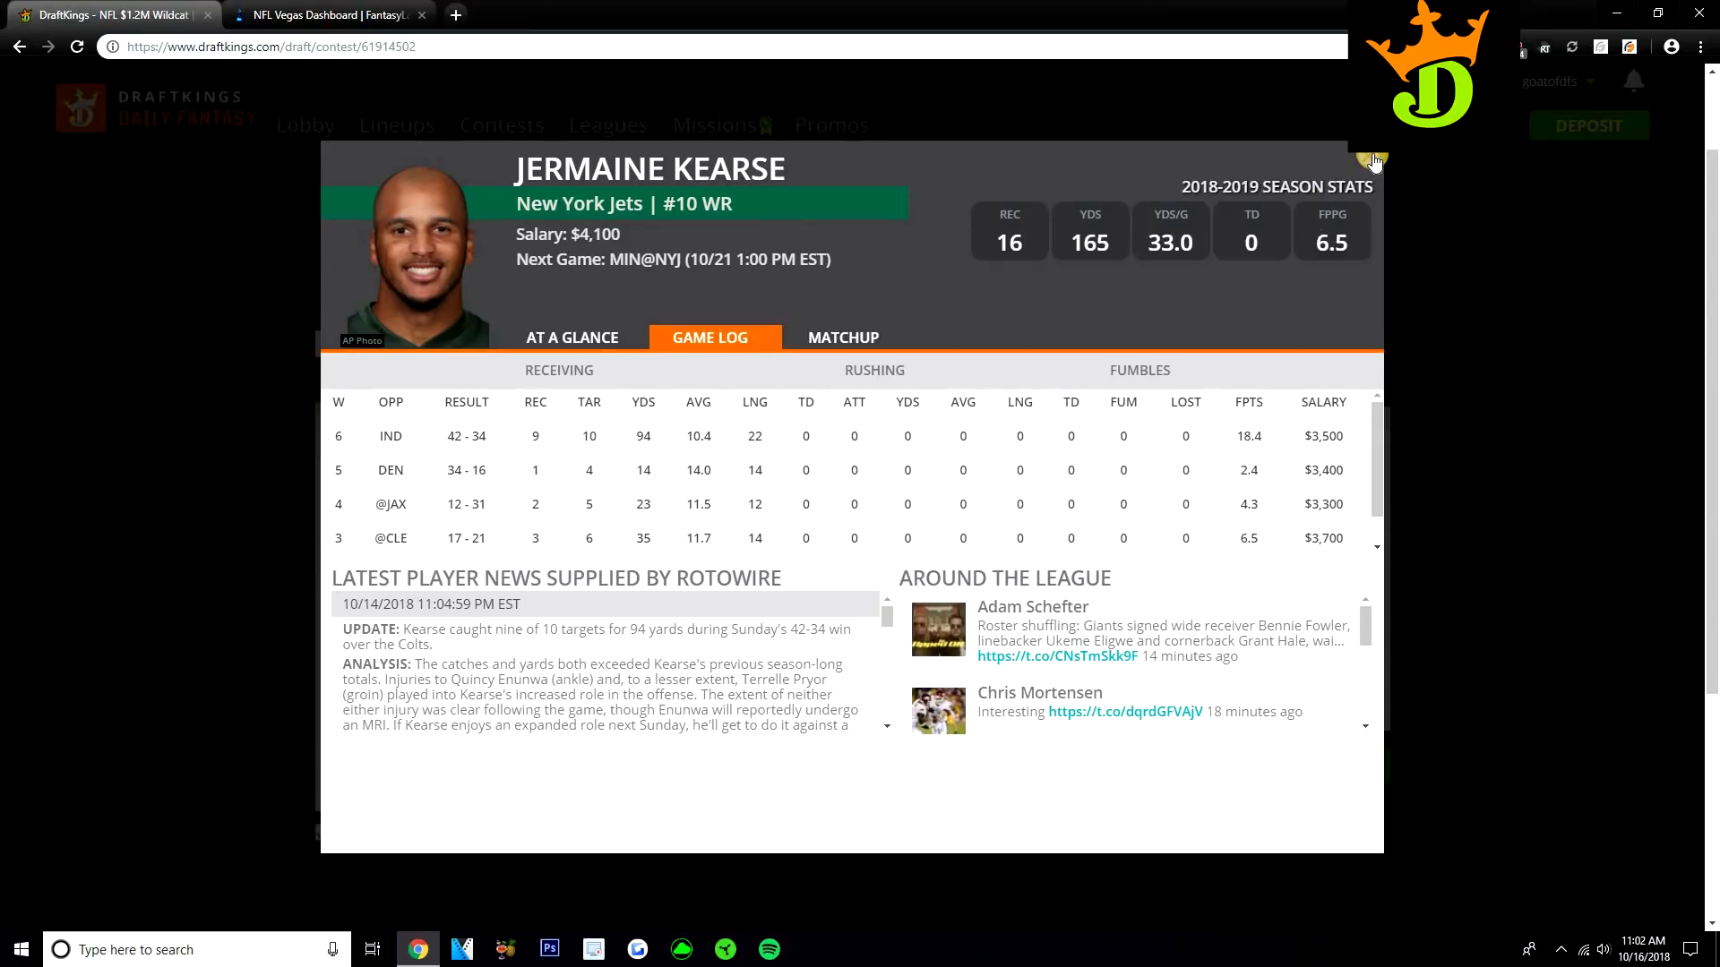
{"action": "left_click", "coordinate": [1373, 161]}
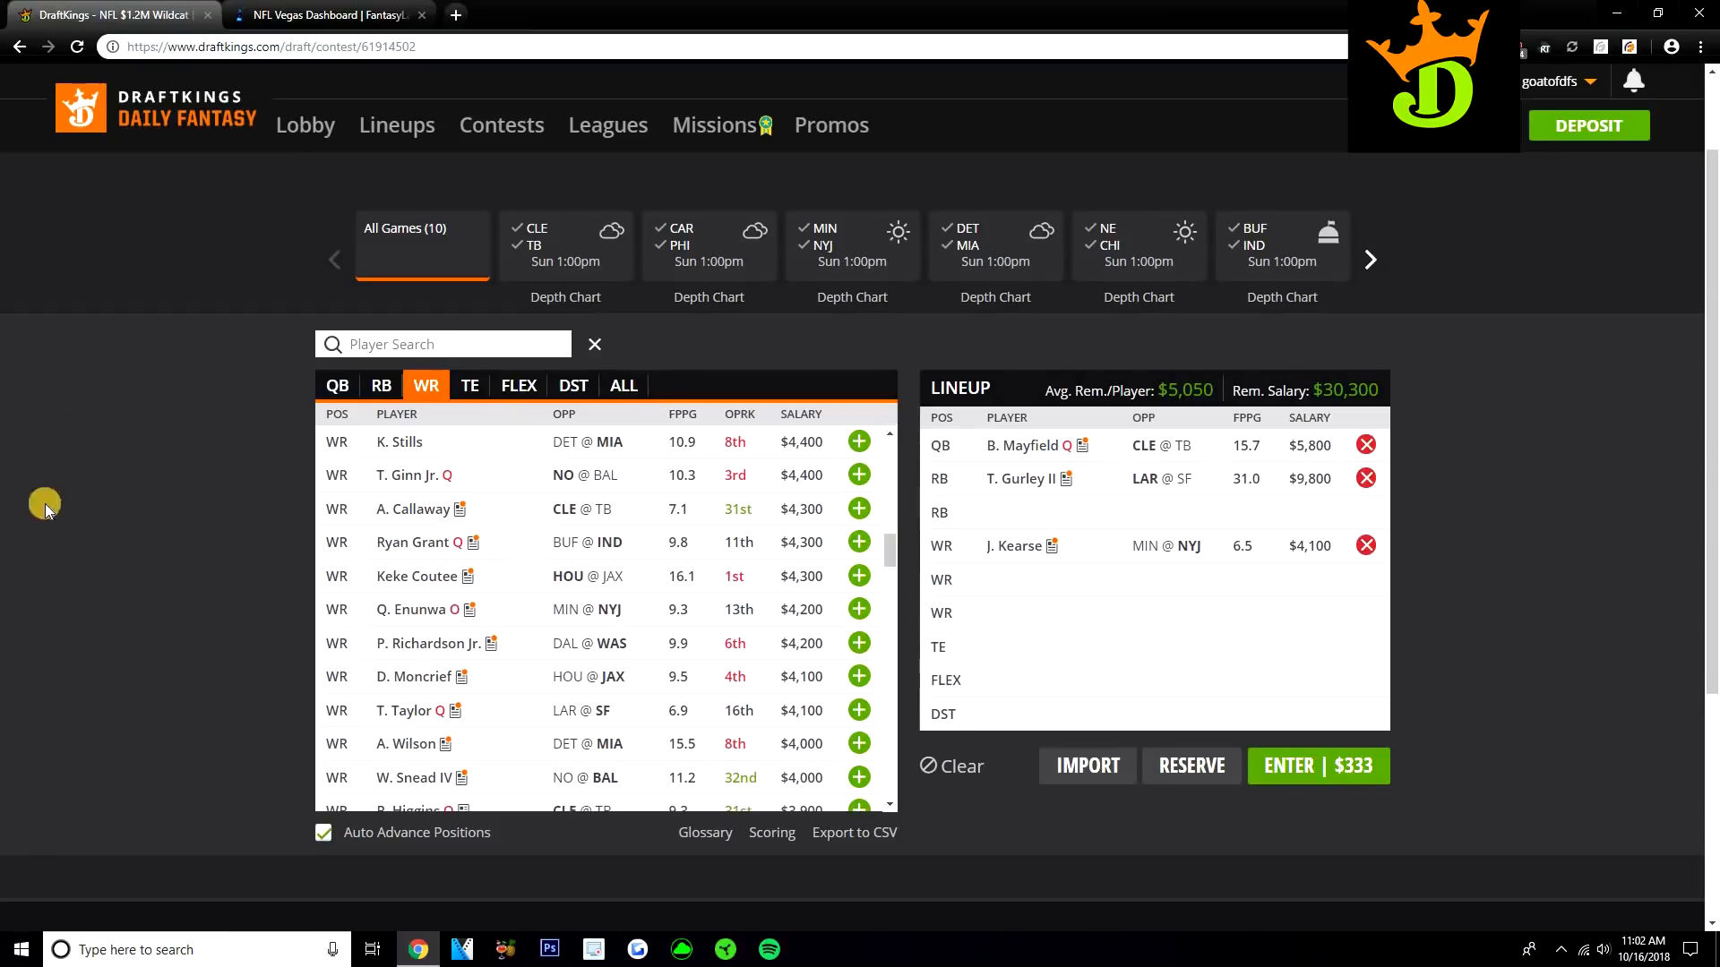
{"action": "mouse_move", "coordinate": [523, 544]}
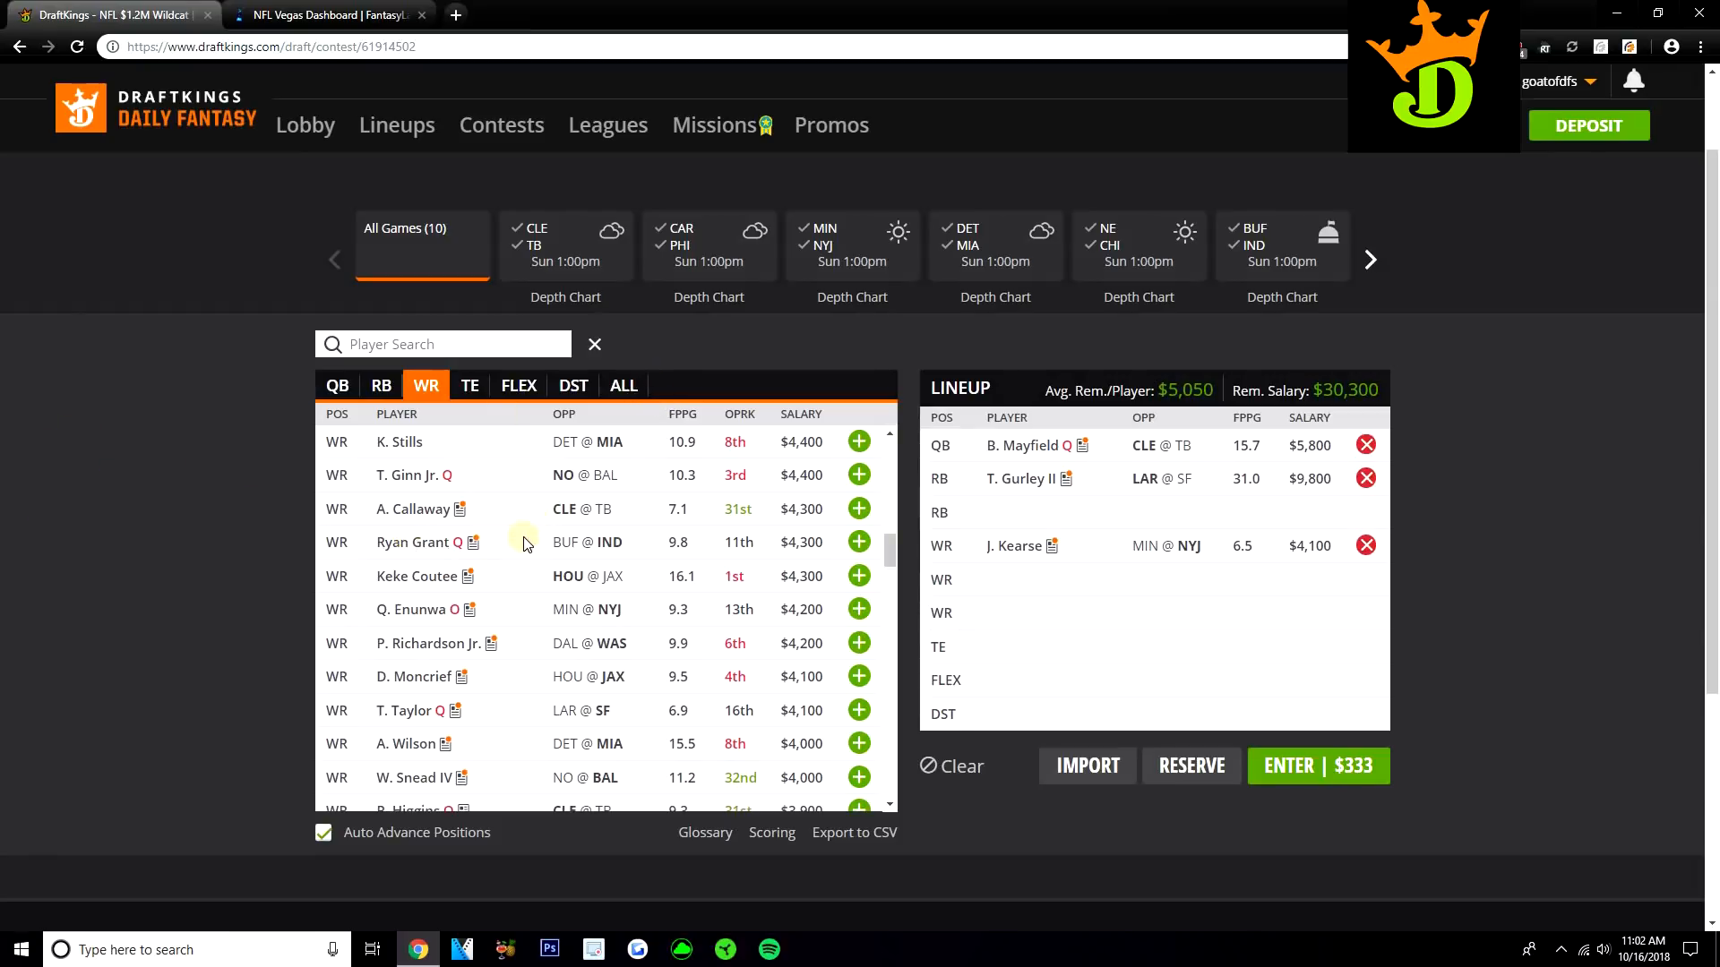
- Add Willie Snead IV as the second receiver, leaving $26,300, after checking his game log
{"action": "scroll", "scroll_direction": "down", "scroll_amount": 3}
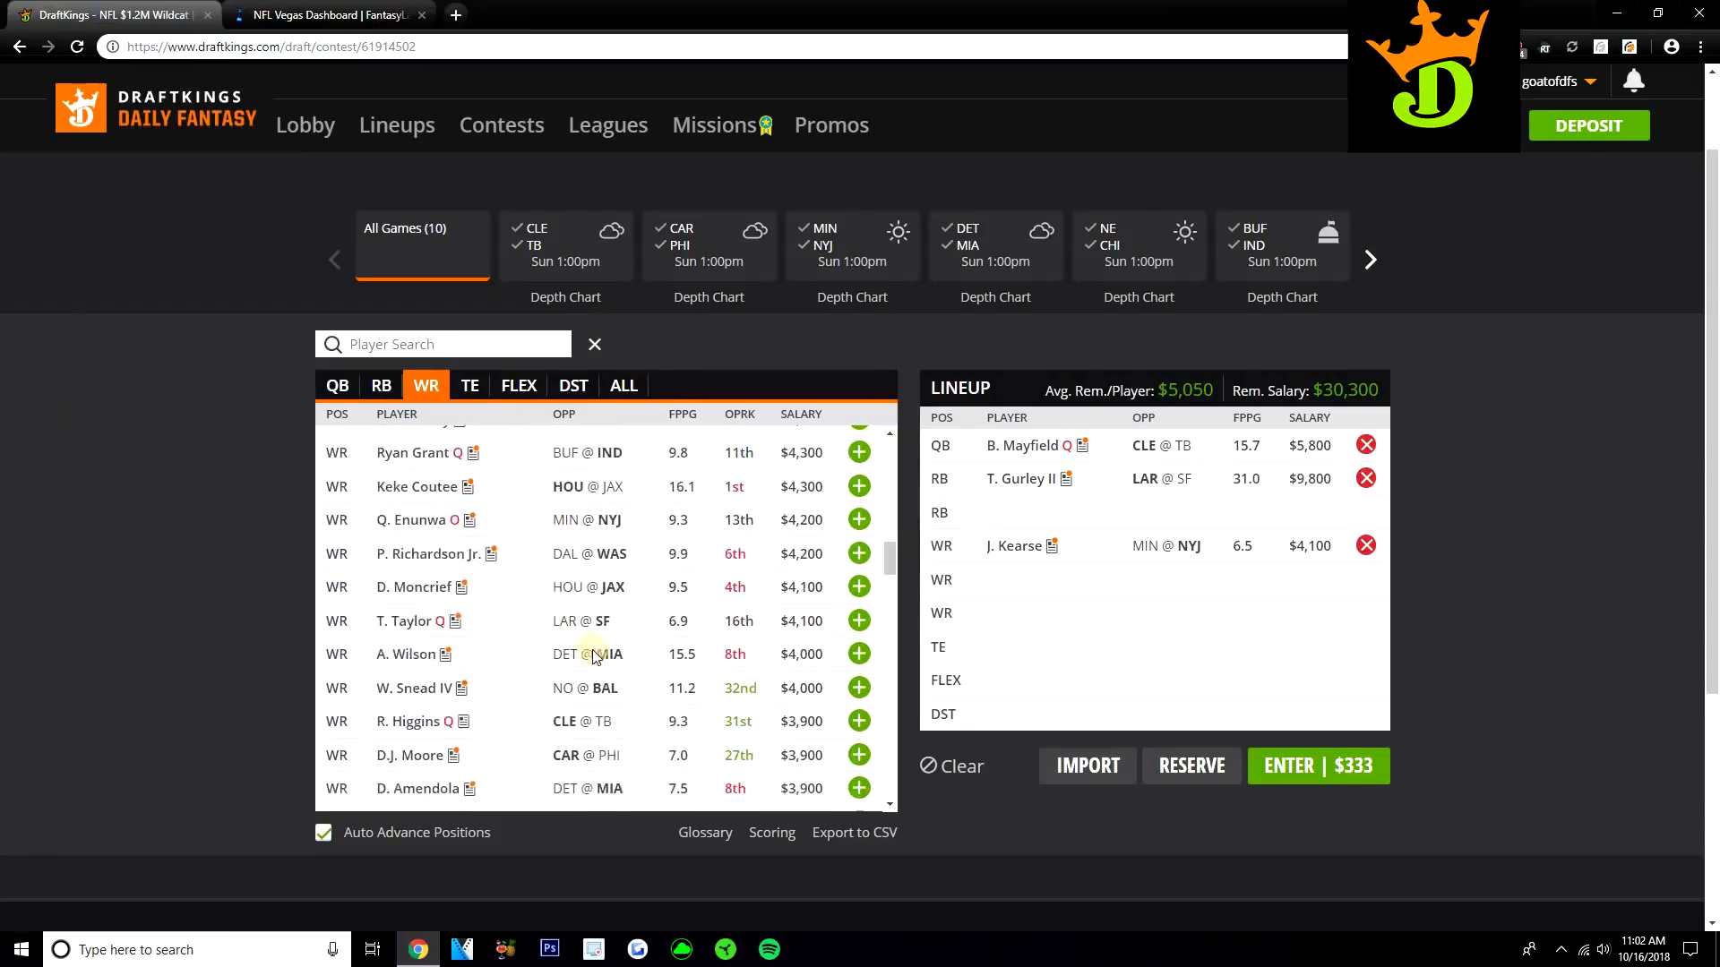
{"action": "mouse_move", "coordinate": [521, 553]}
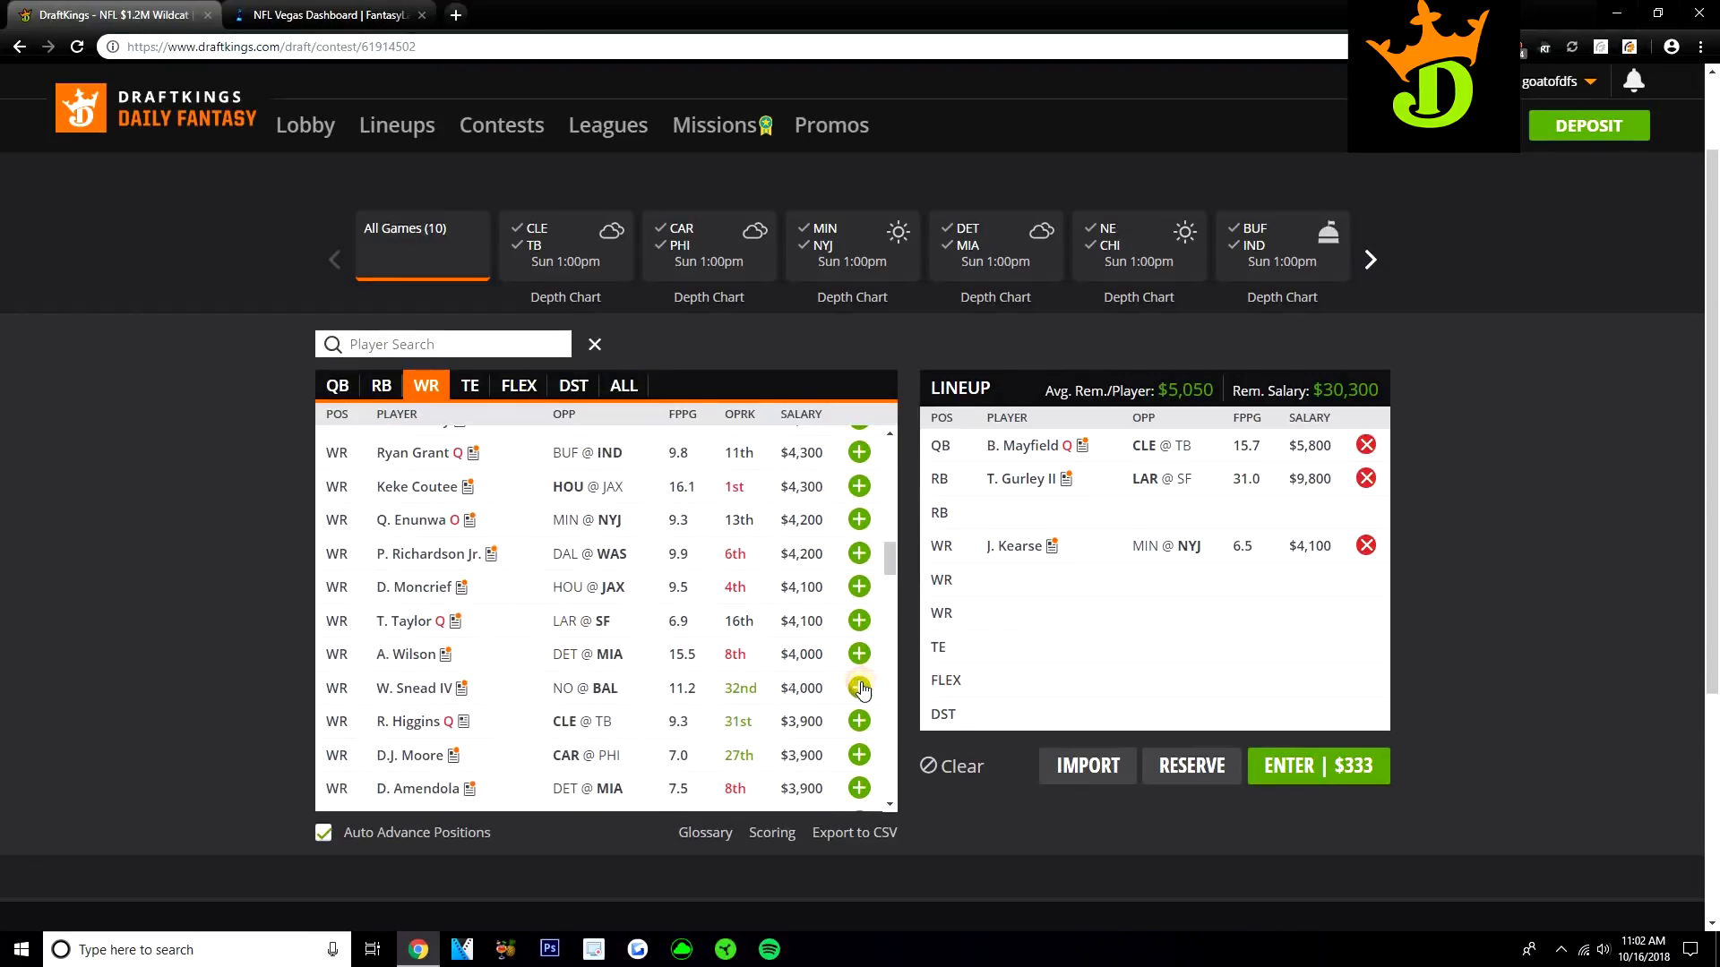
{"action": "left_click", "coordinate": [462, 688]}
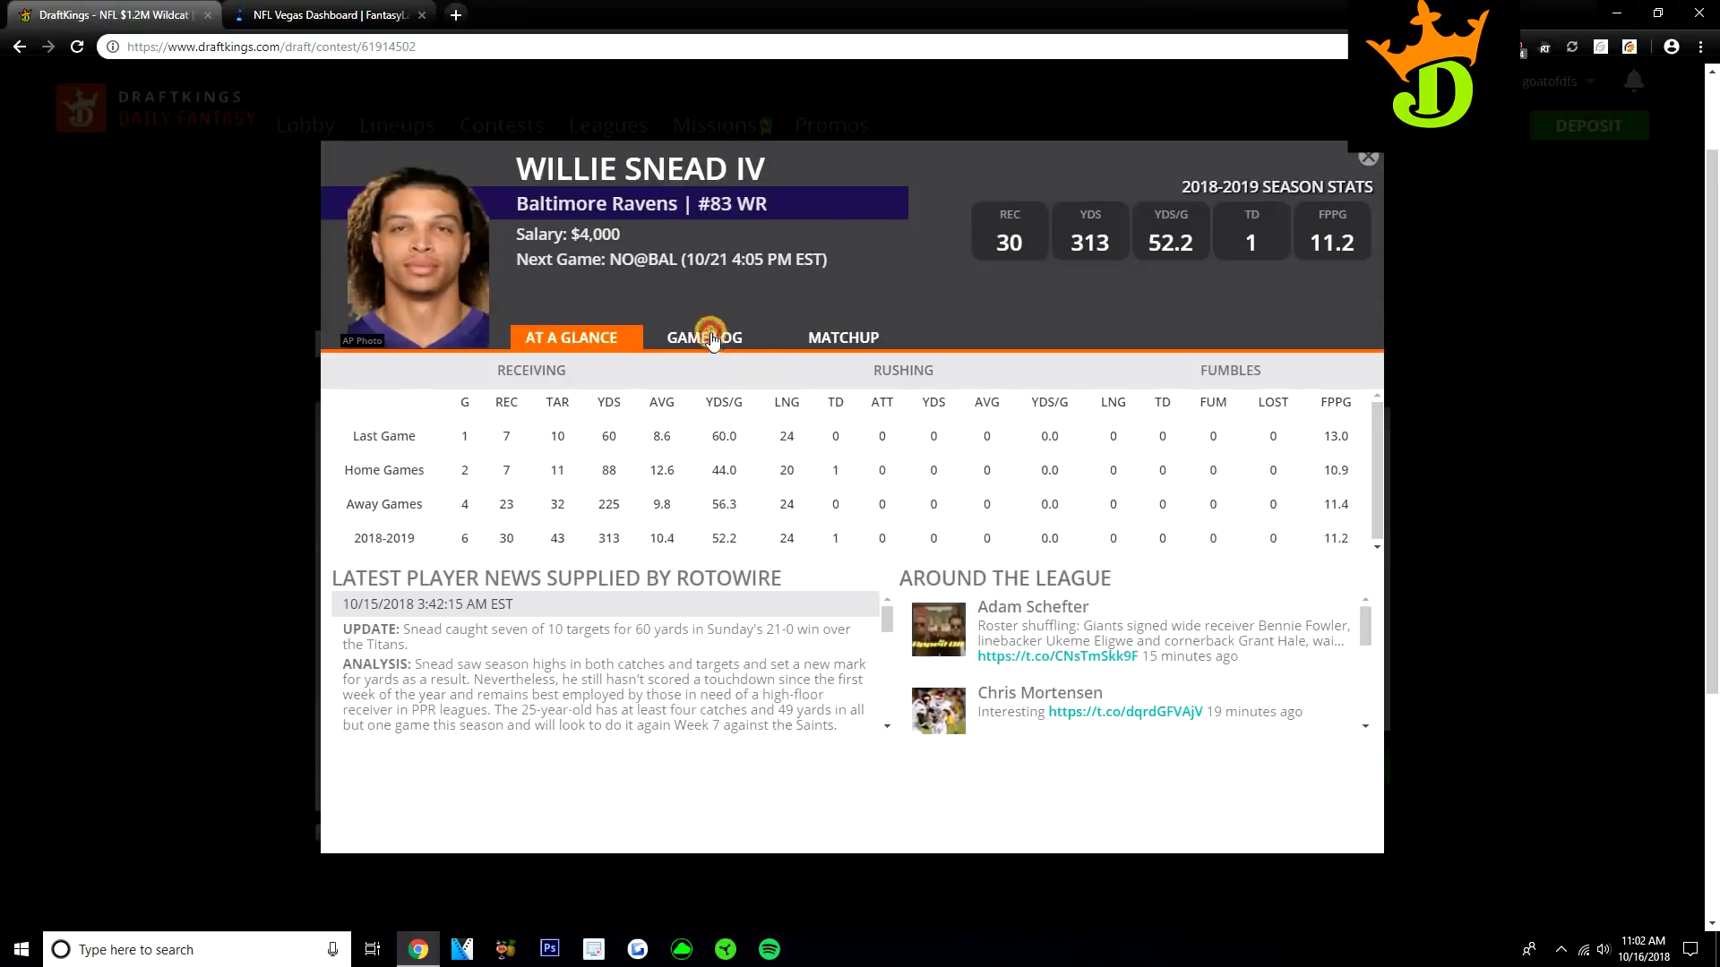
{"action": "left_click", "coordinate": [708, 337]}
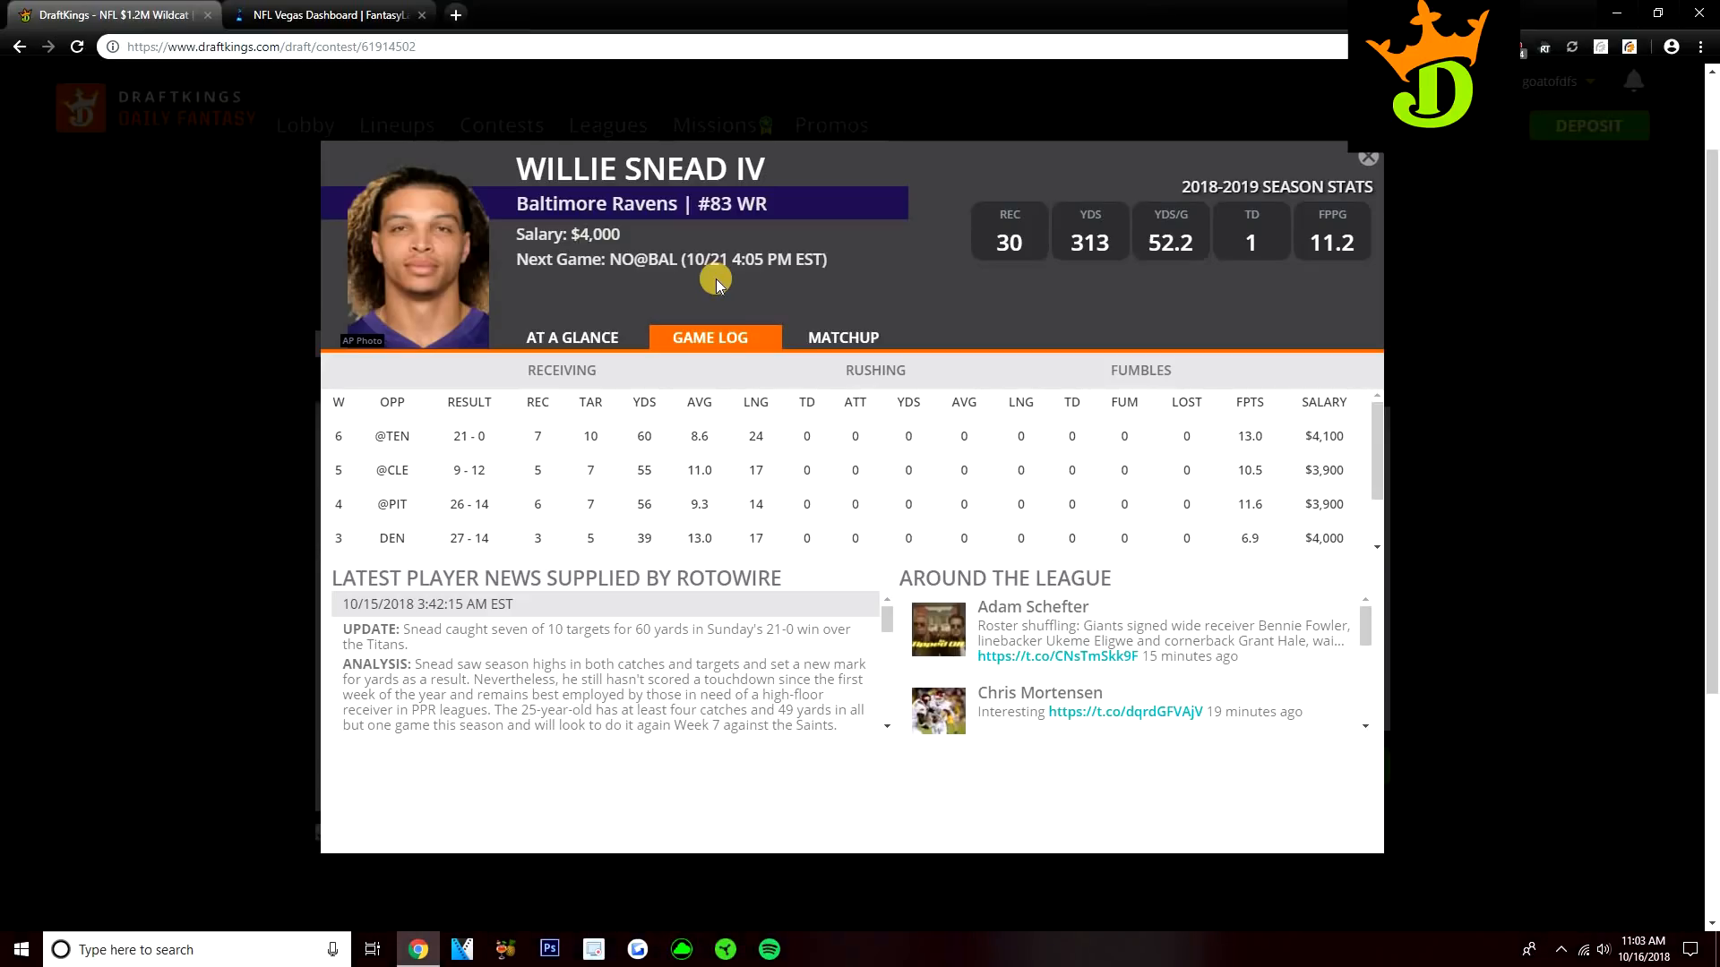
{"action": "mouse_move", "coordinate": [715, 278]}
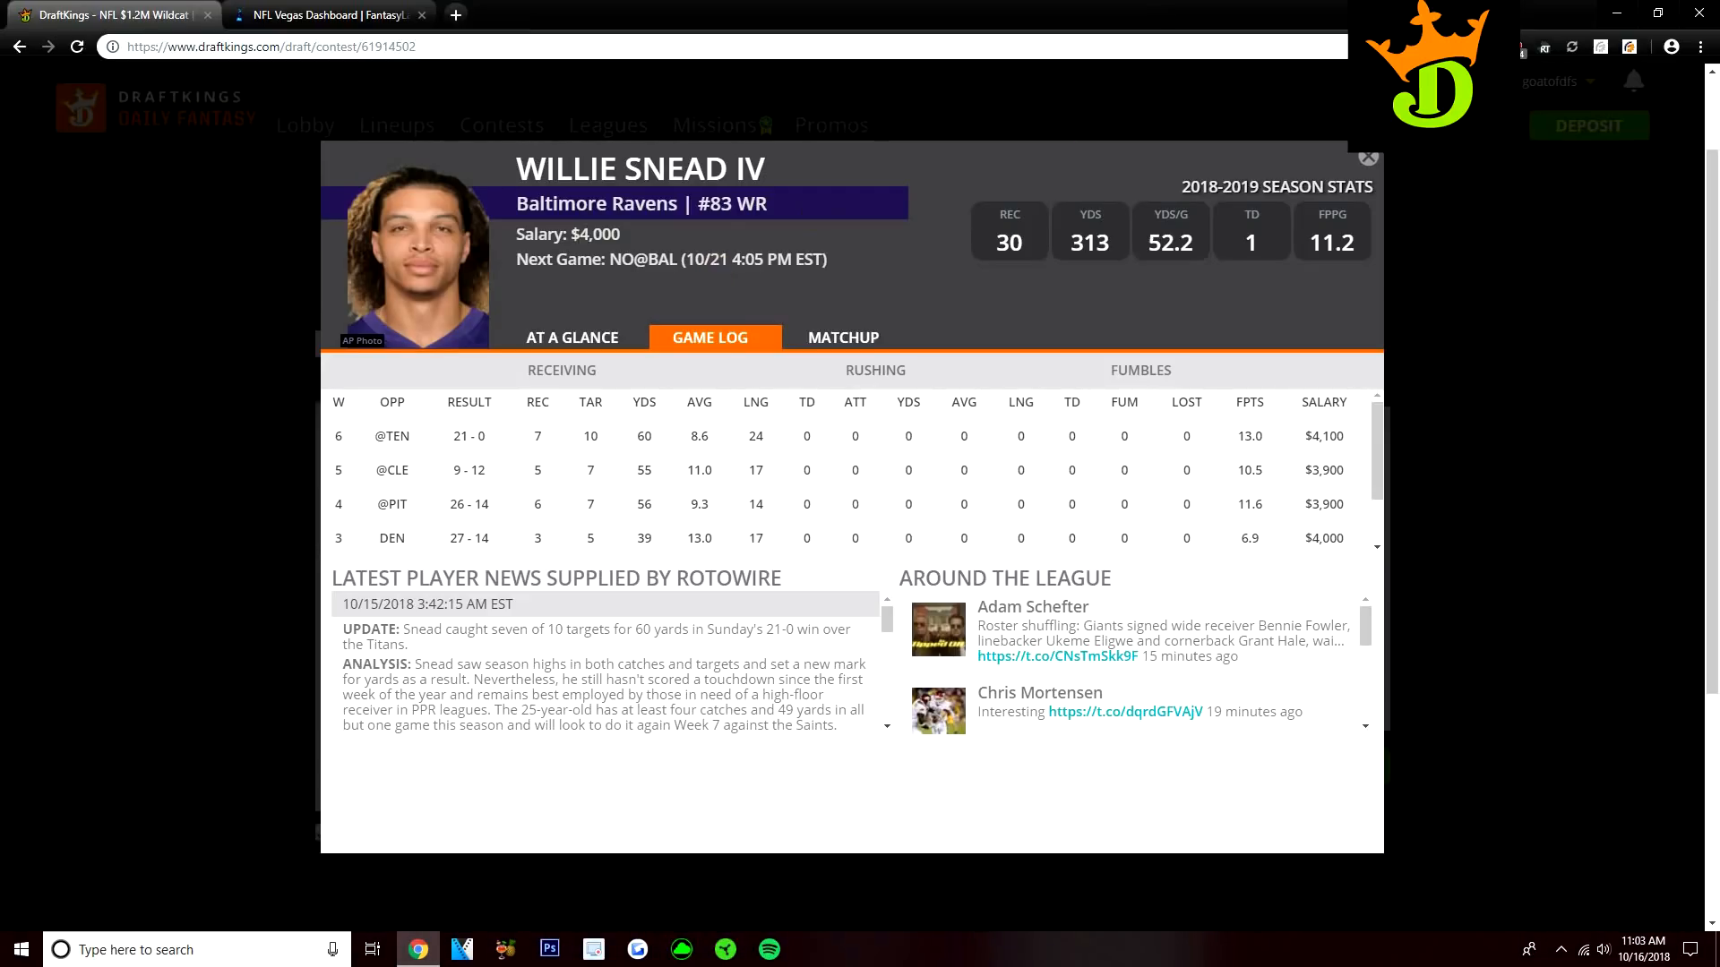
{"action": "left_click", "coordinate": [1368, 157]}
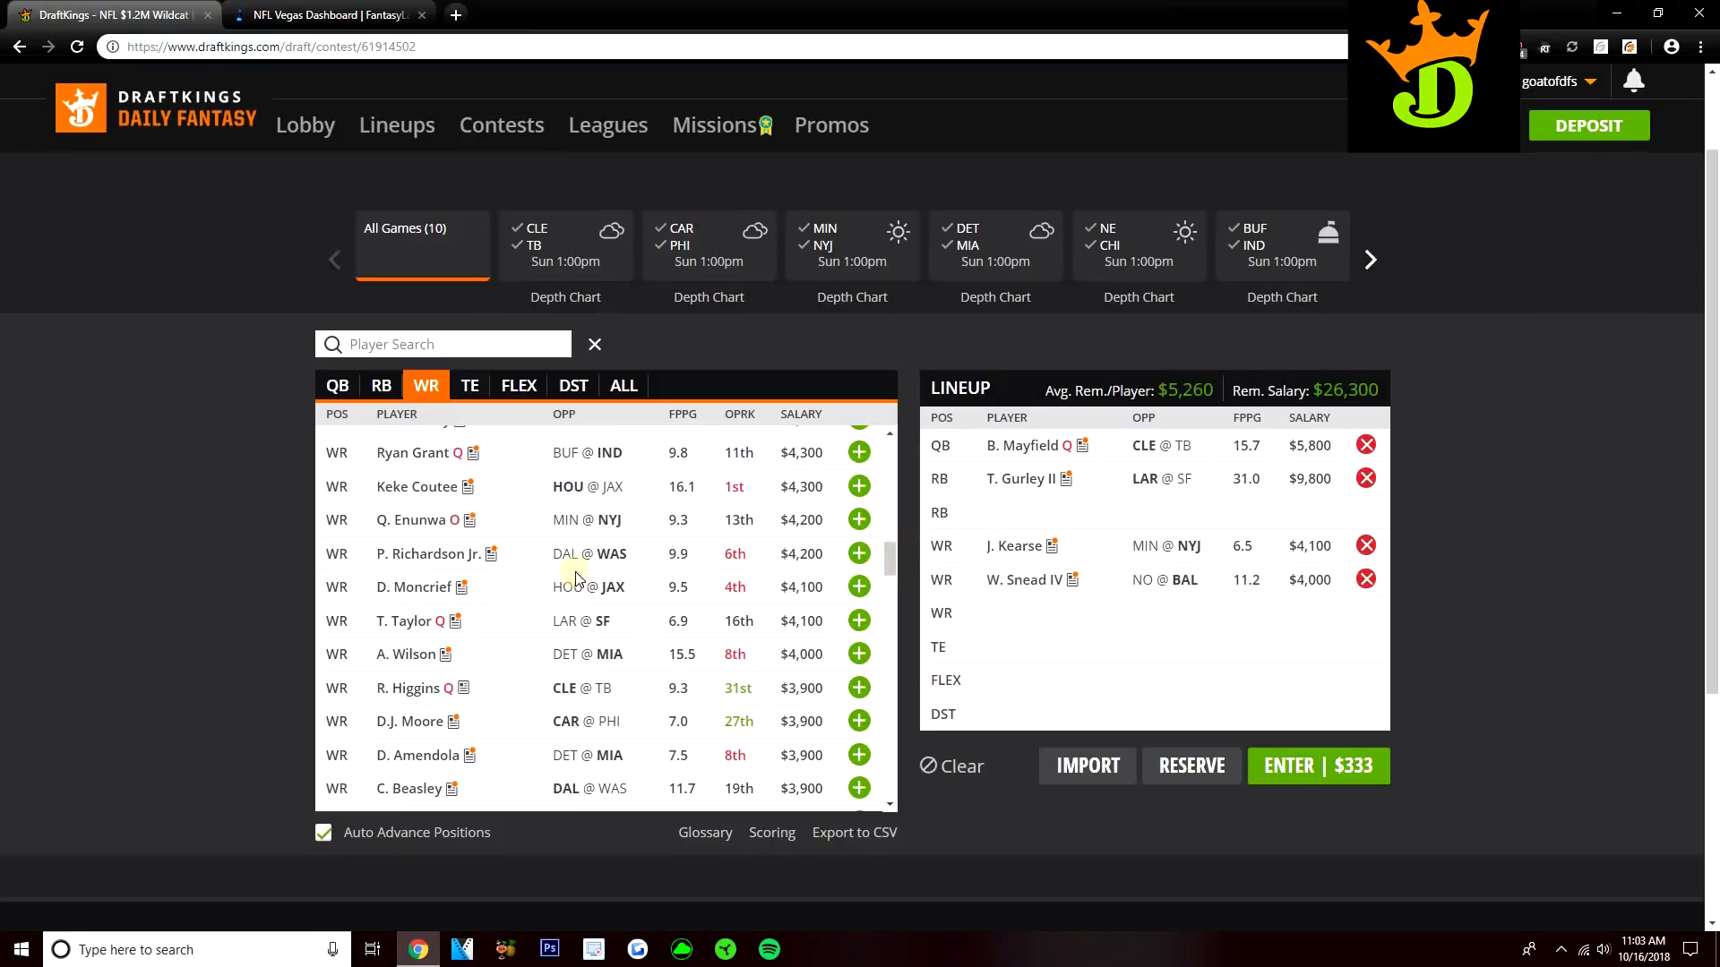
{"action": "mouse_move", "coordinate": [546, 674]}
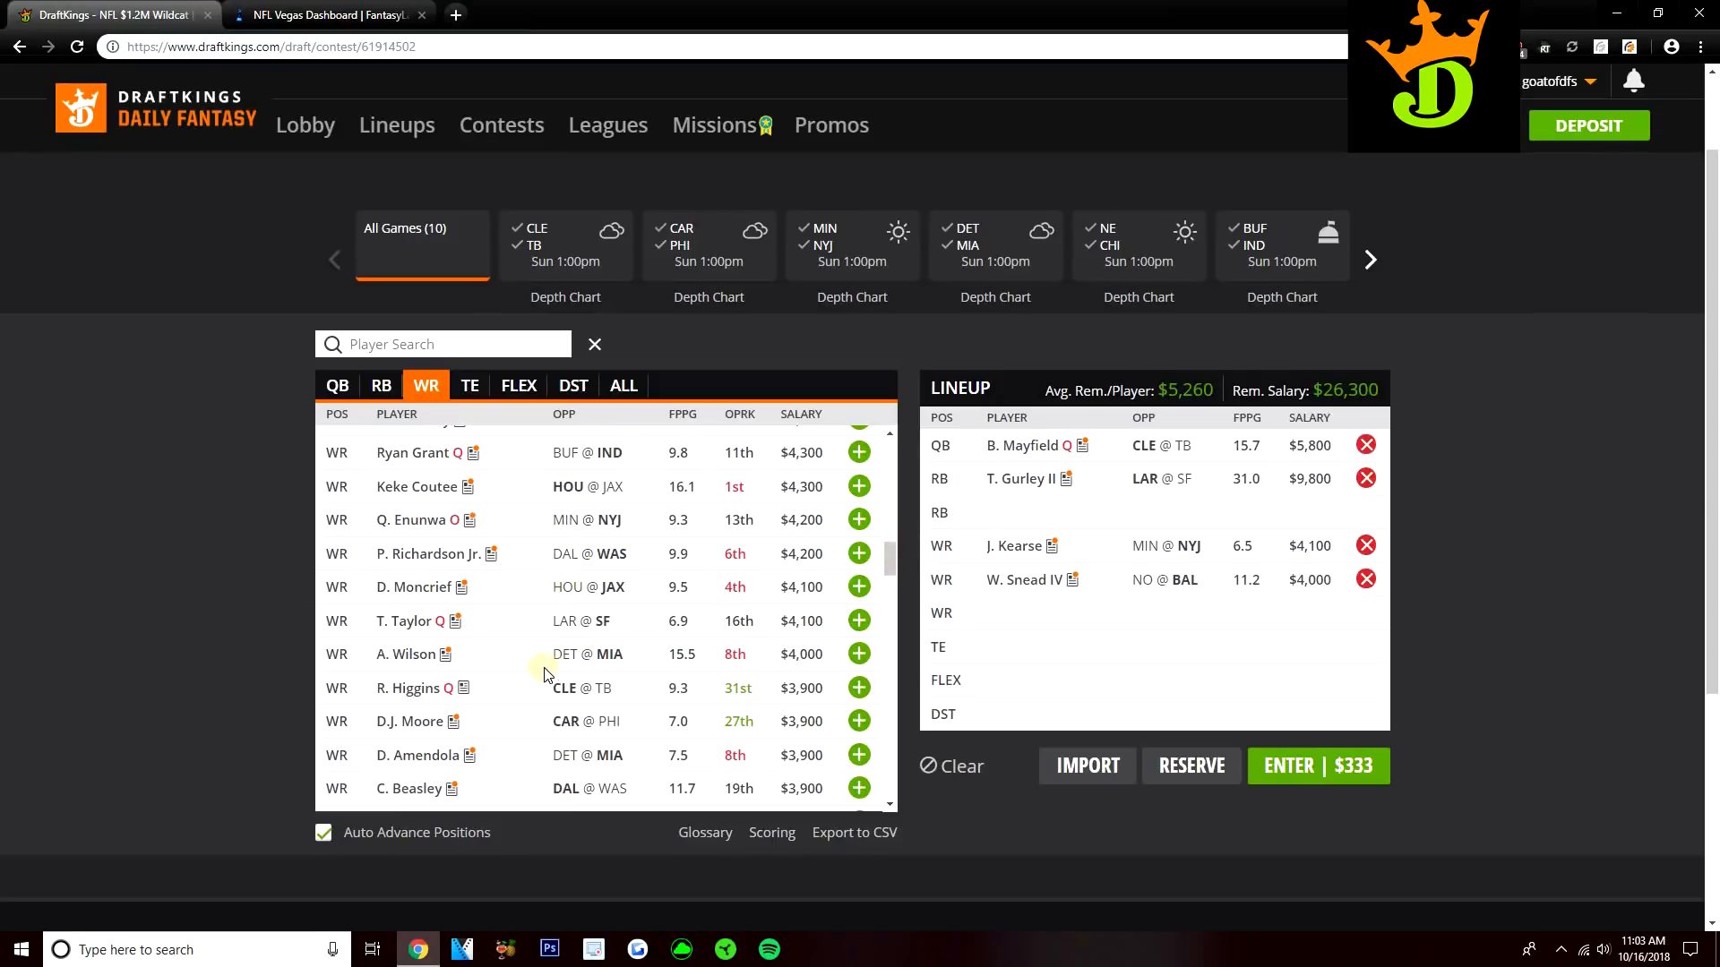
{"action": "mouse_move", "coordinate": [546, 668]}
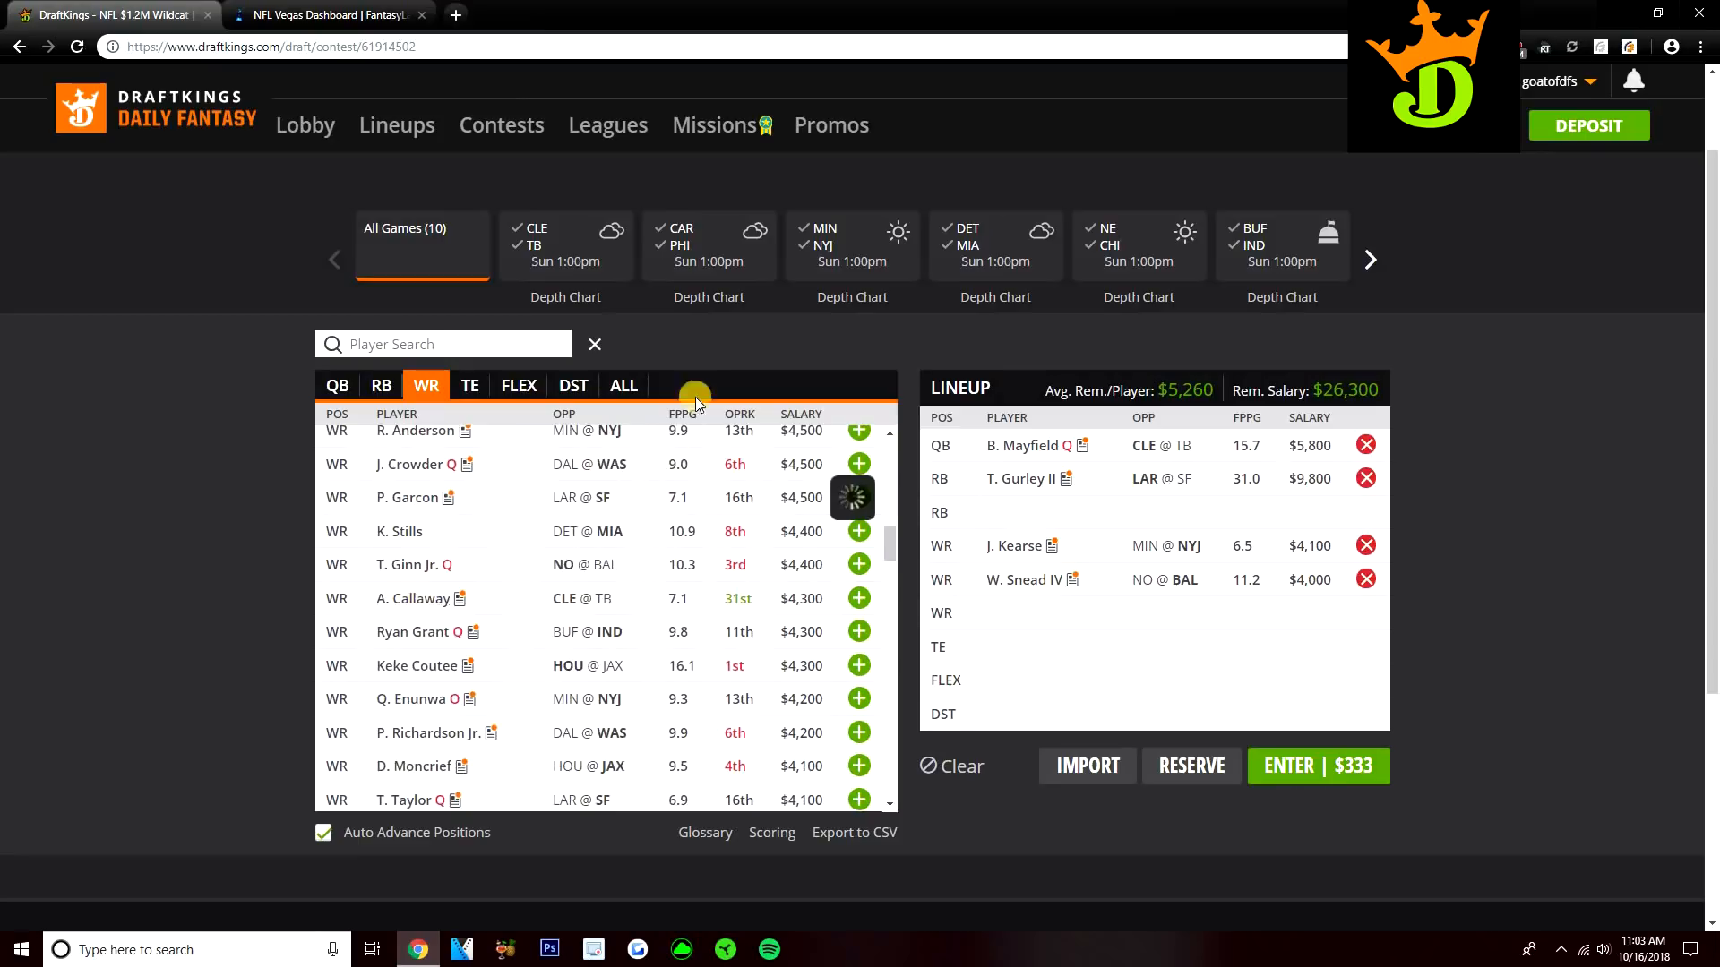
{"action": "left_click", "coordinate": [406, 597]}
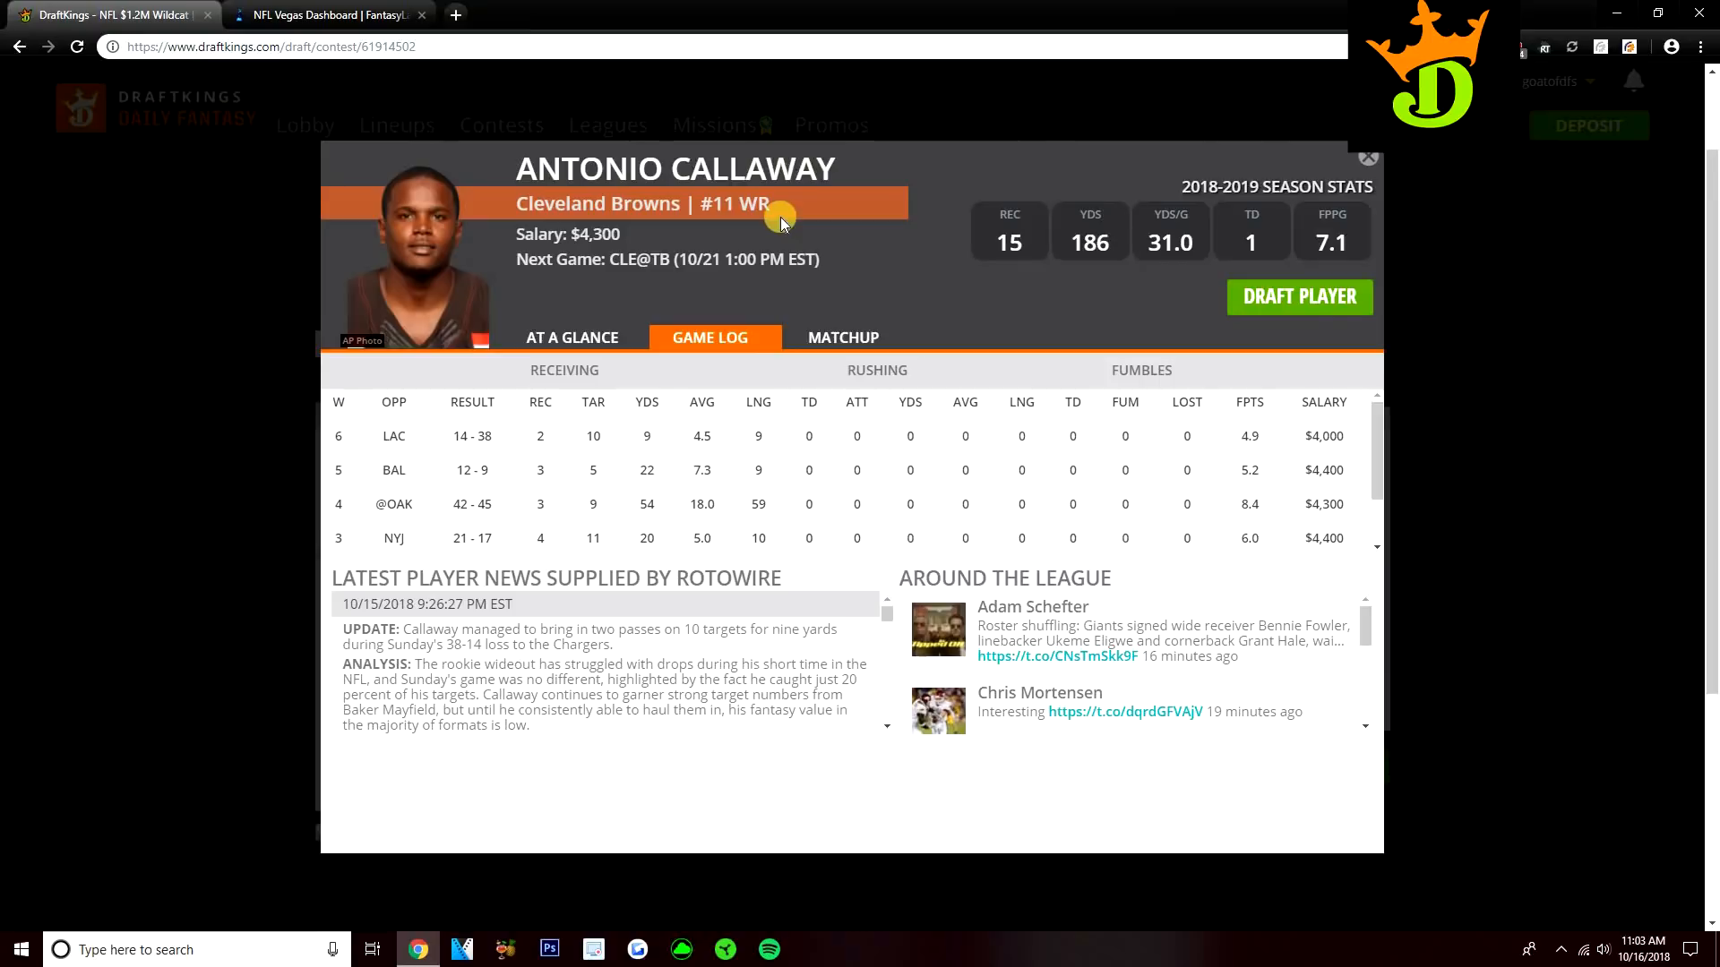
{"action": "left_click", "coordinate": [1368, 157]}
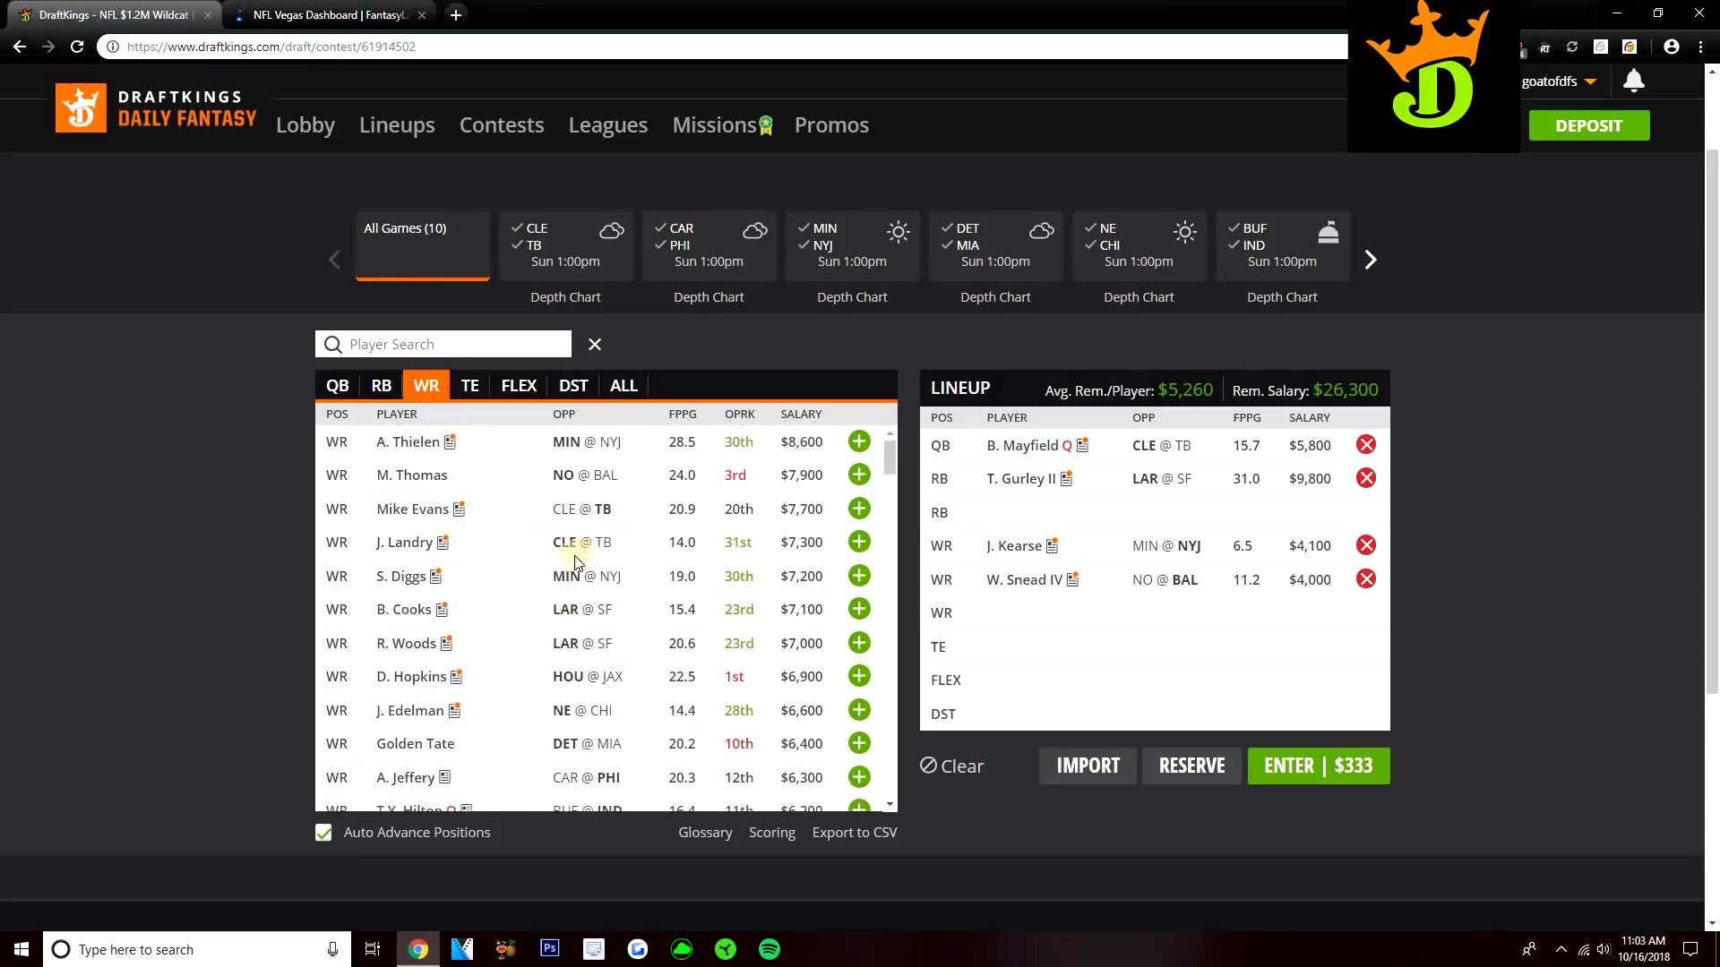
- From the tight end pool, add David Njoku, leaving $22,100, and view his player card
{"action": "left_click", "coordinate": [470, 385]}
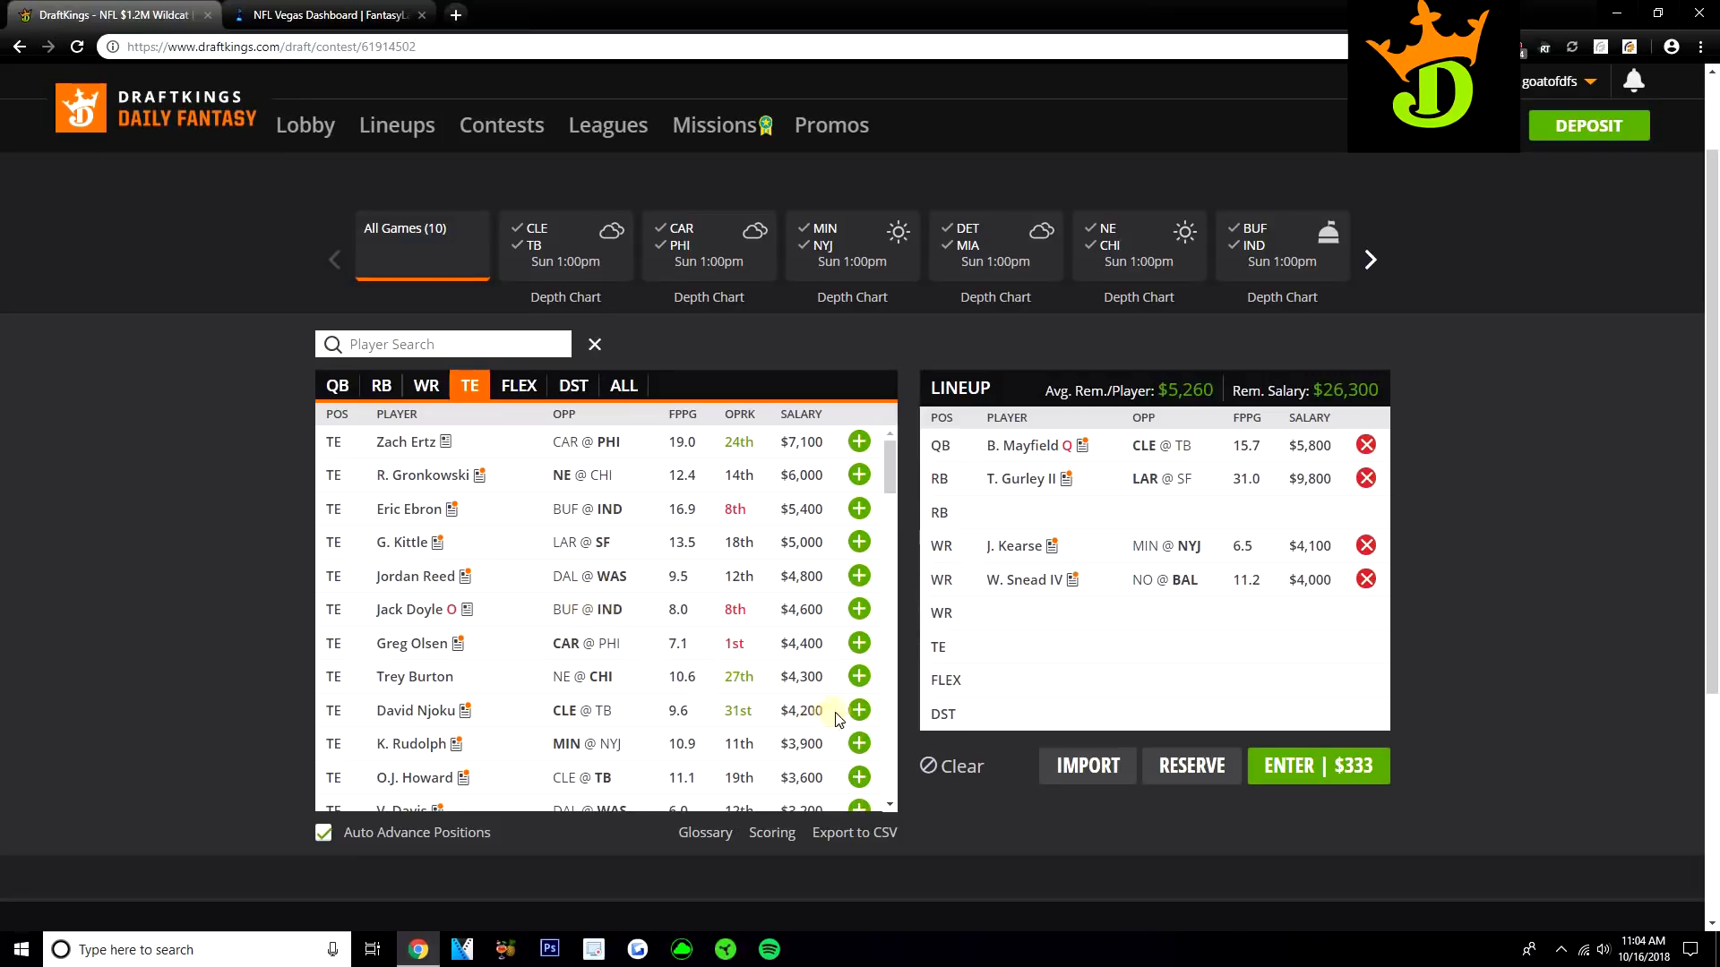
{"action": "left_click", "coordinate": [859, 710]}
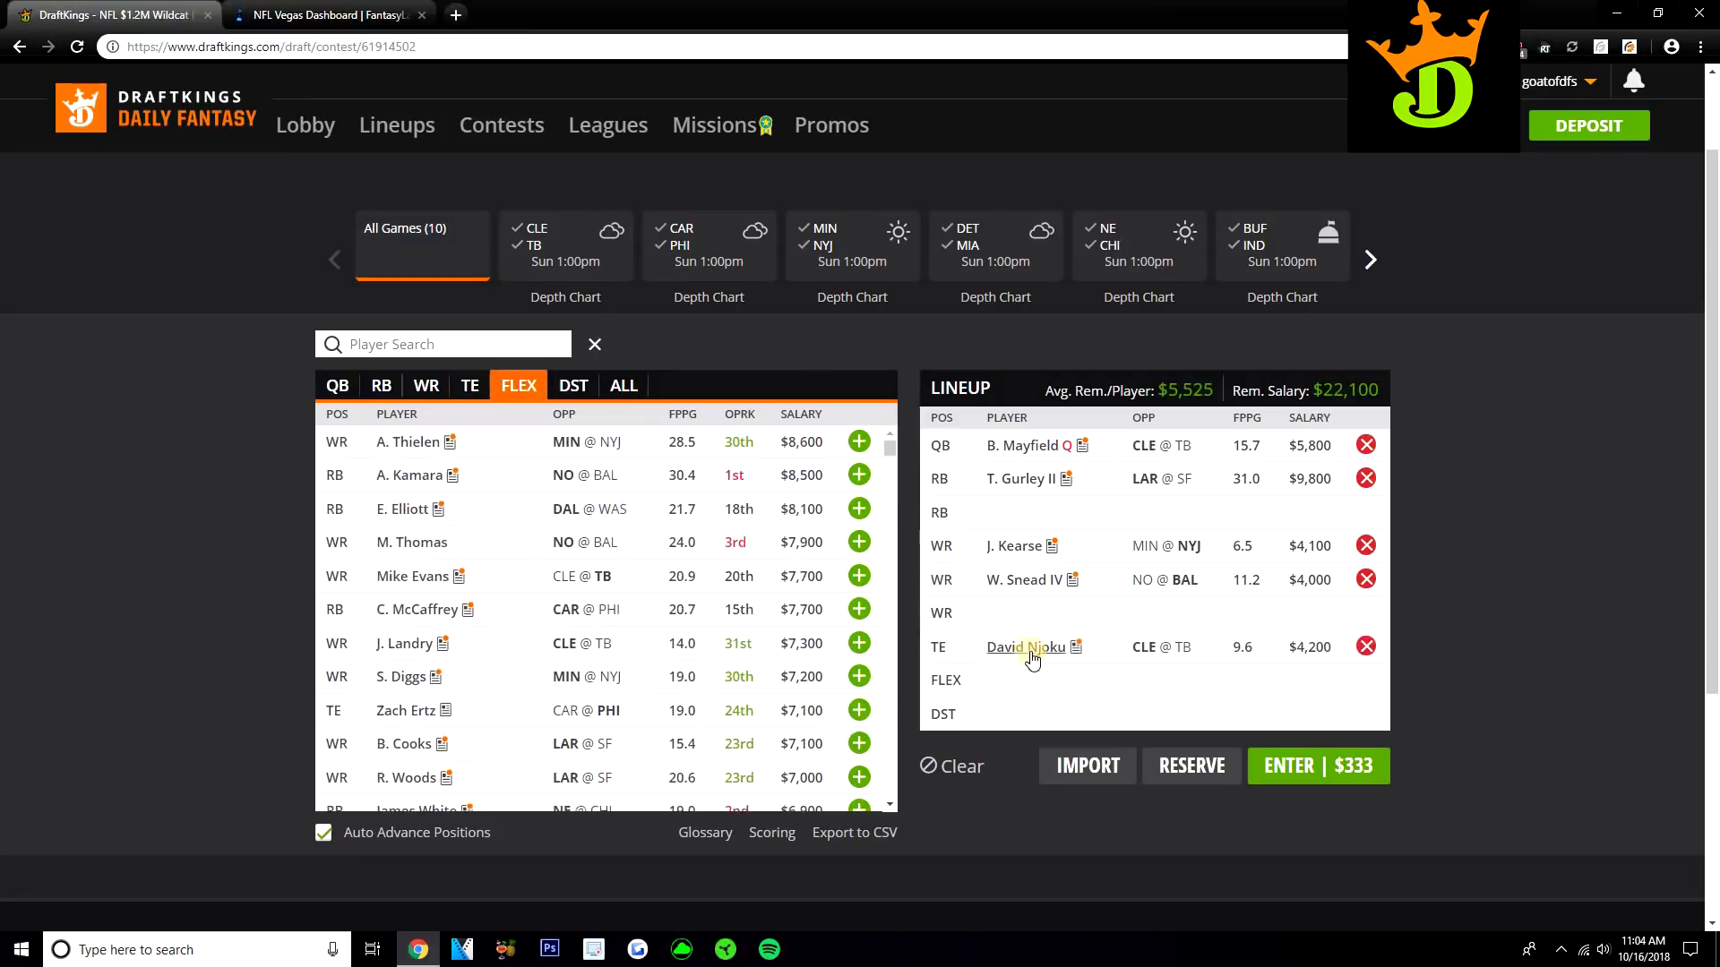
{"action": "left_click", "coordinate": [1024, 646]}
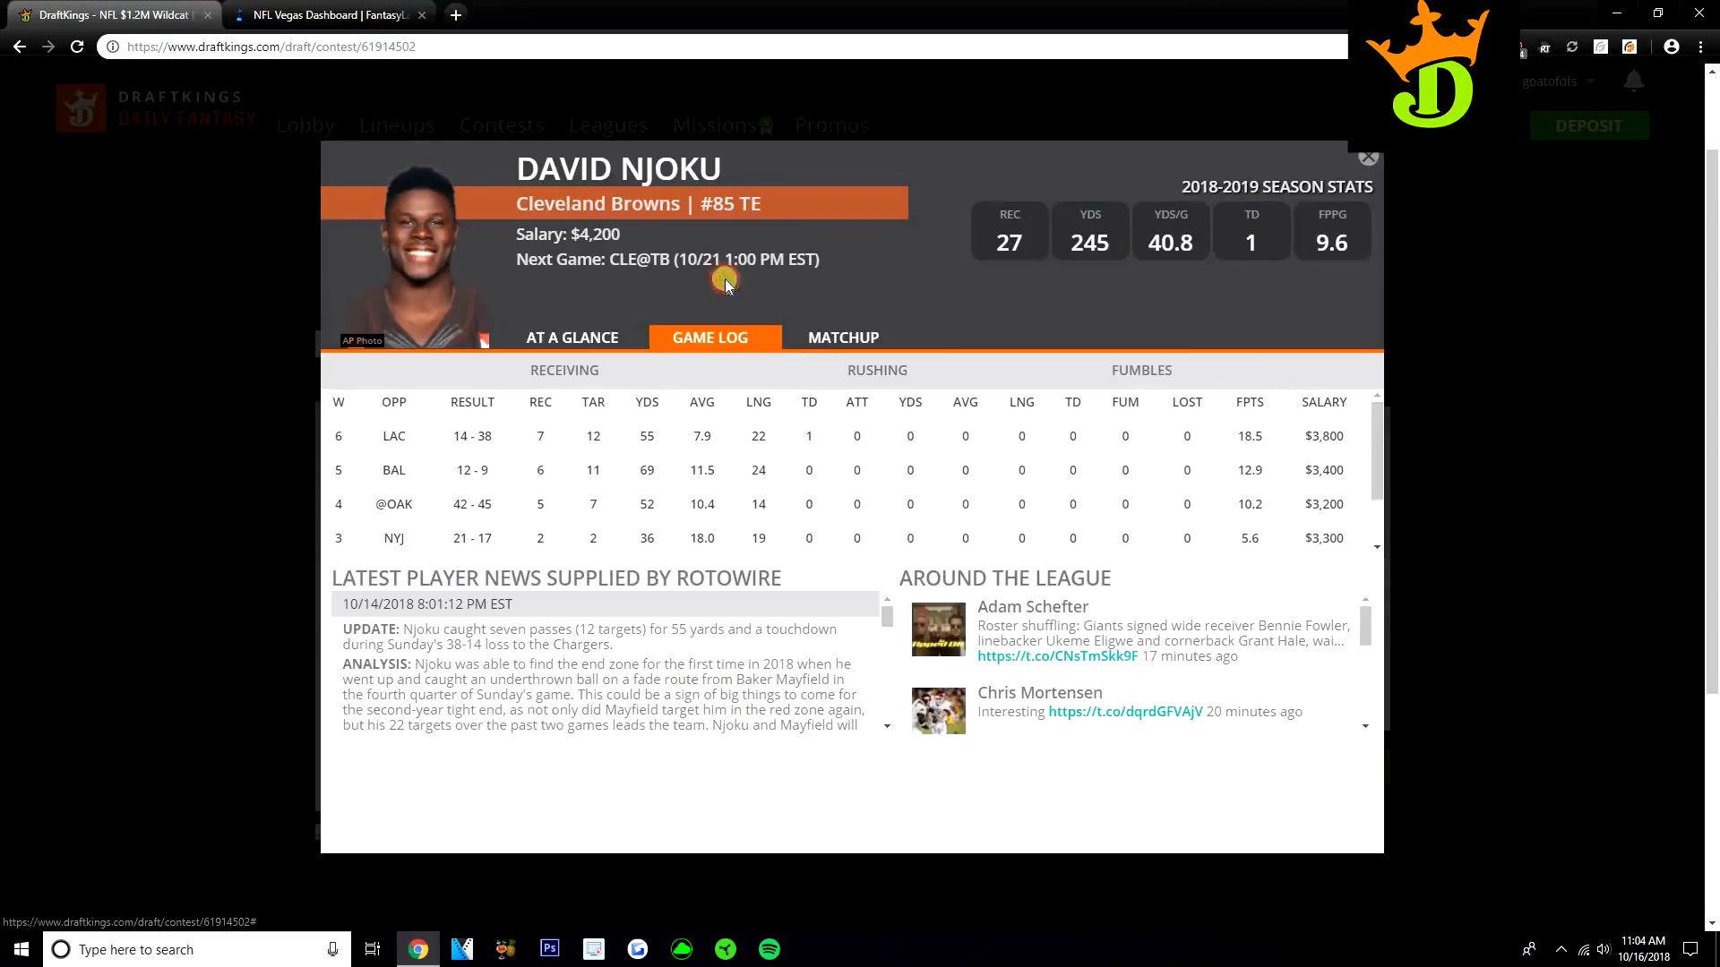
{"action": "mouse_move", "coordinate": [572, 189]}
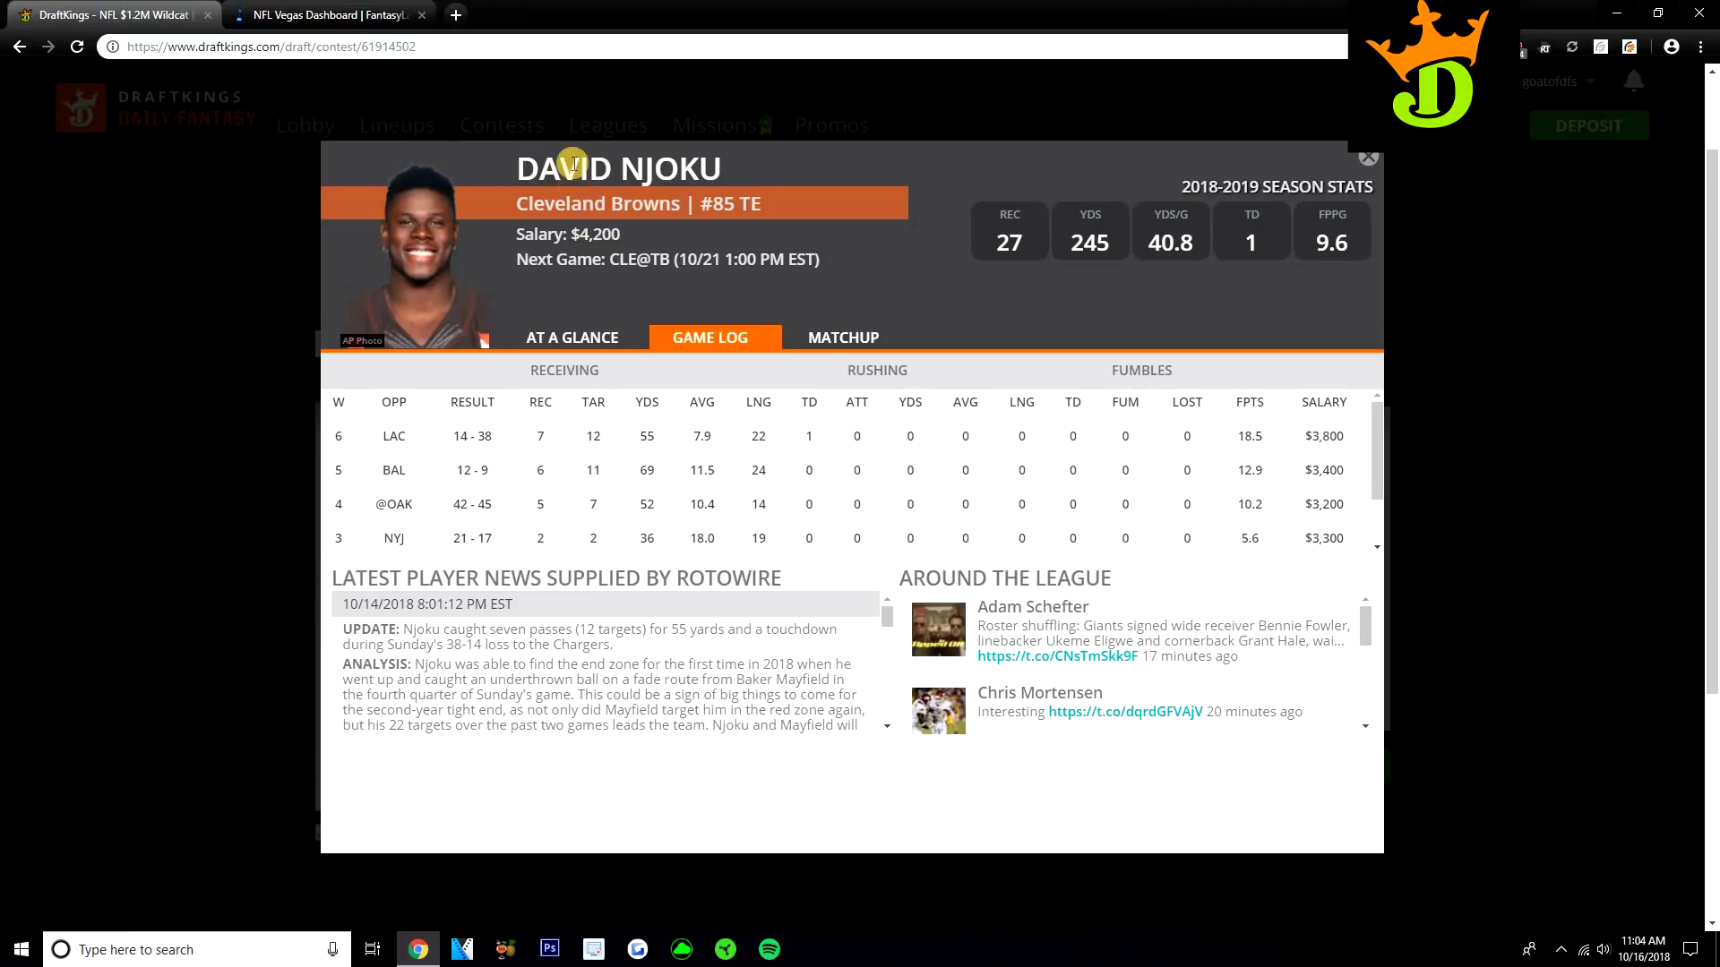
{"action": "left_click", "coordinate": [1368, 157]}
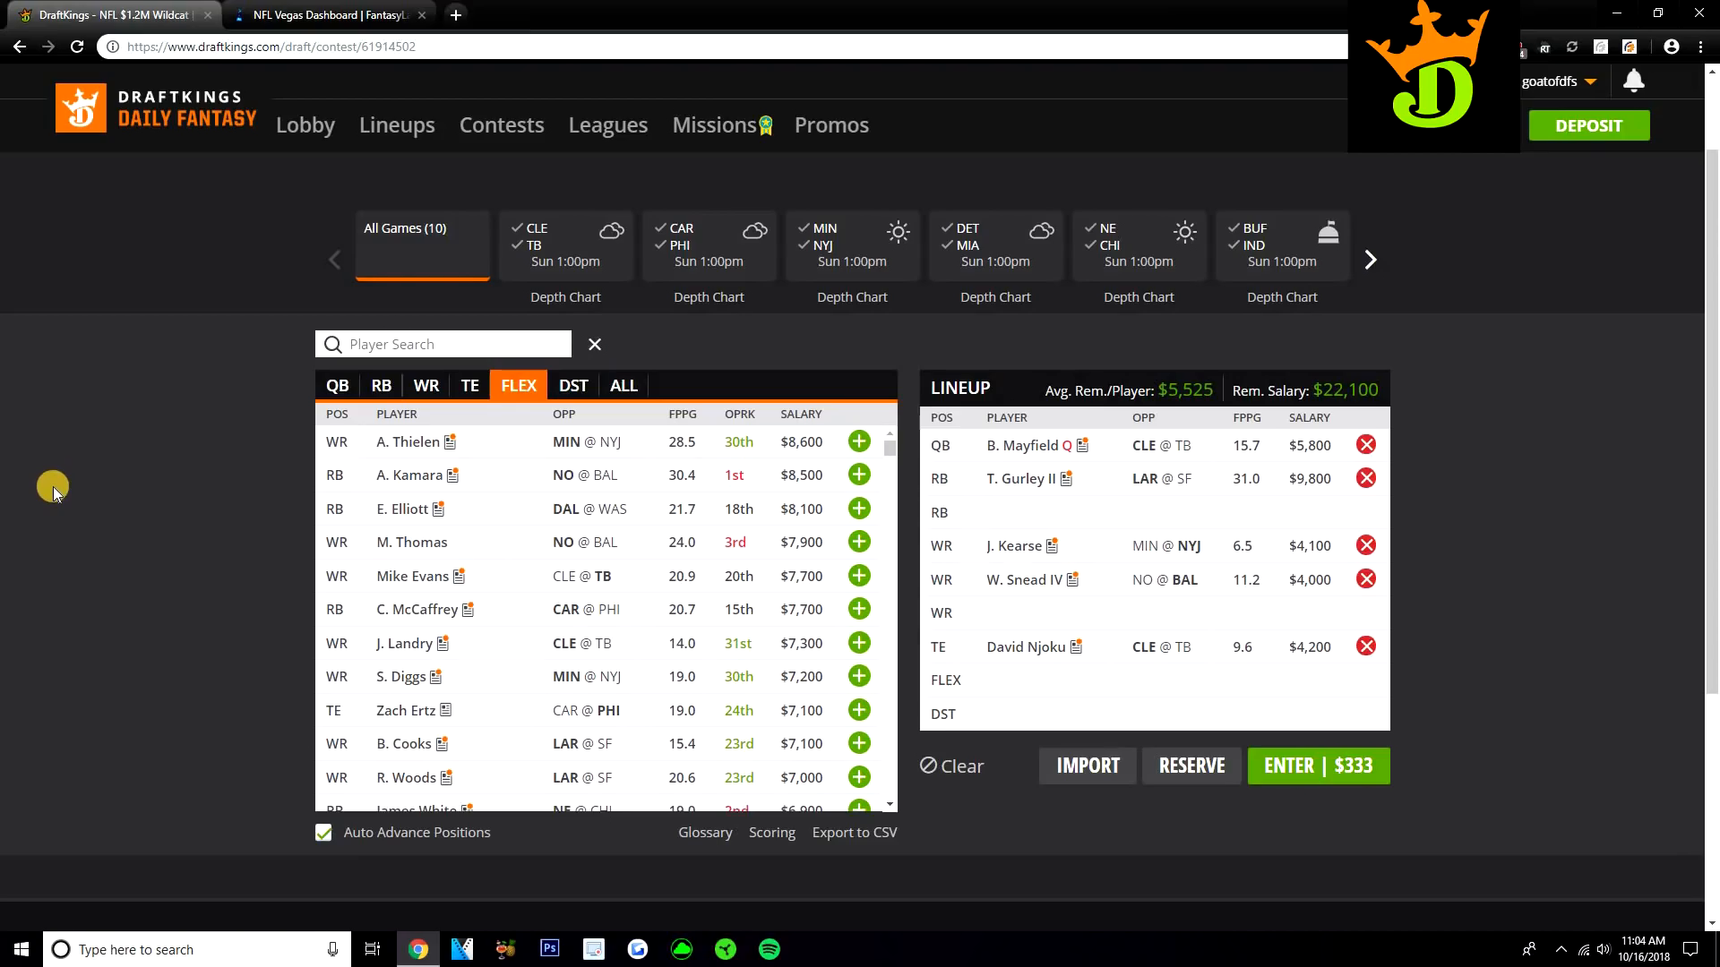
- Browse the tight end pool again, then switch to the DST team defense list
{"action": "left_click", "coordinate": [469, 385]}
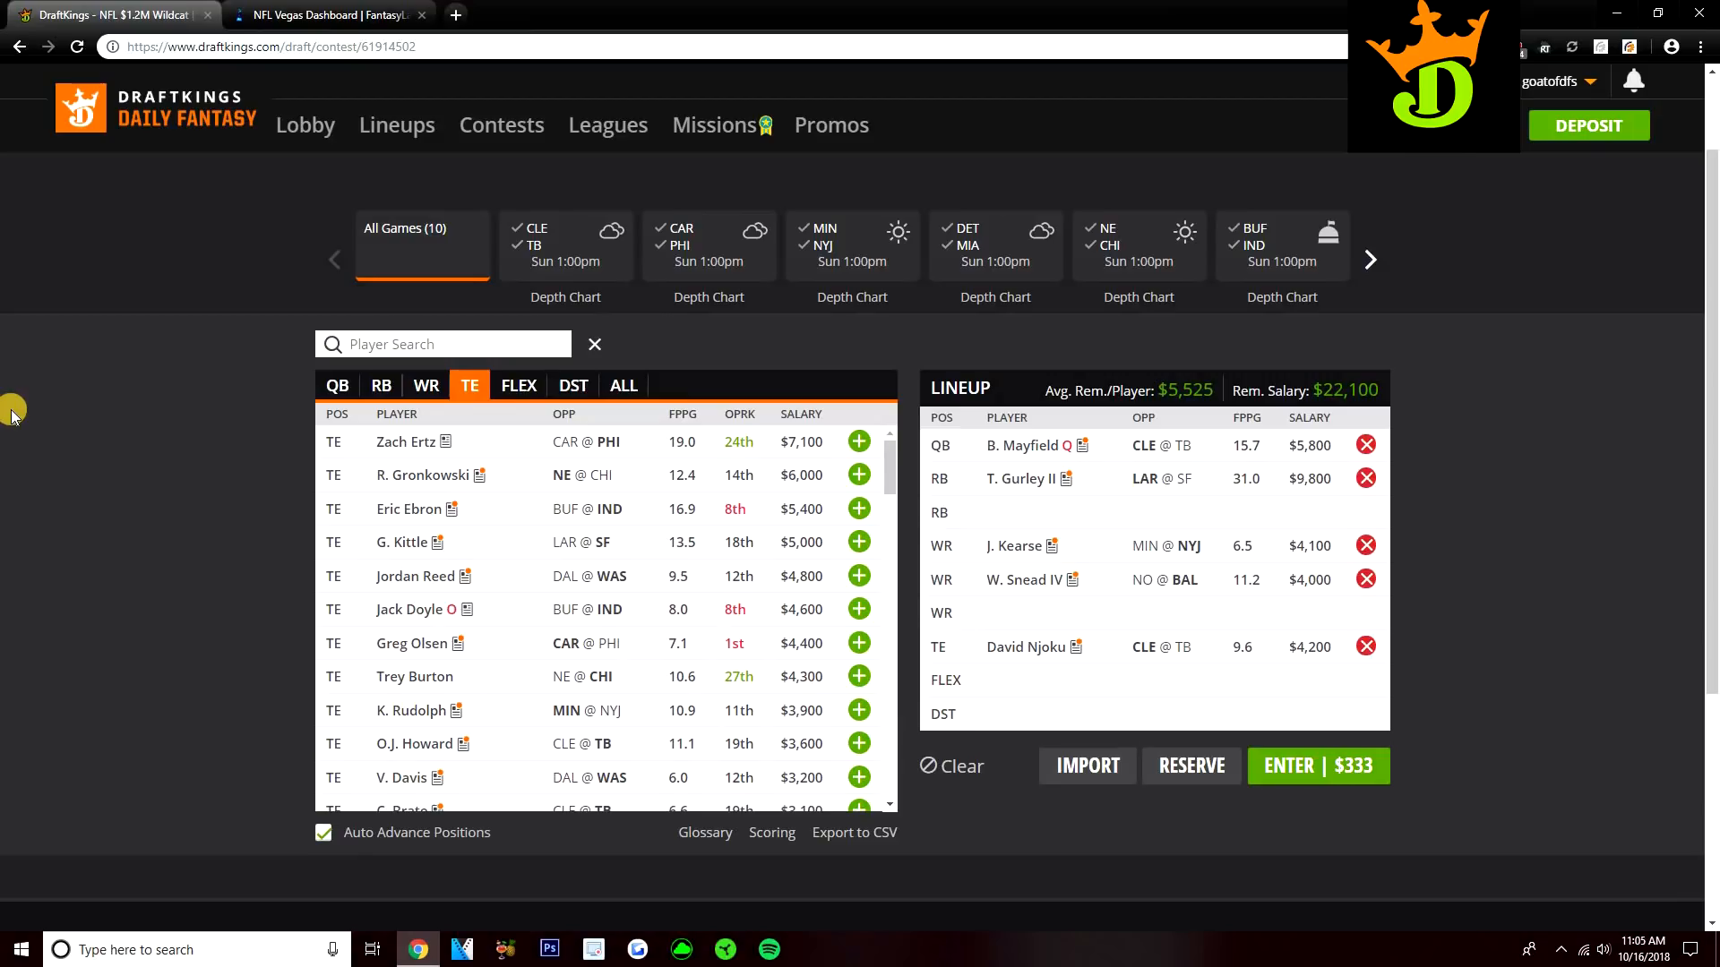
{"action": "mouse_move", "coordinate": [428, 614]}
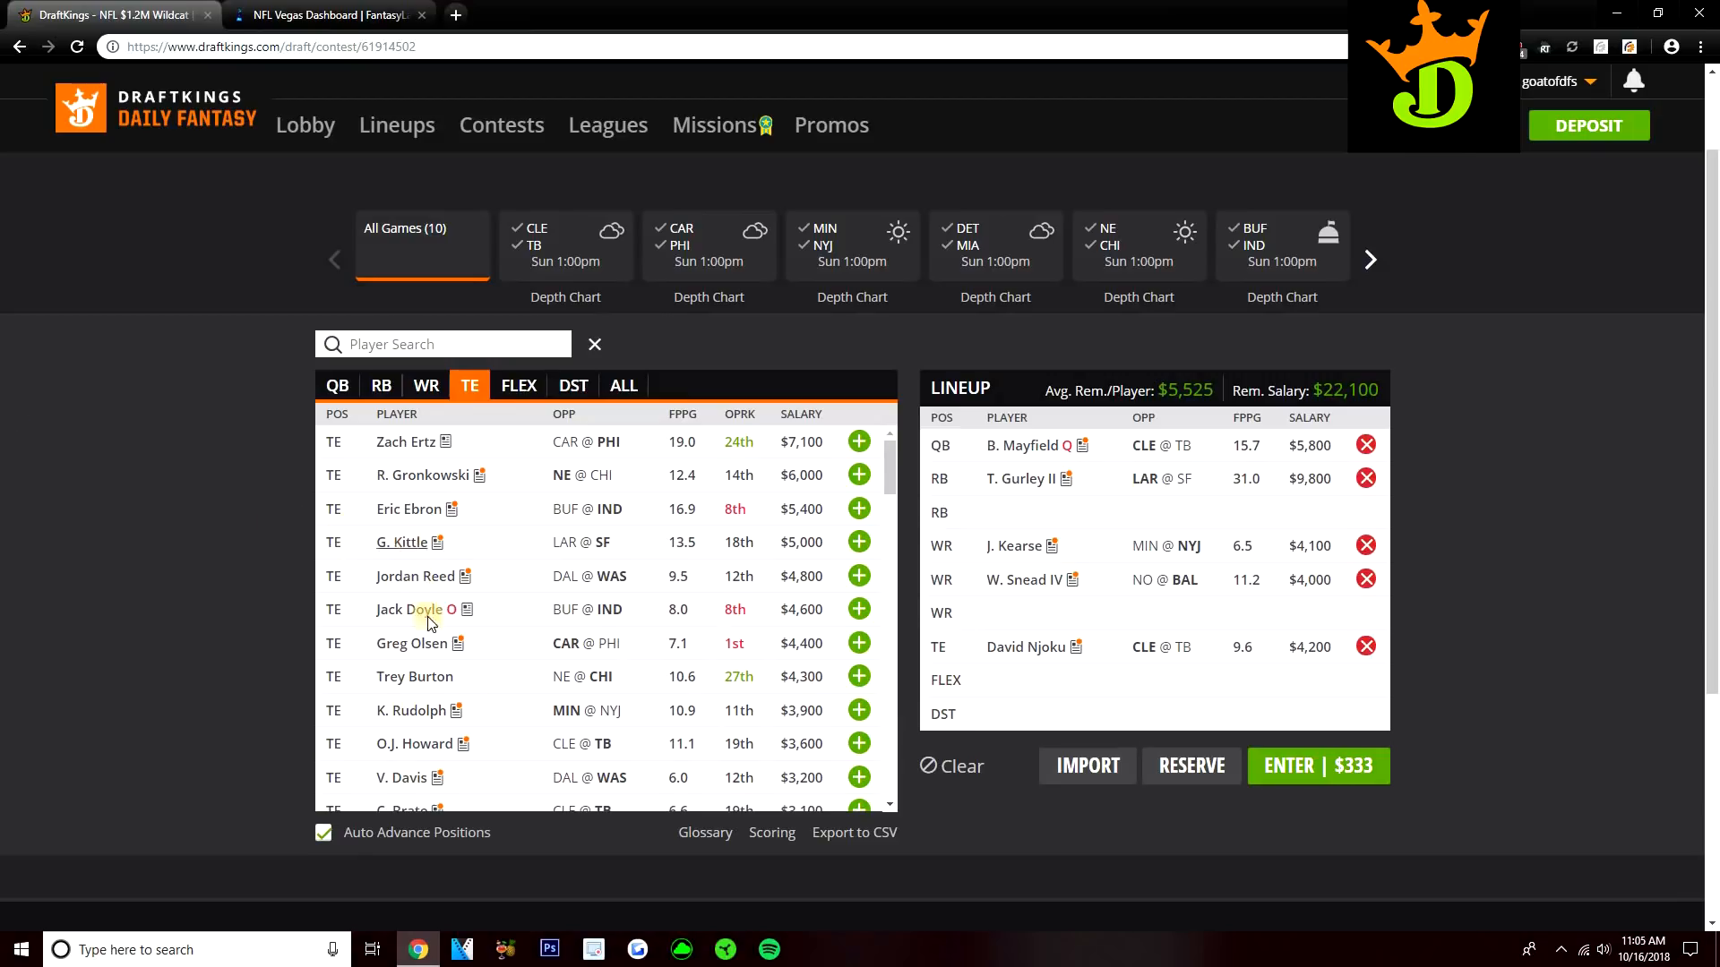
{"action": "mouse_move", "coordinate": [498, 661]}
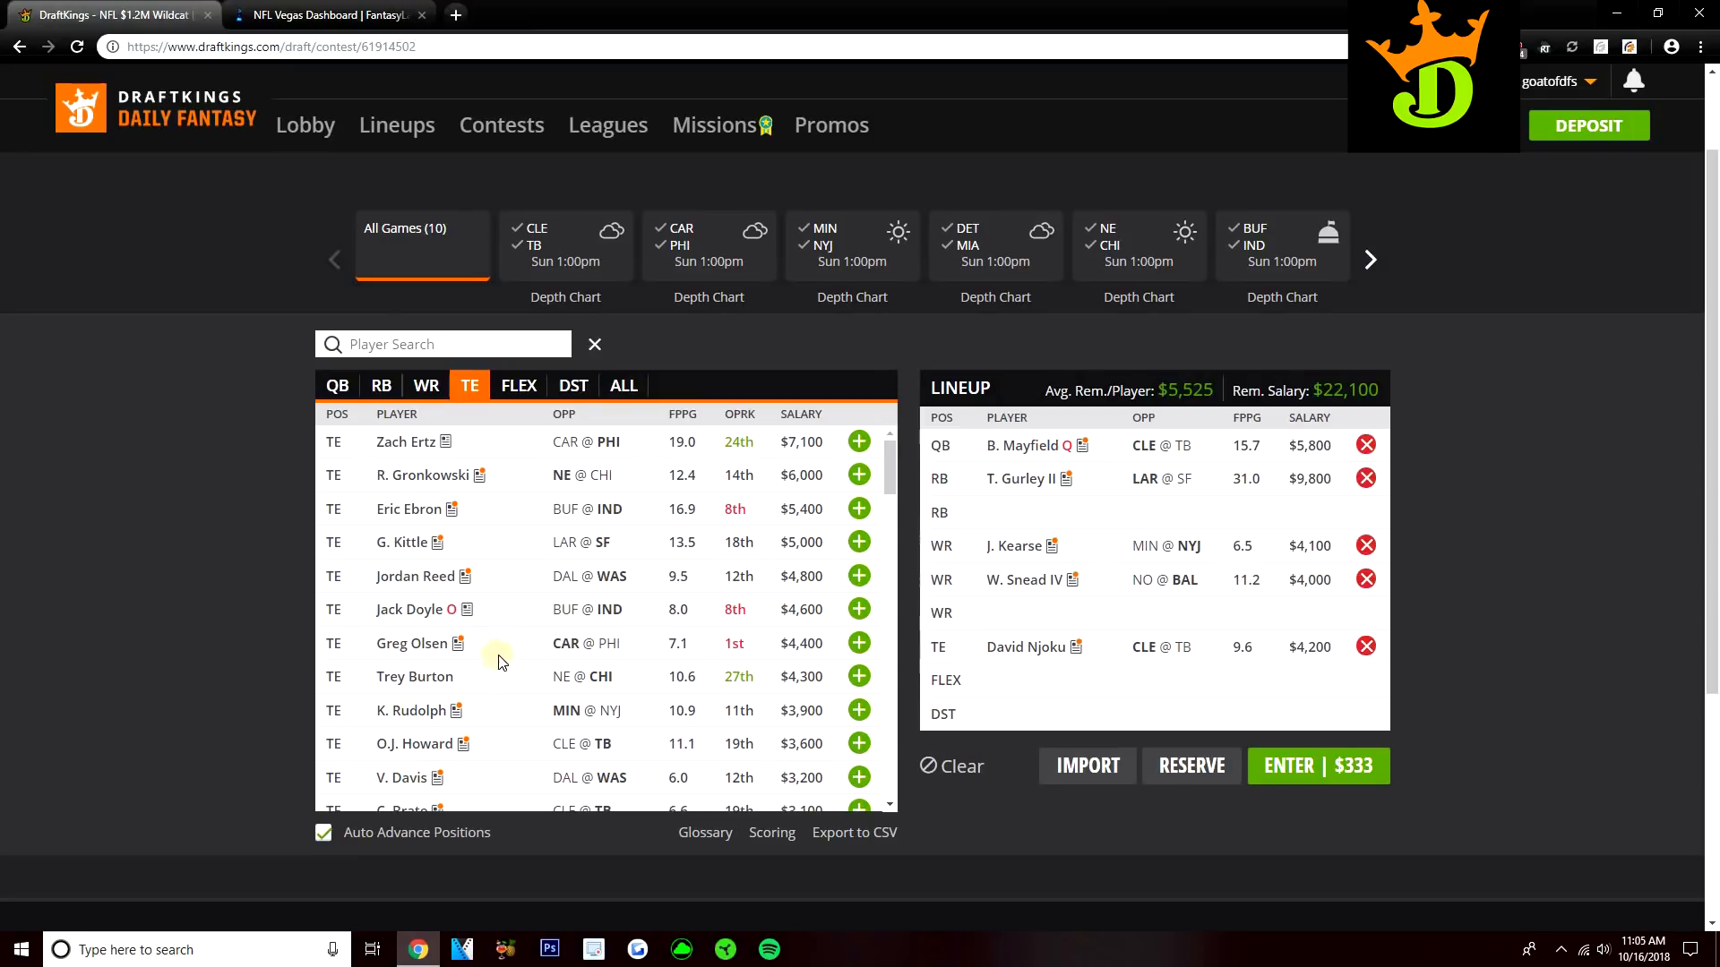
{"action": "scroll", "scroll_direction": "down", "scroll_amount": 3}
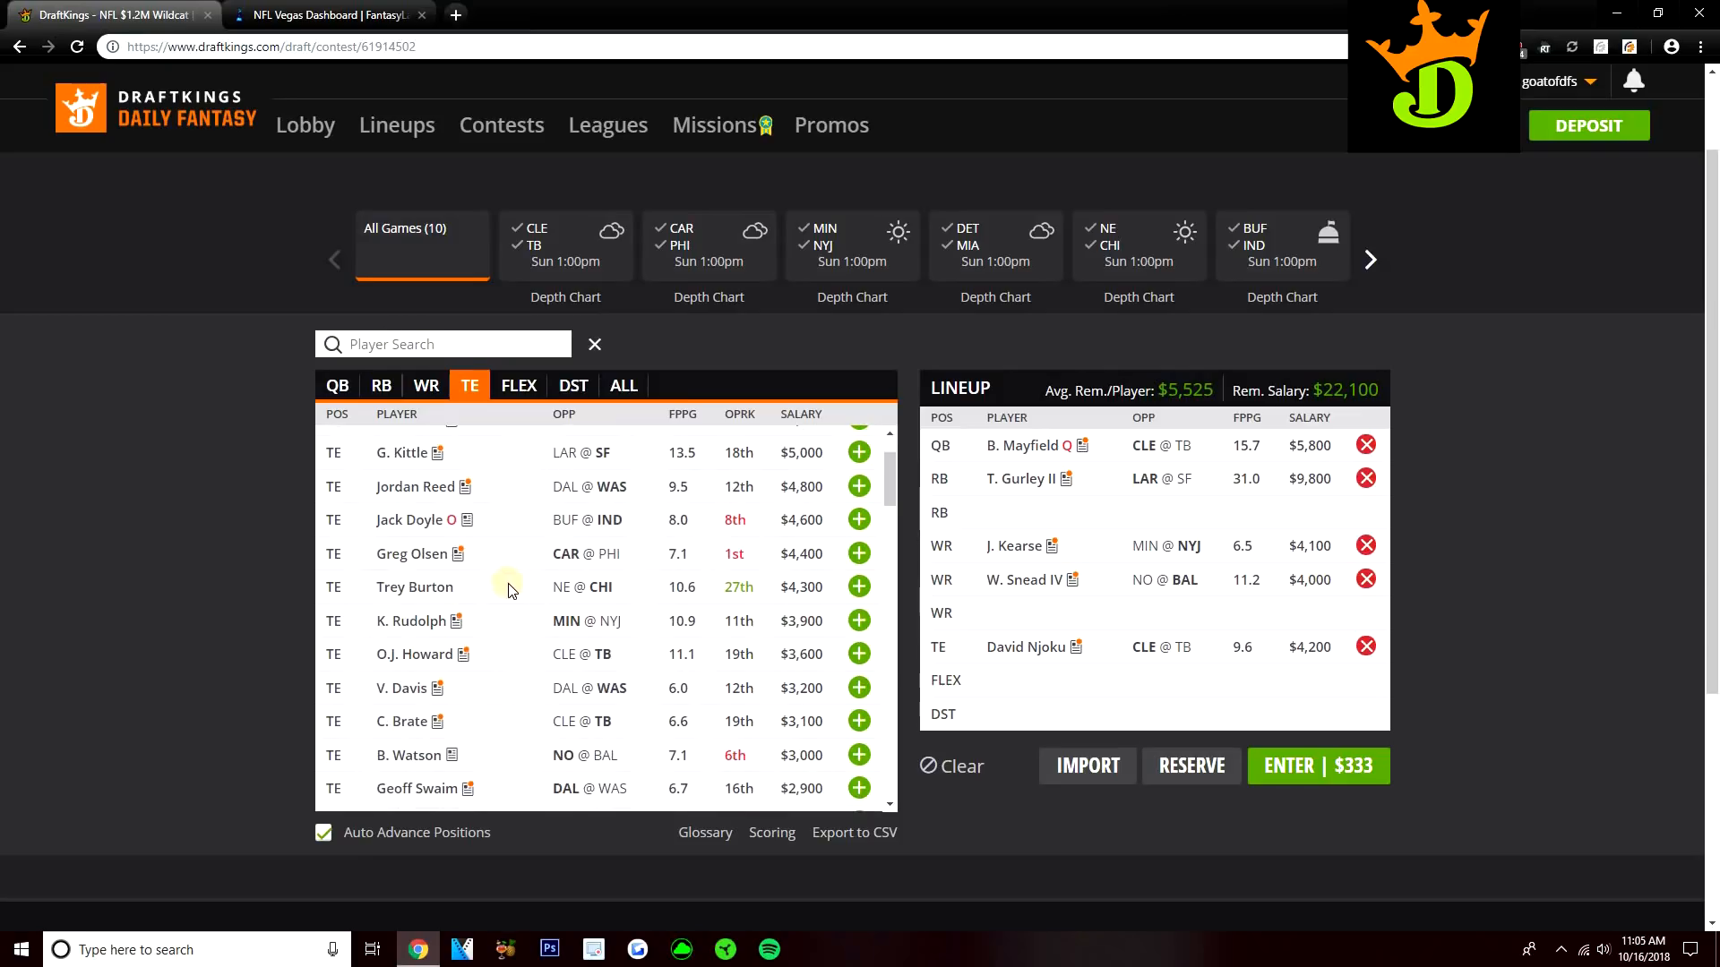
{"action": "mouse_move", "coordinate": [522, 567]}
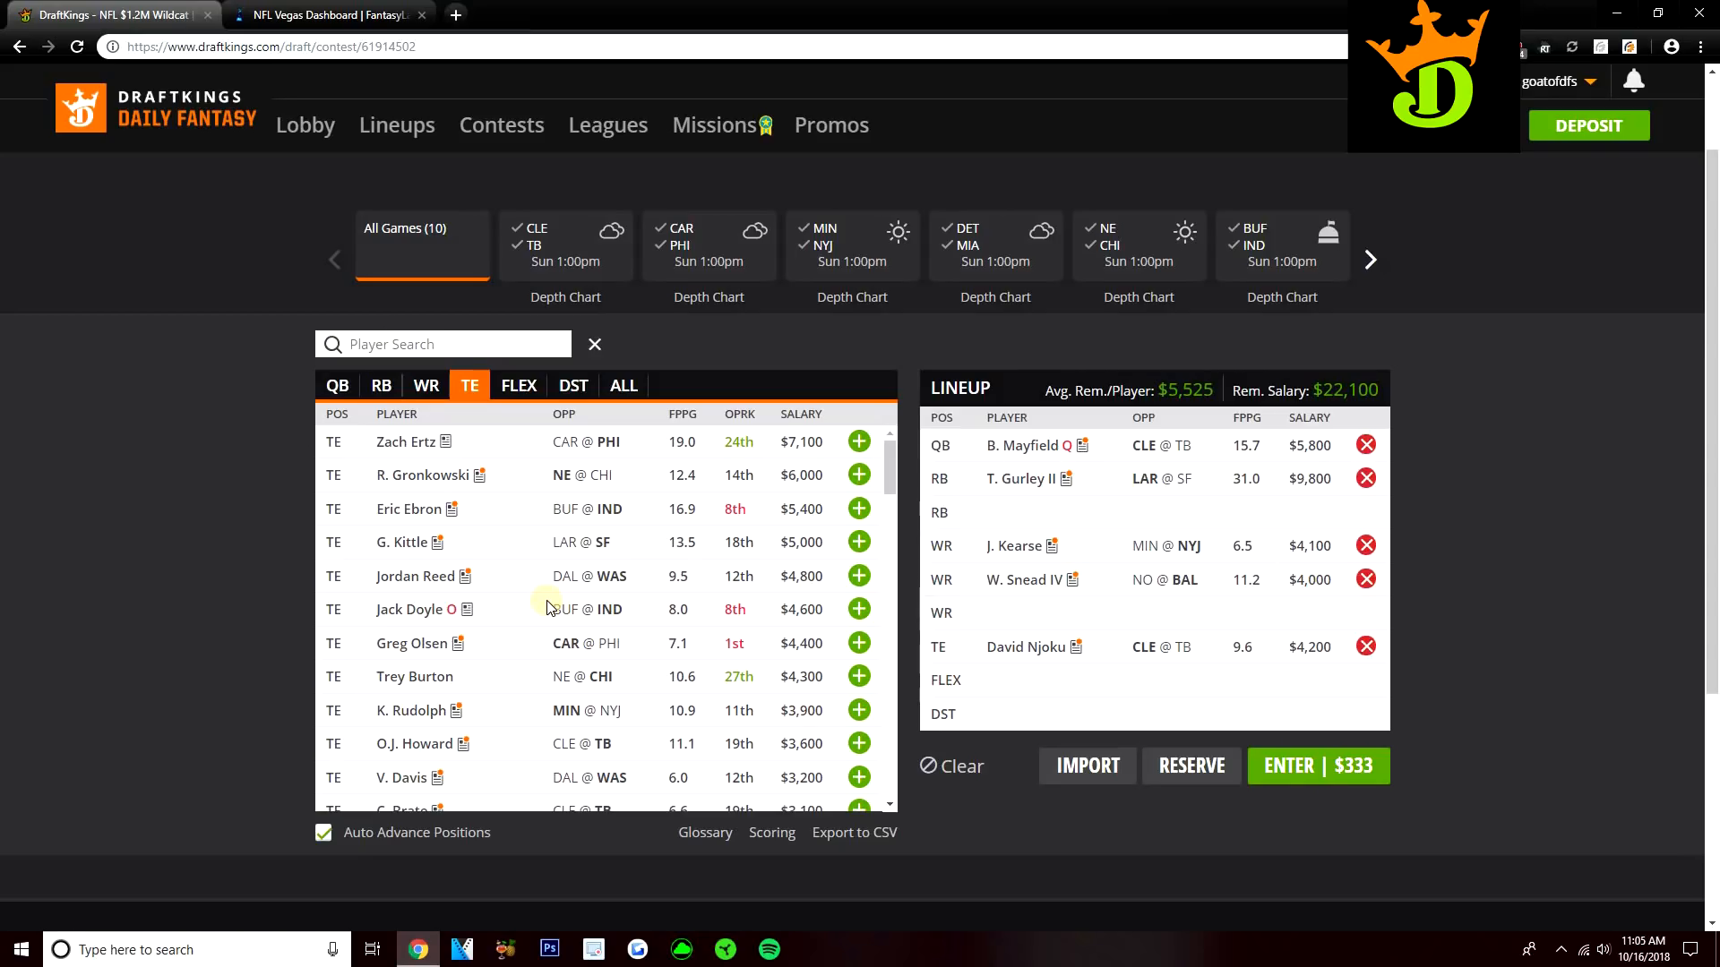
{"action": "mouse_move", "coordinate": [569, 445]}
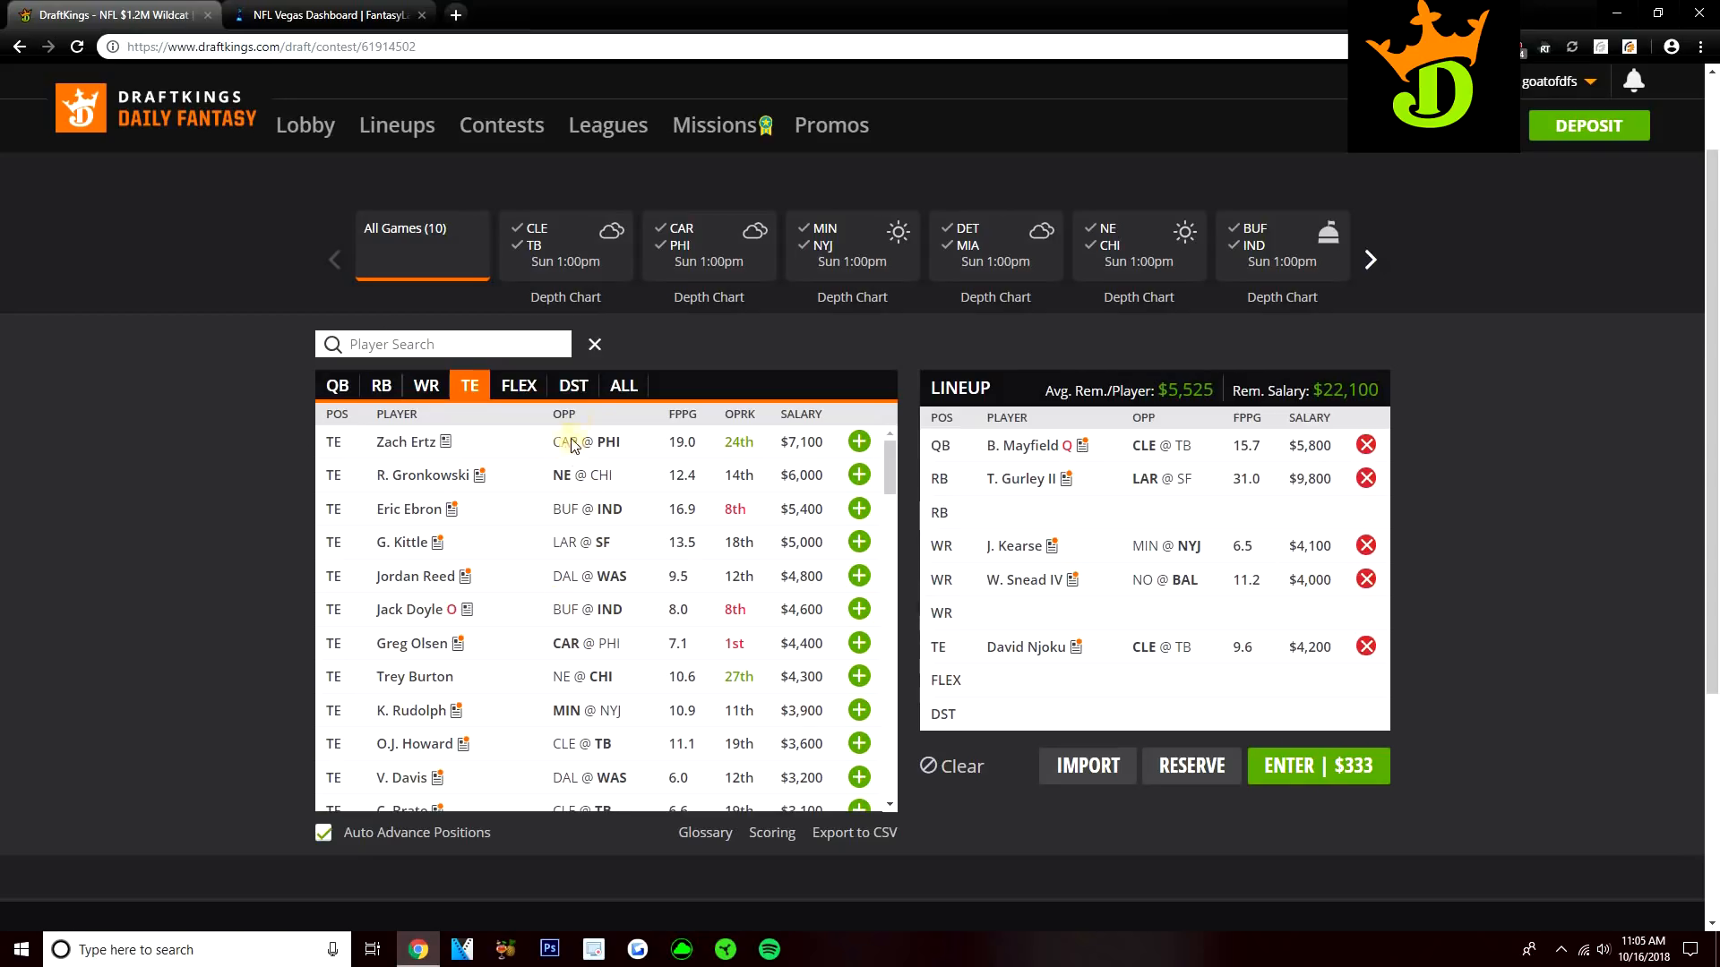
{"action": "left_click", "coordinate": [573, 385]}
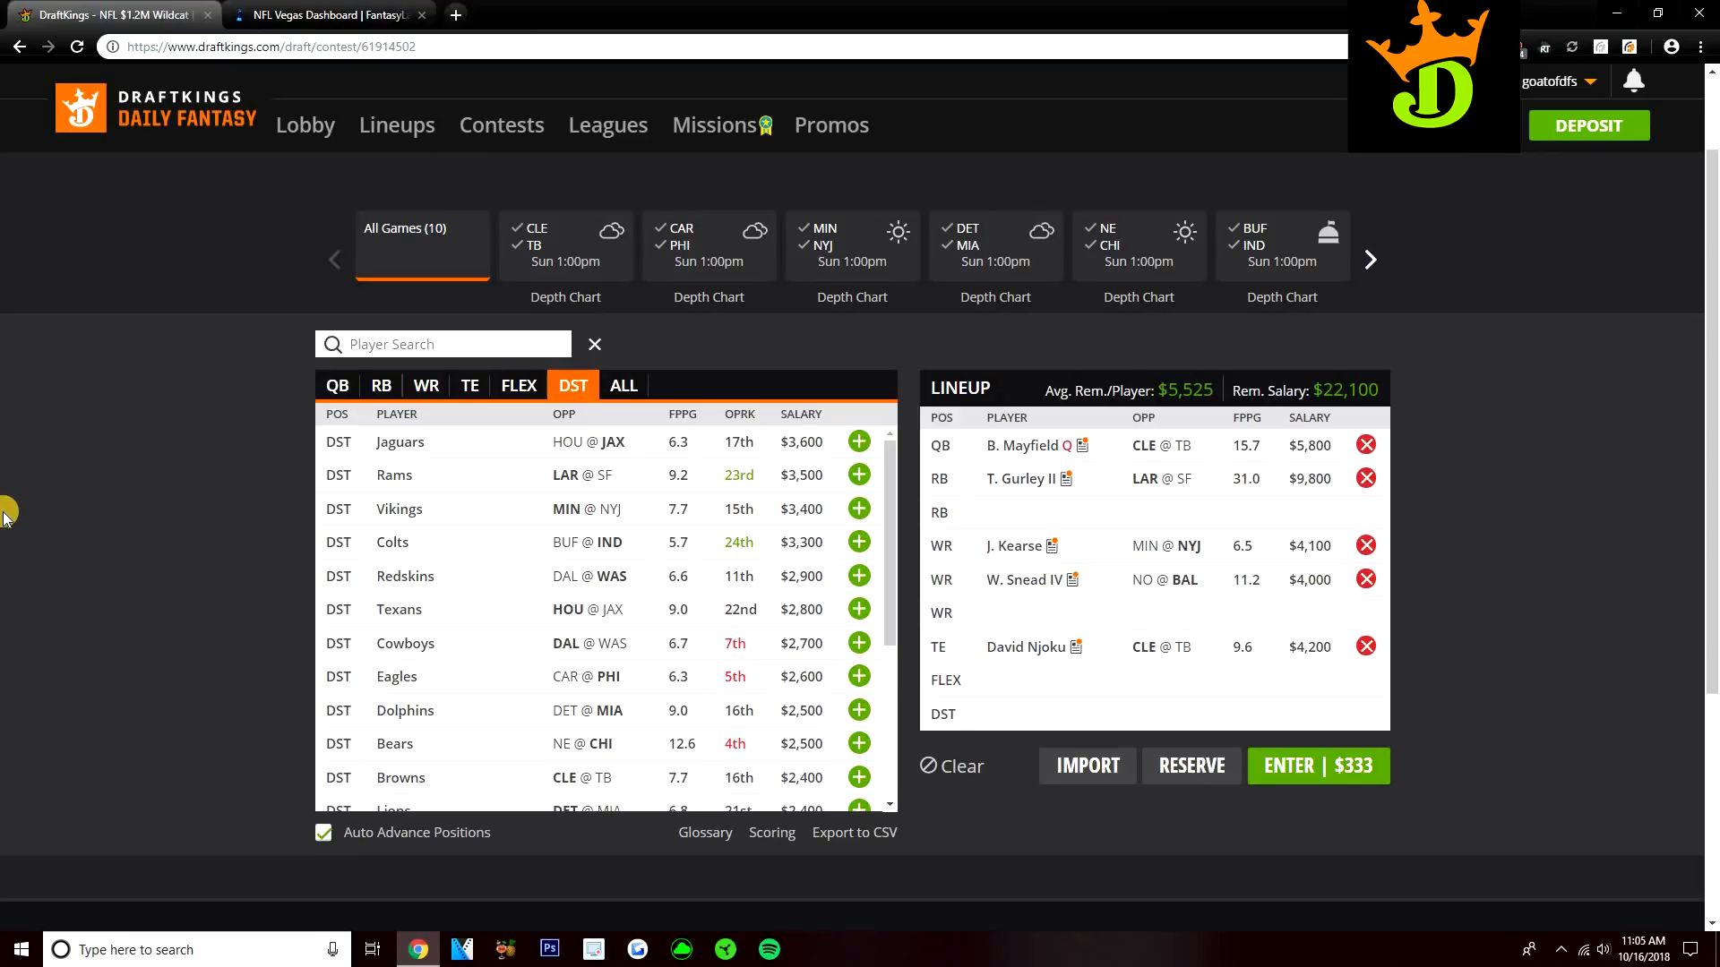
{"action": "mouse_move", "coordinate": [293, 516]}
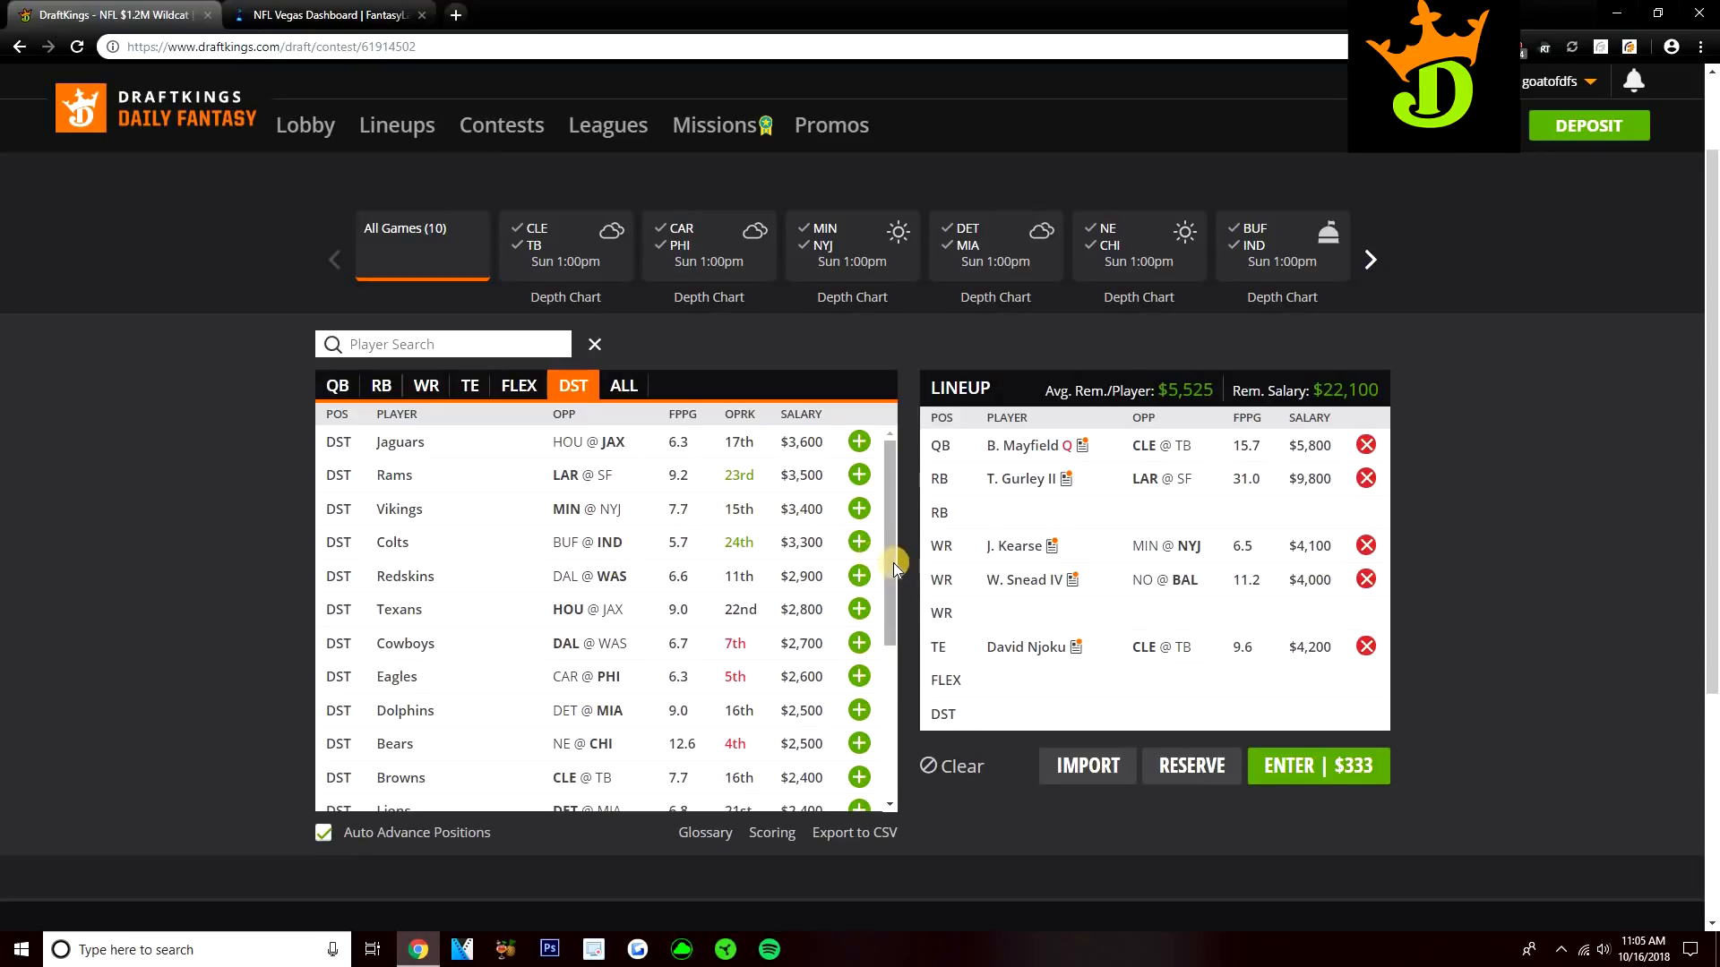
{"action": "mouse_move", "coordinate": [817, 527]}
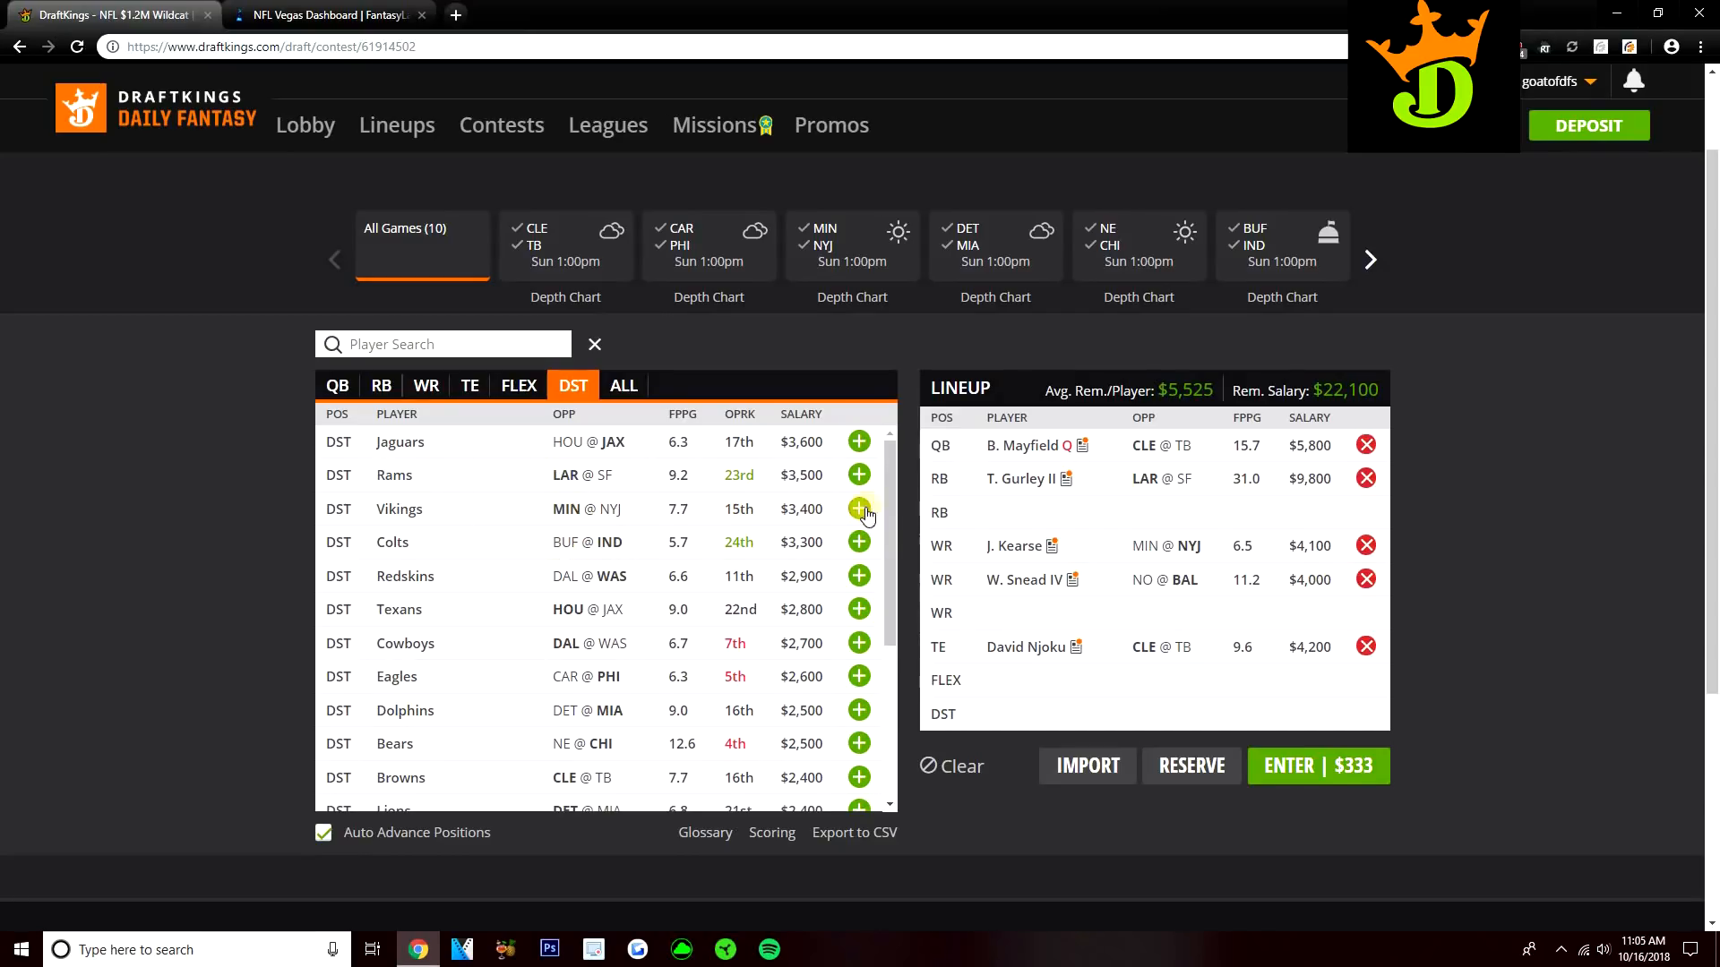
{"action": "mouse_move", "coordinate": [893, 499]}
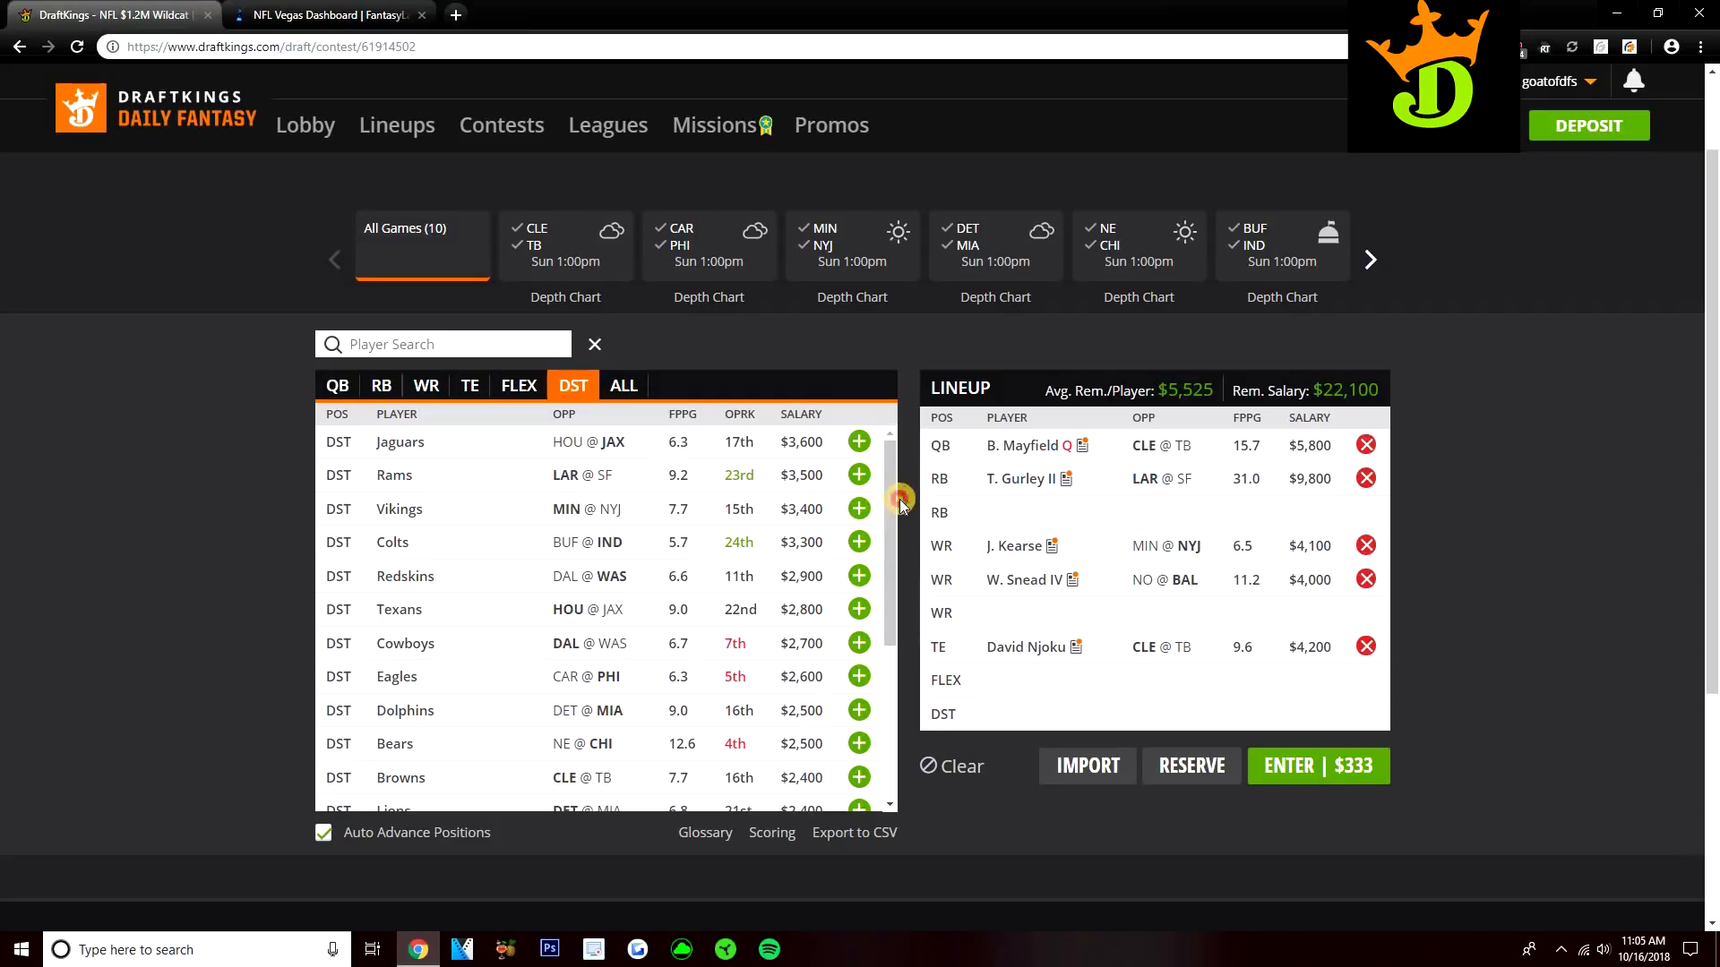
- Scroll through all team defenses, then switch back to the quarterback player pool
{"action": "scroll", "scroll_direction": "down", "scroll_amount": 3}
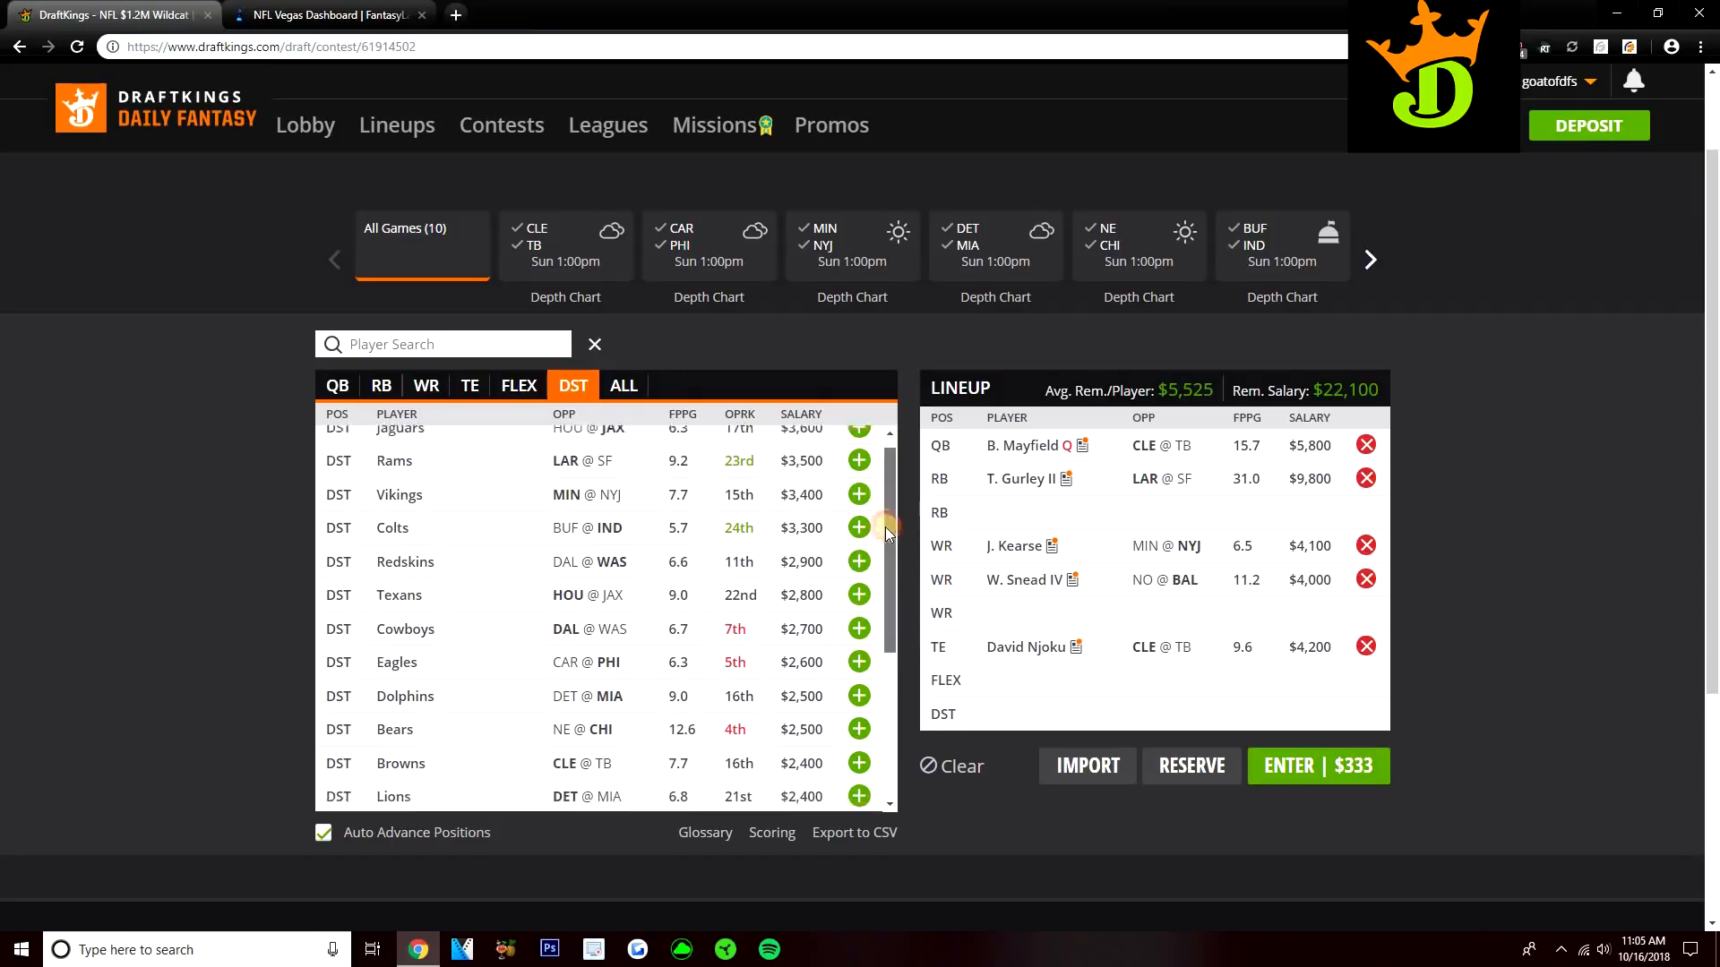
{"action": "scroll", "scroll_direction": "down", "scroll_amount": 3}
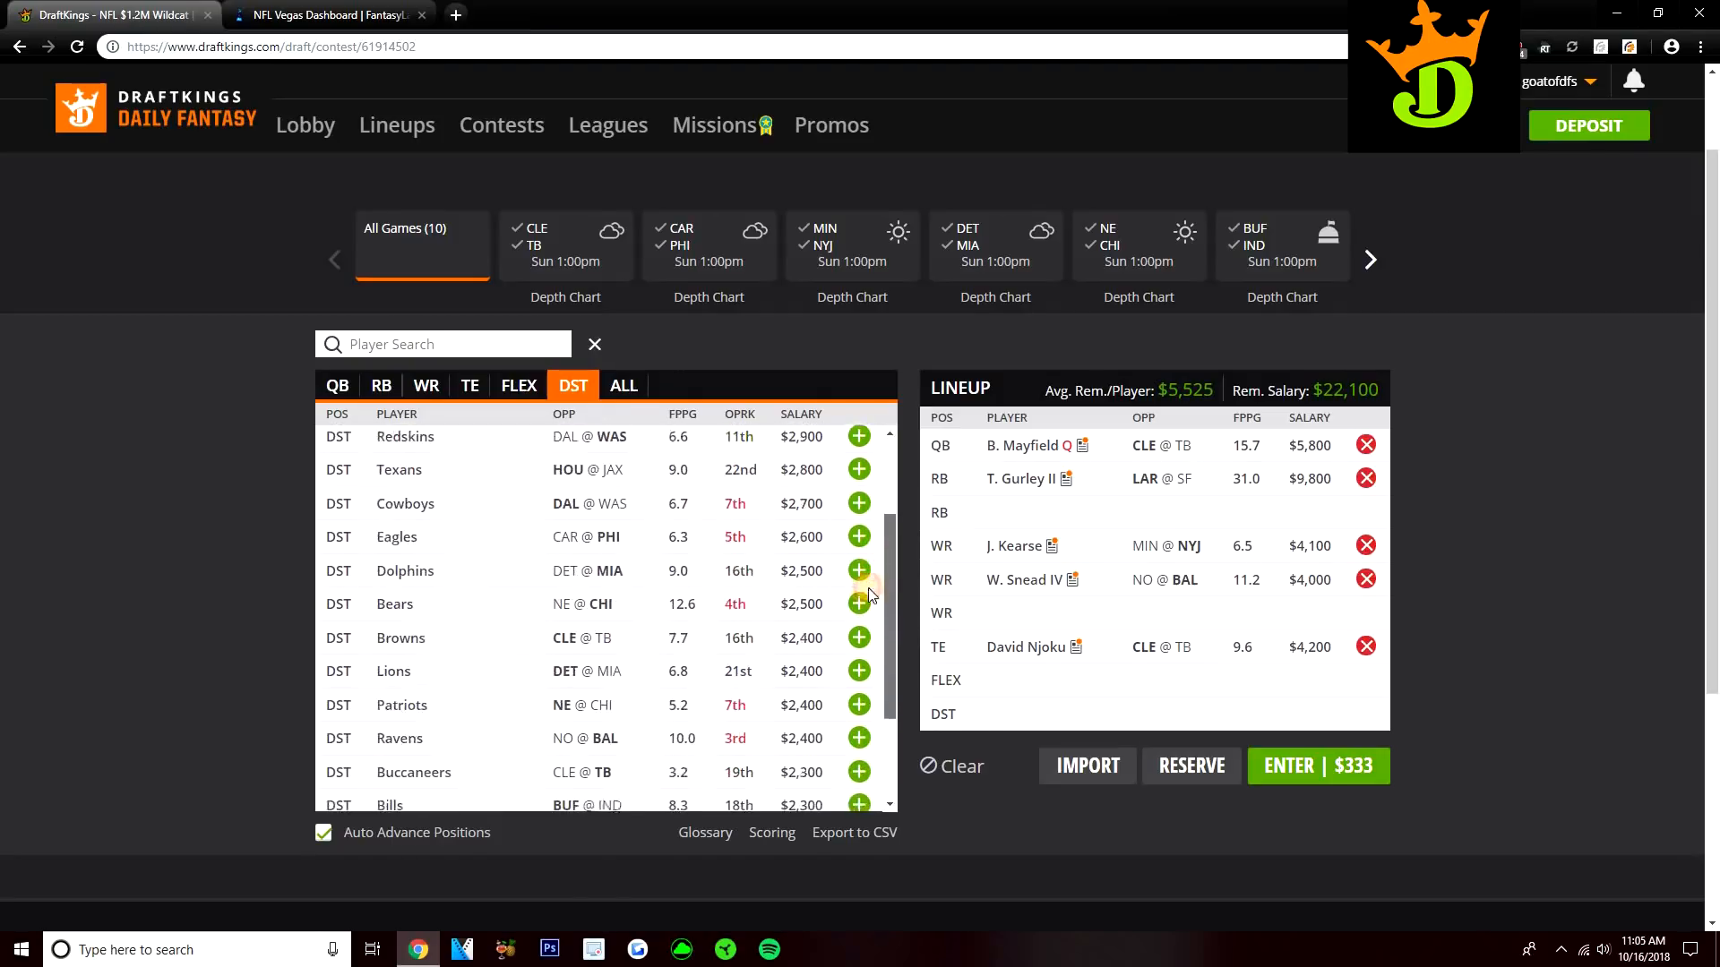
{"action": "scroll", "scroll_direction": "down", "scroll_amount": 3}
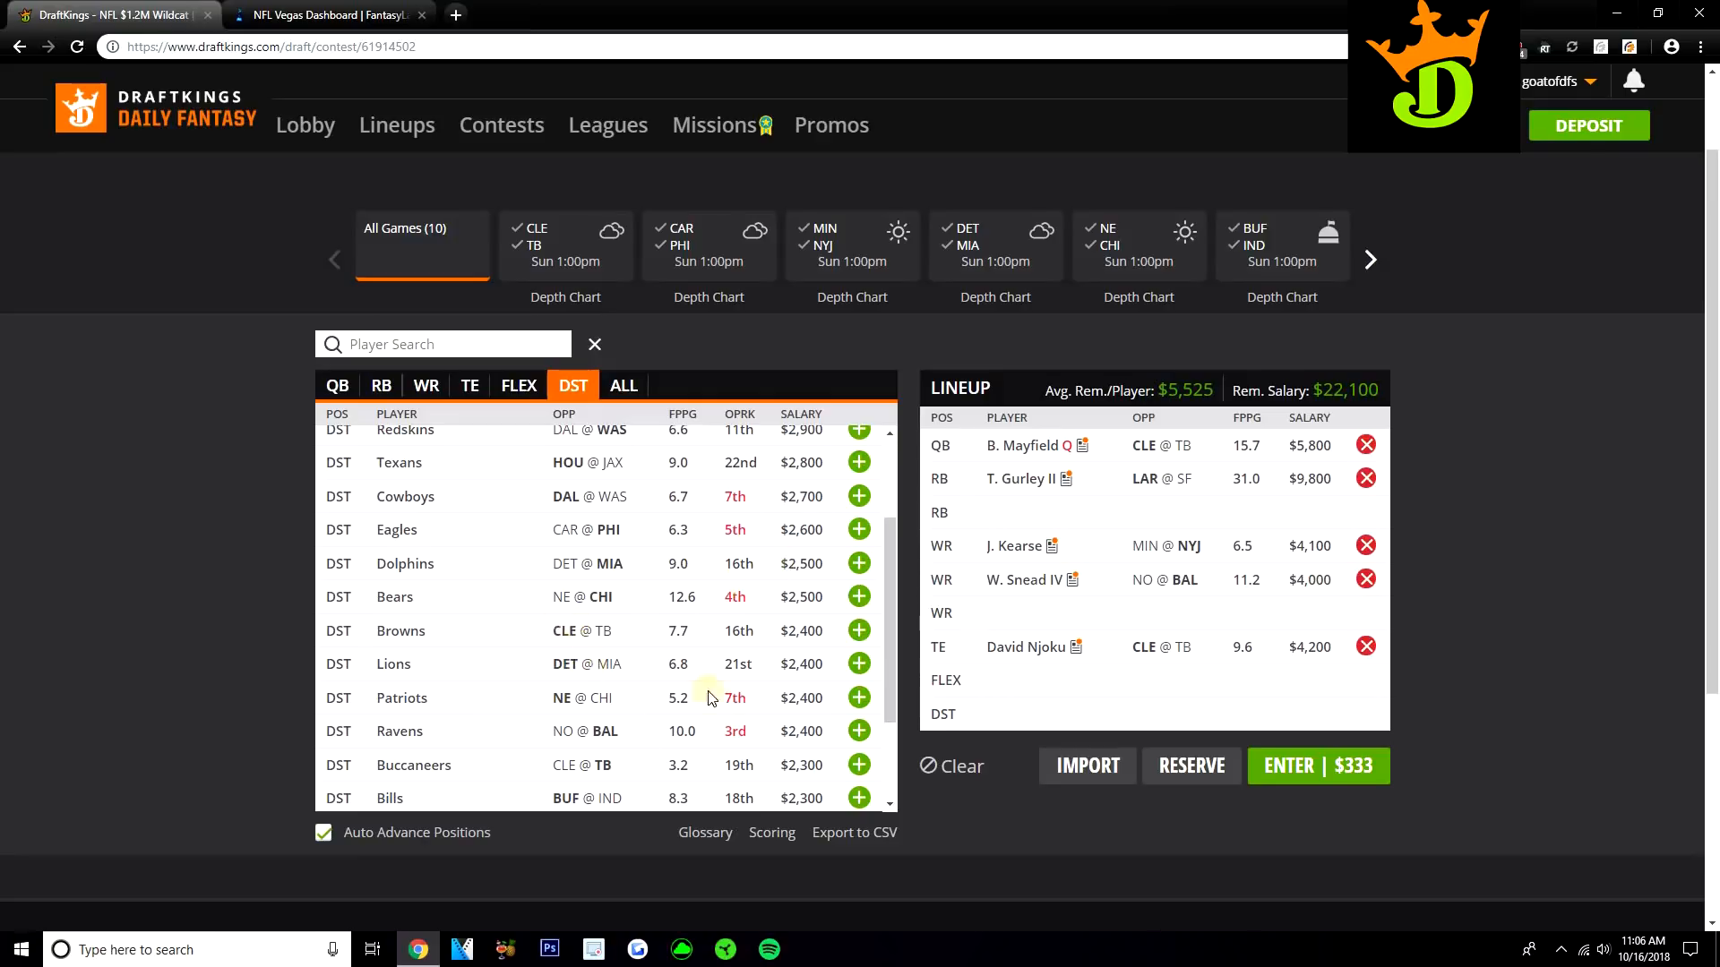
{"action": "mouse_move", "coordinate": [890, 649]}
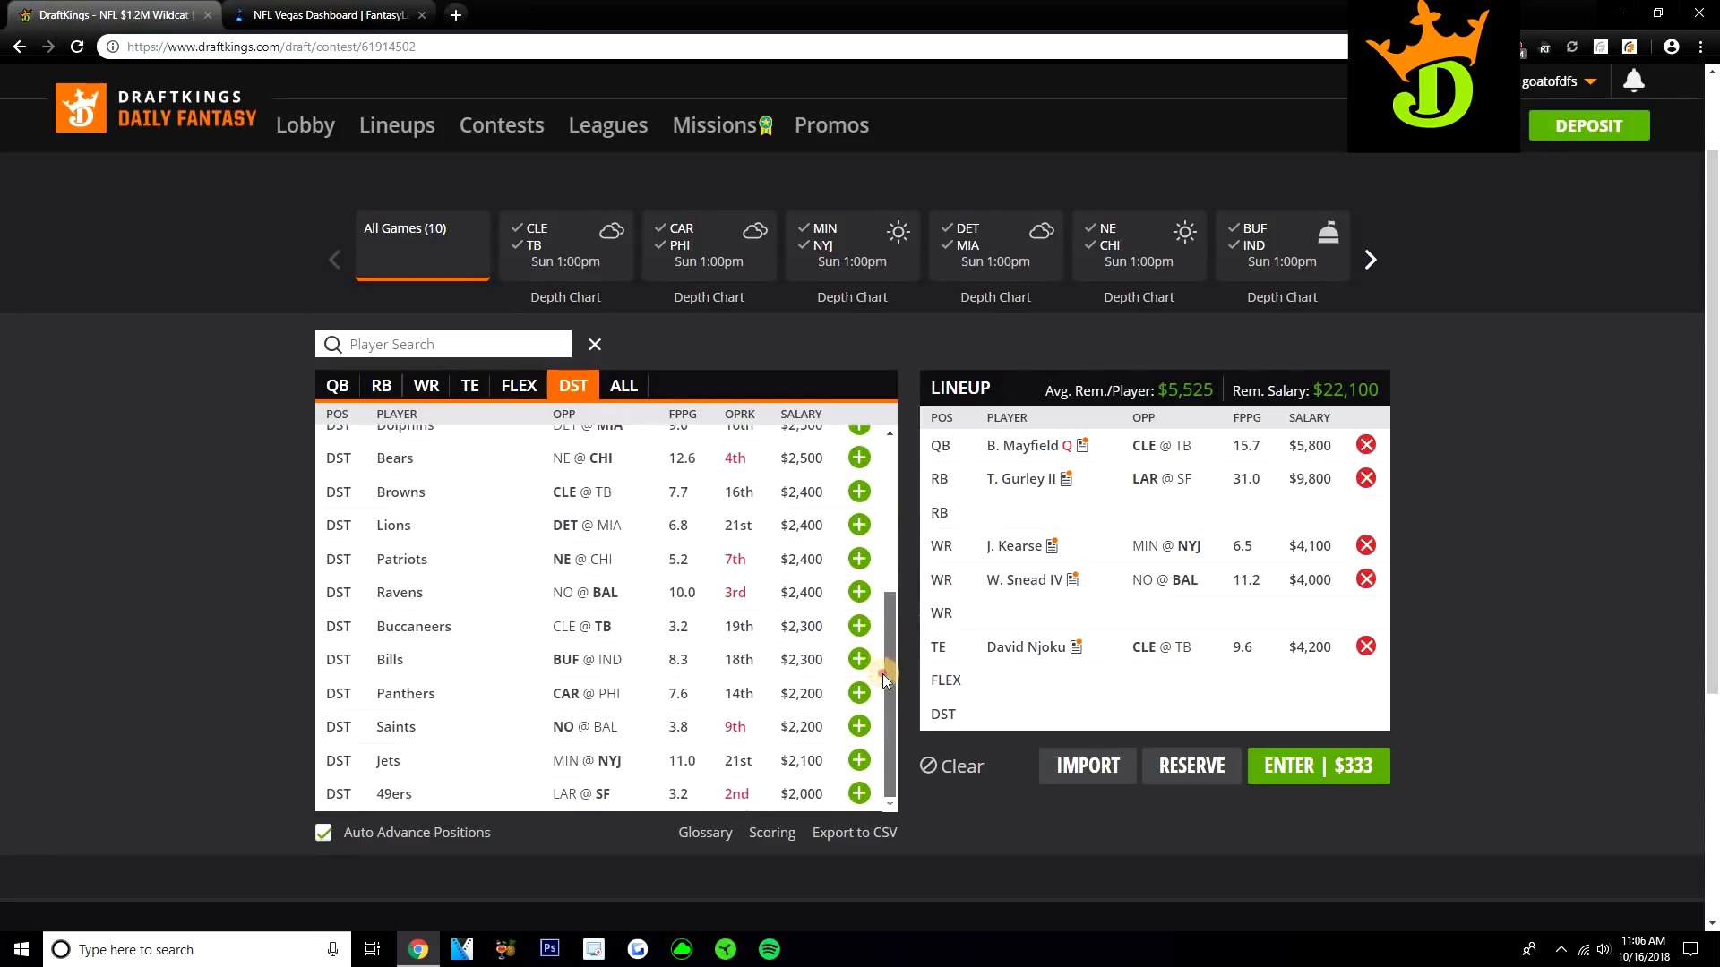
{"action": "mouse_move", "coordinate": [754, 728]}
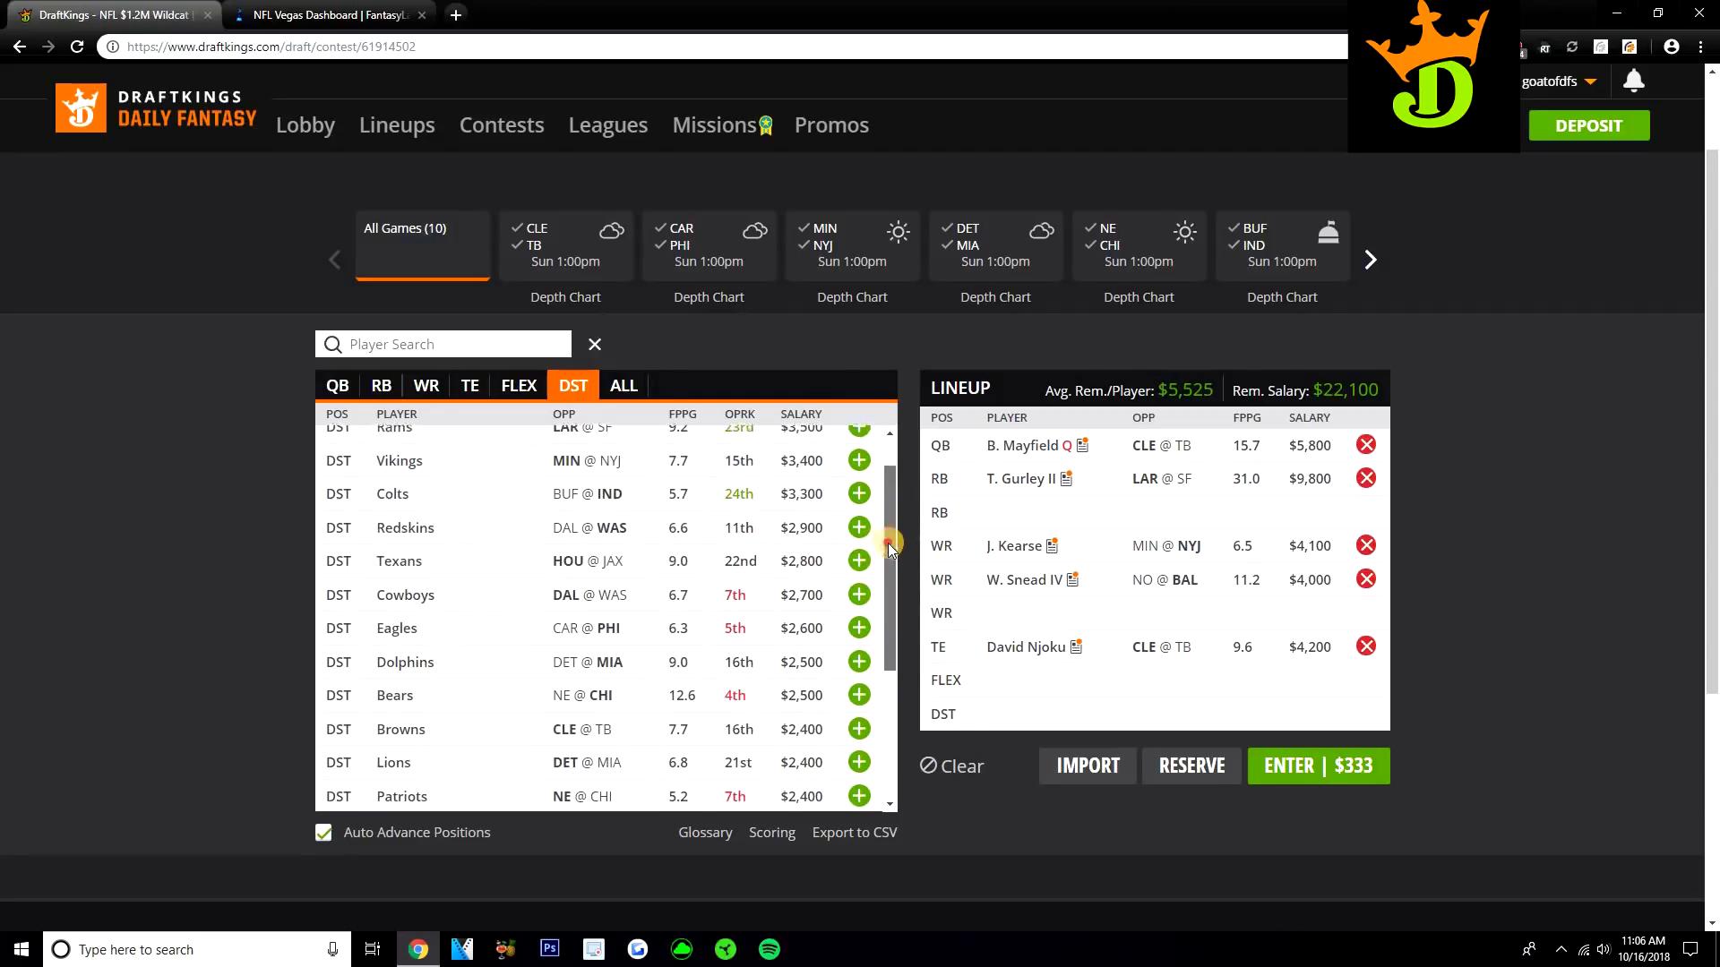
{"action": "scroll", "scroll_direction": "down", "scroll_amount": 3}
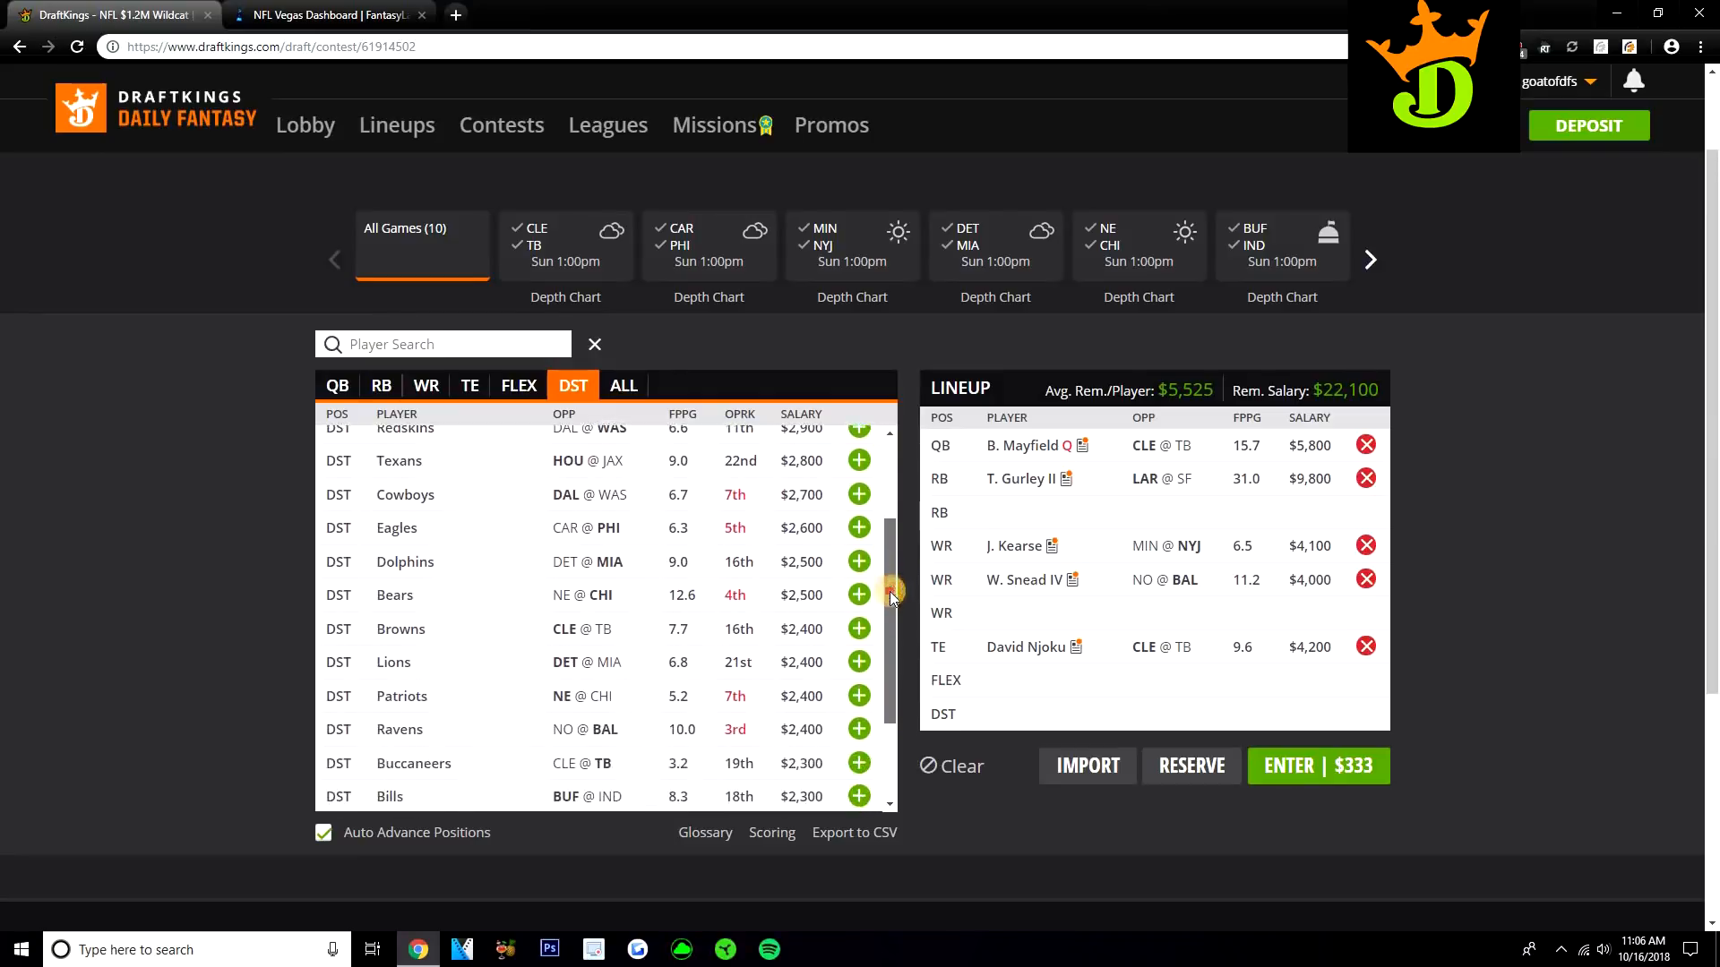
{"action": "scroll", "scroll_direction": "down", "scroll_amount": 3}
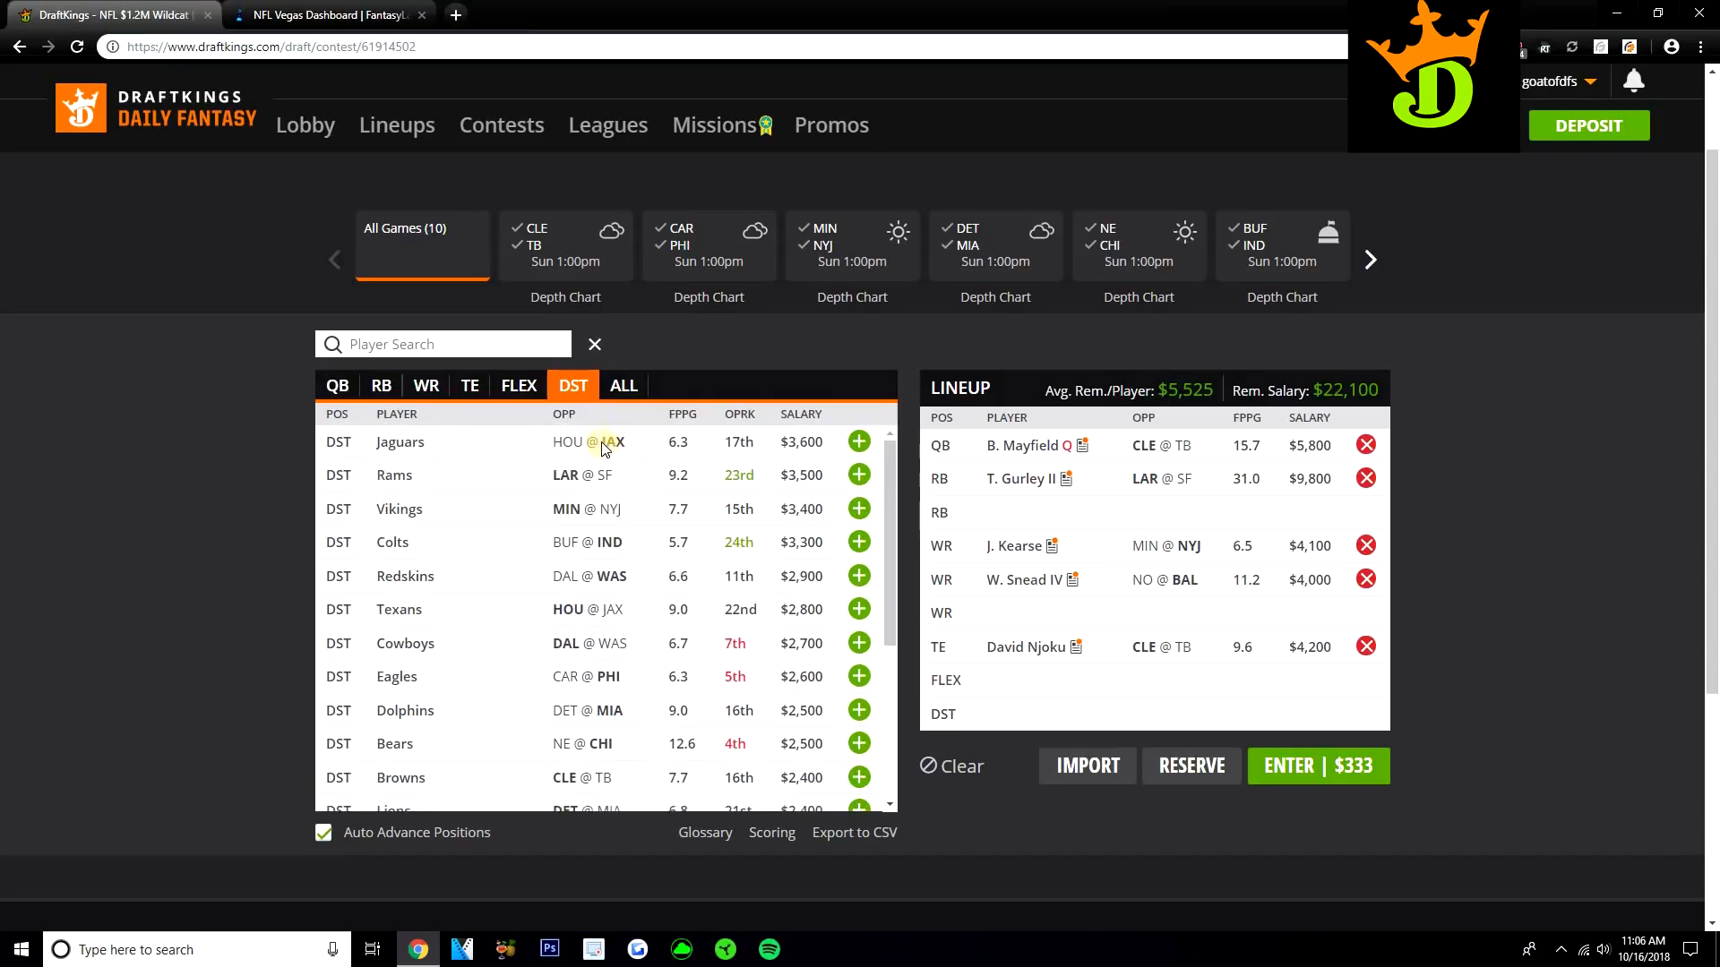
{"action": "left_click", "coordinate": [336, 385]}
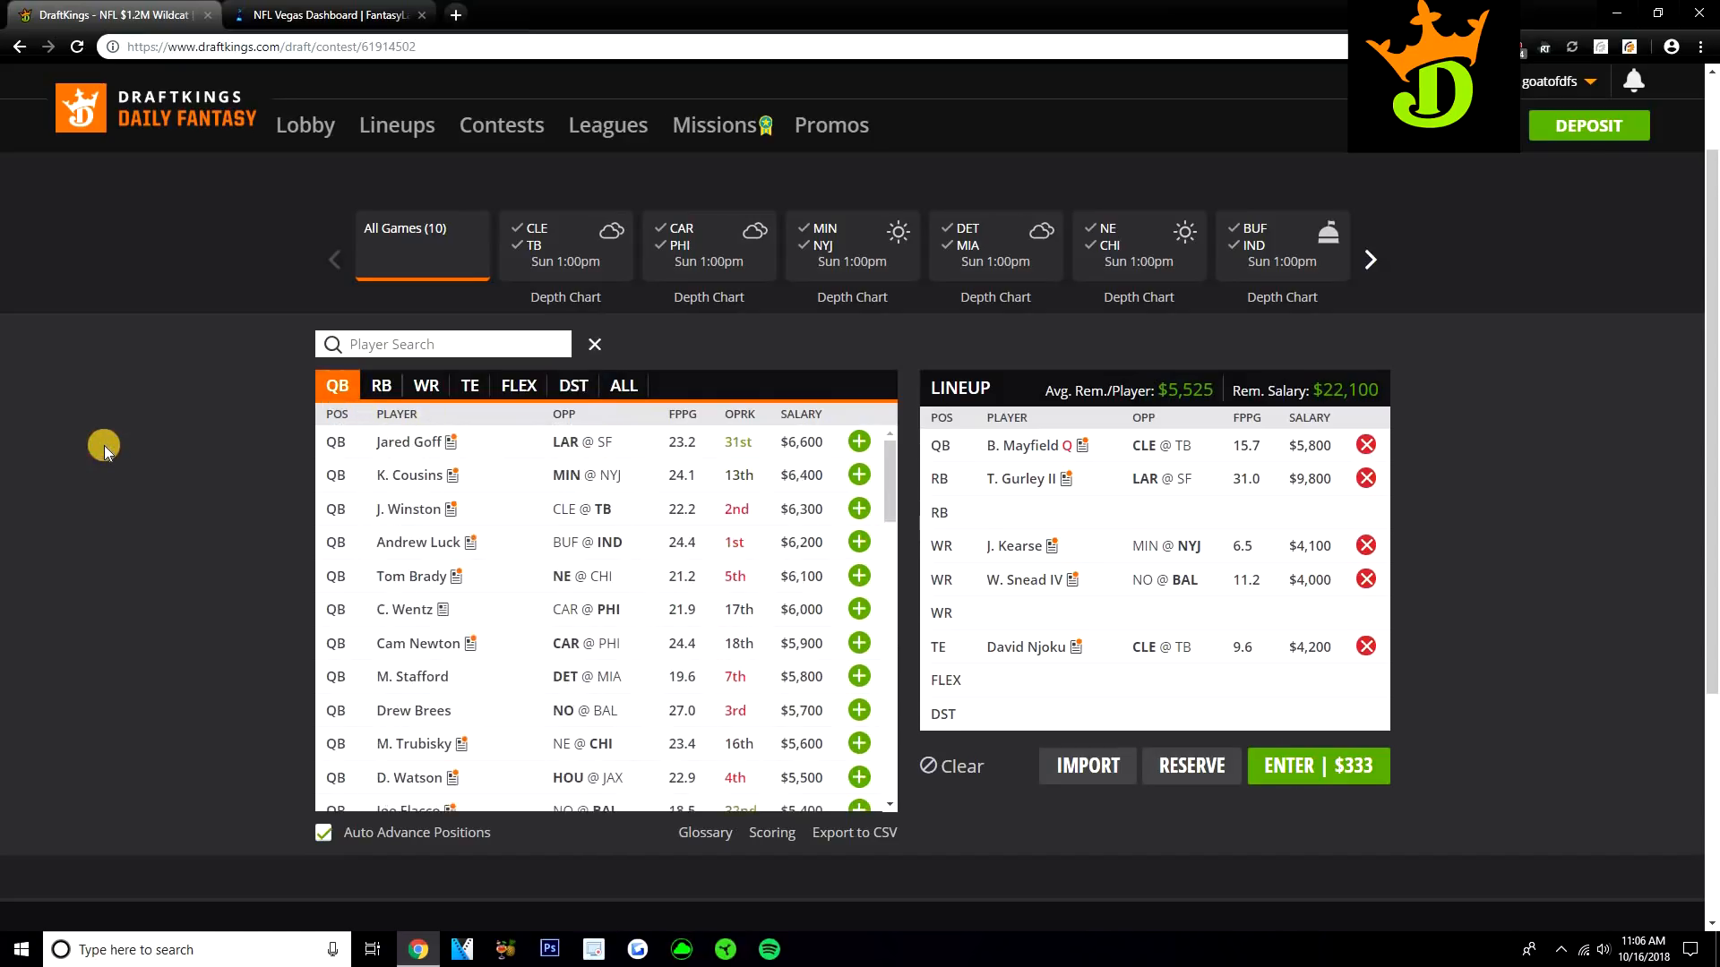